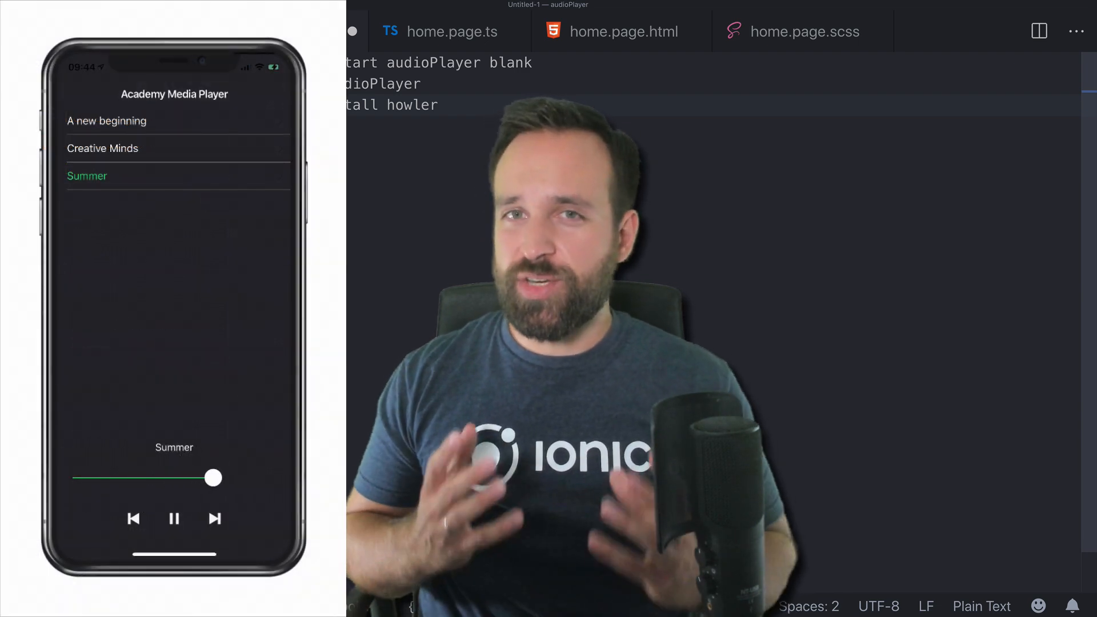
# - Scroll the howler.js README from the description down to the basic Howl playback examples
pyautogui.click(106, 120)
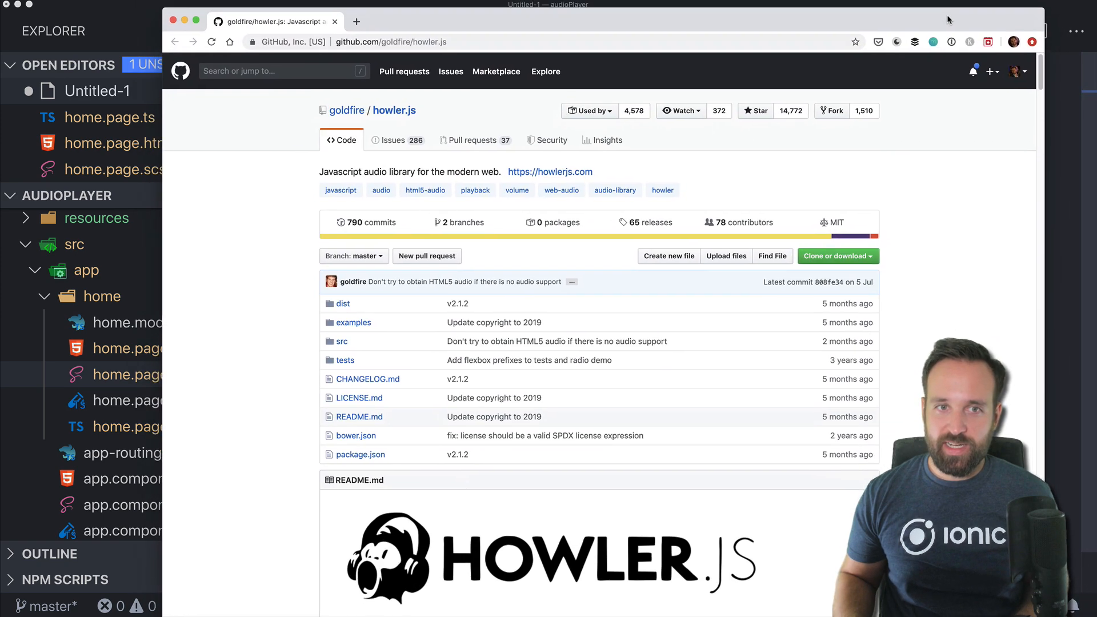
pyautogui.scroll(-3)
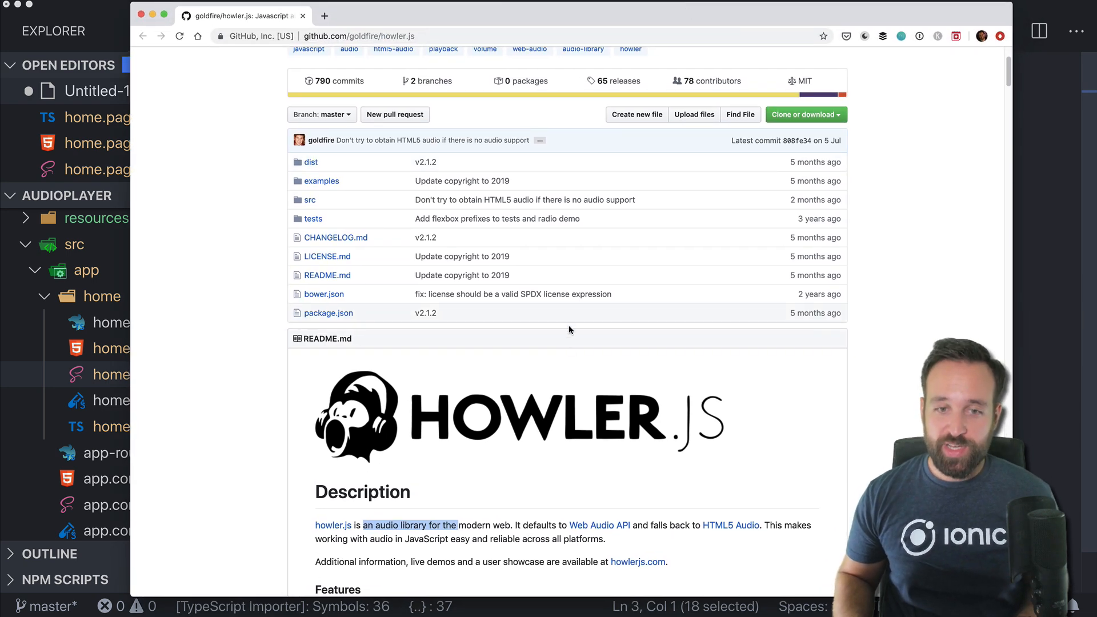
pyautogui.scroll(-3)
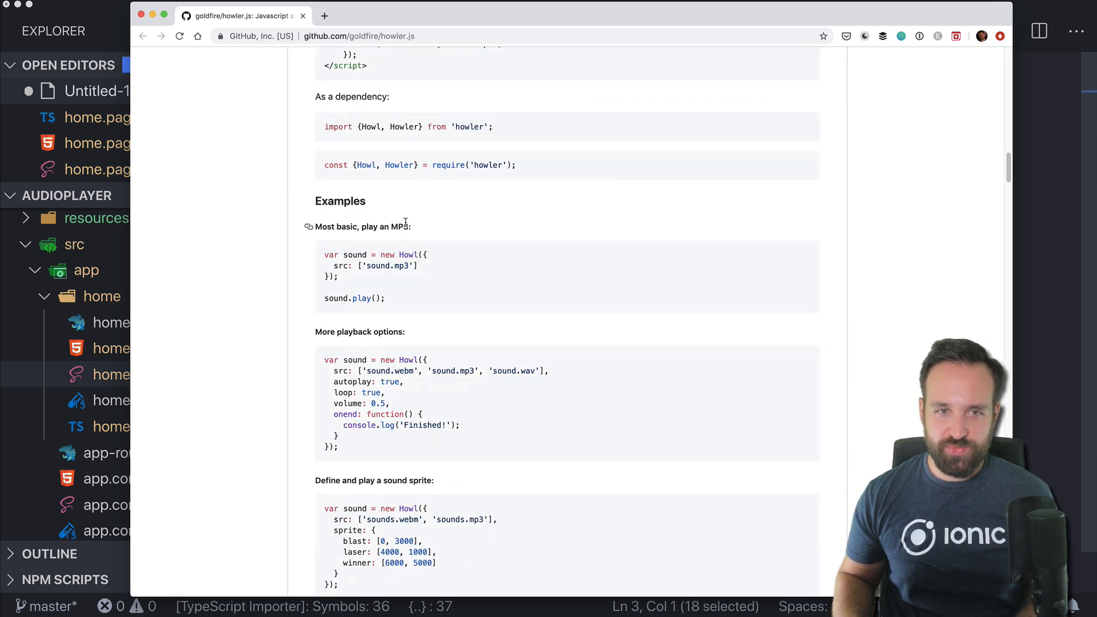
pyautogui.scroll(-3)
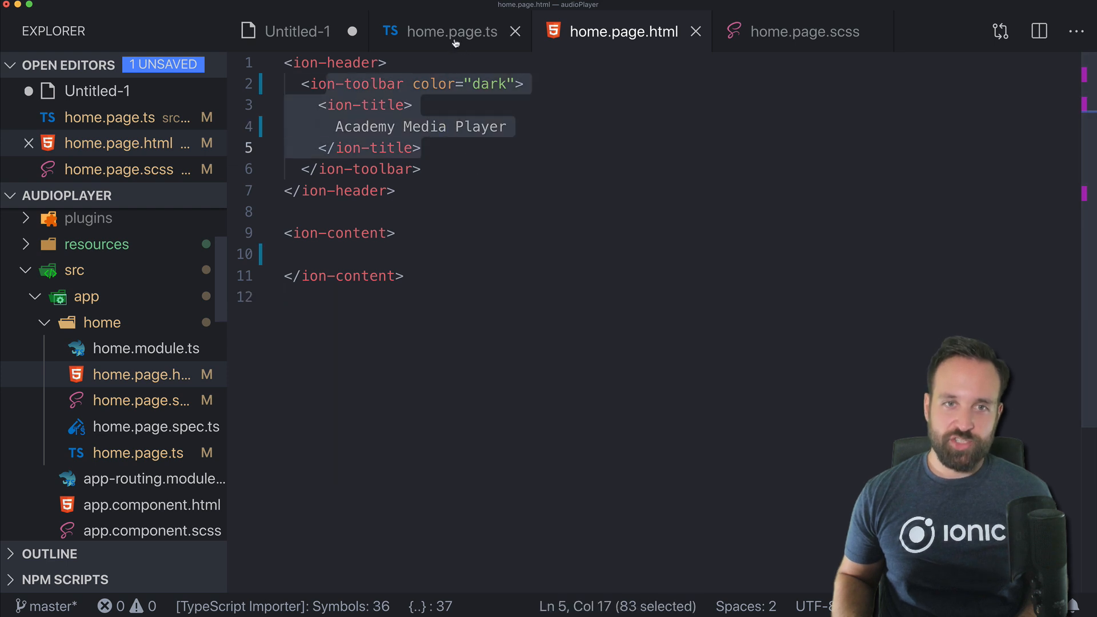
# - Switch to the home page TypeScript file in the editor
pyautogui.click(451, 31)
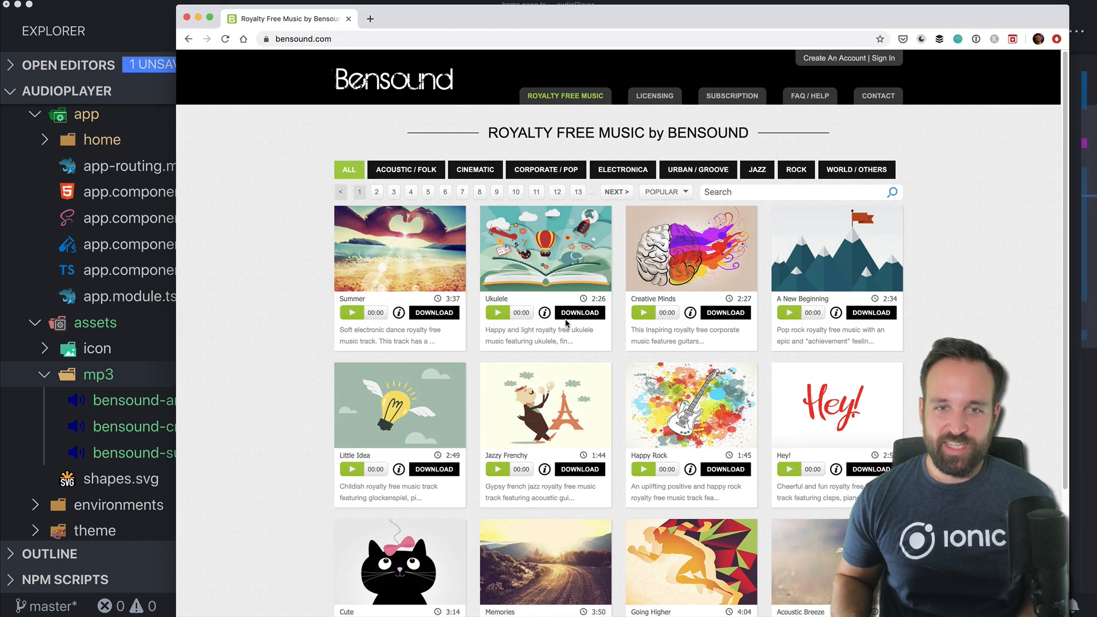
# - Play the Ukulele track preview on bensound.com
pyautogui.click(498, 312)
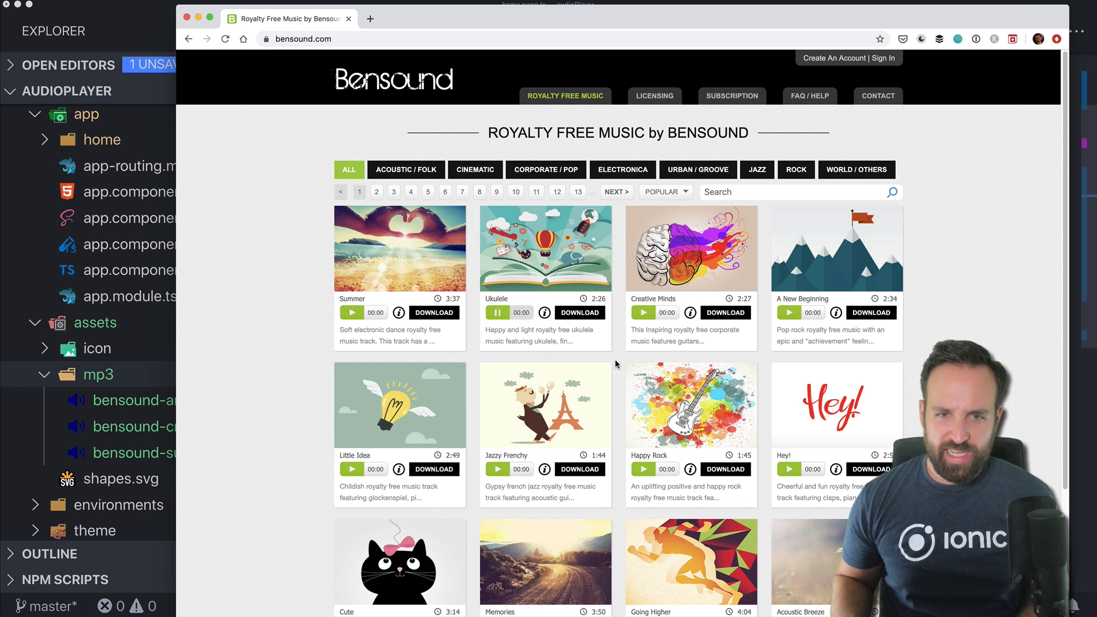
pyautogui.click(498, 312)
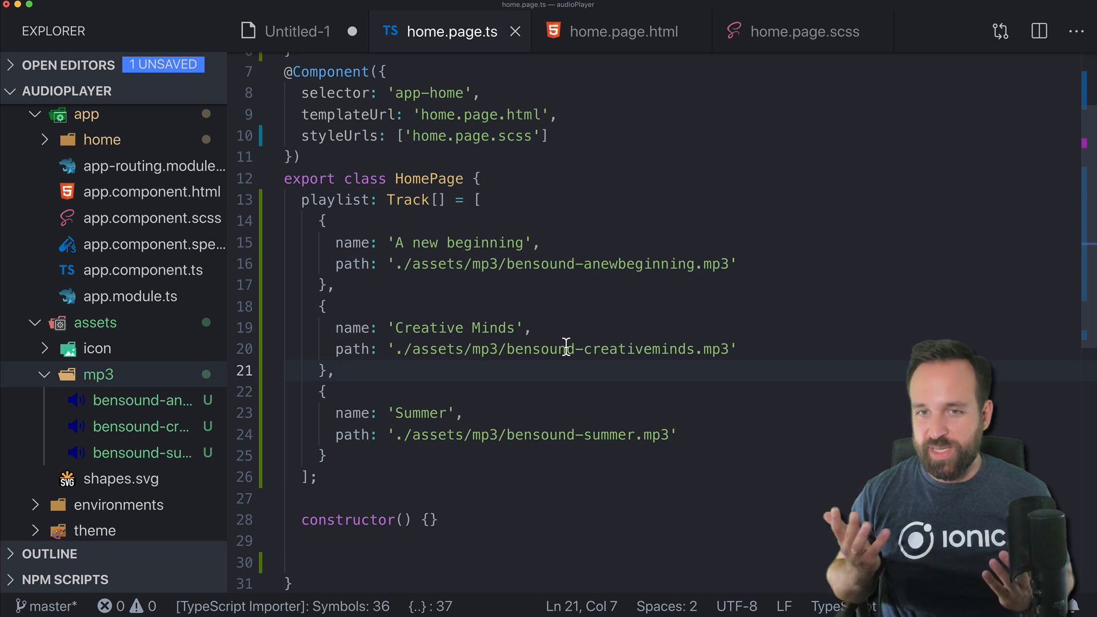
pyautogui.scroll(3)
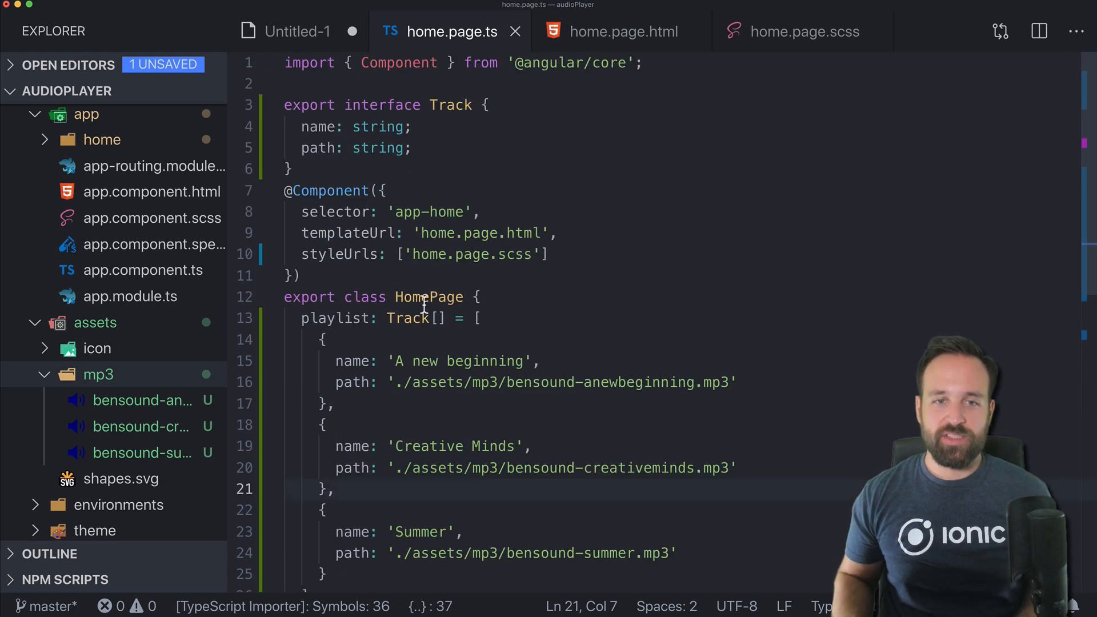
pyautogui.doubleClick(408, 317)
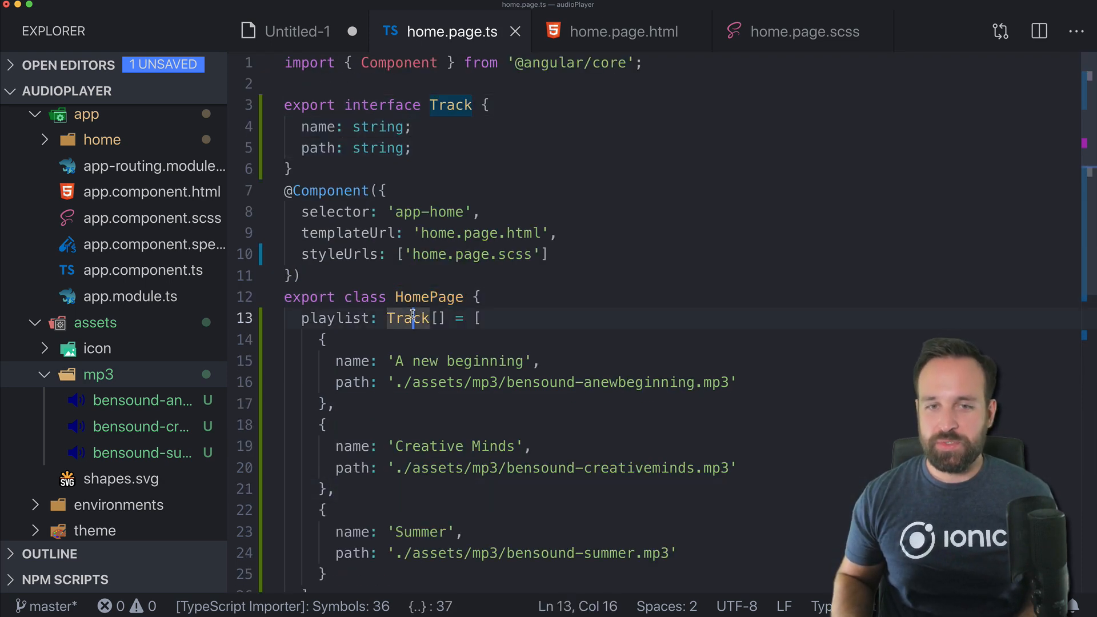
pyautogui.scroll(-3)
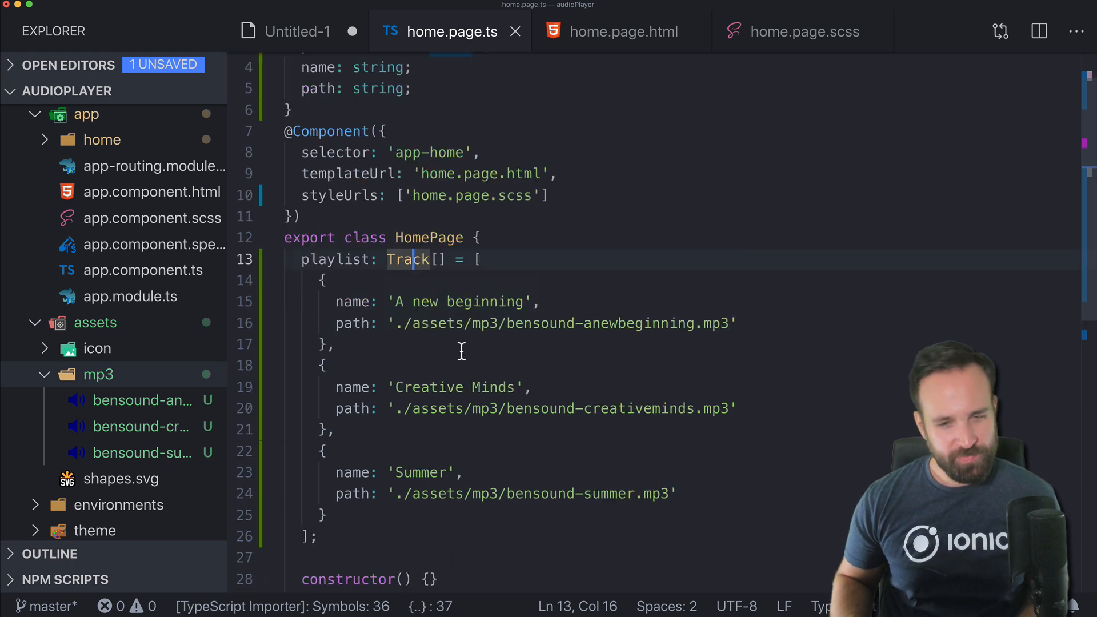
pyautogui.click(323, 515)
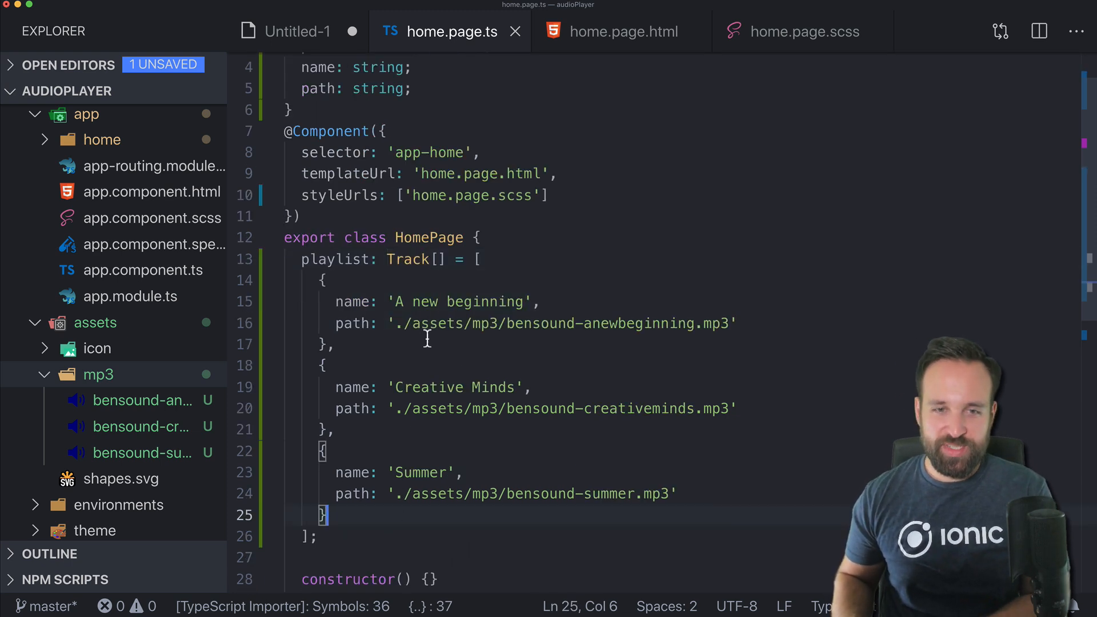
pyautogui.scroll(-3)
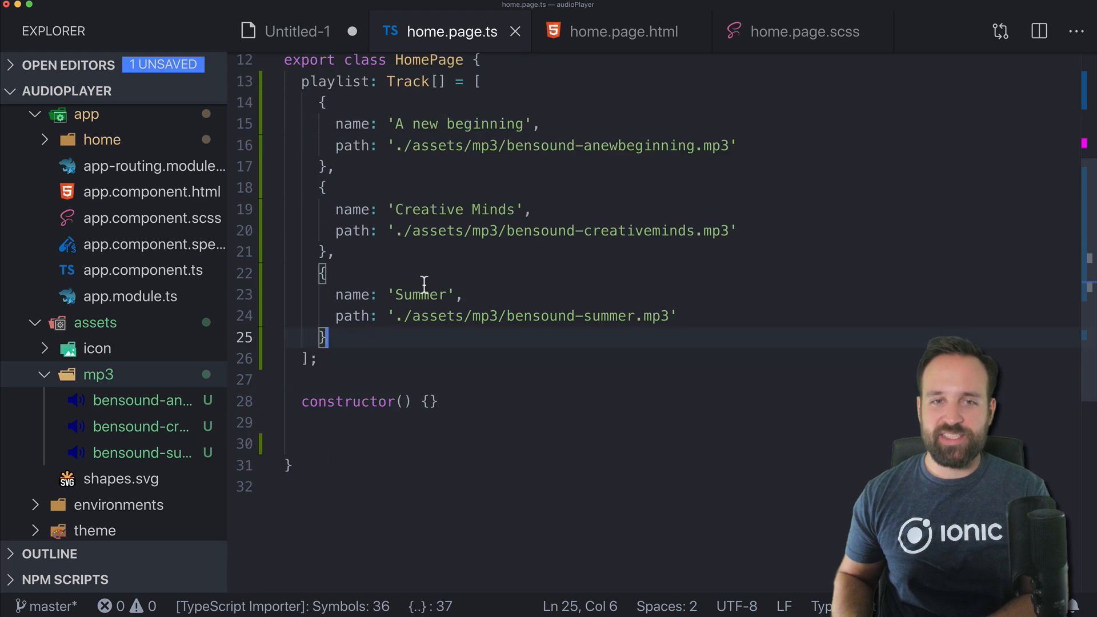
pyautogui.moveTo(362, 359)
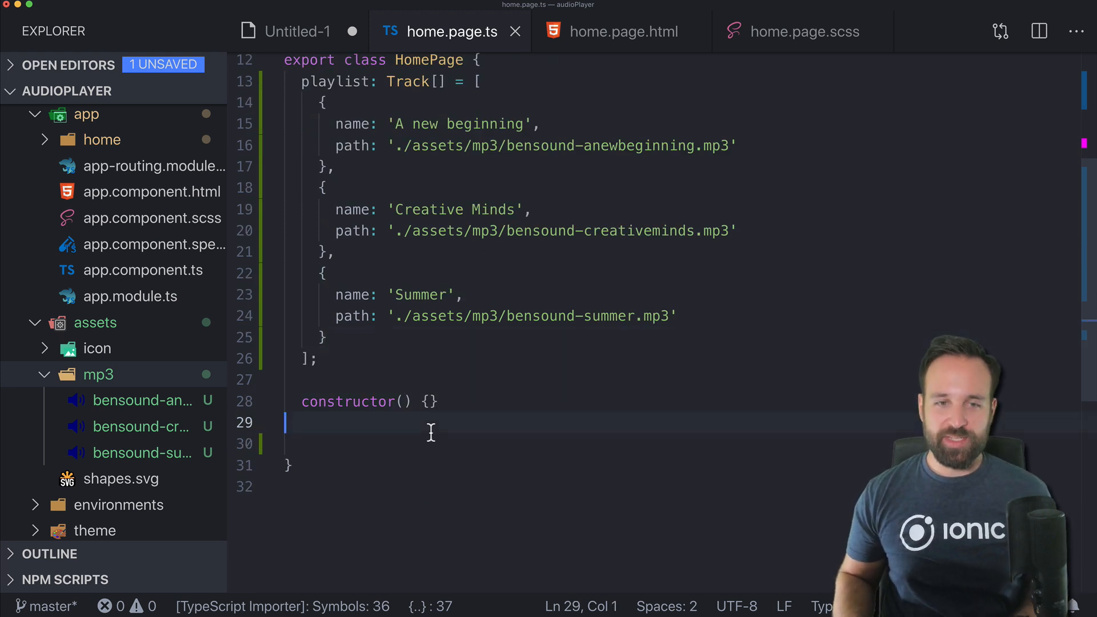
pyautogui.click(316, 358)
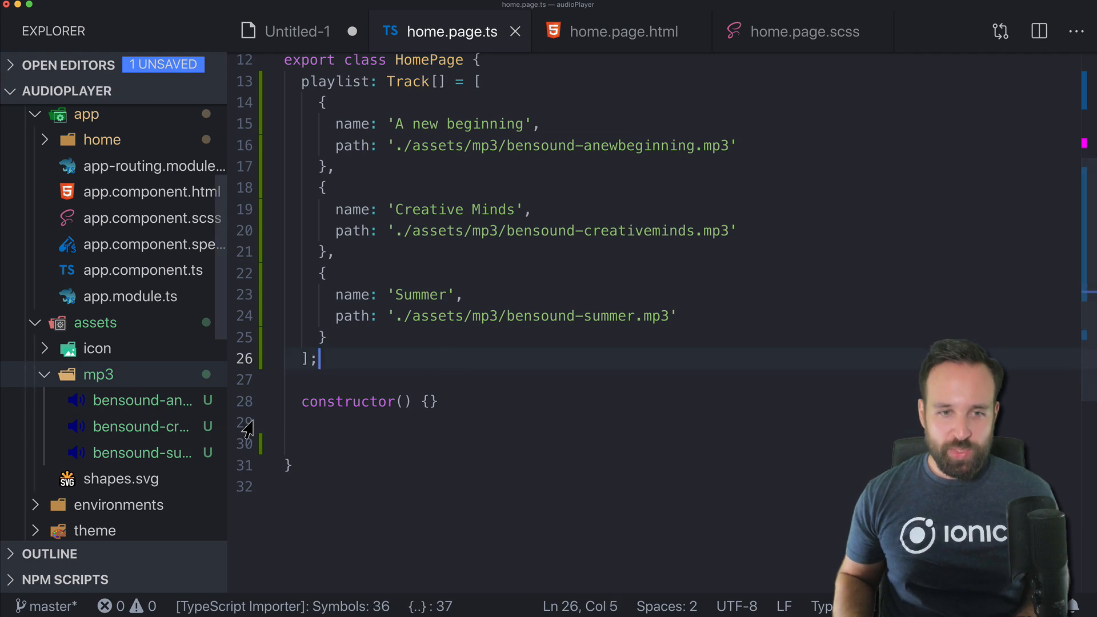
# - Add an ion-list whose ion-item loops over playlist, with an ion-label for the track name
pyautogui.click(622, 31)
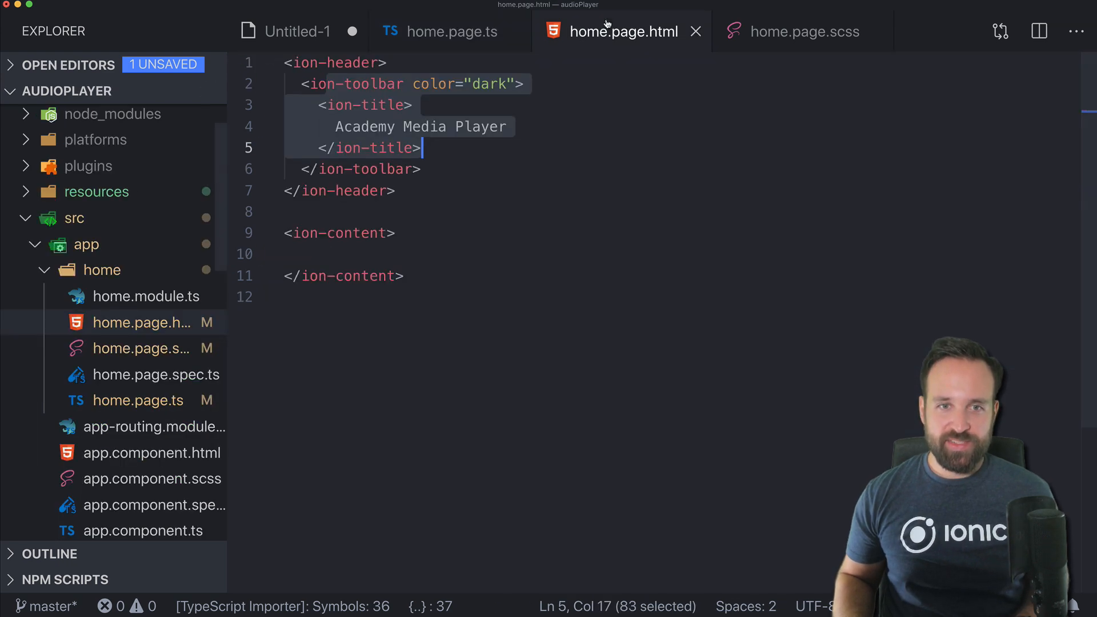
pyautogui.write('<ion-list>')
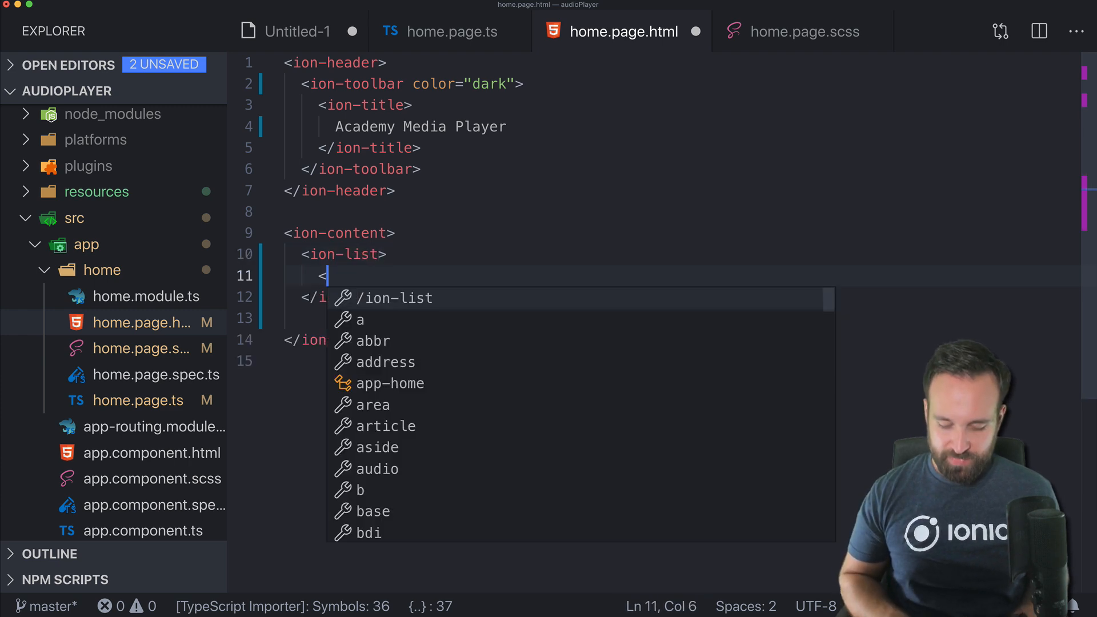
pyautogui.write('ion-item *n')
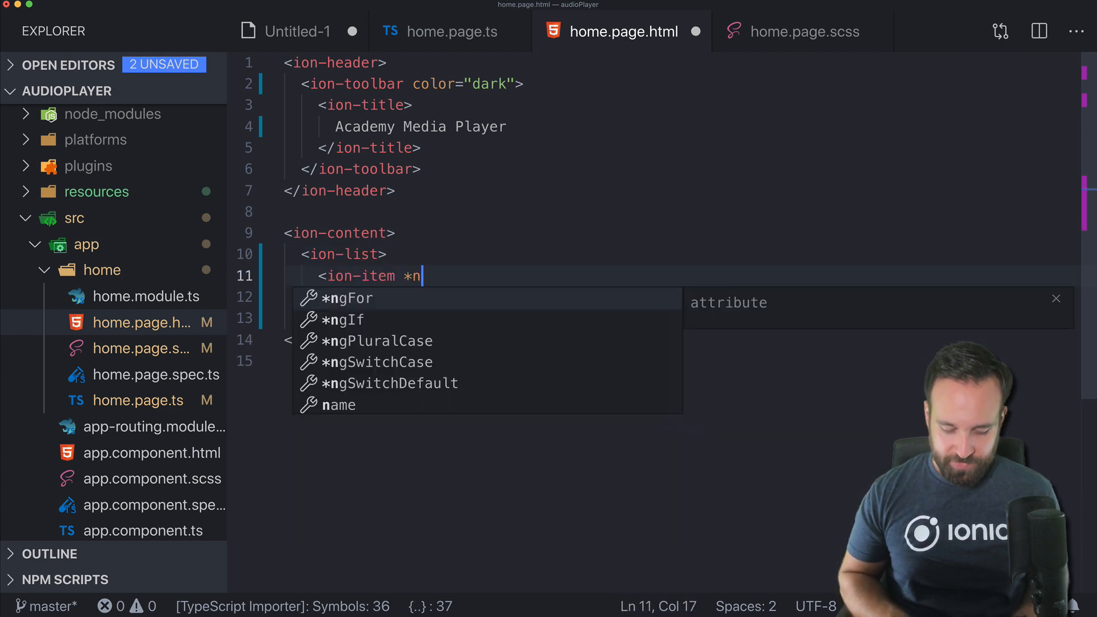
pyautogui.write('gFo')
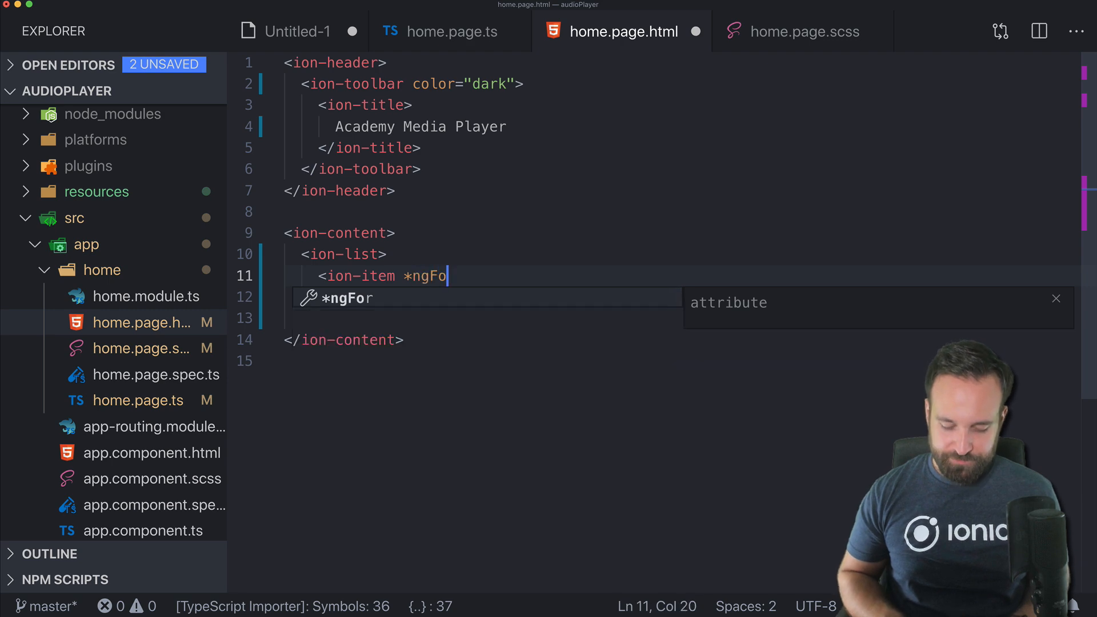
pyautogui.write('="let track')
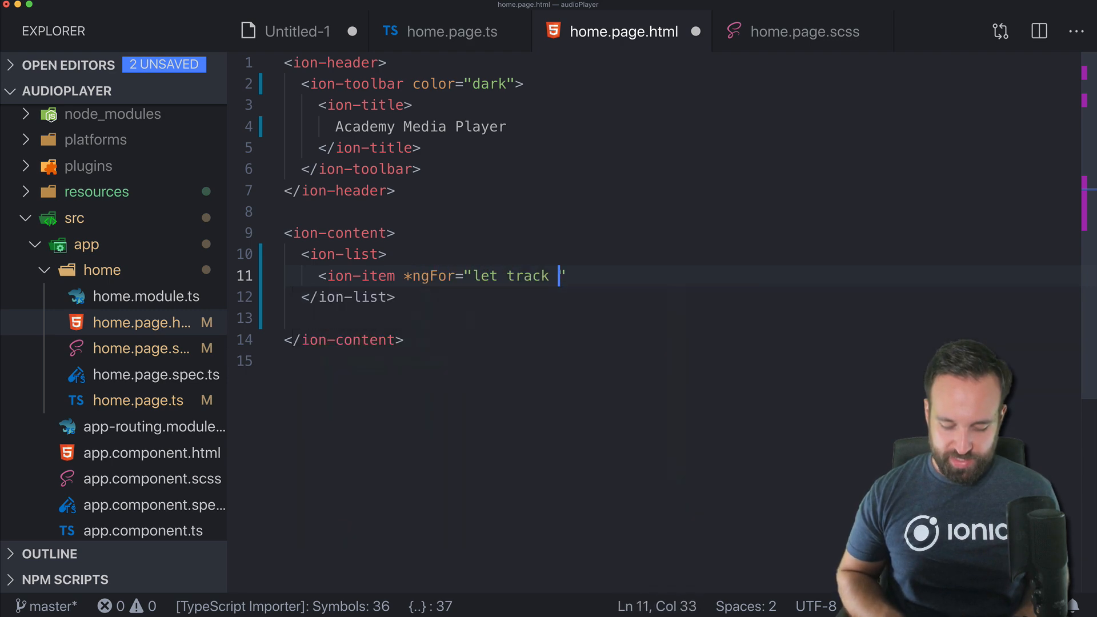
pyautogui.write('of plays')
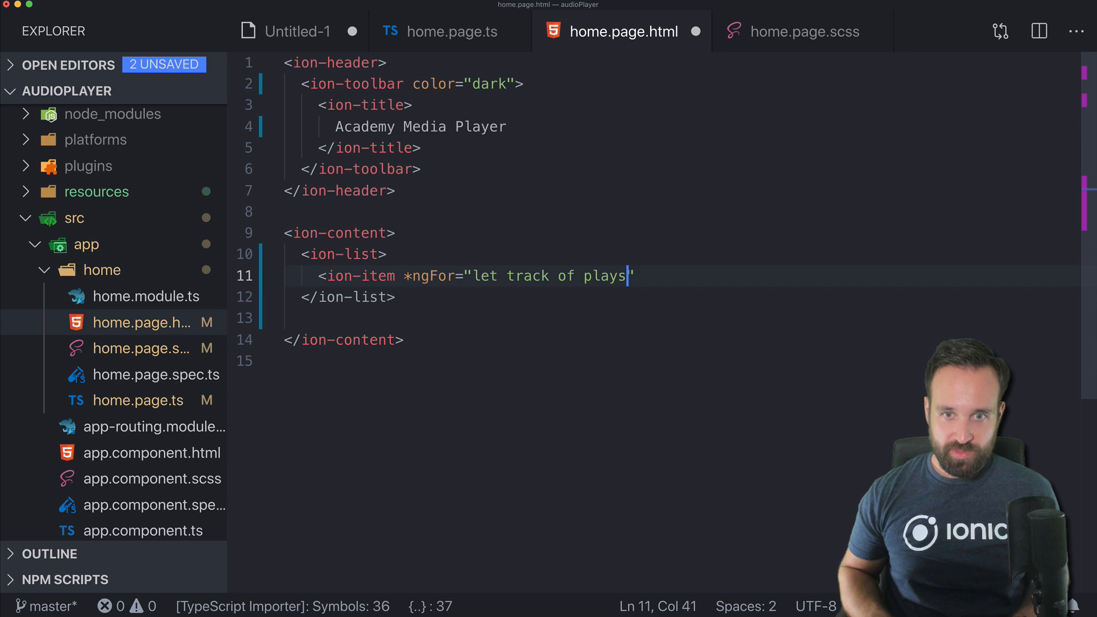
pyautogui.click(452, 31)
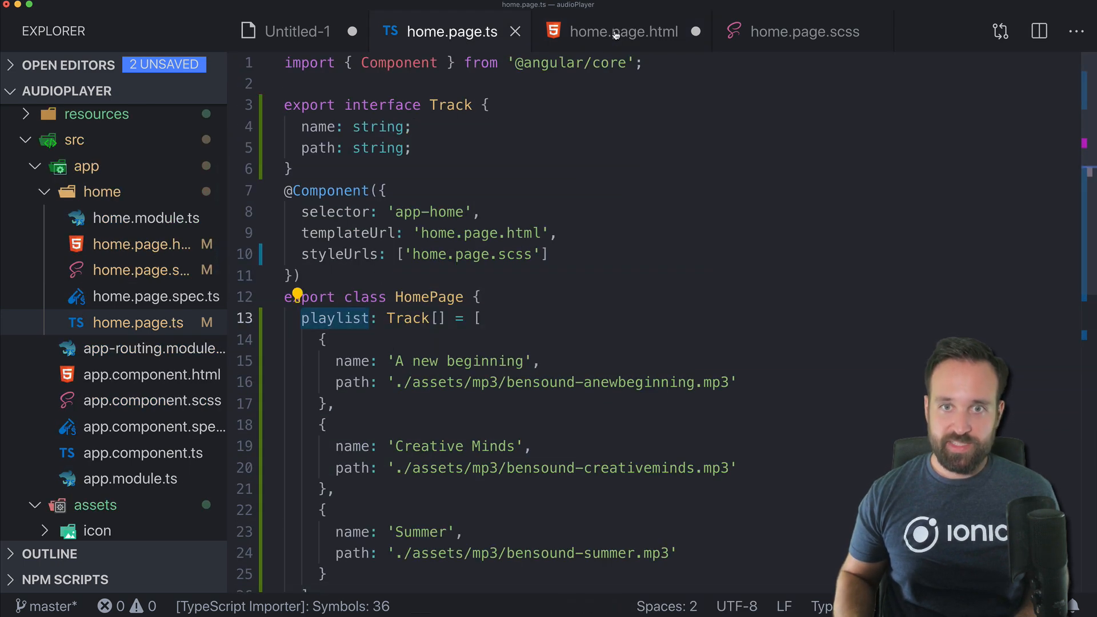
pyautogui.click(622, 31)
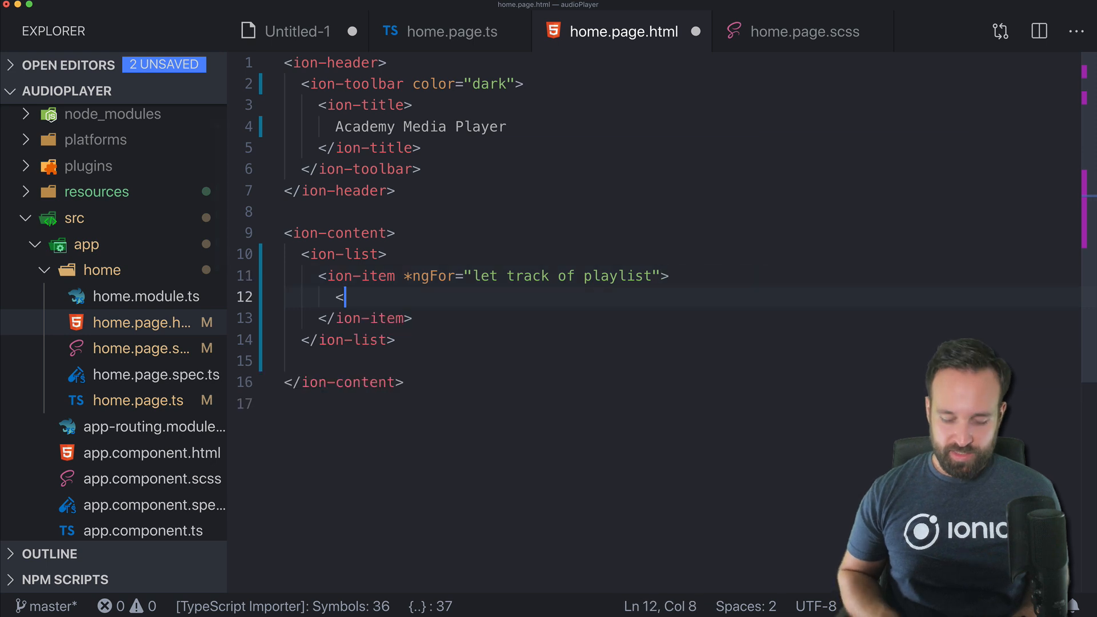
pyautogui.write('ion-label>')
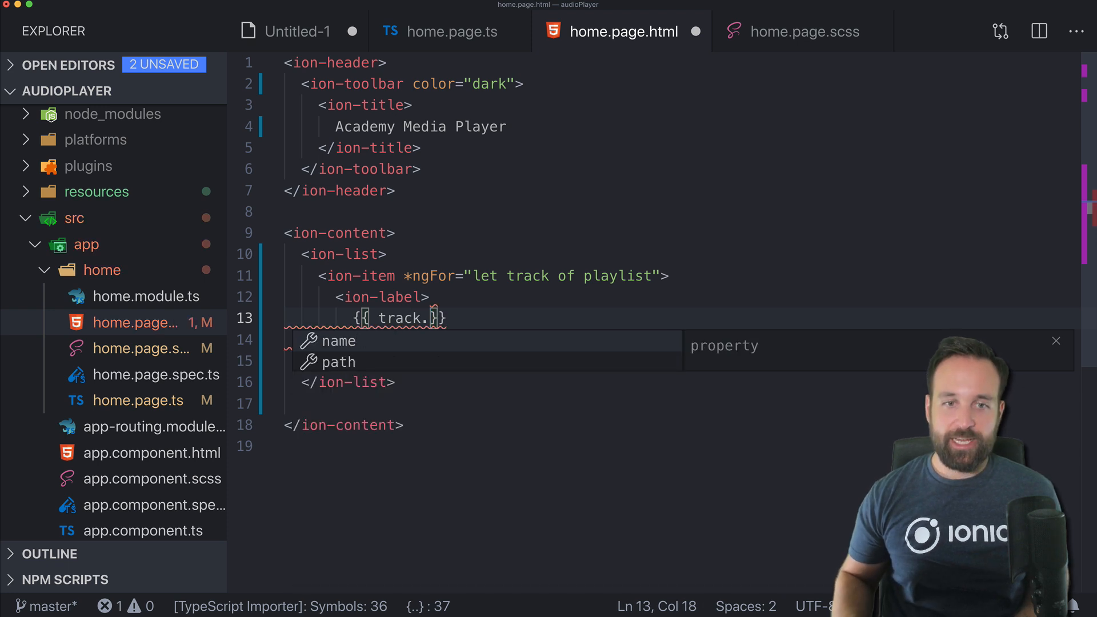
pyautogui.moveTo(361, 343)
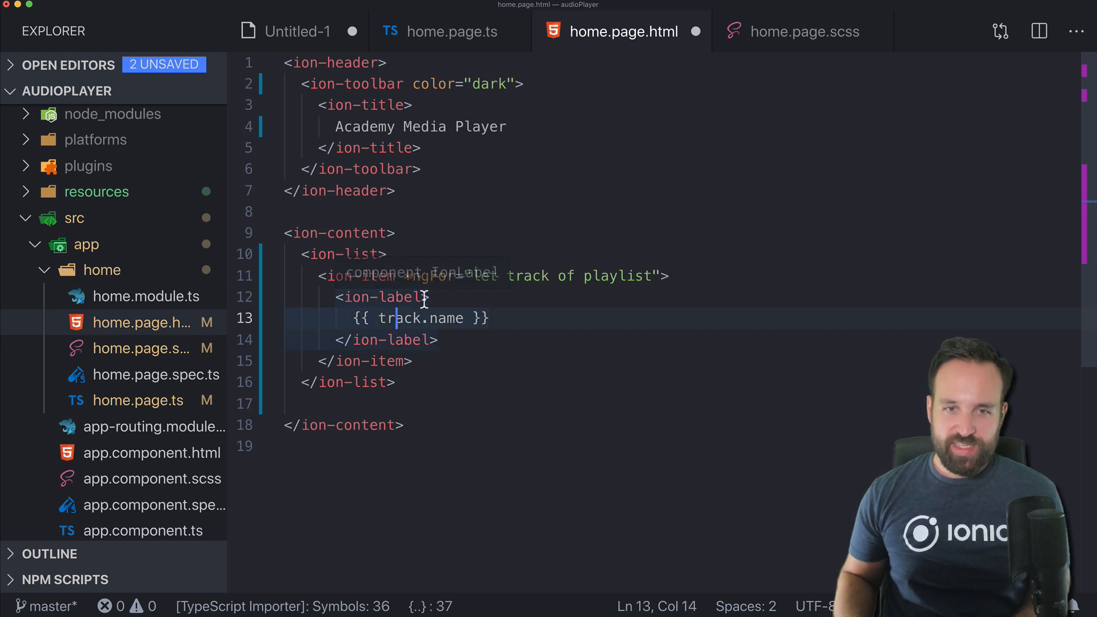
# - Declare activeTrack: Track = null in home.page.ts
pyautogui.click(451, 32)
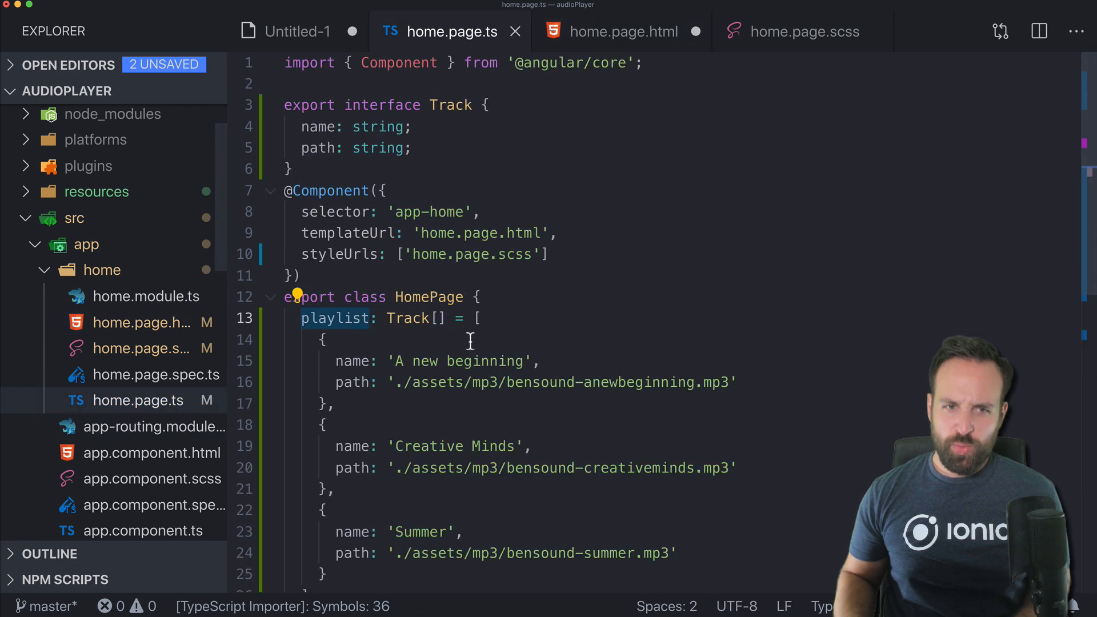
pyautogui.scroll(-3)
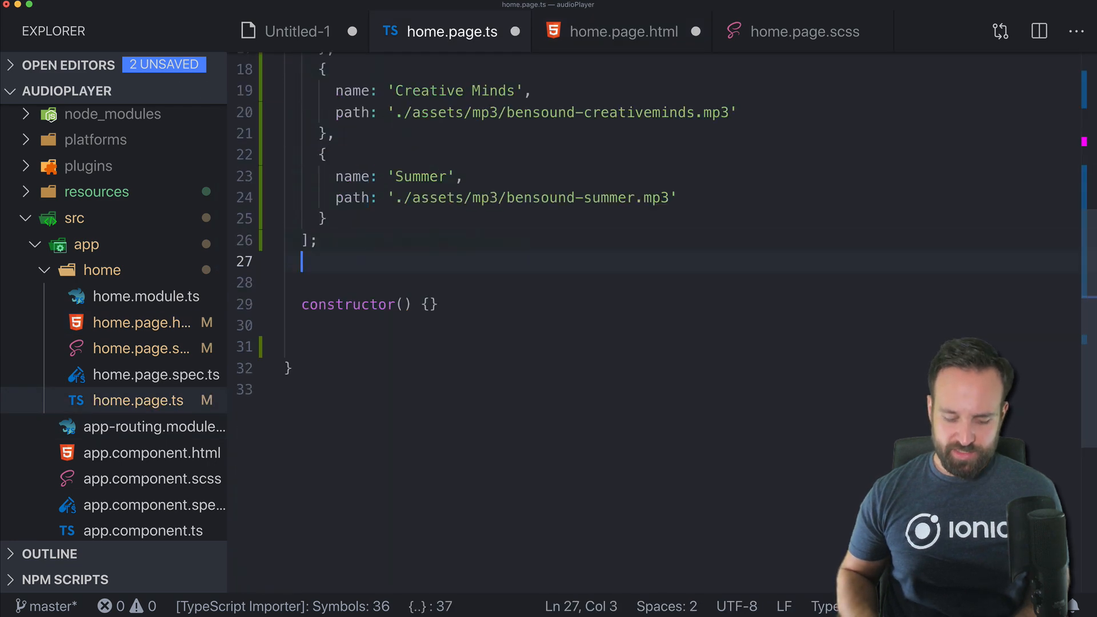
pyautogui.write('activeTrac')
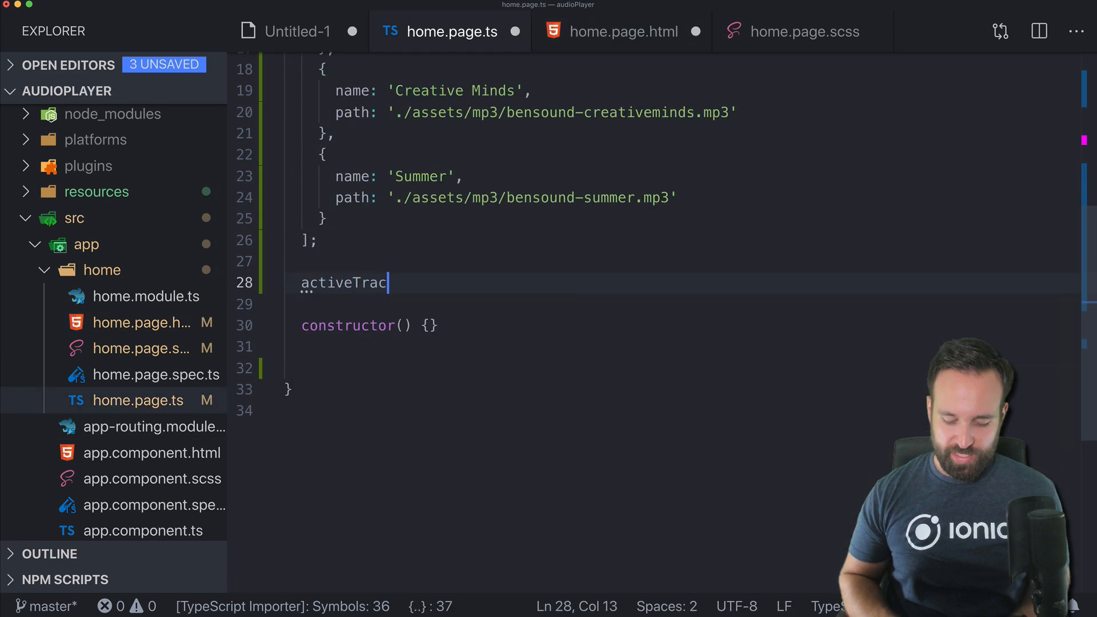
pyautogui.write('k: Track = n')
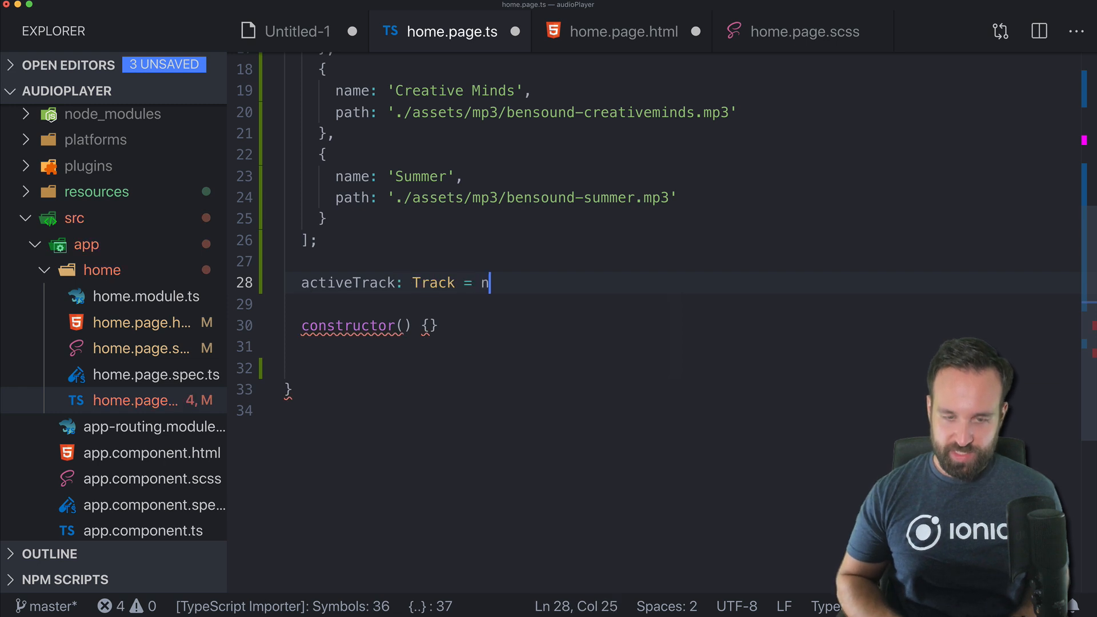
pyautogui.write('ull;')
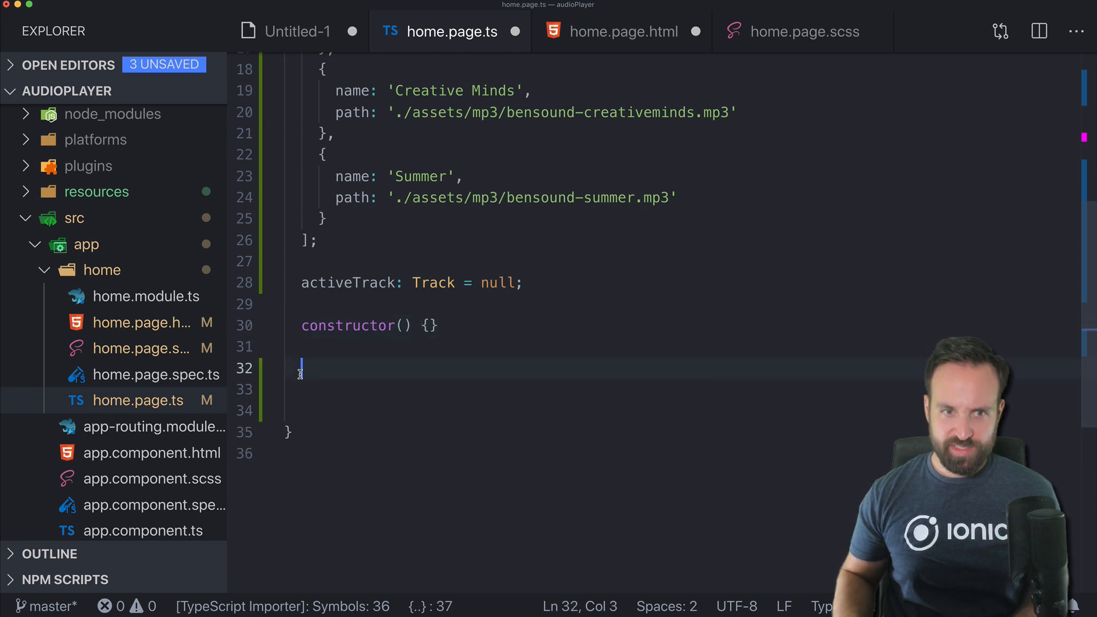
# - Add empty start(track), togglePlayer(pause), next(), prev(), seek() and updateProgress() methods
pyautogui.write('start(track: Track')
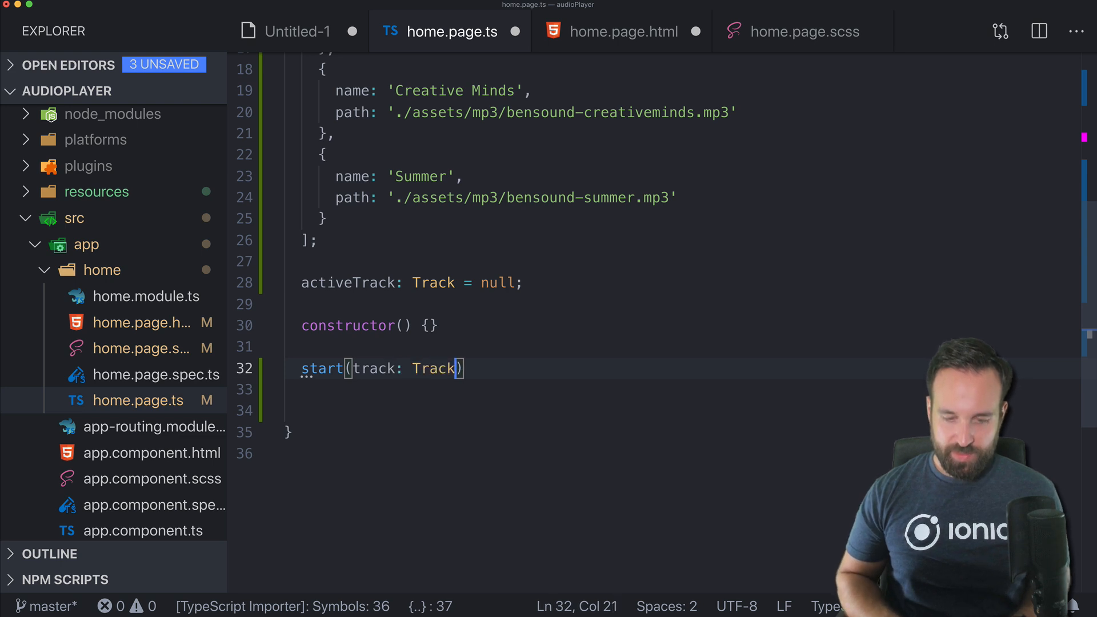
pyautogui.write('{')
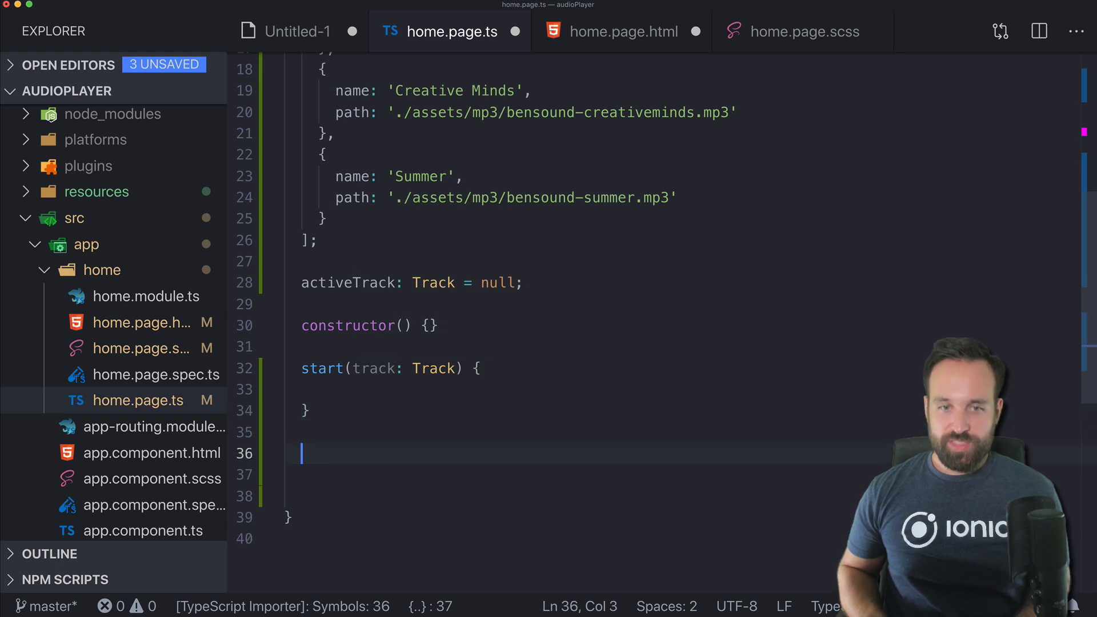
pyautogui.write('t')
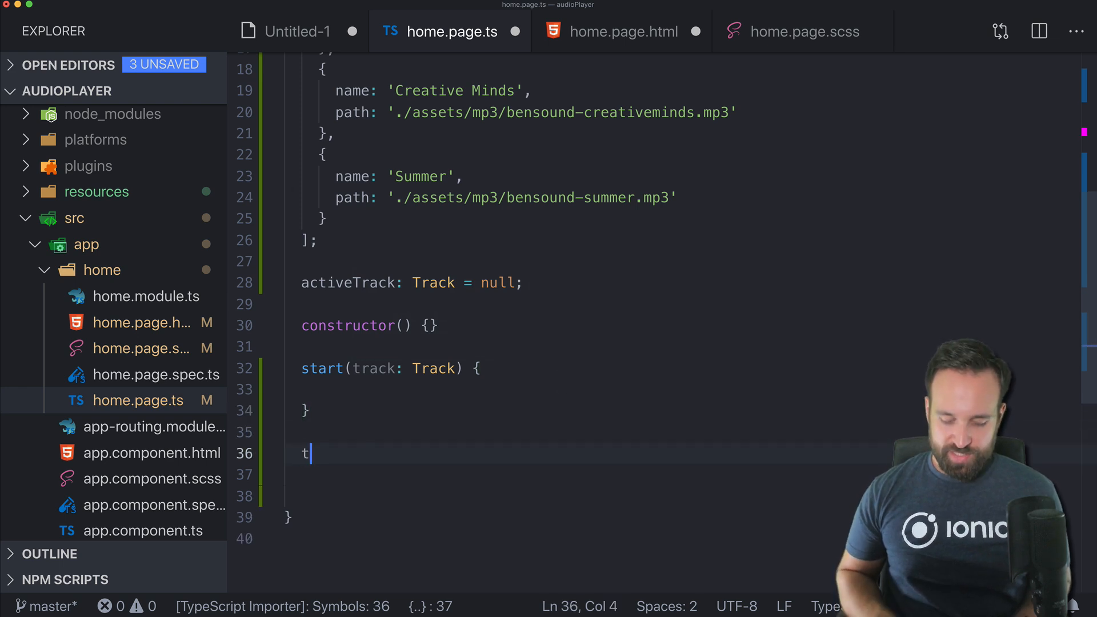
pyautogui.write('ogglePlayer')
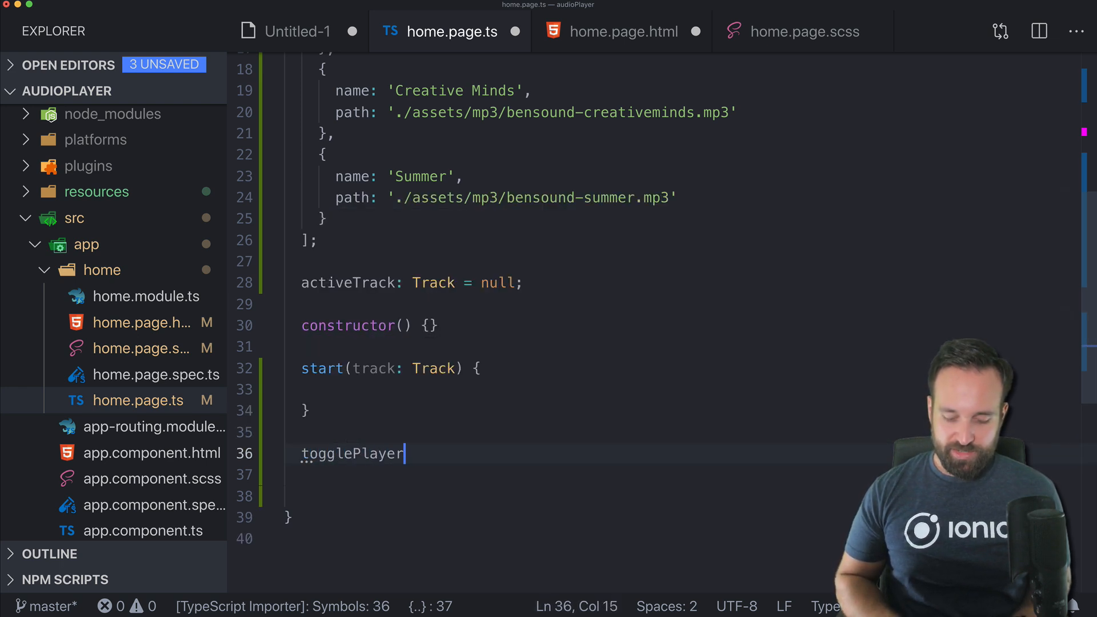
pyautogui.write('(pause) {')
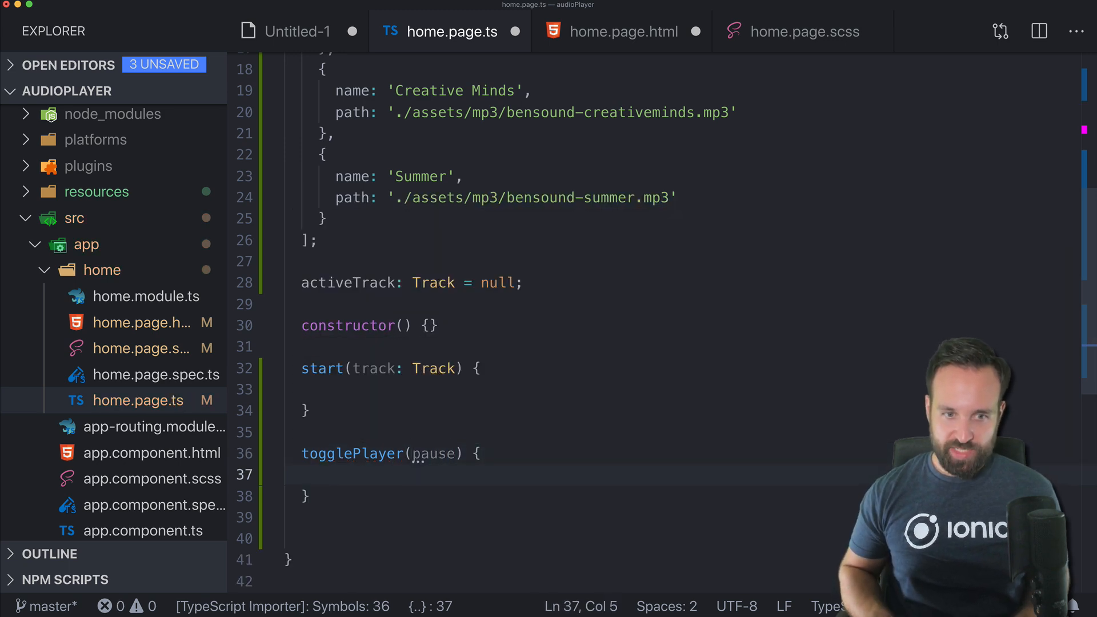
pyautogui.write('next() {')
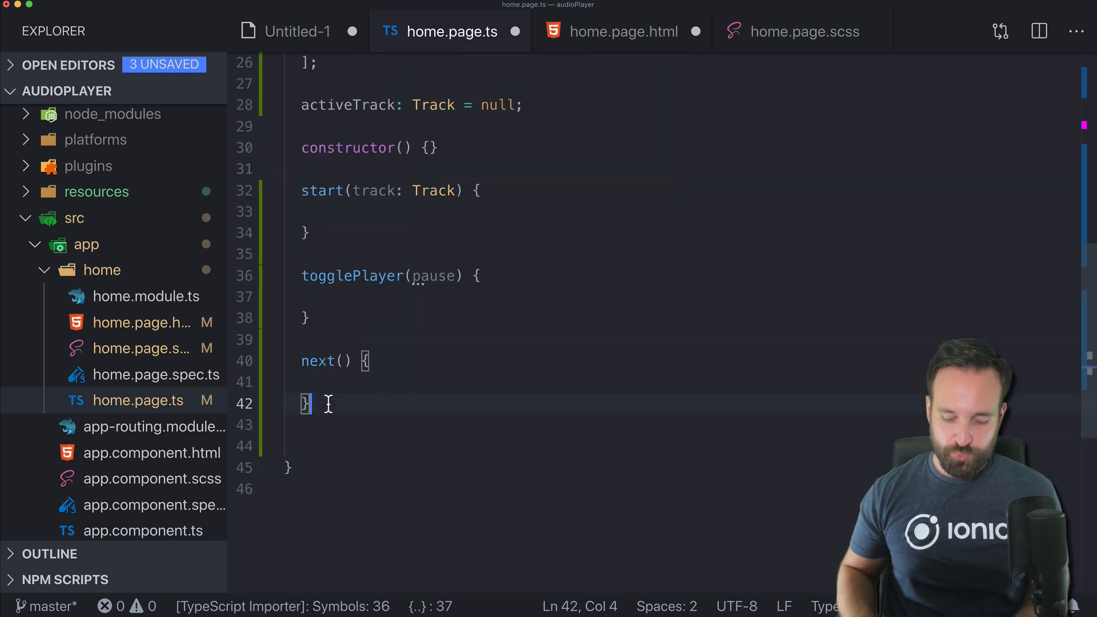
pyautogui.write('prev() {')
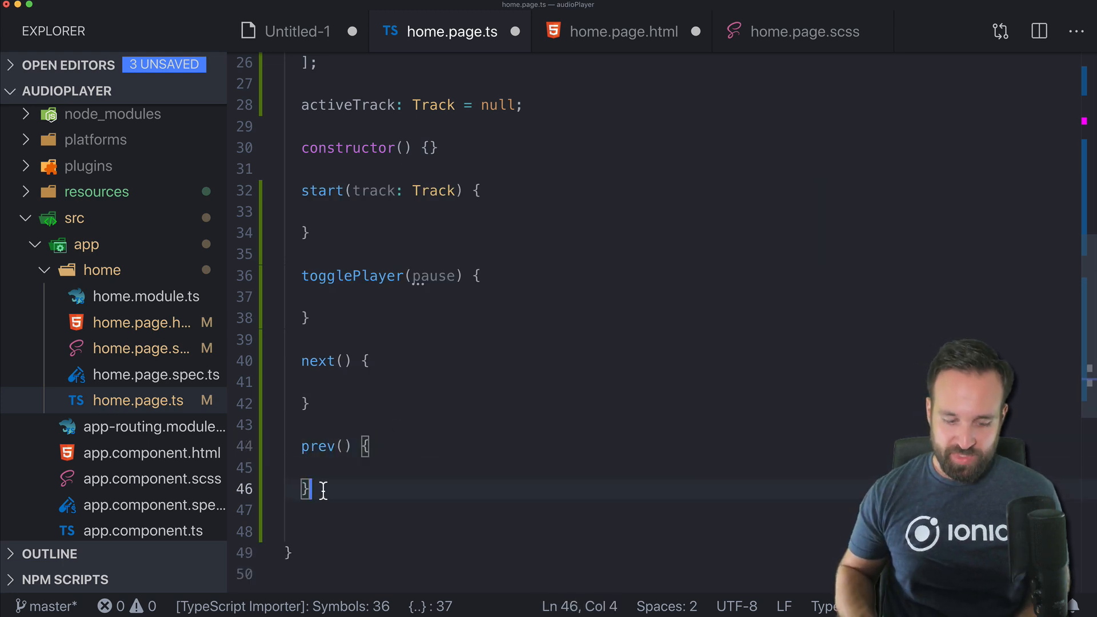
pyautogui.write('seek() {')
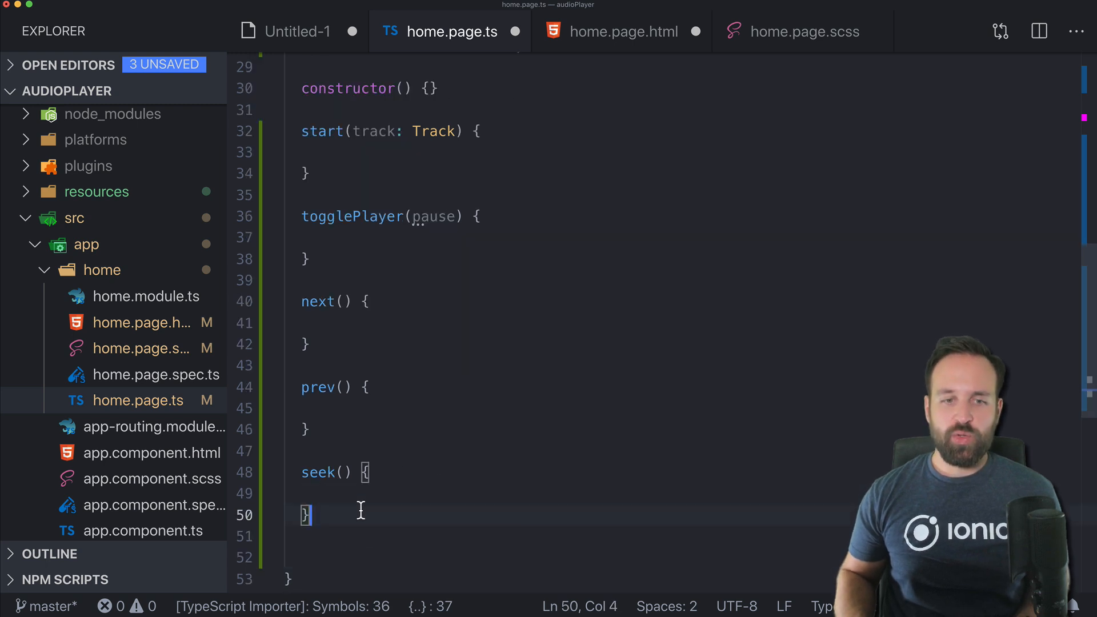
pyautogui.write('updateProgress() {')
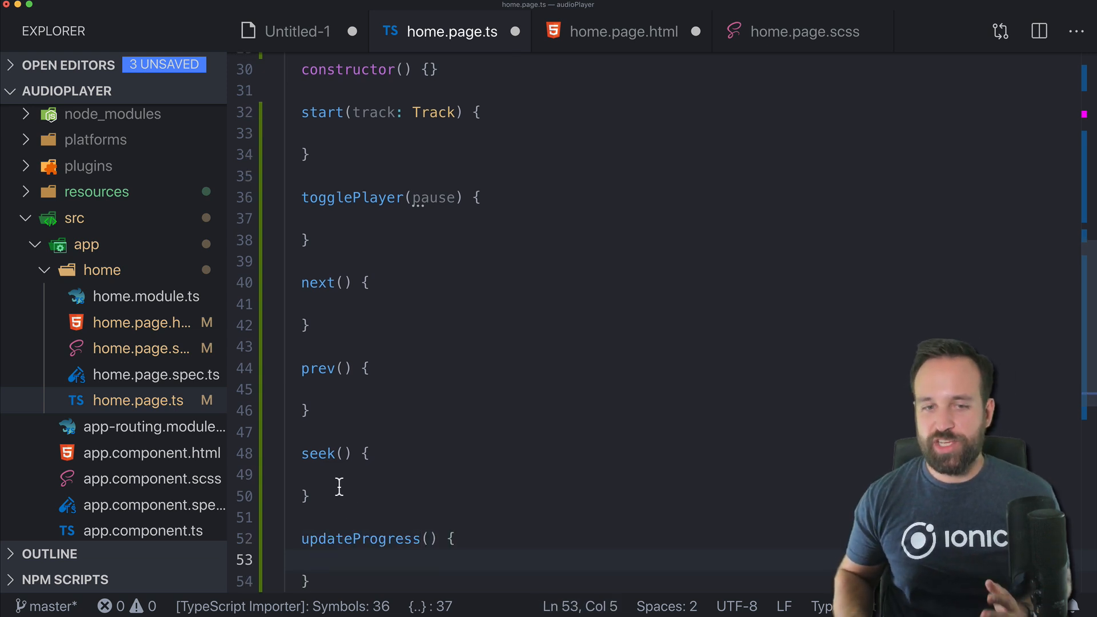
pyautogui.scroll(-3)
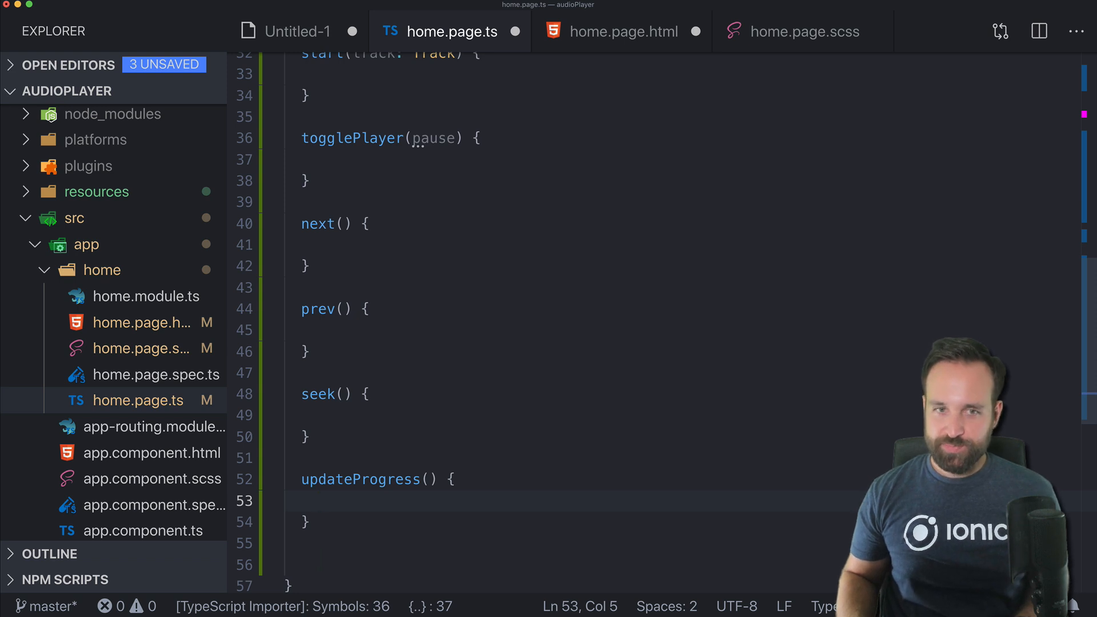
pyautogui.scroll(3)
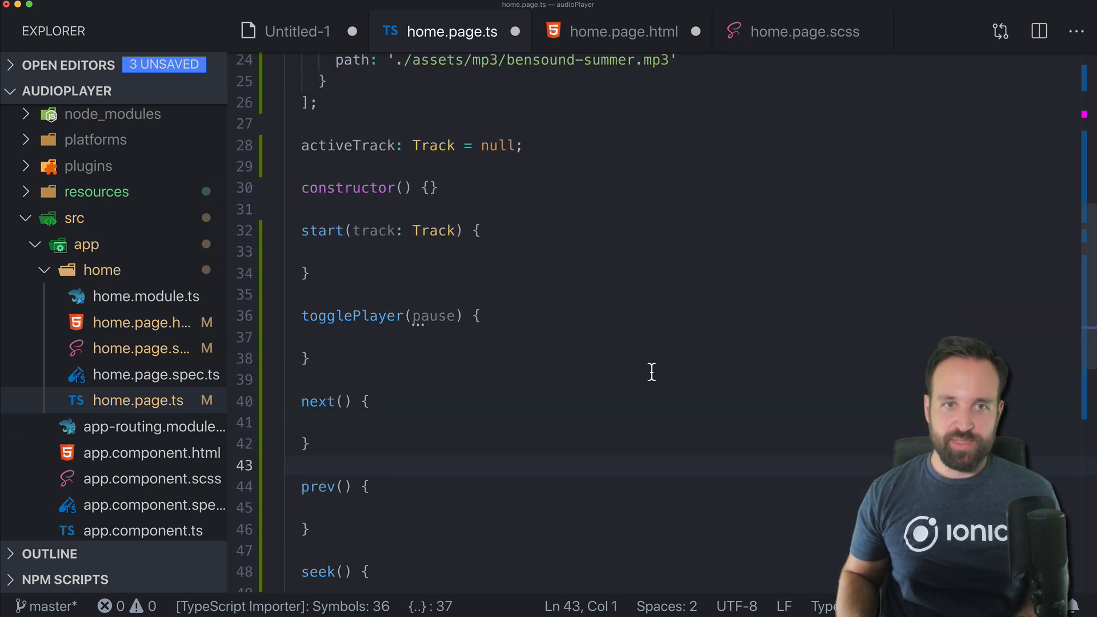
pyautogui.click(622, 31)
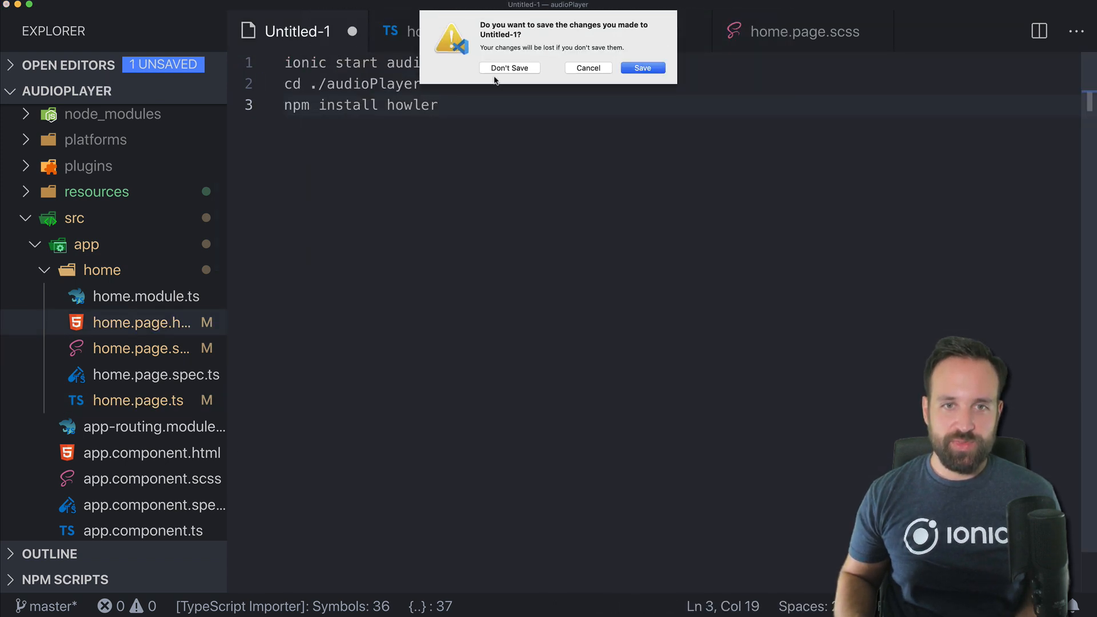
# - Close Untitled-1 without saving and add (click)="start(track)" to the ion-item
pyautogui.click(509, 68)
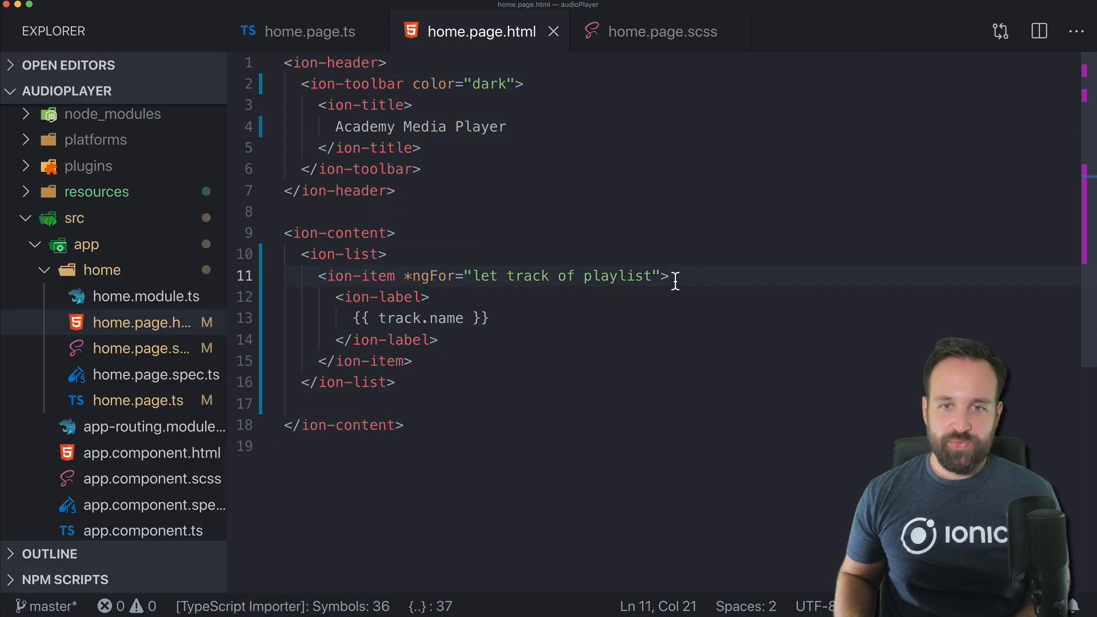
pyautogui.write('(click)="start(track')
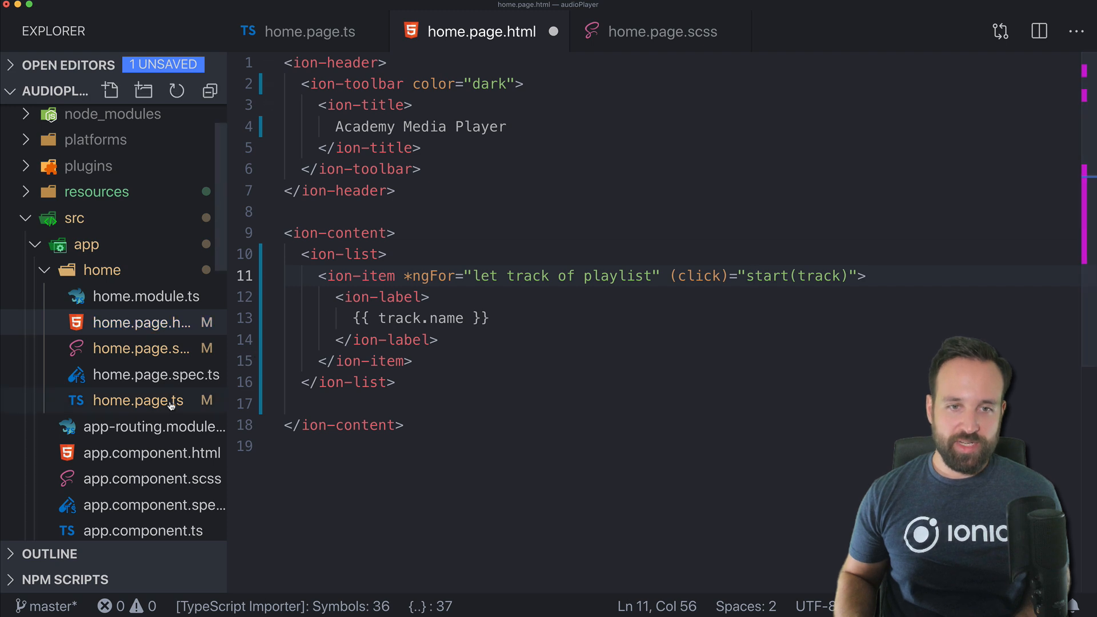
pyautogui.click(308, 31)
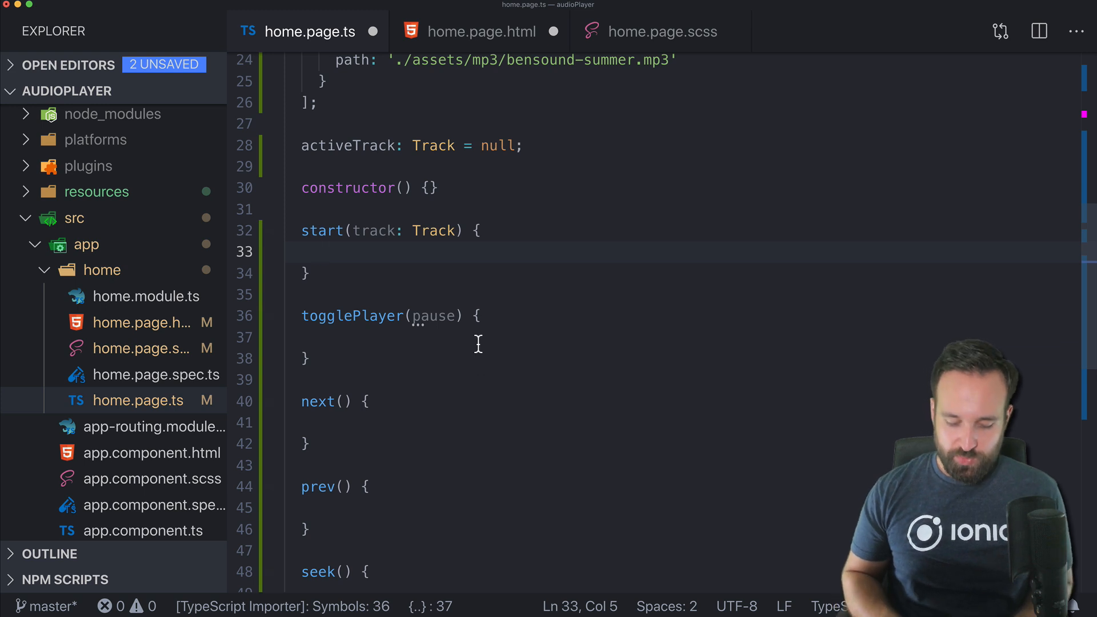
# - In start(), set this.player to a new Howl with src [track.path], importing Howl
pyautogui.write('this.player =')
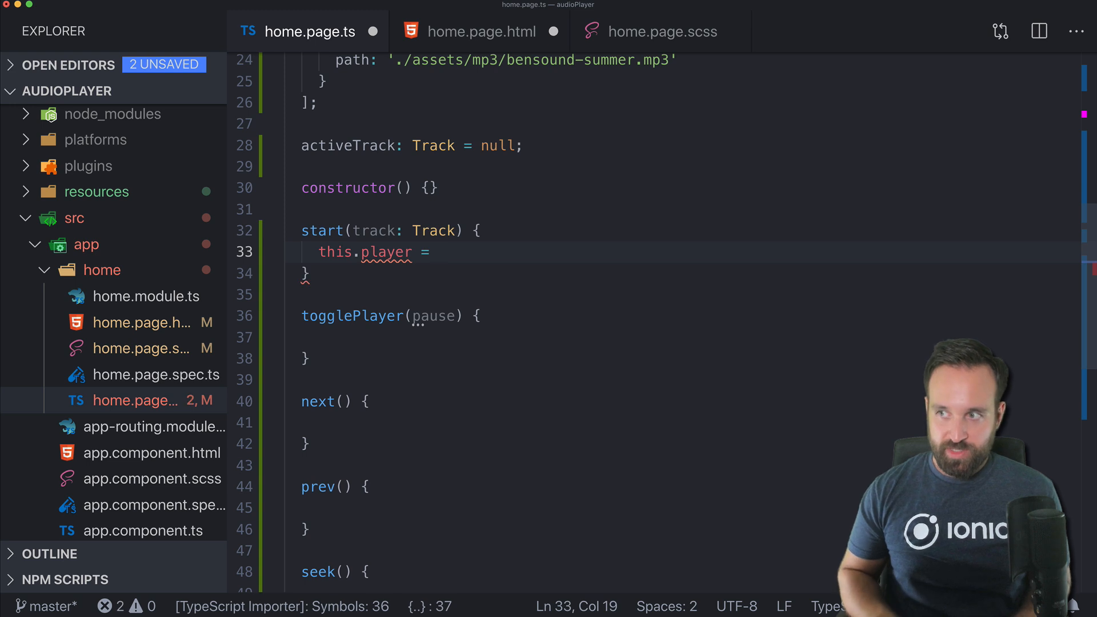
pyautogui.write('new Howl')
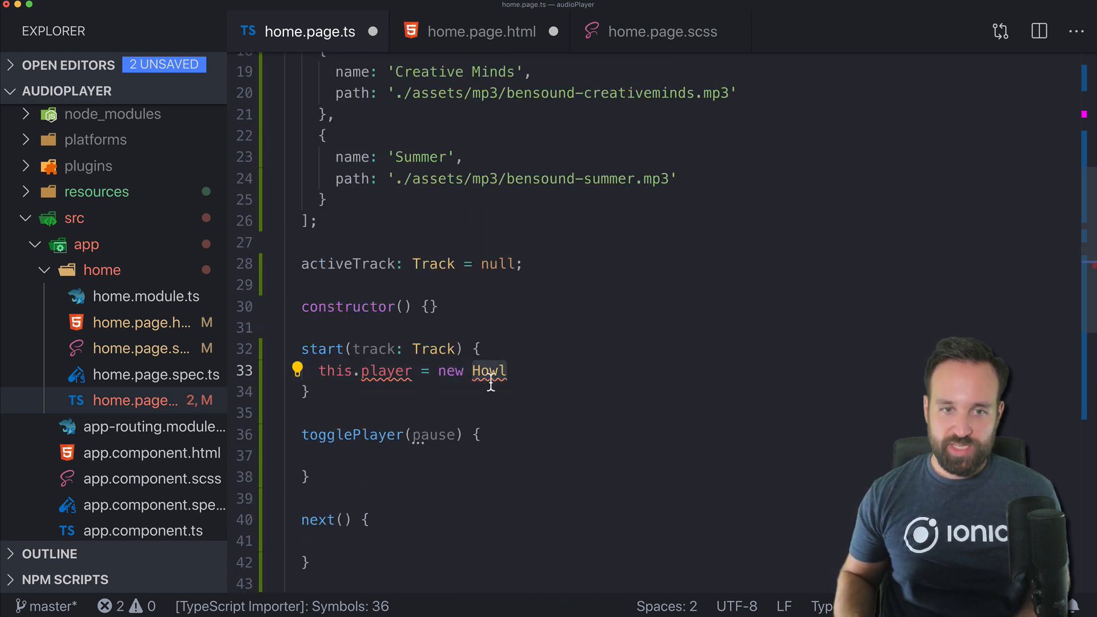
pyautogui.write('l')
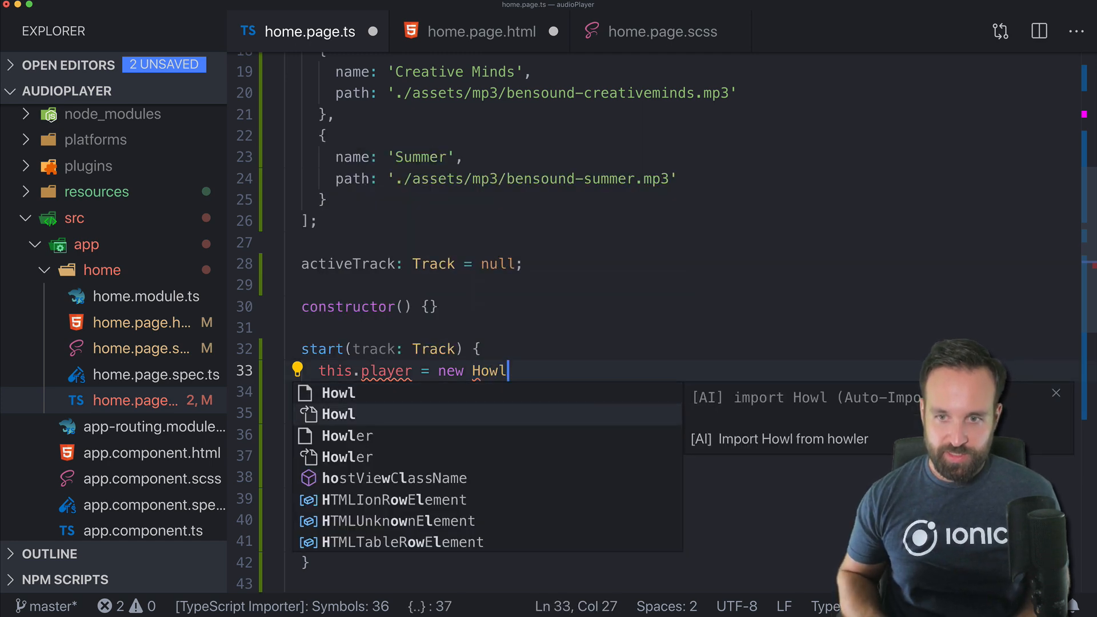
pyautogui.click(338, 414)
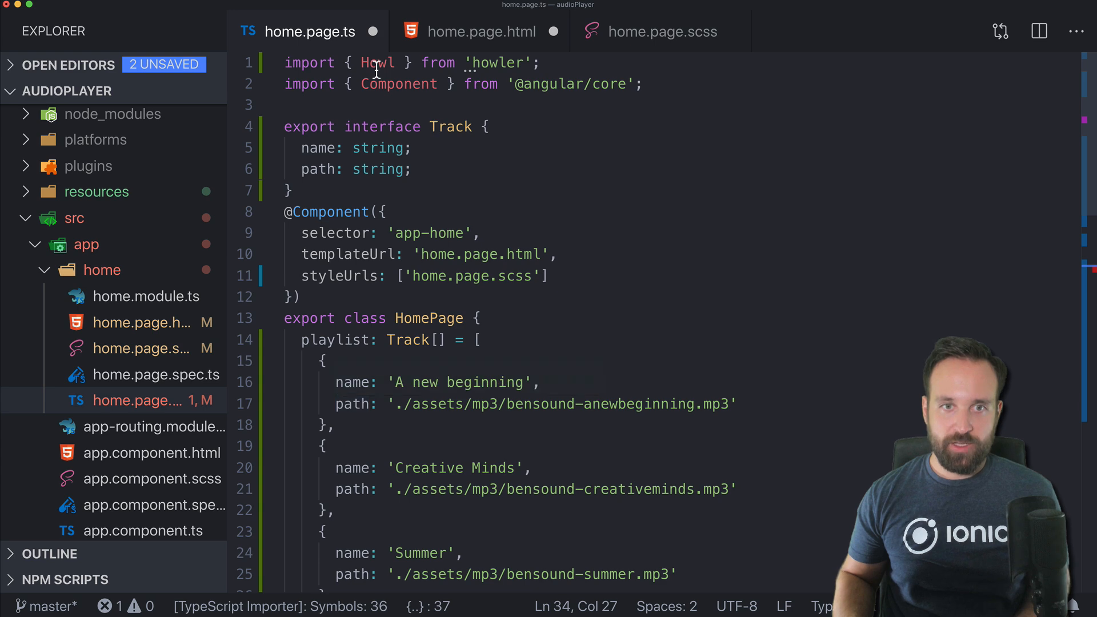
pyautogui.scroll(-3)
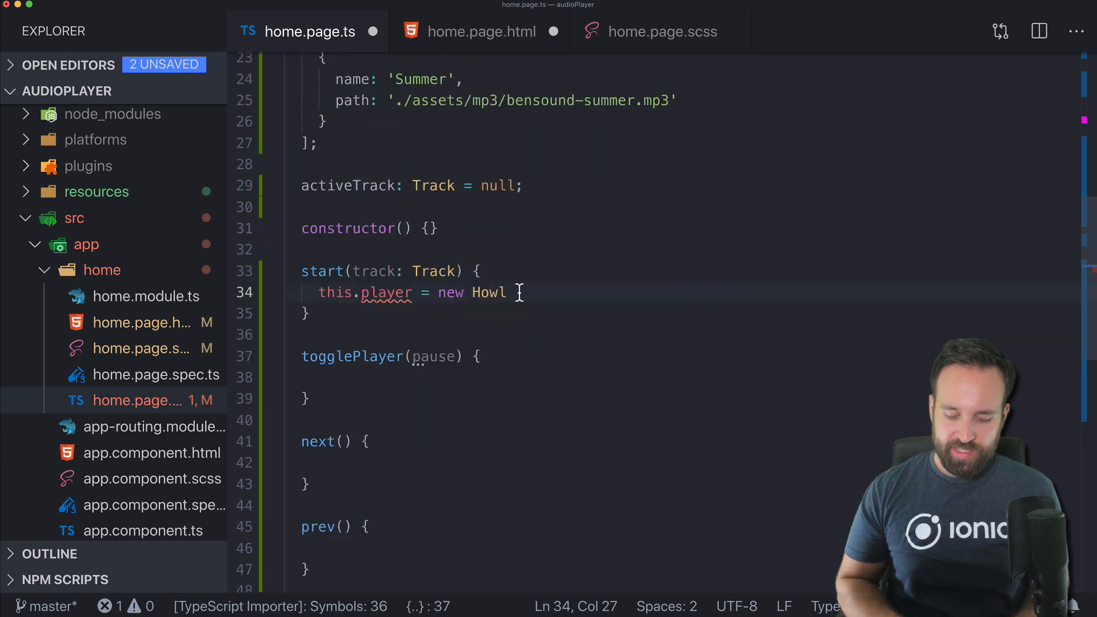
pyautogui.write('({})')
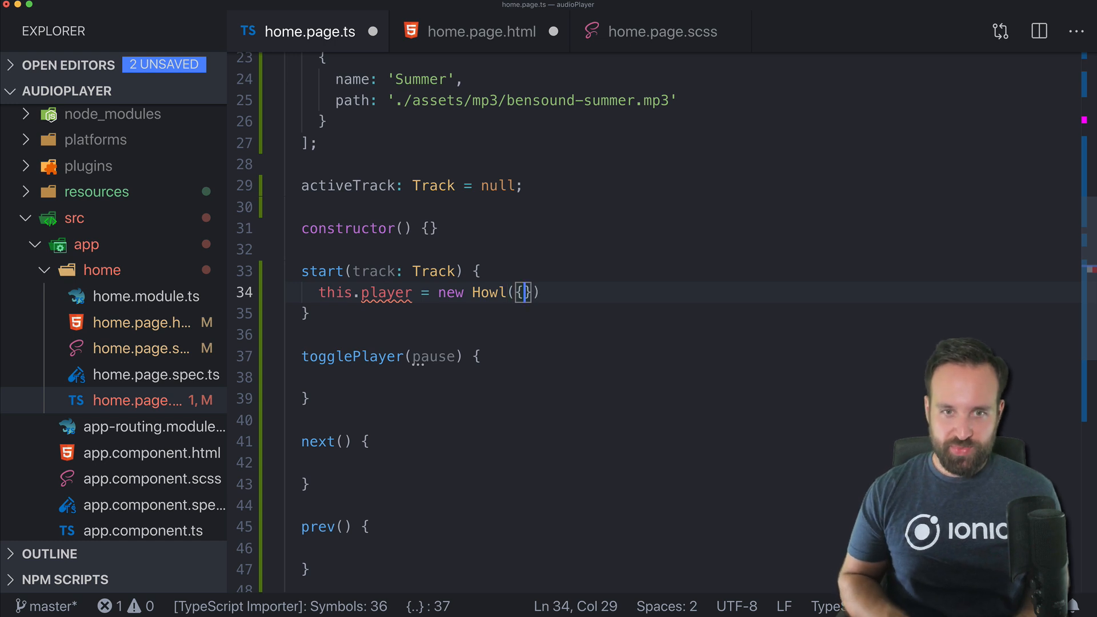
pyautogui.write('src: [t')
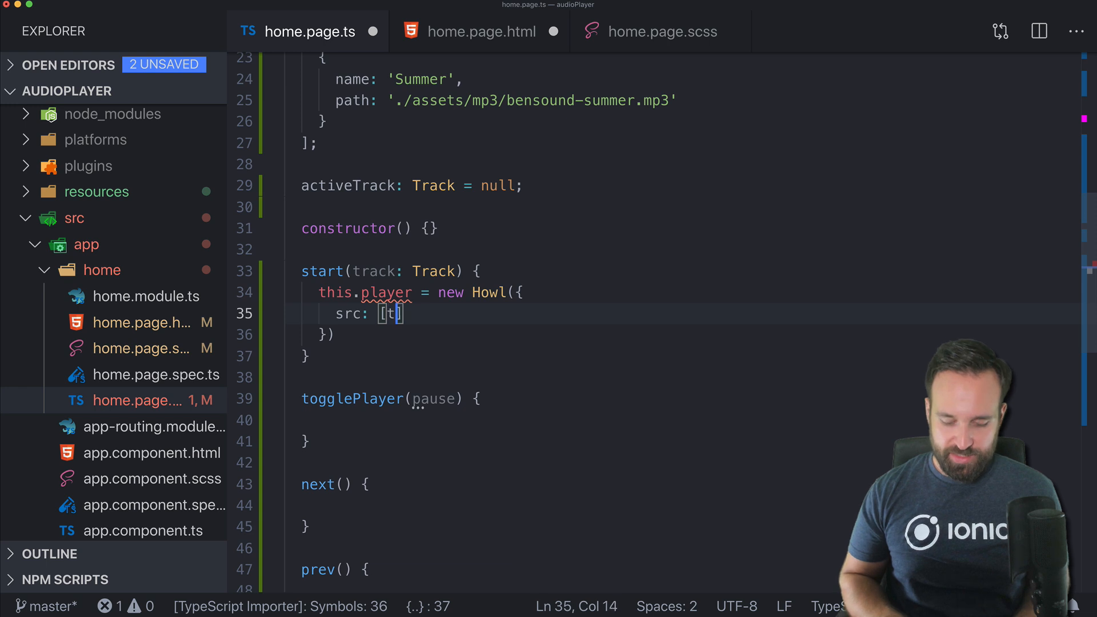
pyautogui.write('rack.path')
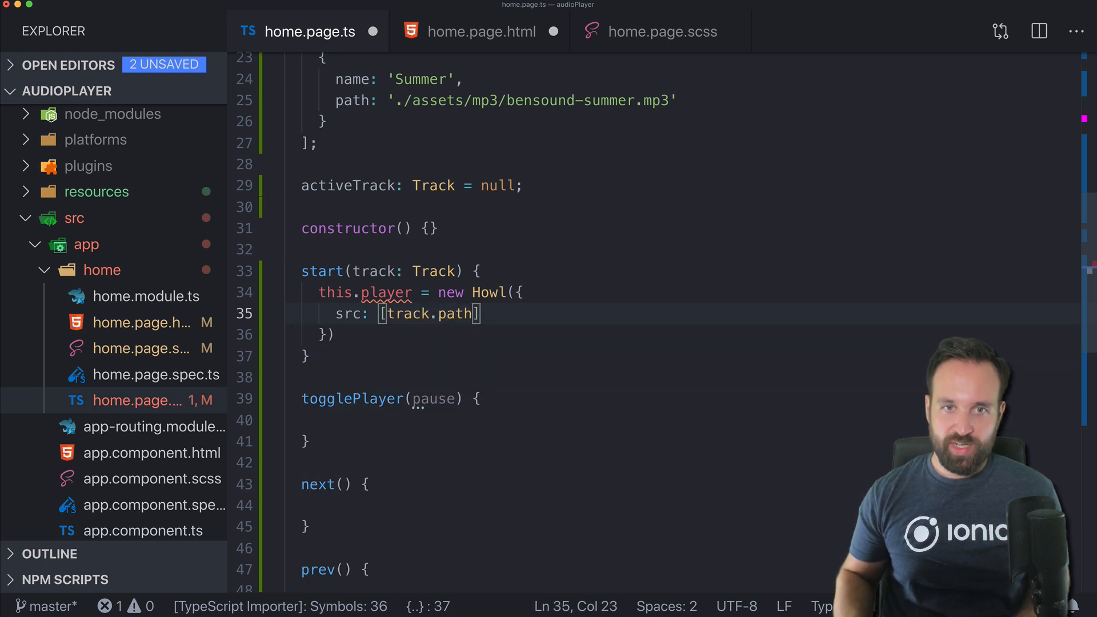
pyautogui.scroll(3)
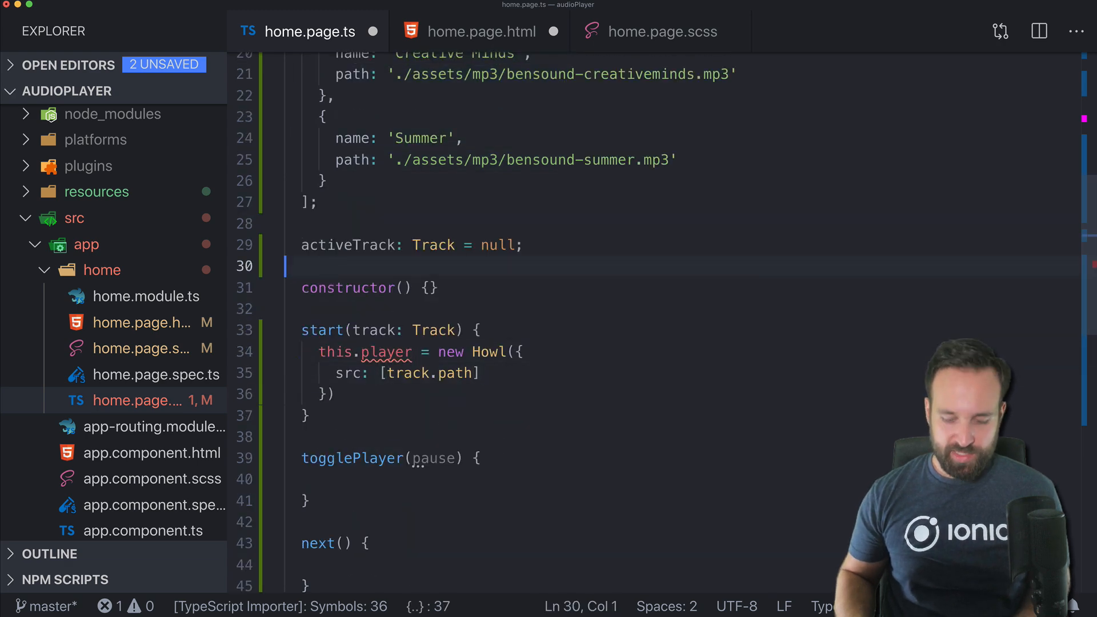
# - Declare player: Howl = null and call this.player.play() in start()
pyautogui.write('player:')
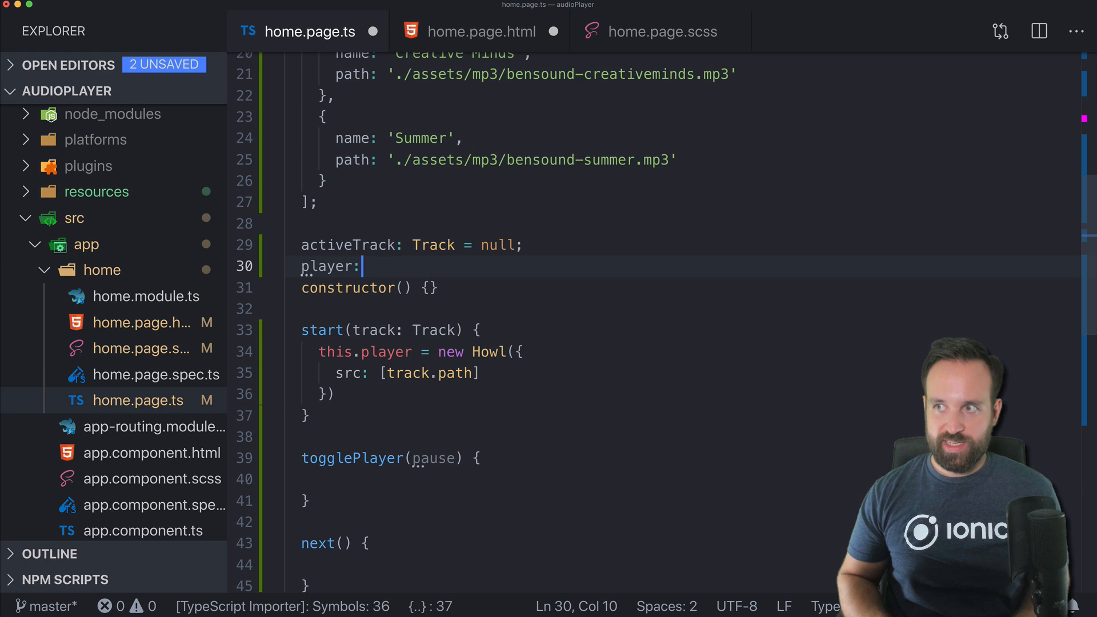
pyautogui.write('Howl;')
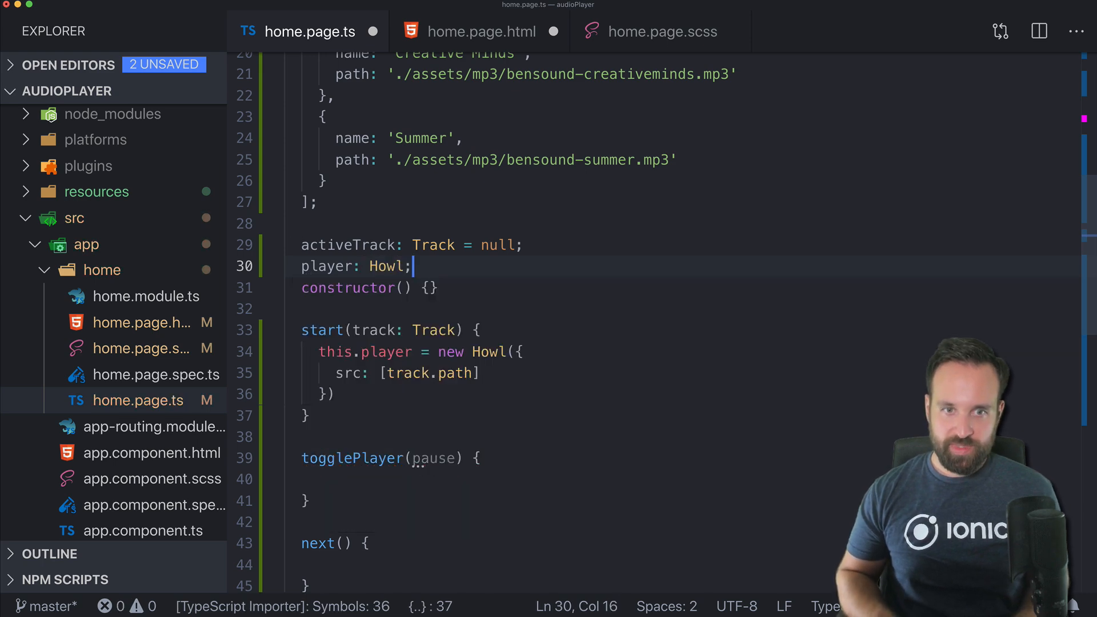
pyautogui.write('= null')
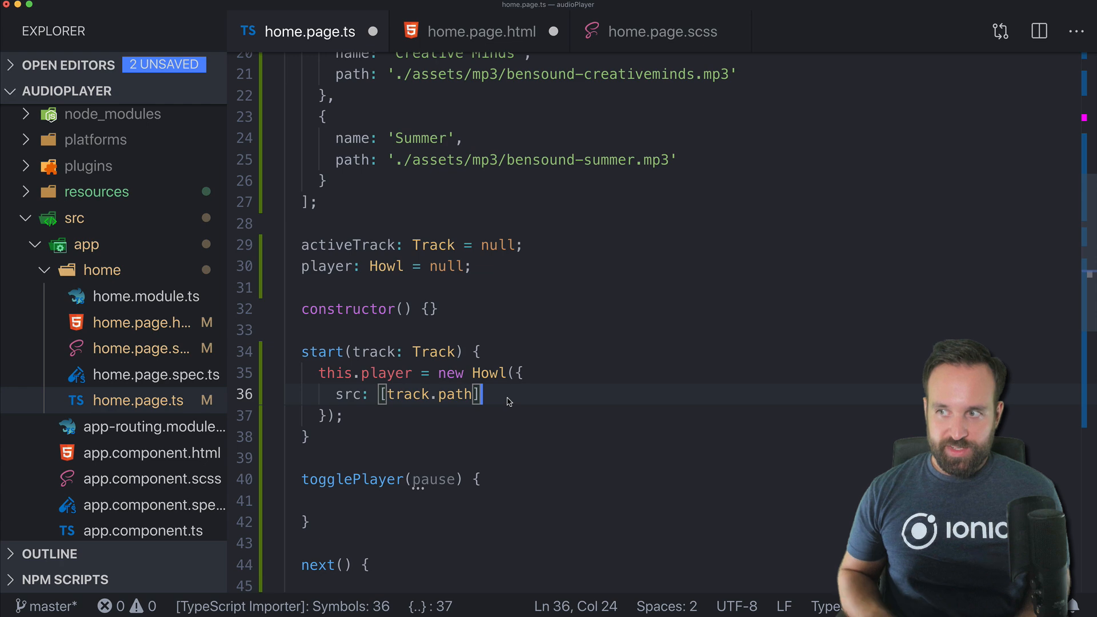
pyautogui.write('this.player')
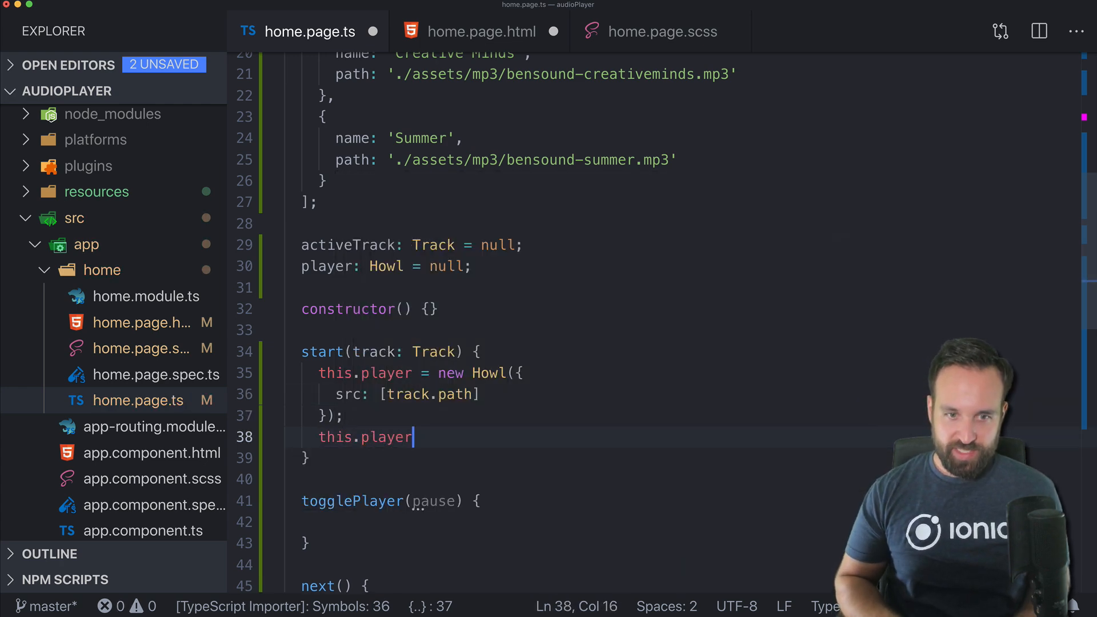
pyautogui.write('.')
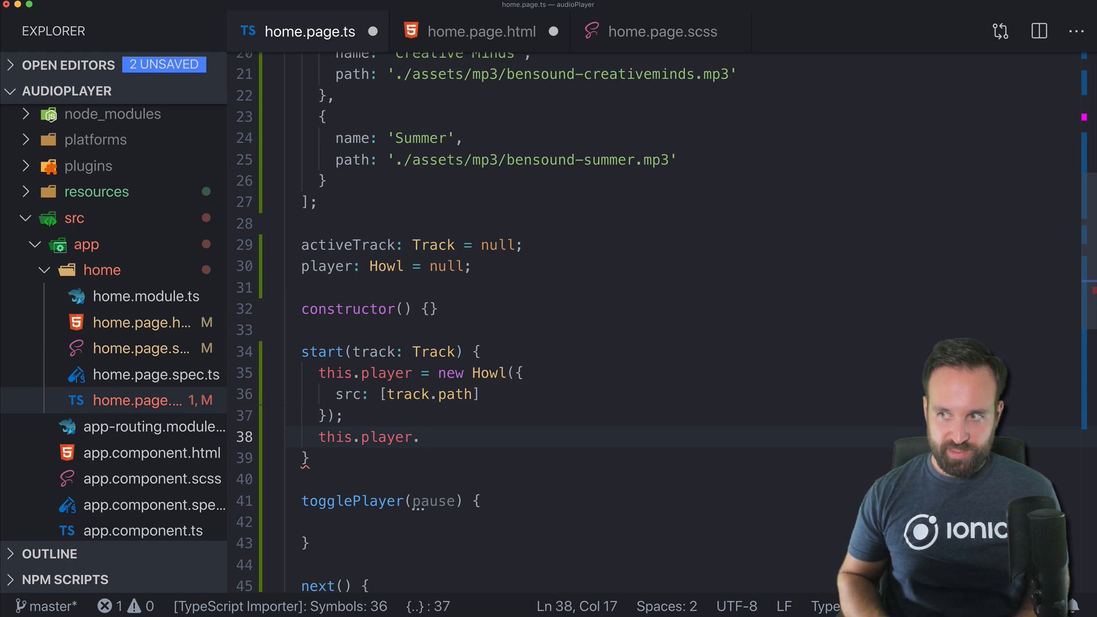
pyautogui.write('play();')
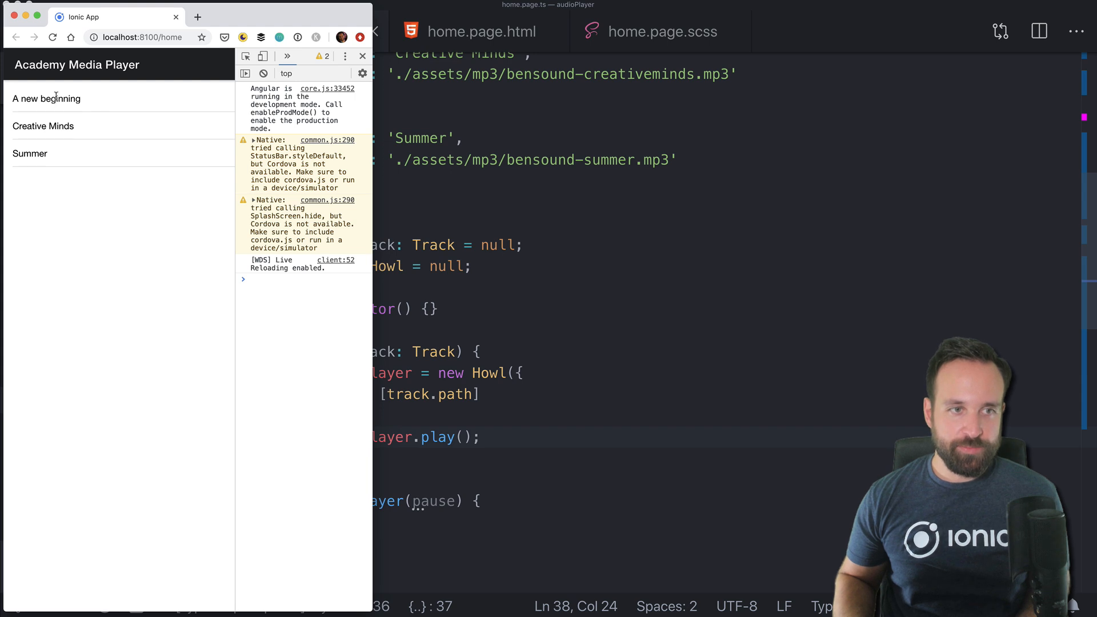
pyautogui.moveTo(143, 157)
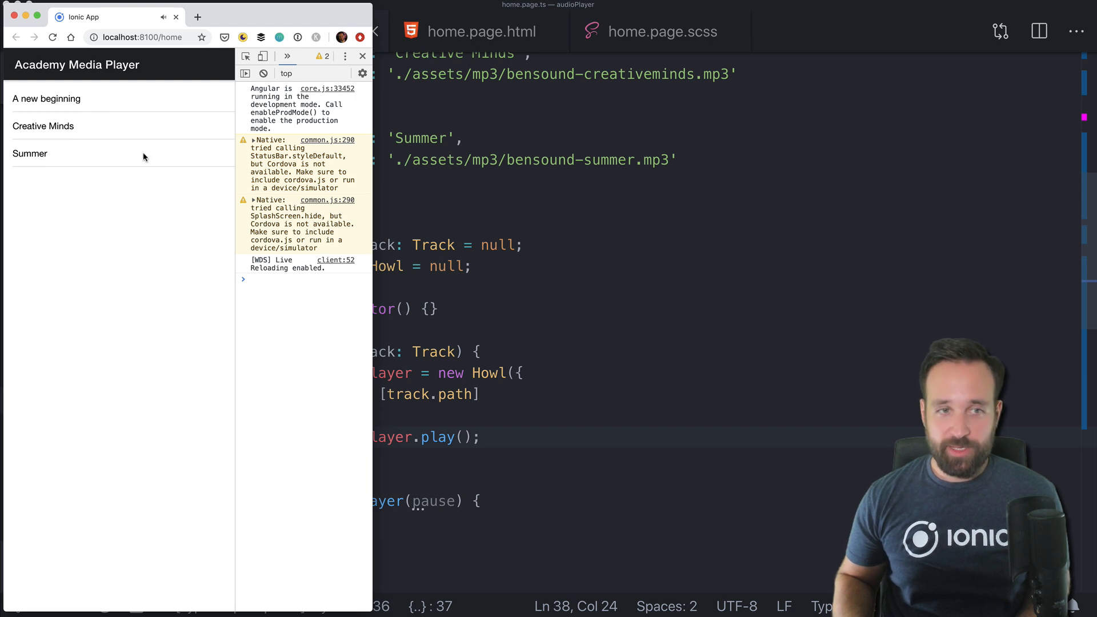
pyautogui.moveTo(81, 133)
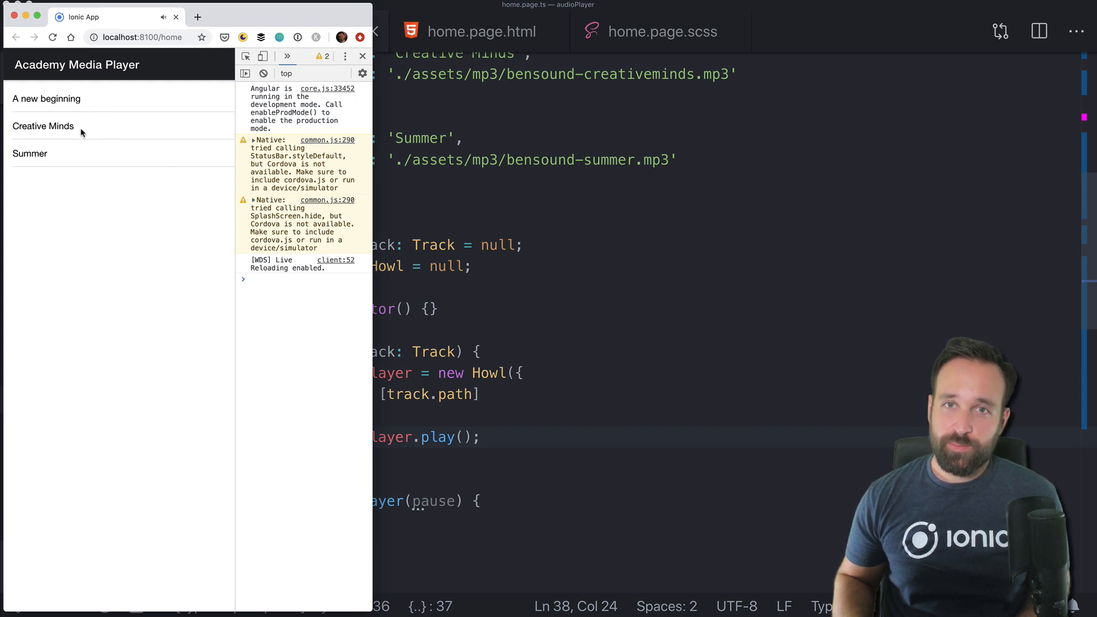
pyautogui.moveTo(95, 163)
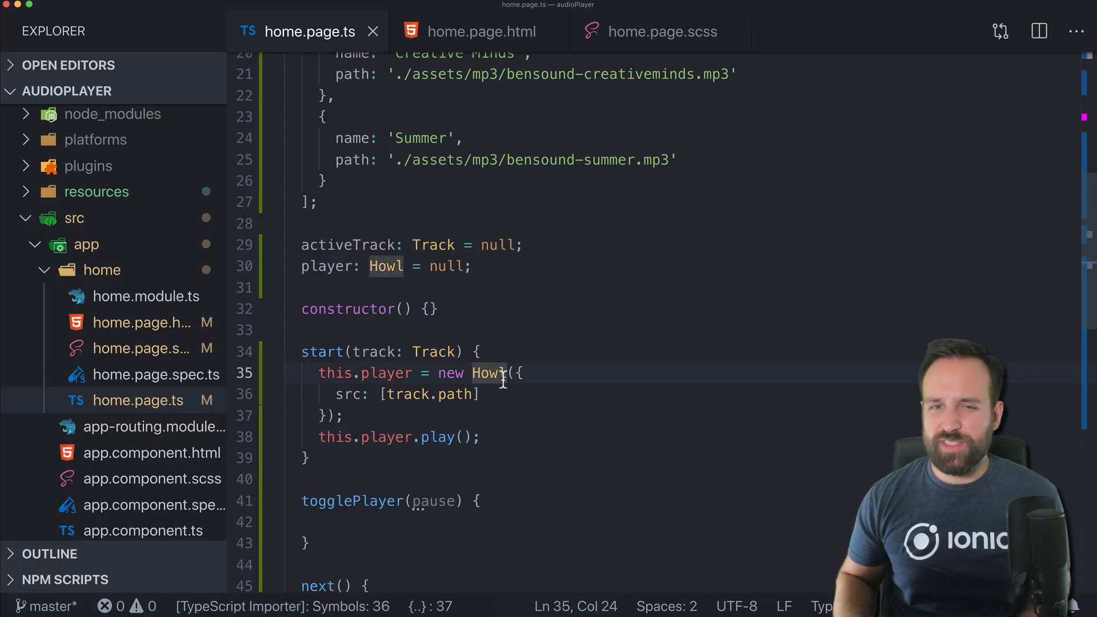
# - Make start() stop this.player first when a player already exists
pyautogui.write('i')
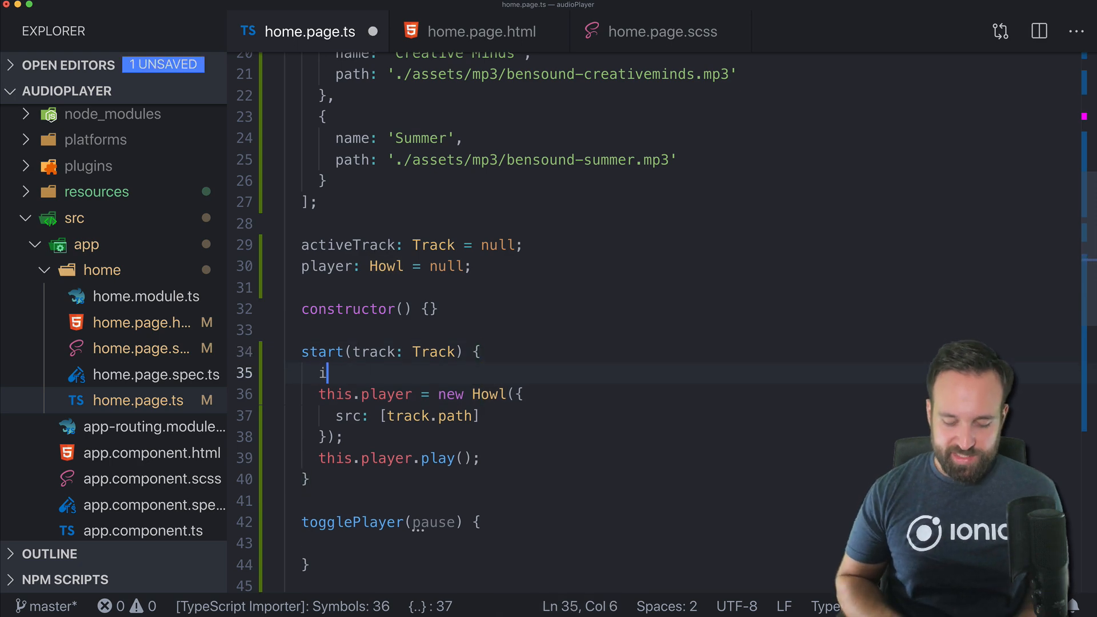
pyautogui.write('f (this.player) {')
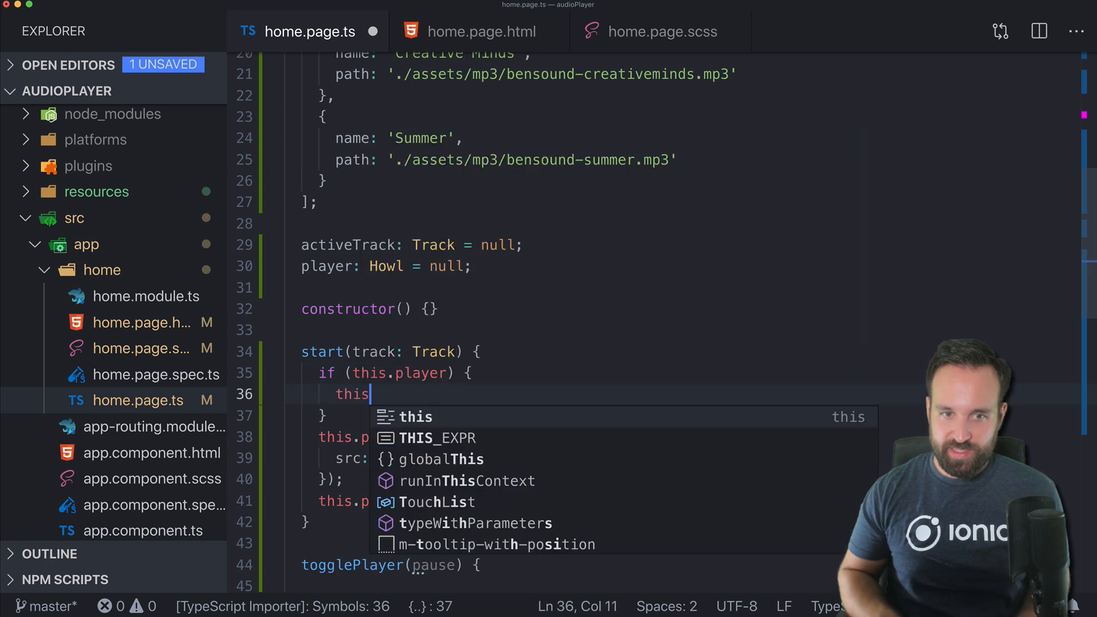
pyautogui.write('.player')
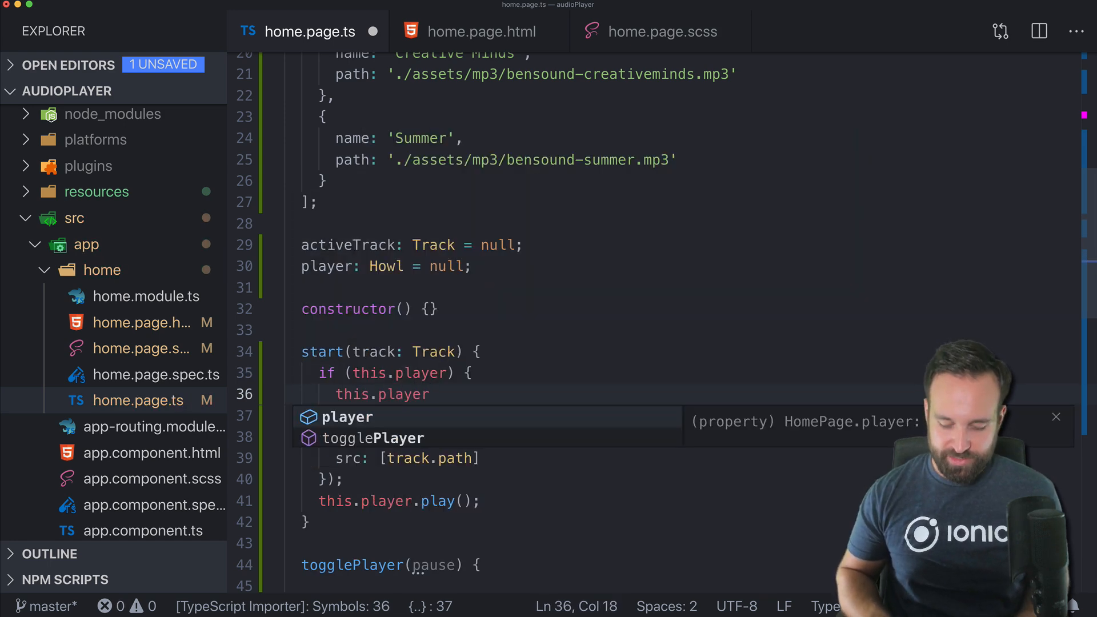
pyautogui.write('.stop();')
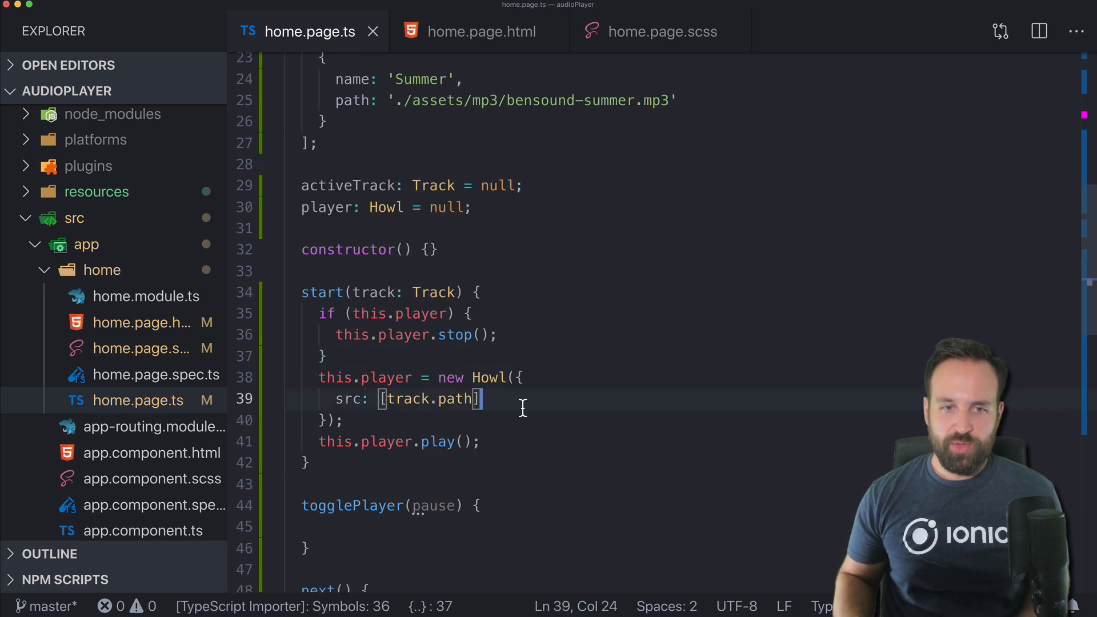
# - Add onplay and onend callbacks to the Howl, with onplay setting this.activeTrack
pyautogui.write(',')
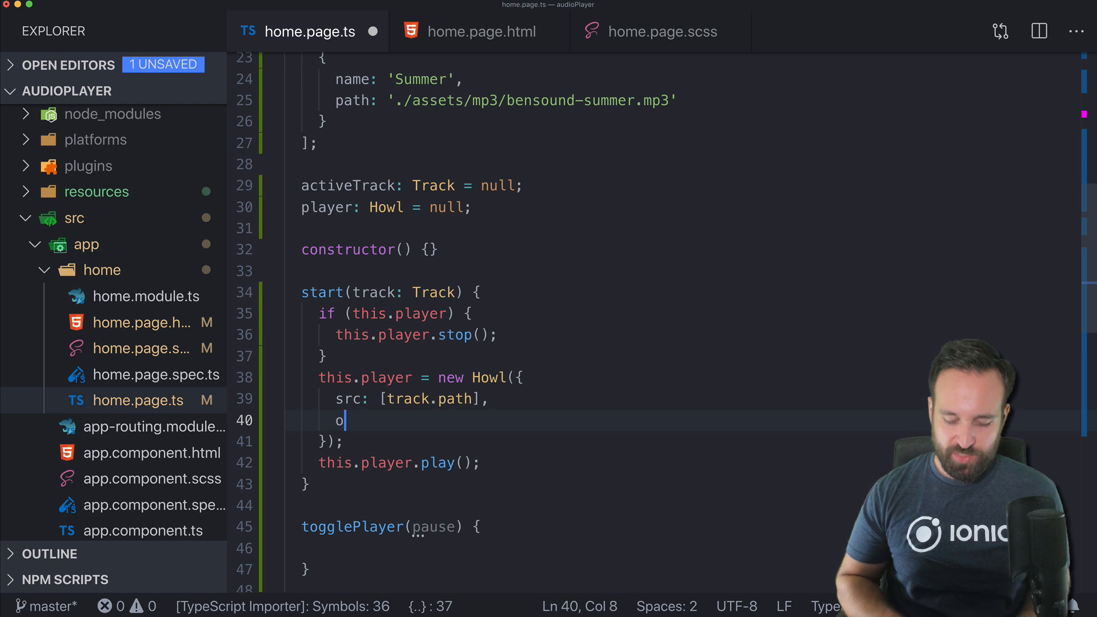
pyautogui.write('nplay:')
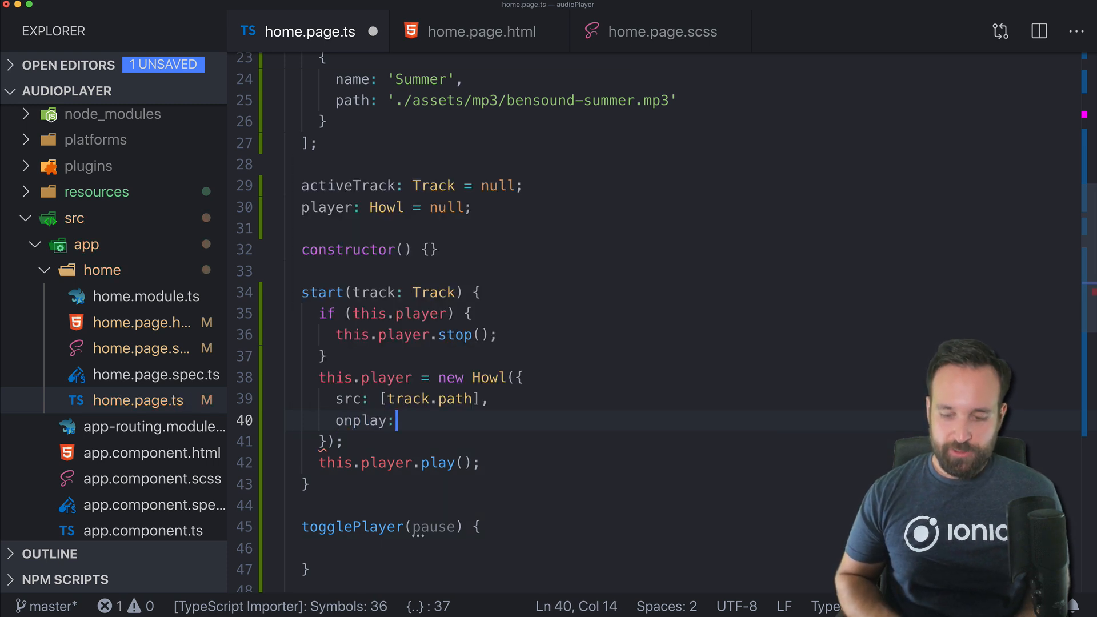
pyautogui.write('() => {')
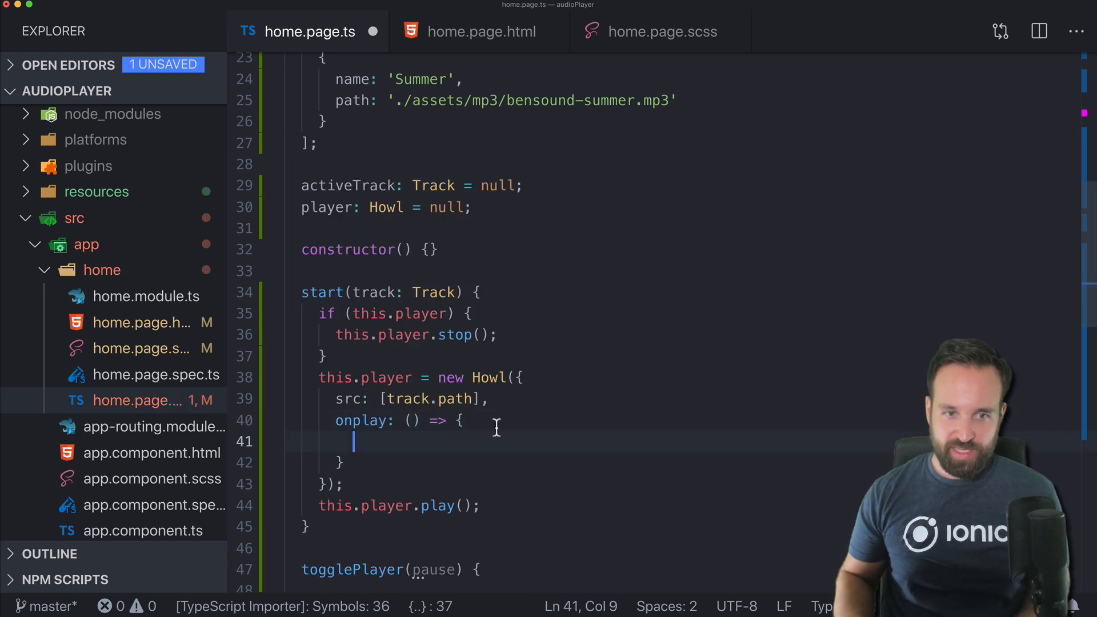
pyautogui.write('i')
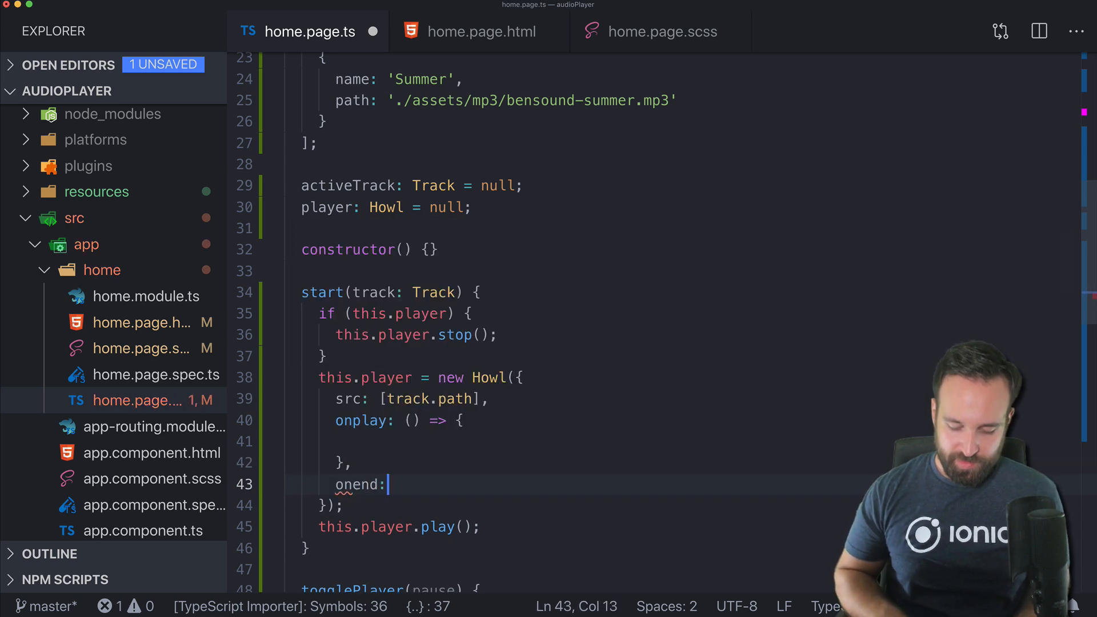
pyautogui.write('() => {')
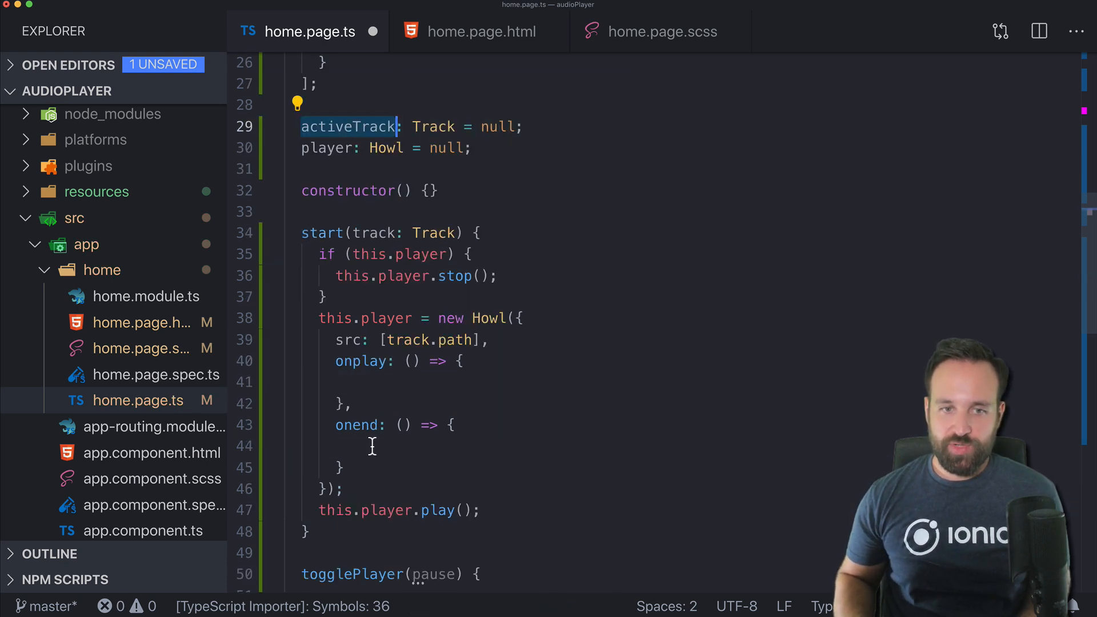
pyautogui.write('this.activeTrack = track;')
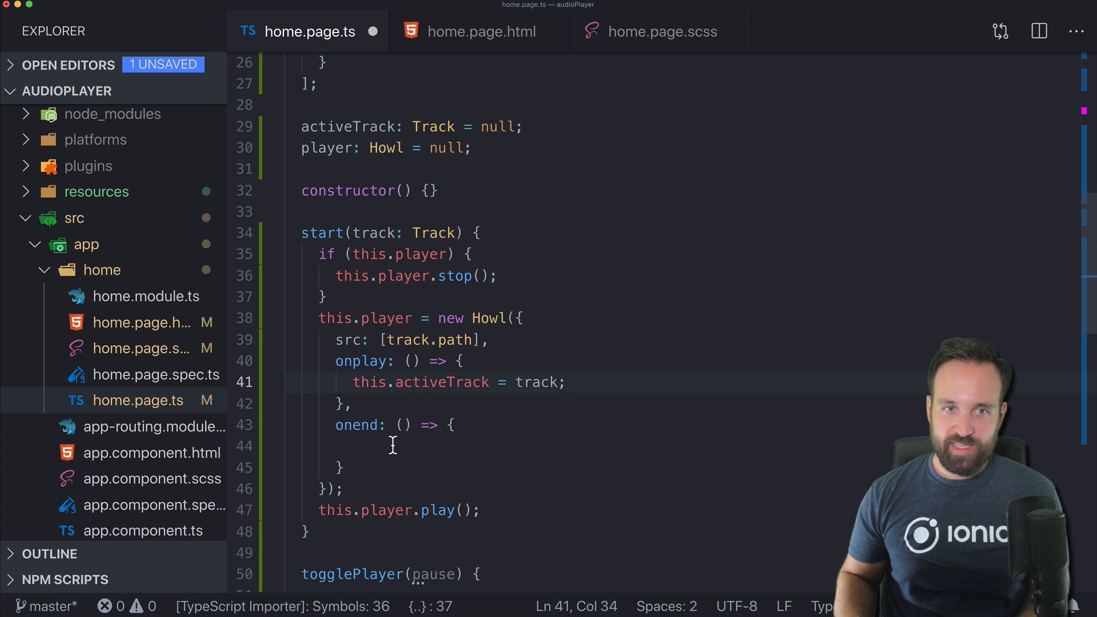
# - Declare isPlaying = false and set isPlaying to true when playback starts
pyautogui.write('isPlaying =')
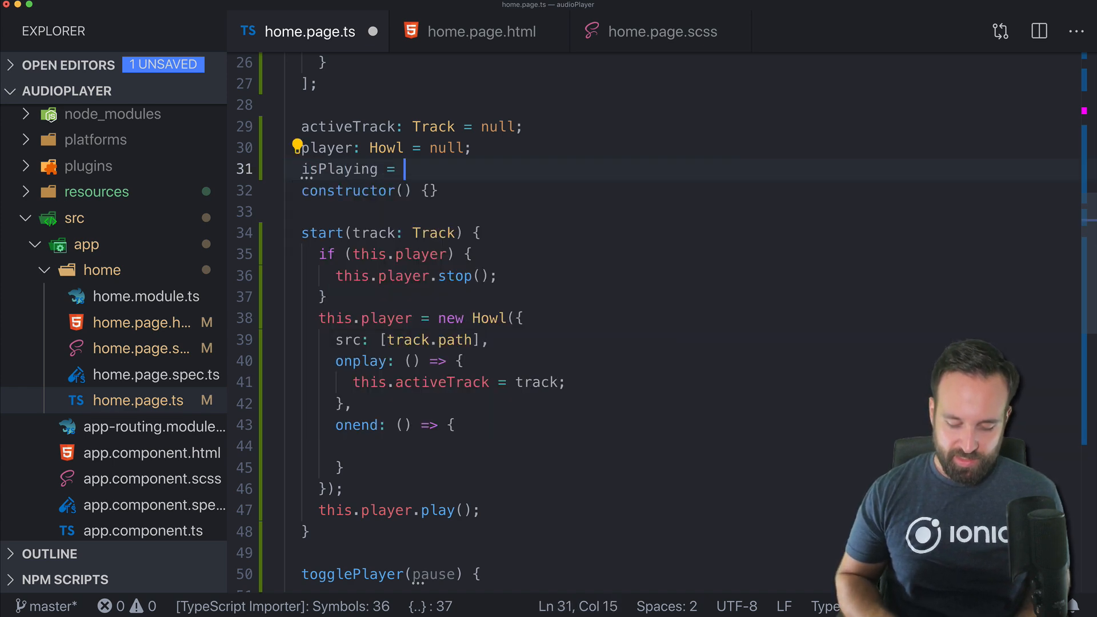
pyautogui.write('false;')
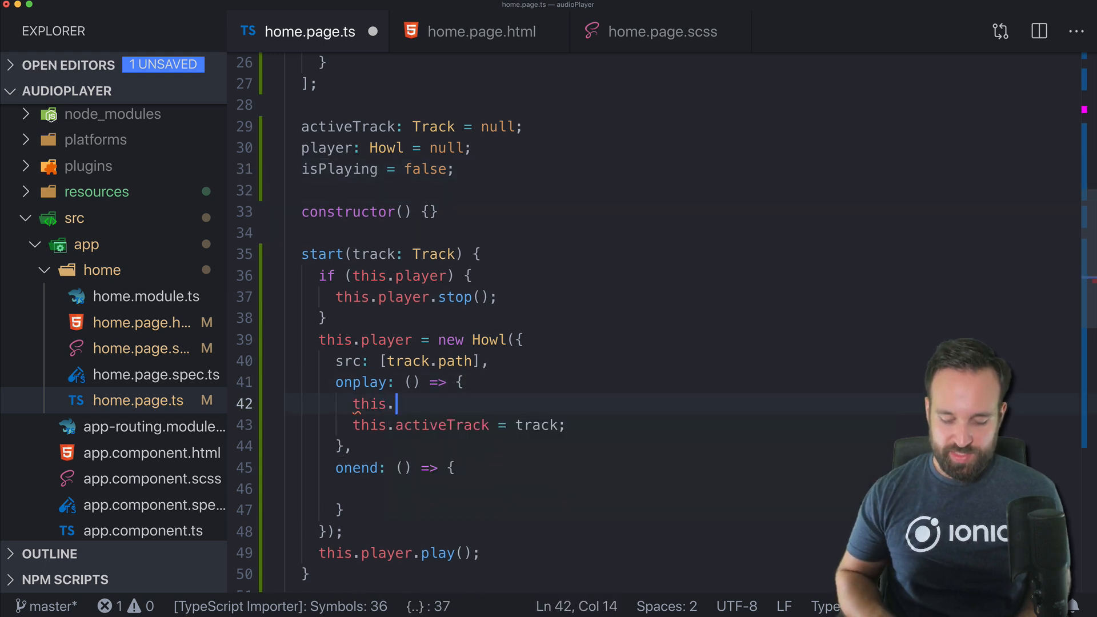
pyautogui.write('isPlaying = true;')
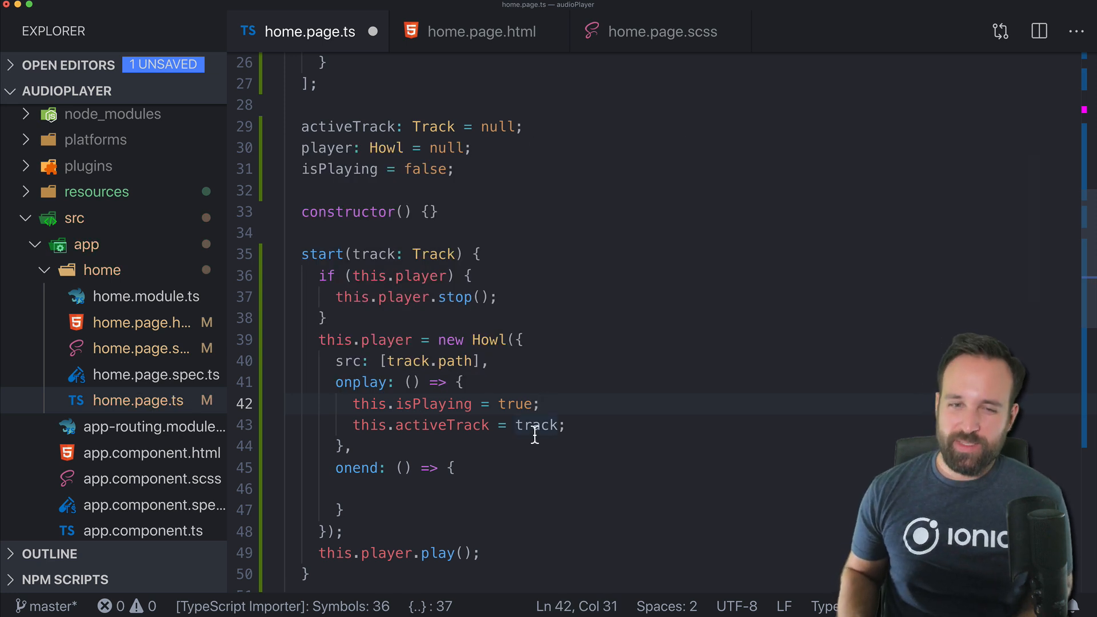
pyautogui.doubleClick(432, 404)
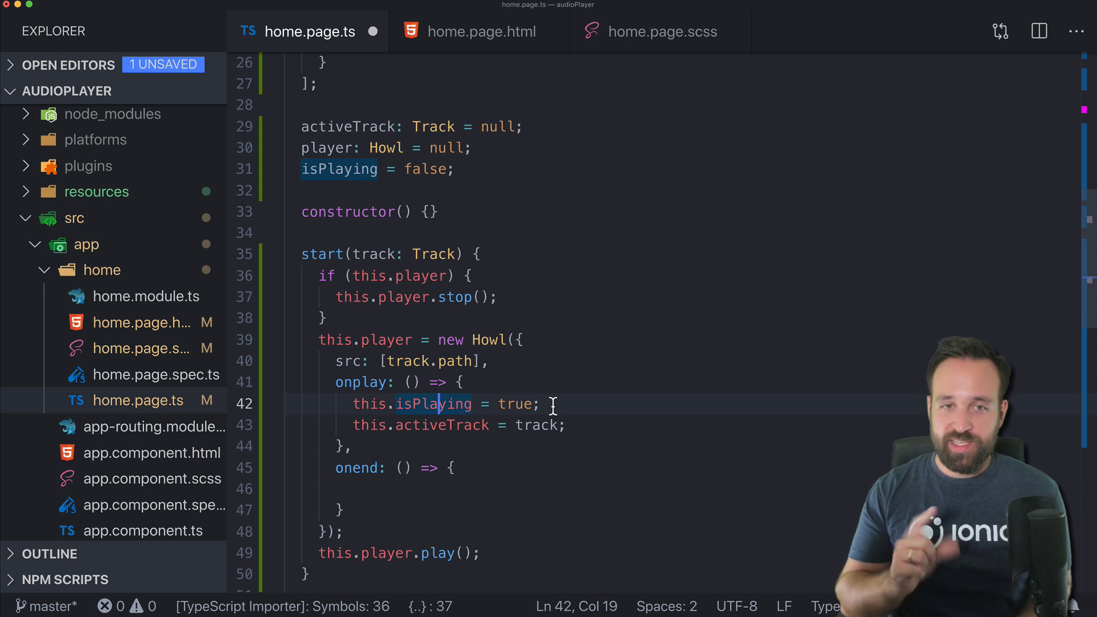
pyautogui.scroll(-3)
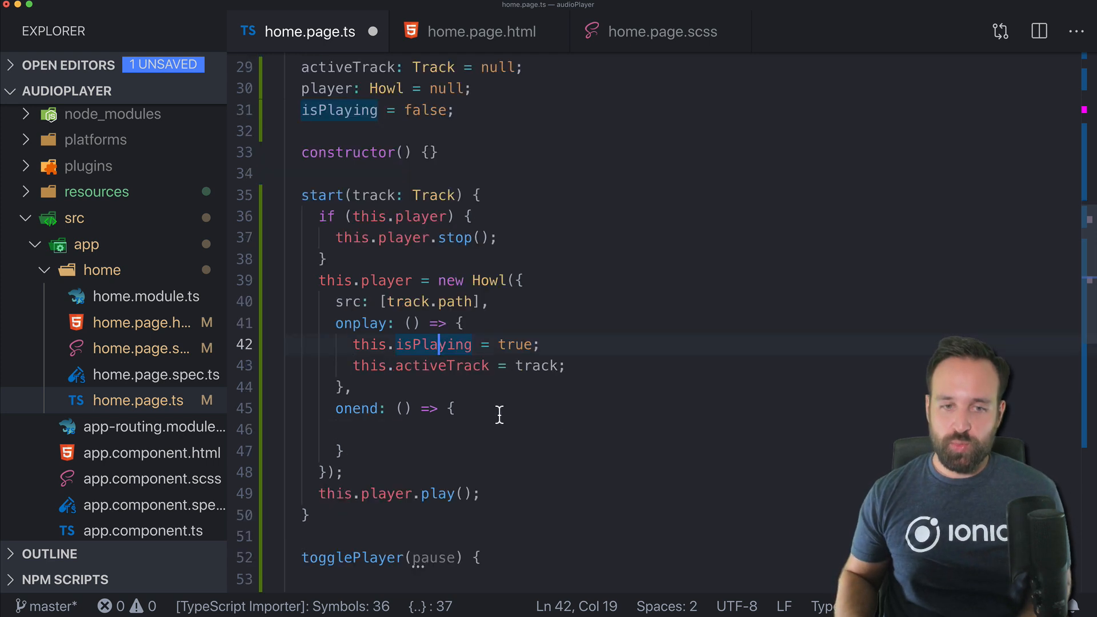
pyautogui.scroll(-3)
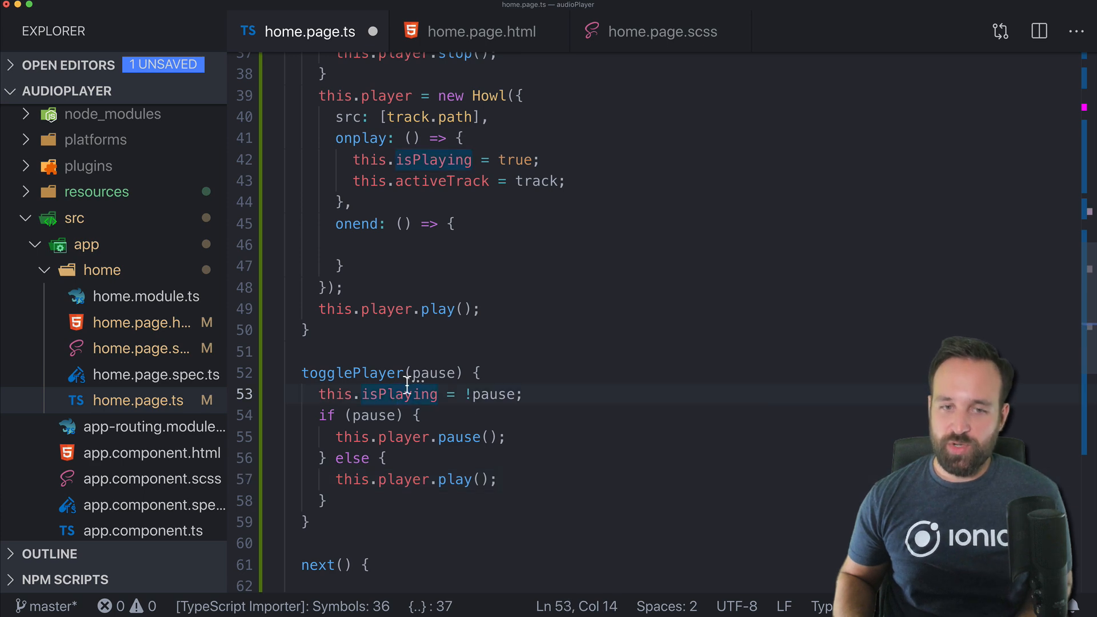
# - Add console.log('onplay') and console.log('onend') to the callbacks, then delete the onplay log line
pyautogui.scroll(3)
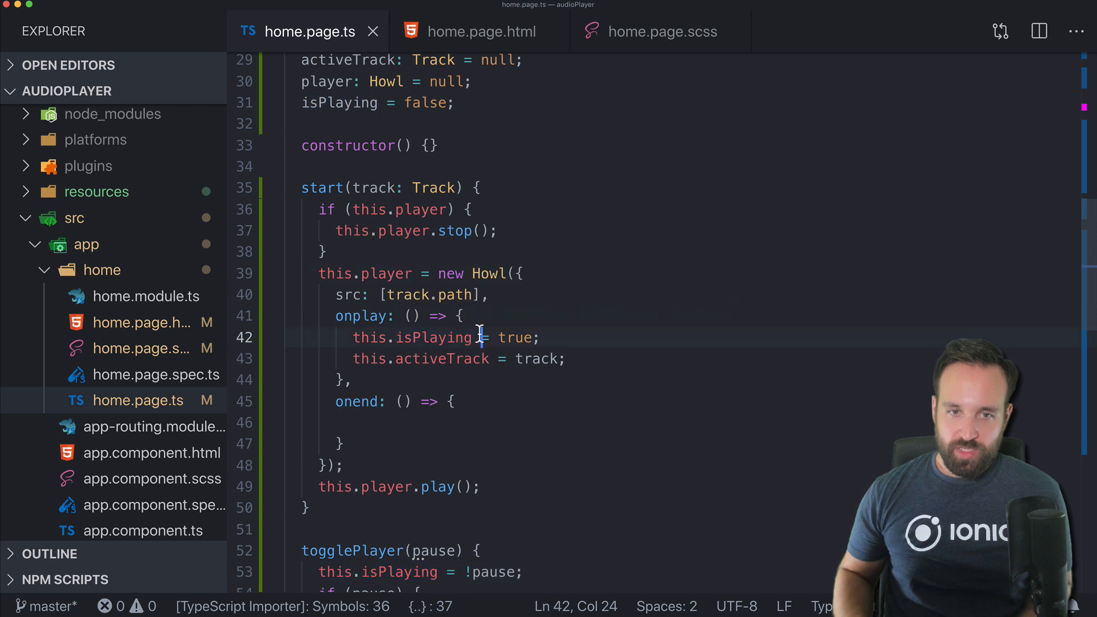
pyautogui.press('enter')
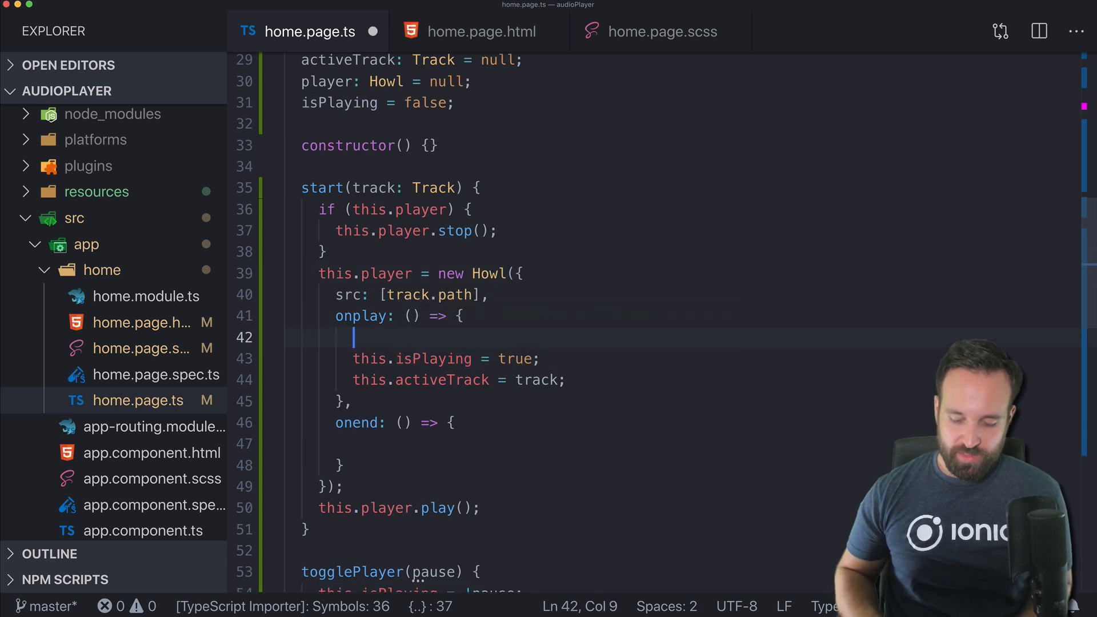
pyautogui.write("console.log('');")
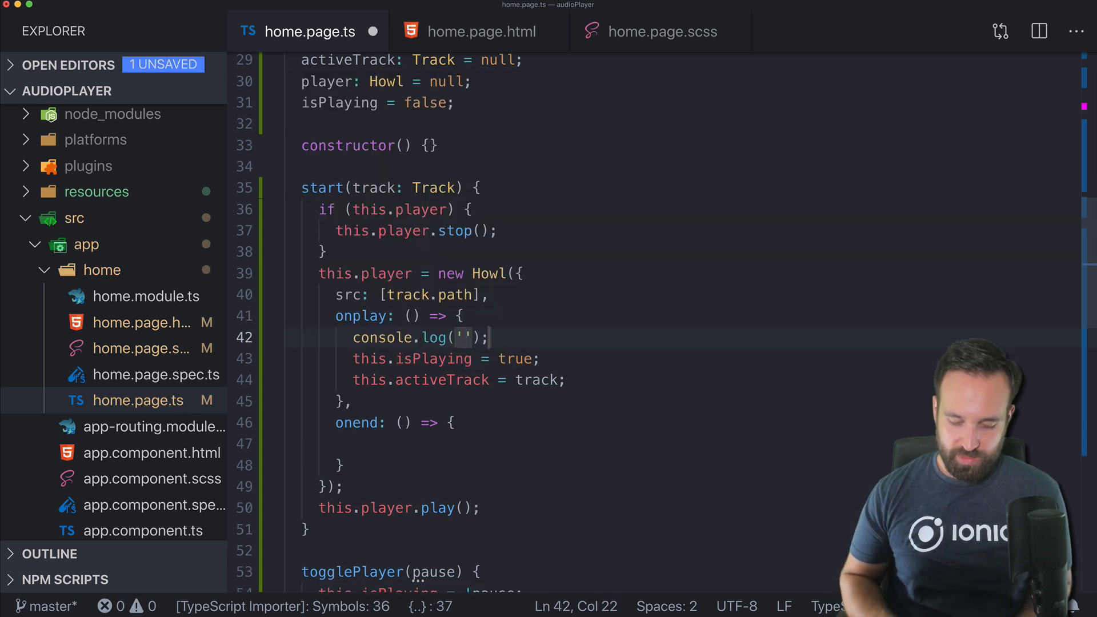
pyautogui.write('onplay')
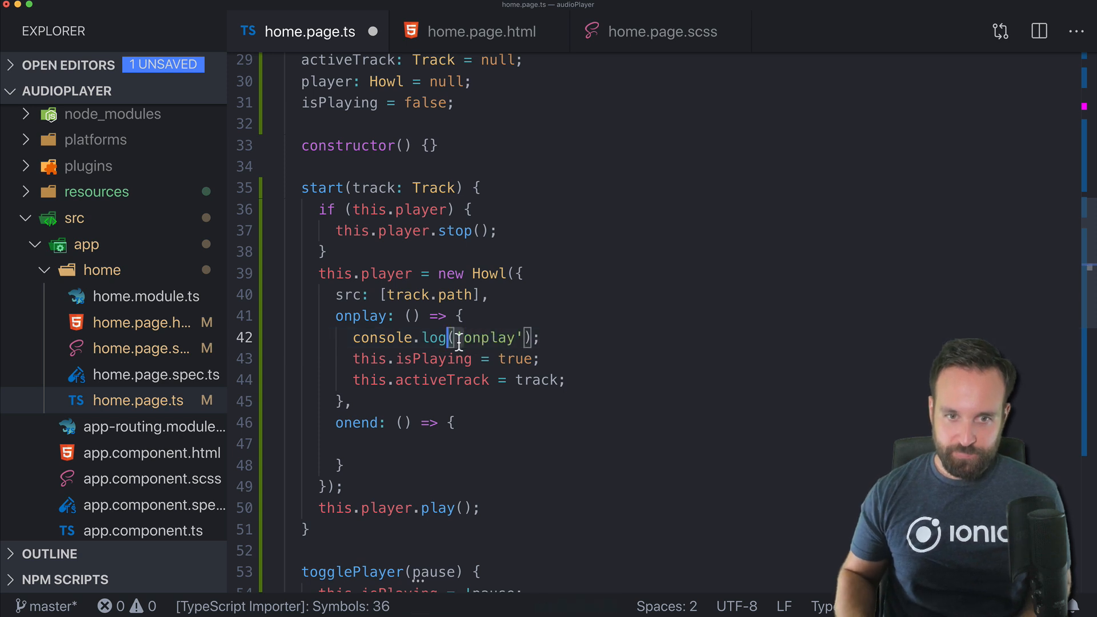
pyautogui.write("console.log('one');")
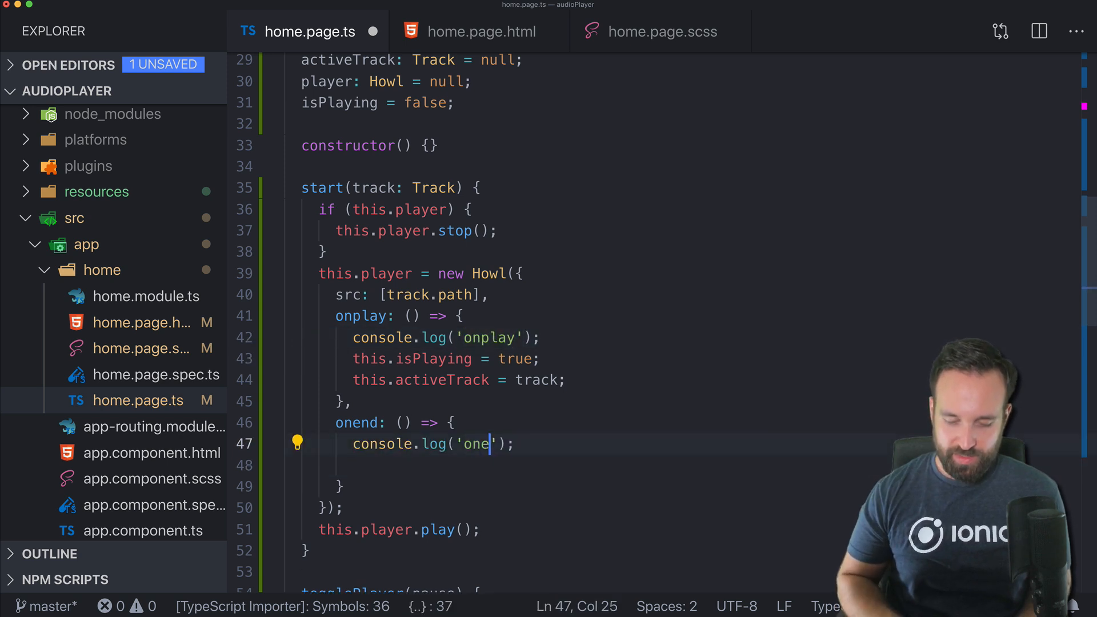
pyautogui.write('nd')
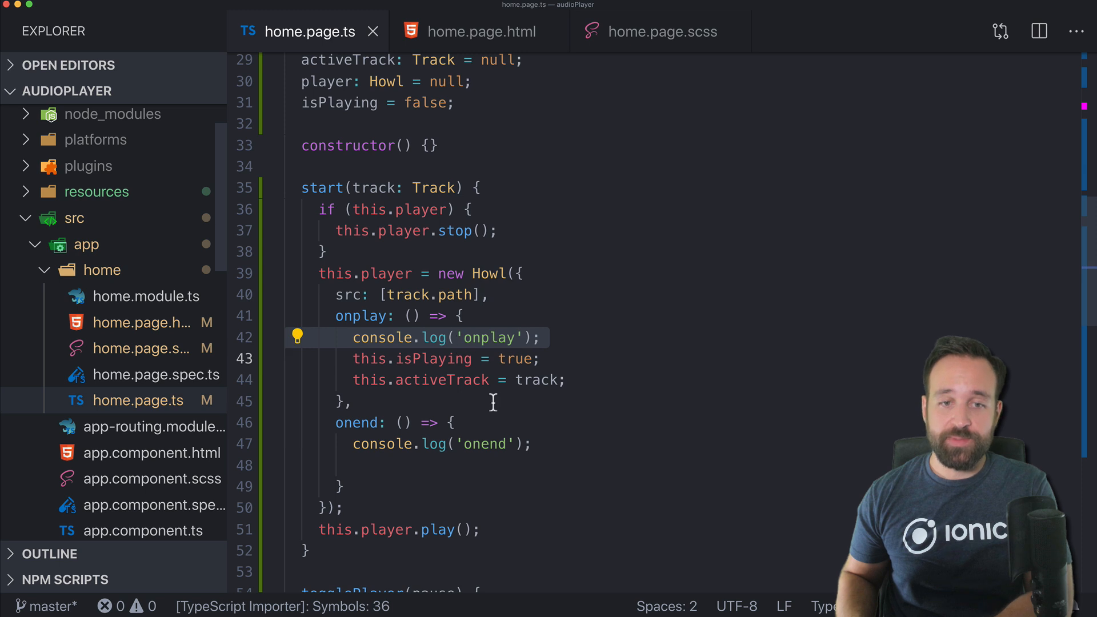
pyautogui.press('Backspace')
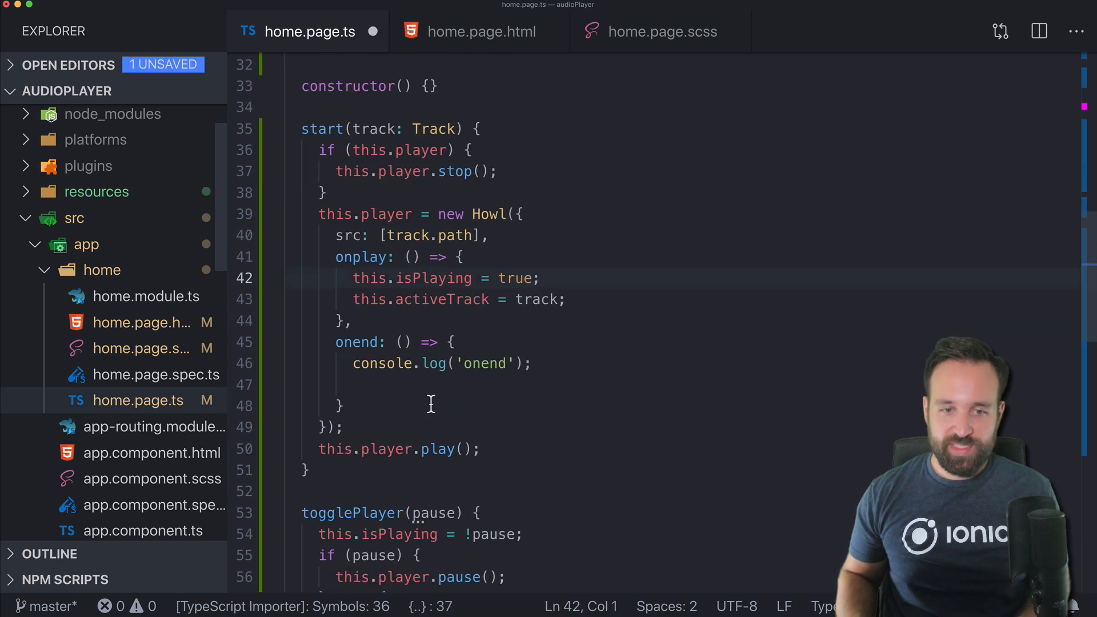
pyautogui.scroll(-3)
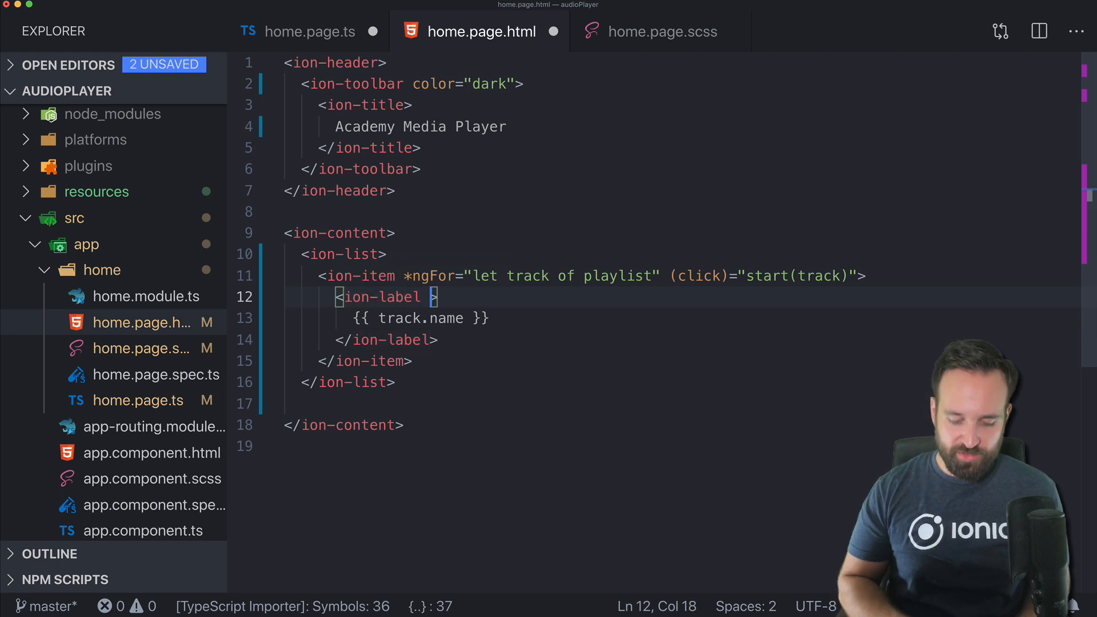
# - Bind [color] on ion-label to "track == activeTrack ? 'succes' : 'light'"
pyautogui.write('[color]')
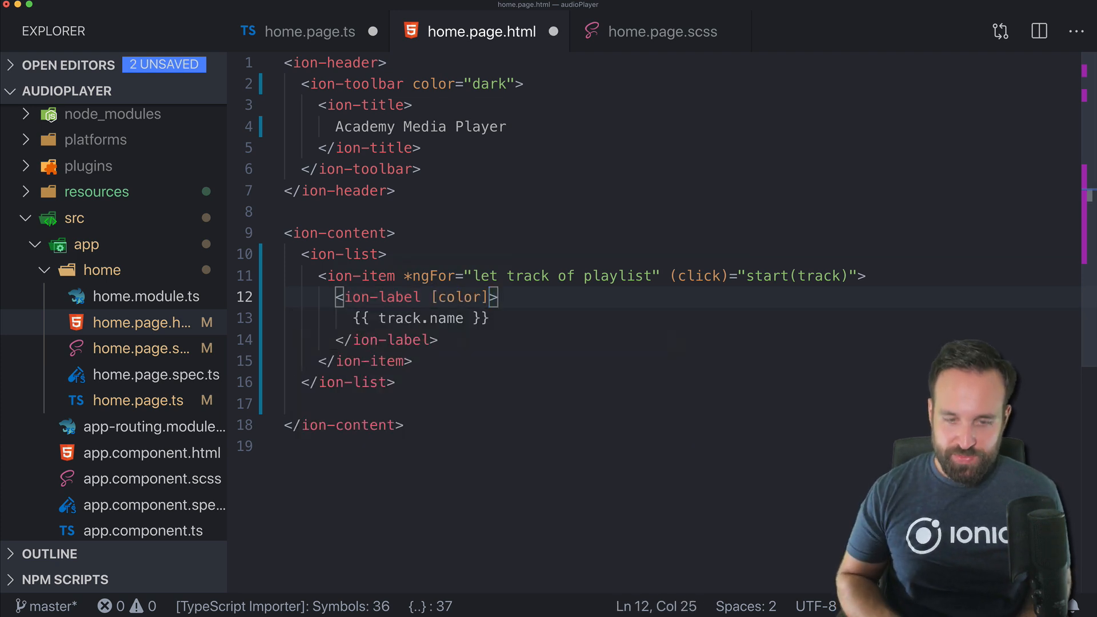
pyautogui.write('=""')
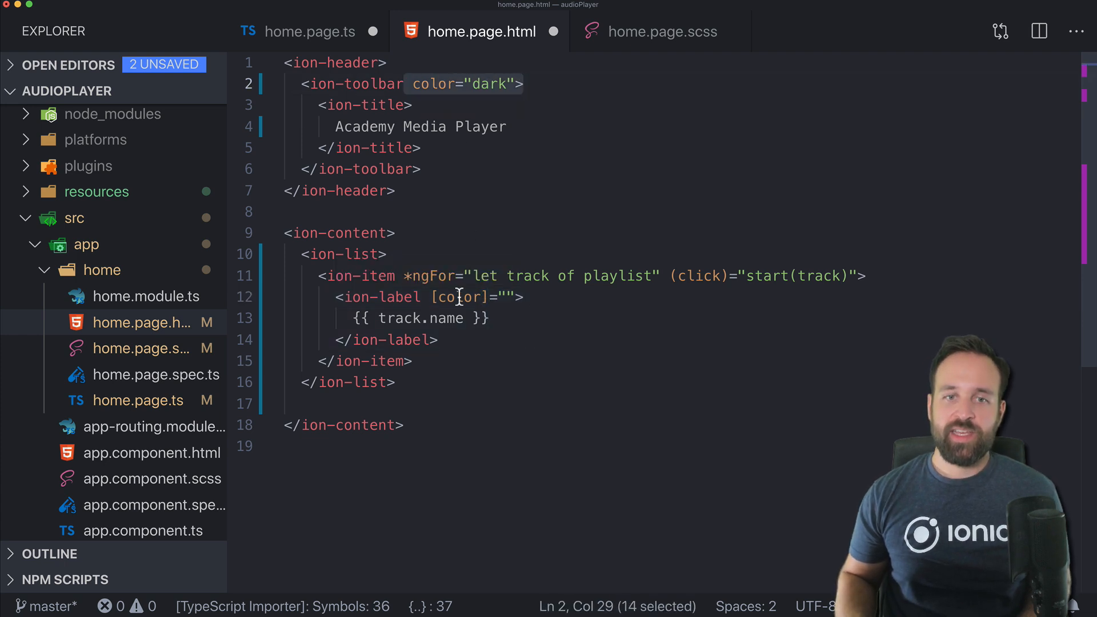
pyautogui.click(507, 296)
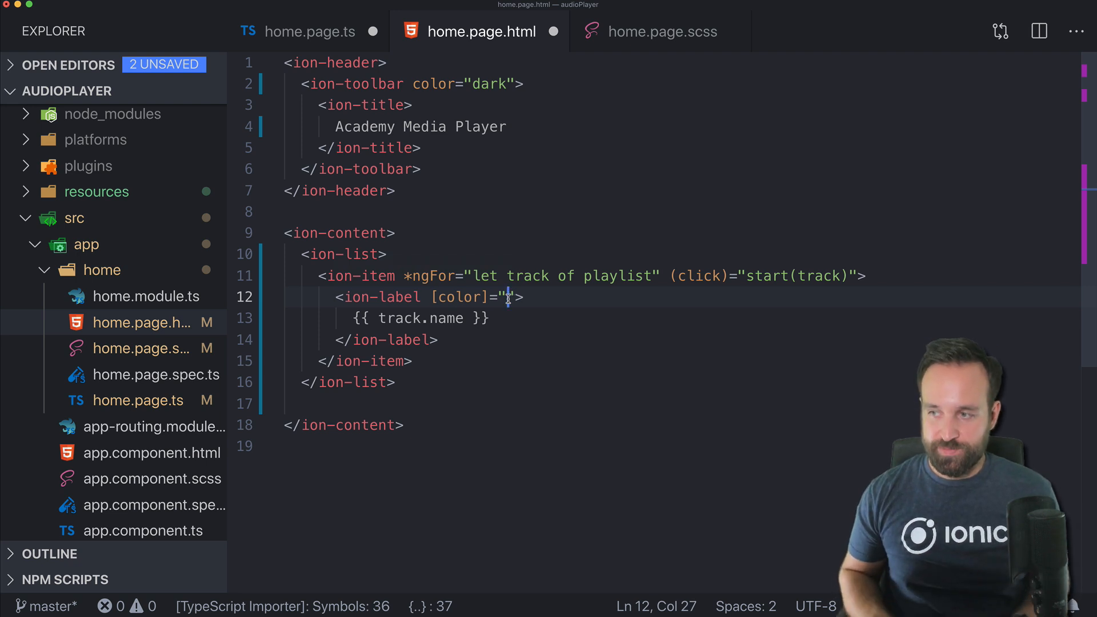
pyautogui.write('ac')
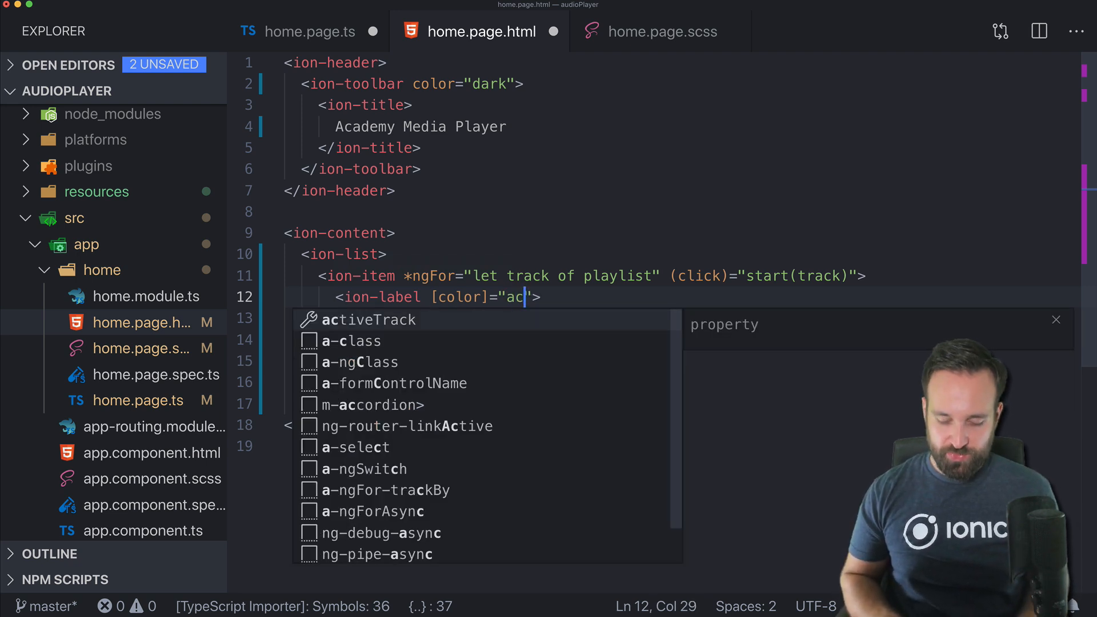
pyautogui.write('track ==')
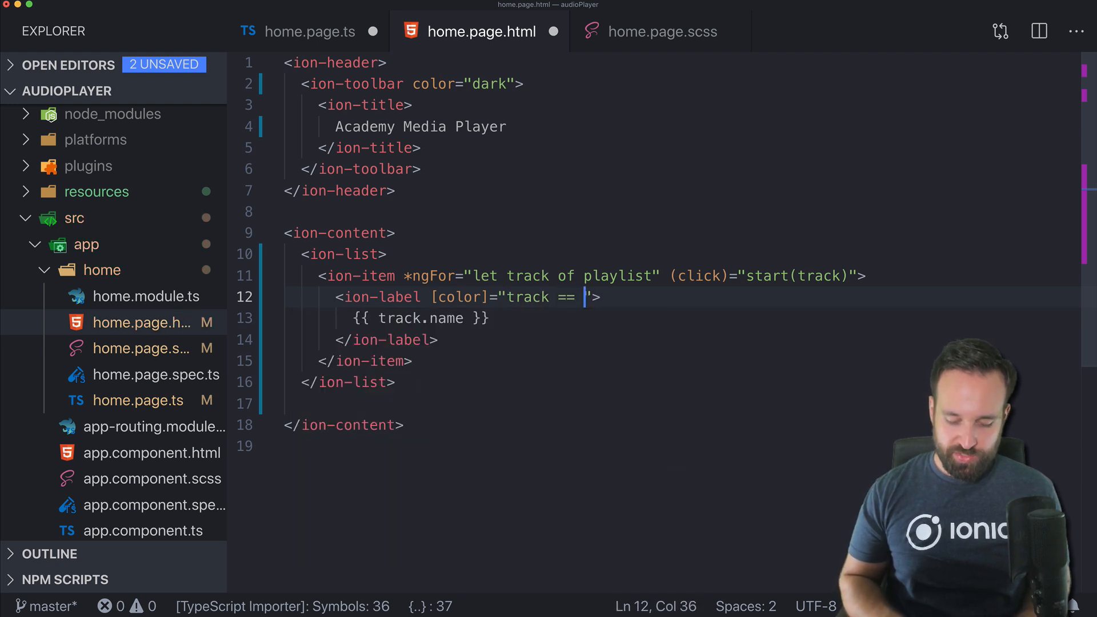
pyautogui.write("activeTrack ? 'succes")
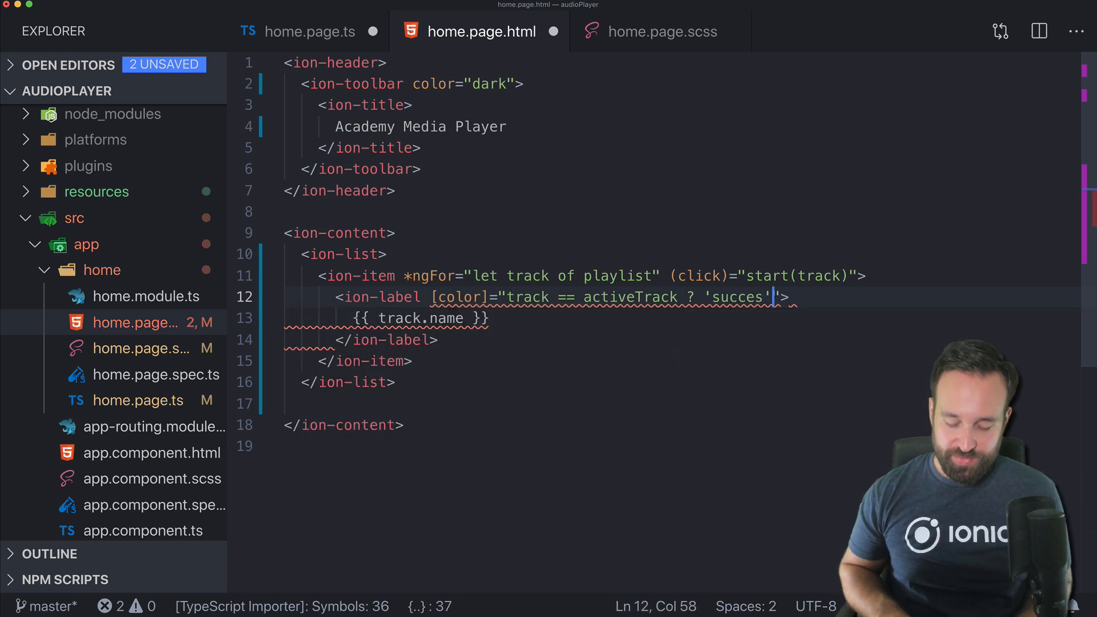
pyautogui.write(": ''")
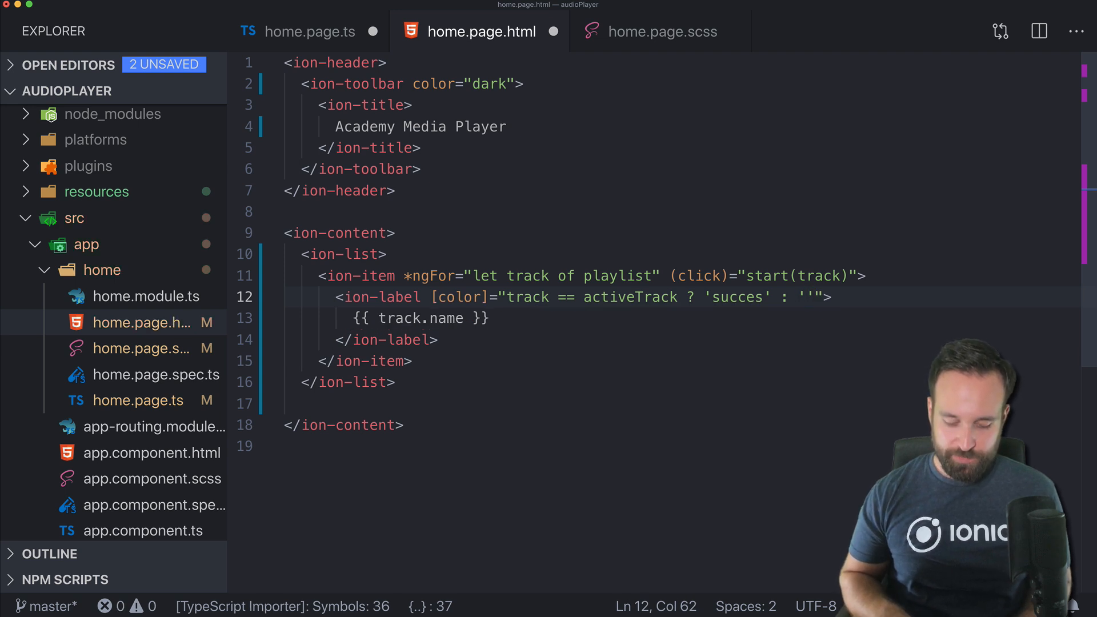
pyautogui.write('l')
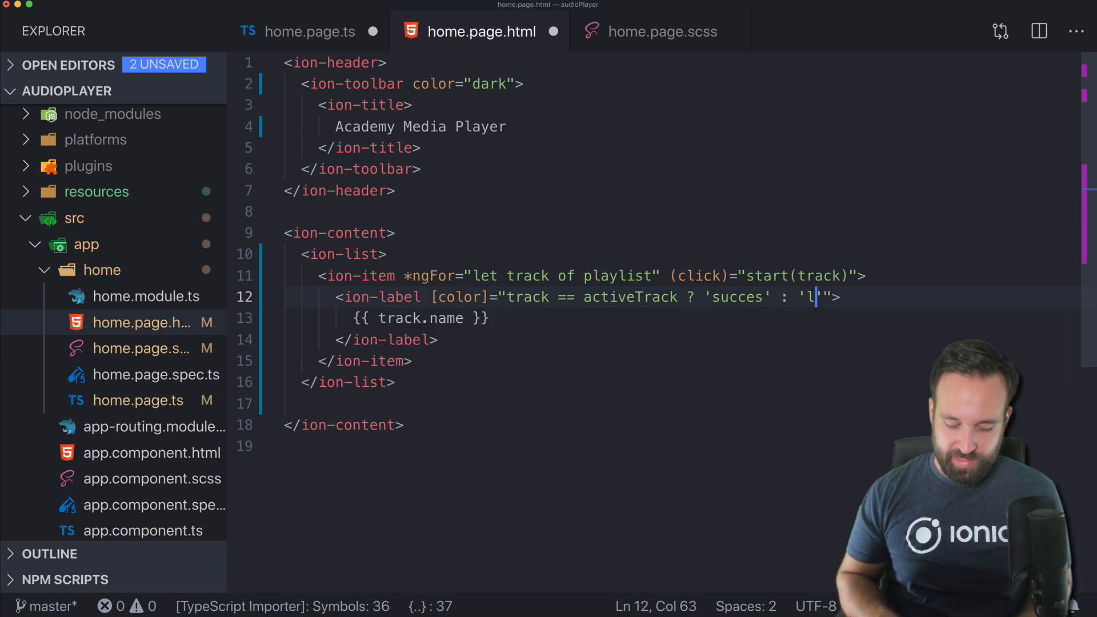
pyautogui.write("ight'")
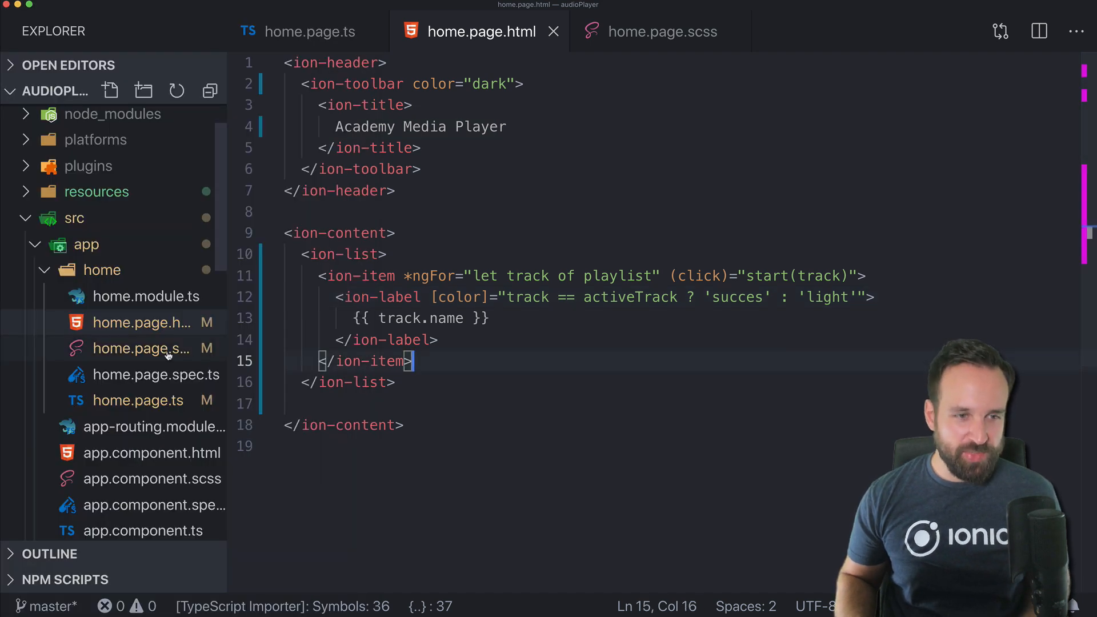
# - Open home.page.scss and select the ion-item selector
pyautogui.click(661, 31)
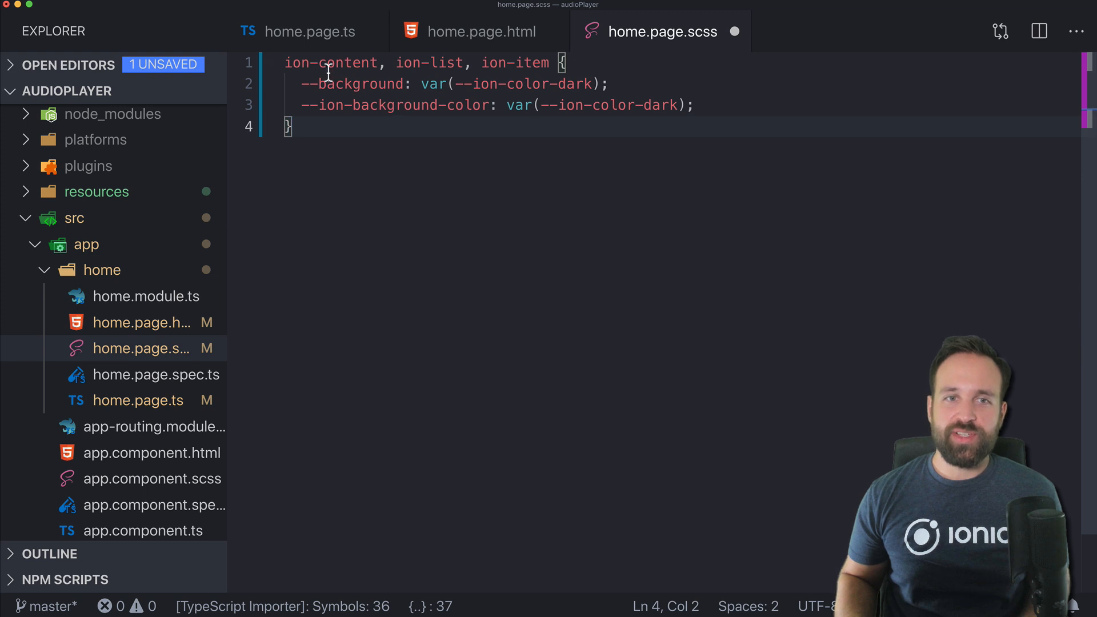
pyautogui.click(396, 63)
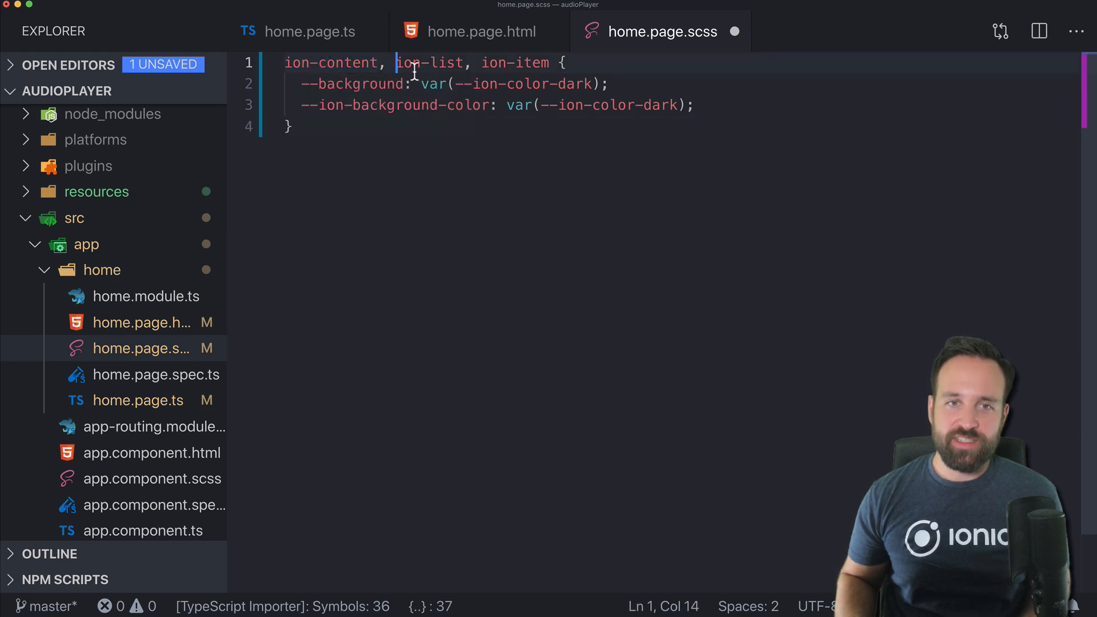
pyautogui.doubleClick(514, 62)
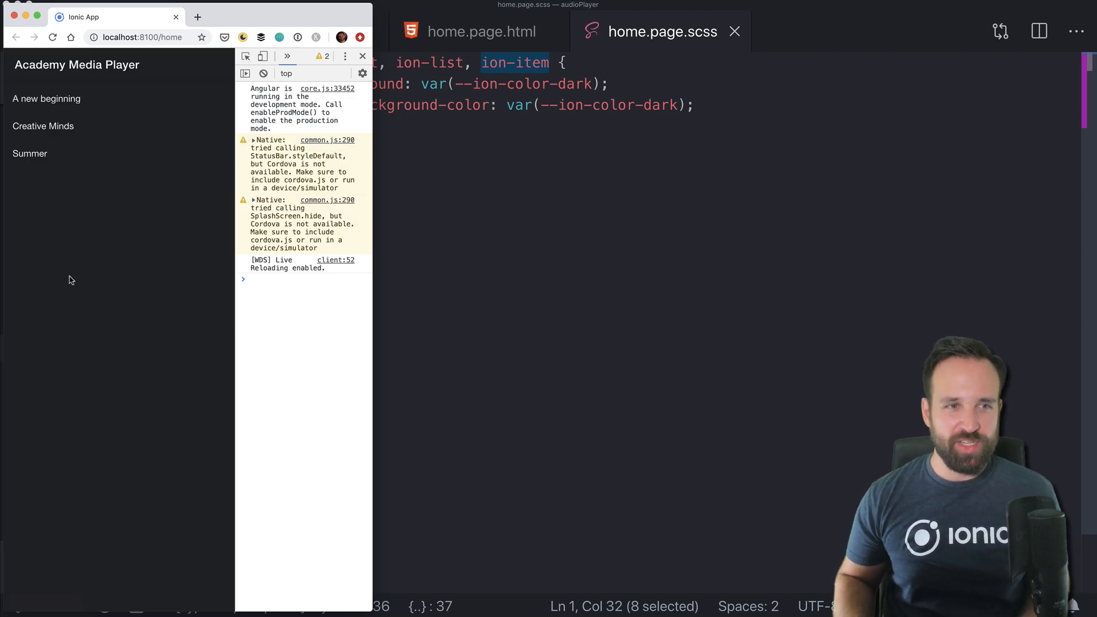
pyautogui.moveTo(51, 97)
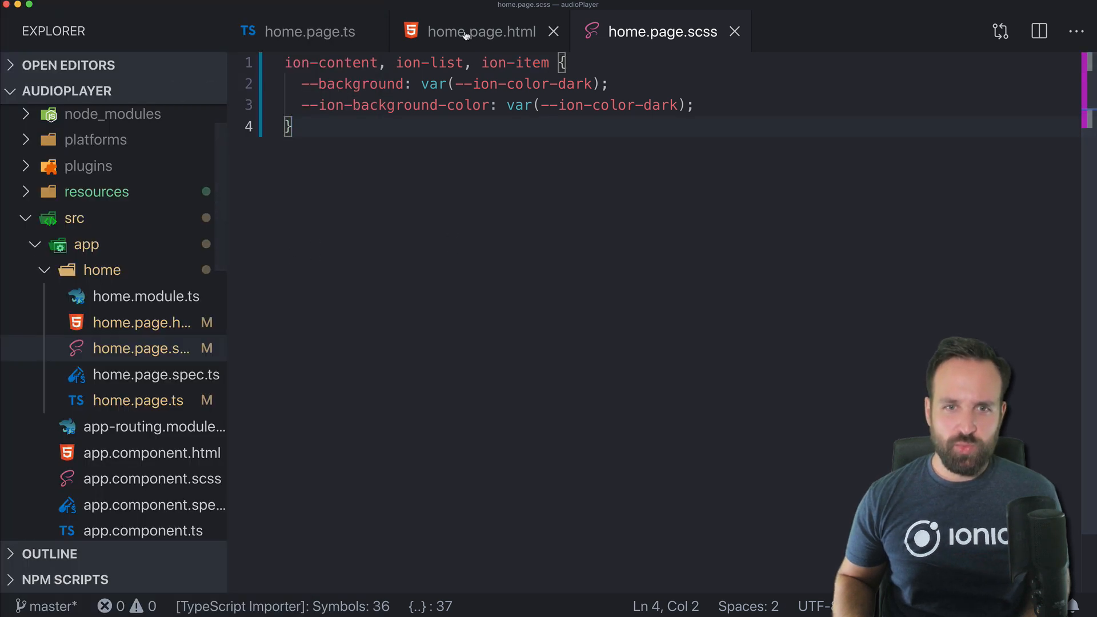
# - Add the button attribute to playlist ion-items and confirm the clicked track turns green
pyautogui.click(480, 31)
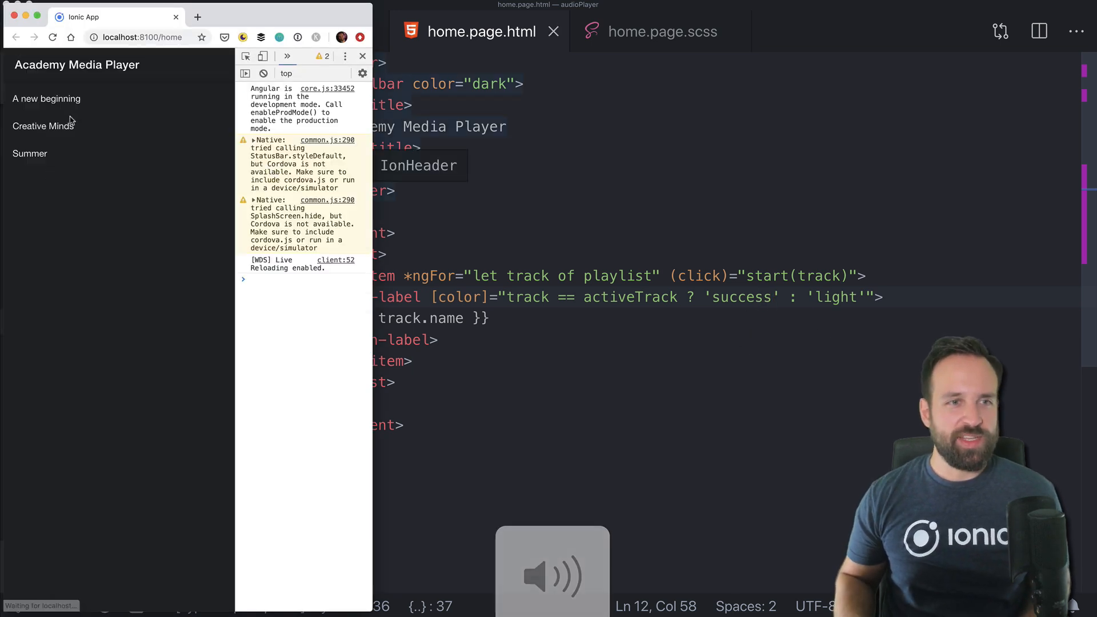
pyautogui.click(46, 99)
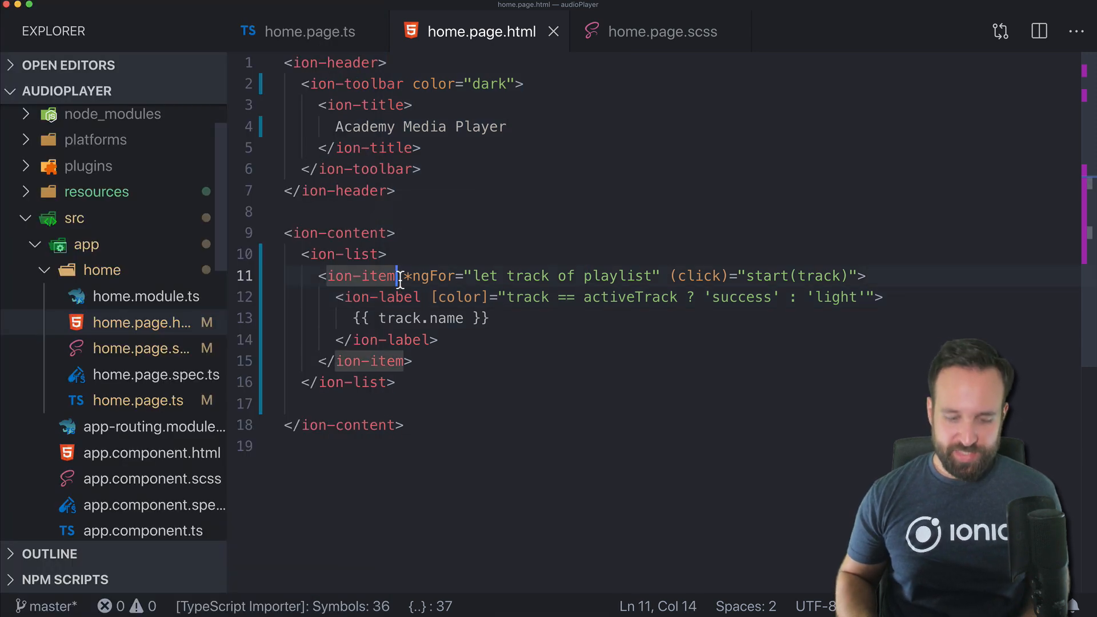
pyautogui.write('button')
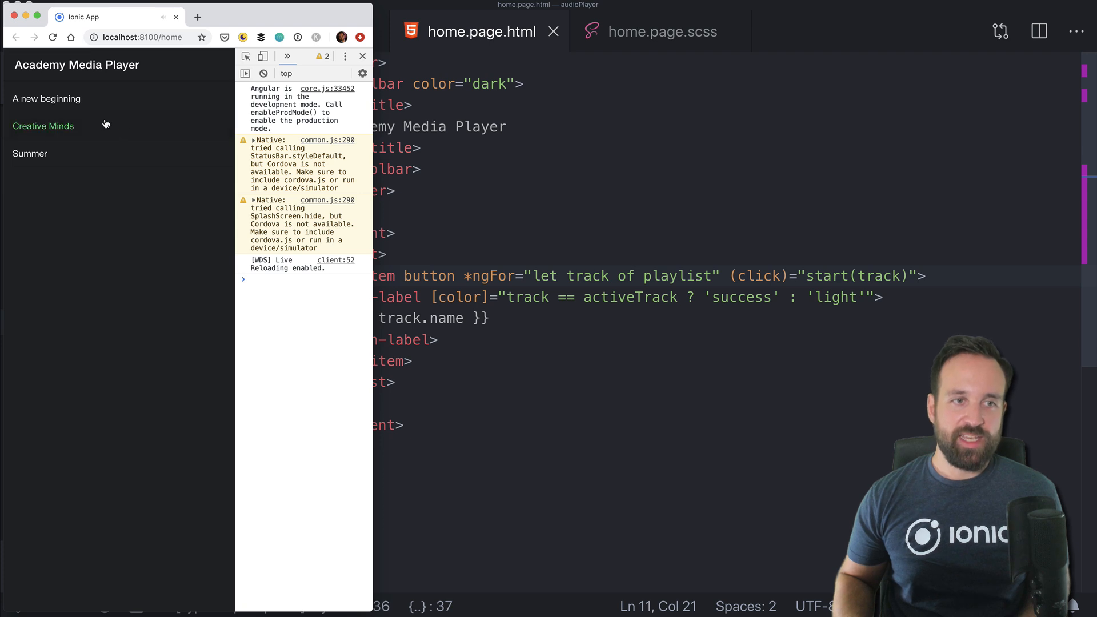
pyautogui.click(47, 98)
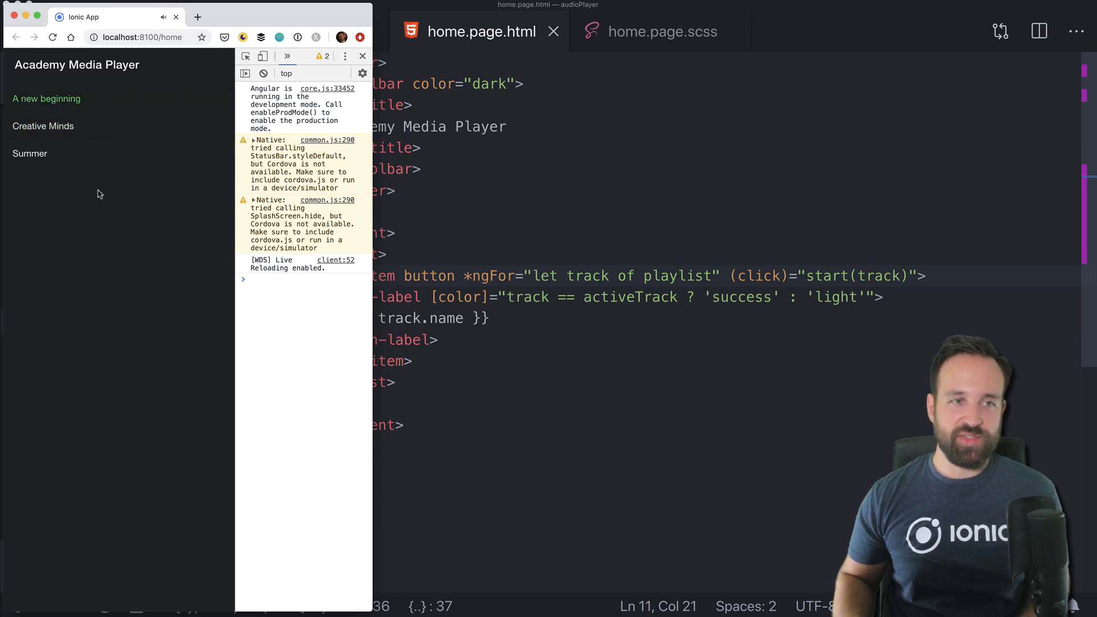
pyautogui.click(31, 153)
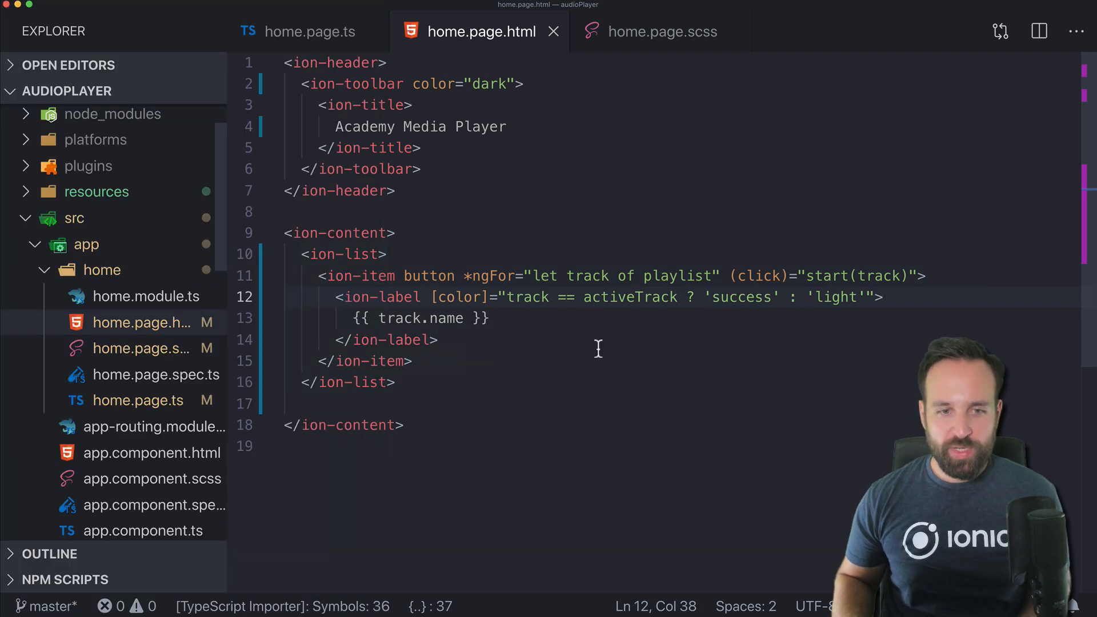
pyautogui.moveTo(442, 393)
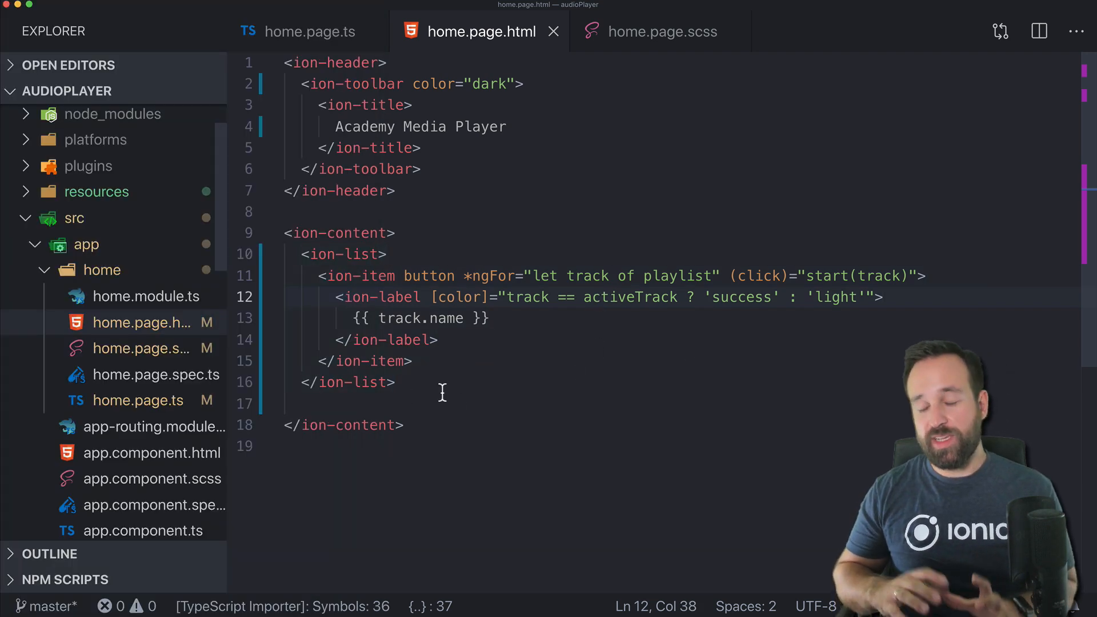
# - Add ion-footer > ion-toolbar > ion-row with a centred size-12 ion-col showing {{ activeTrack.name }}
pyautogui.write('<ion-footer>')
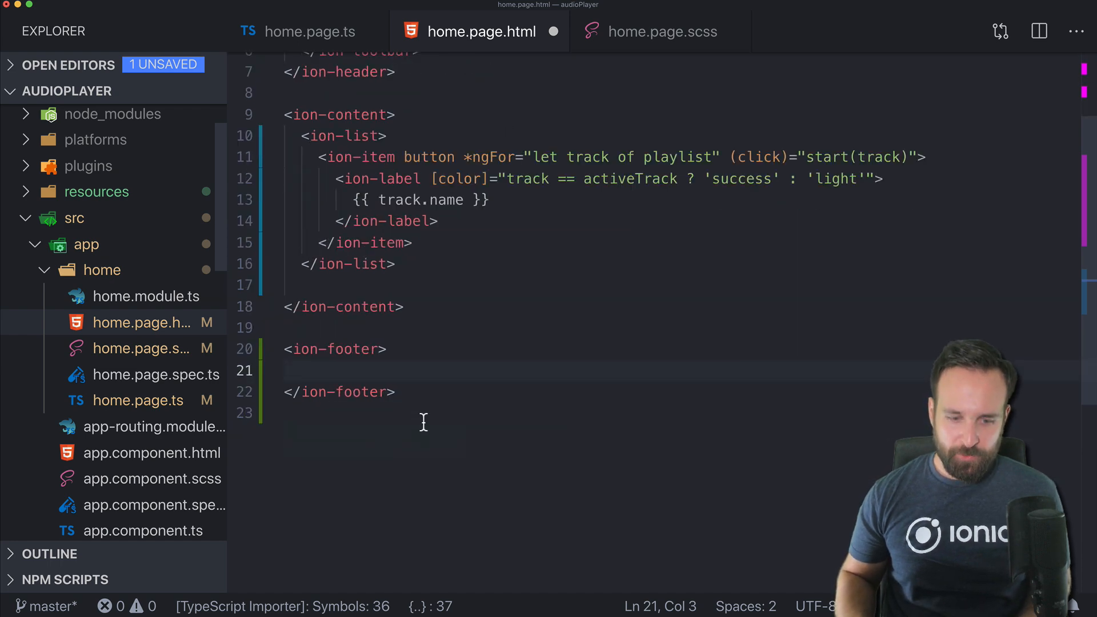
pyautogui.write('ion-toolbar>')
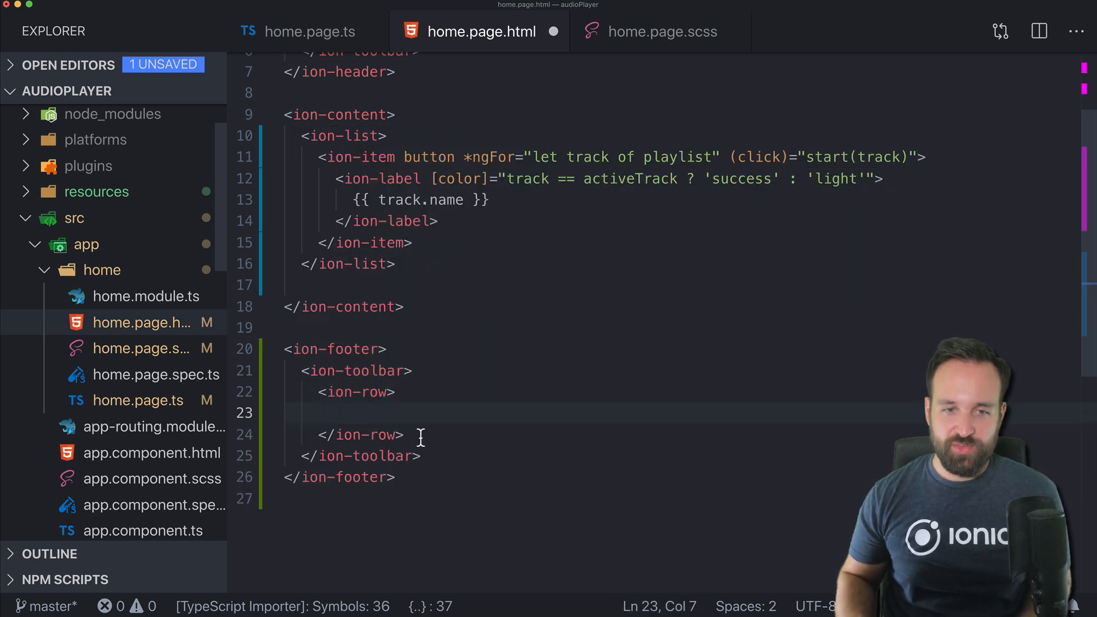
pyautogui.moveTo(385, 413)
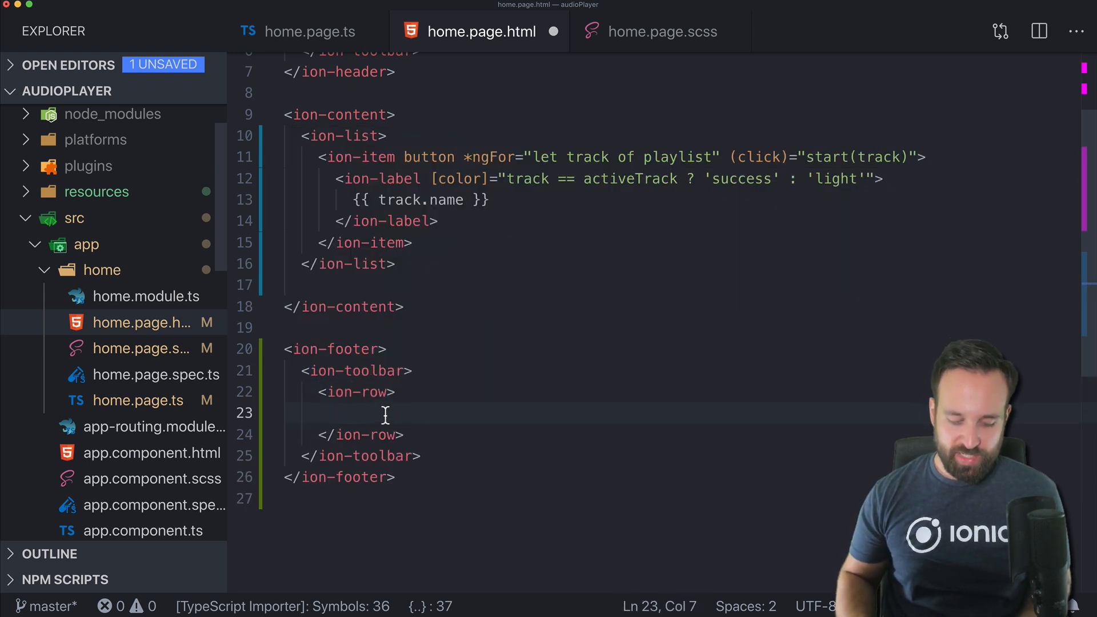
pyautogui.write('<ion-col size=')
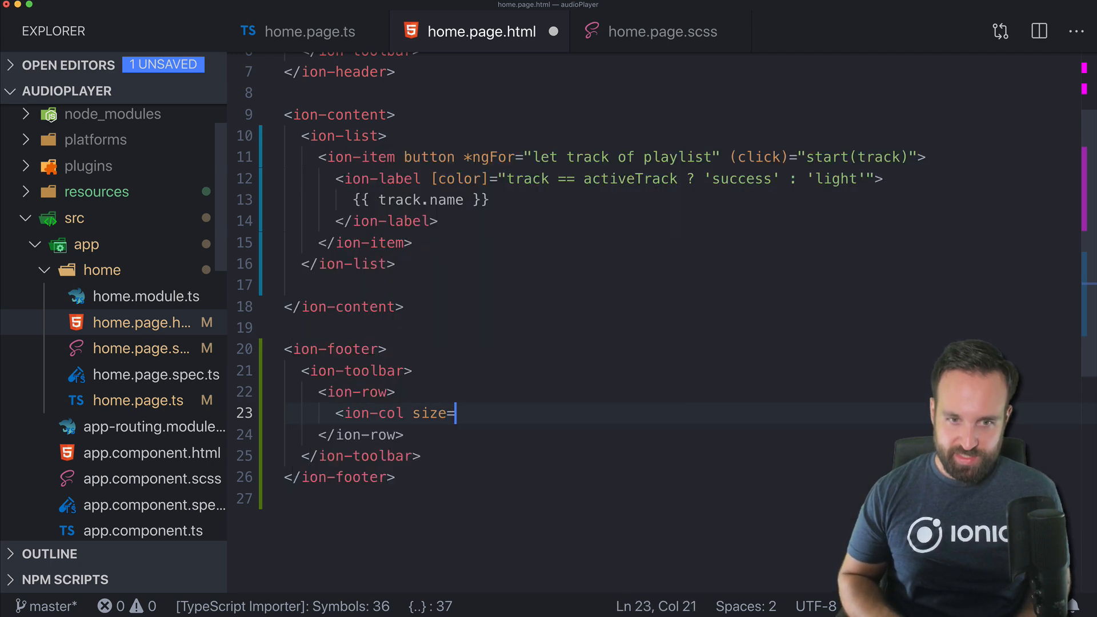
pyautogui.write('"12" class="')
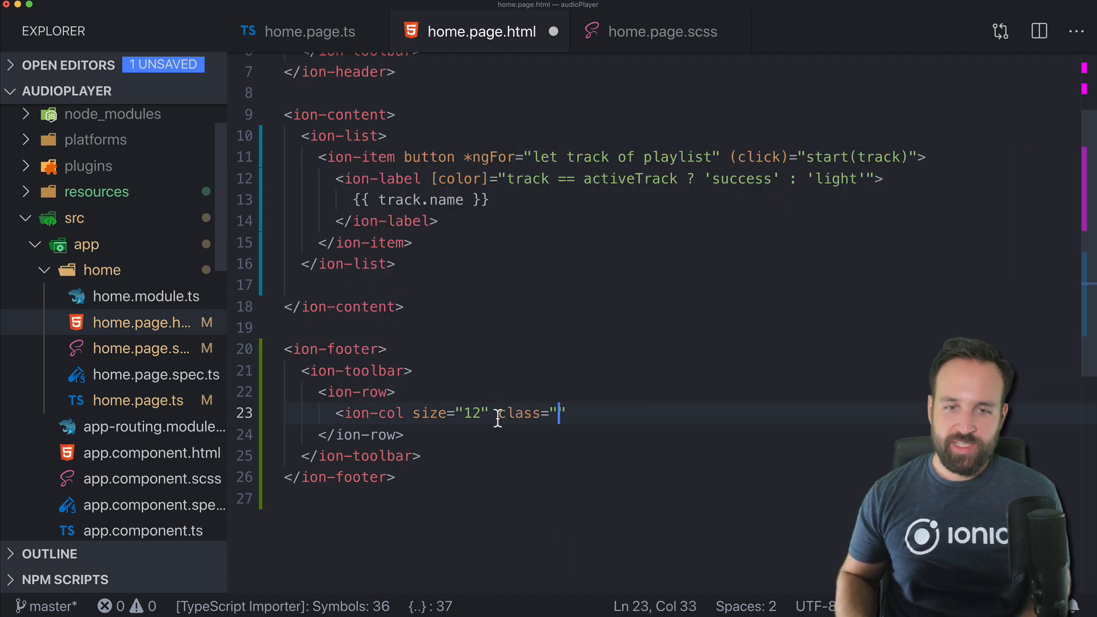
pyautogui.write('t')
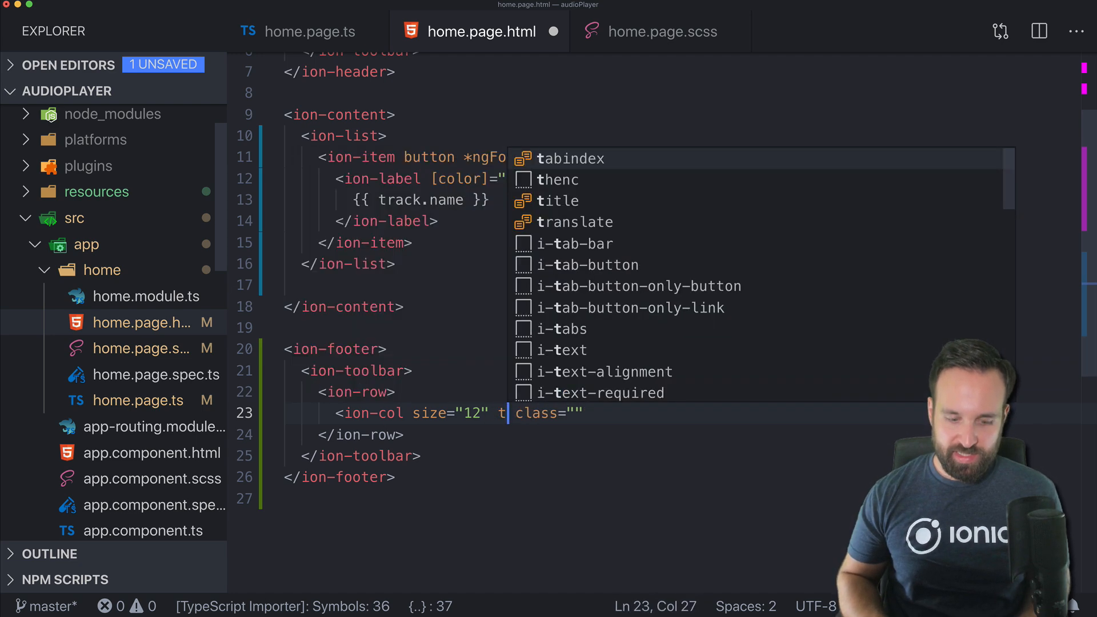
pyautogui.write('ex')
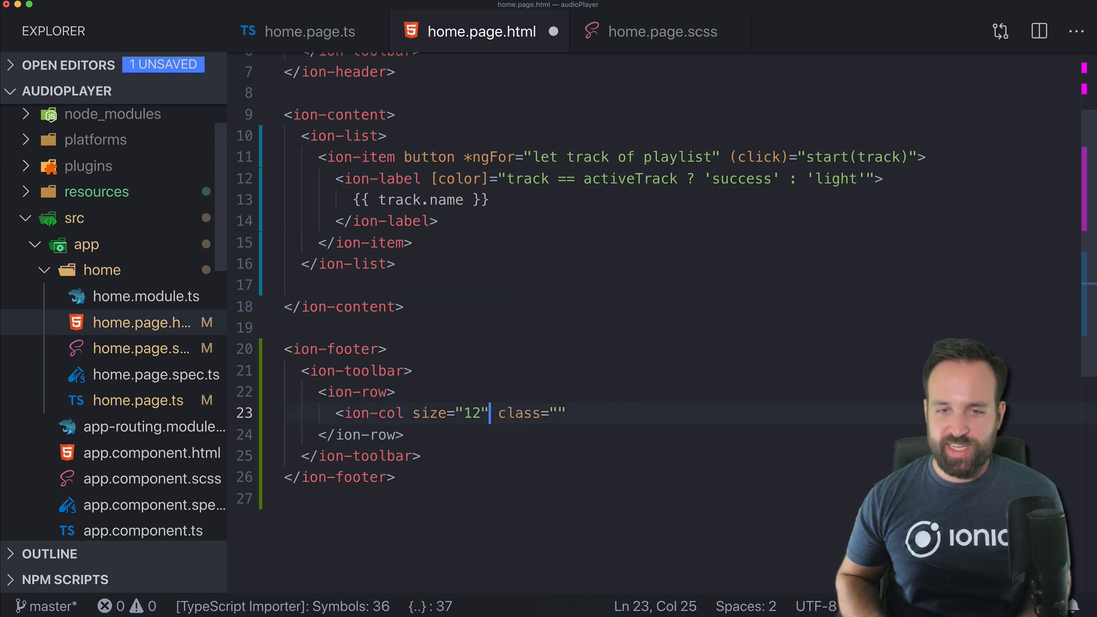
pyautogui.write('ion-text-center')
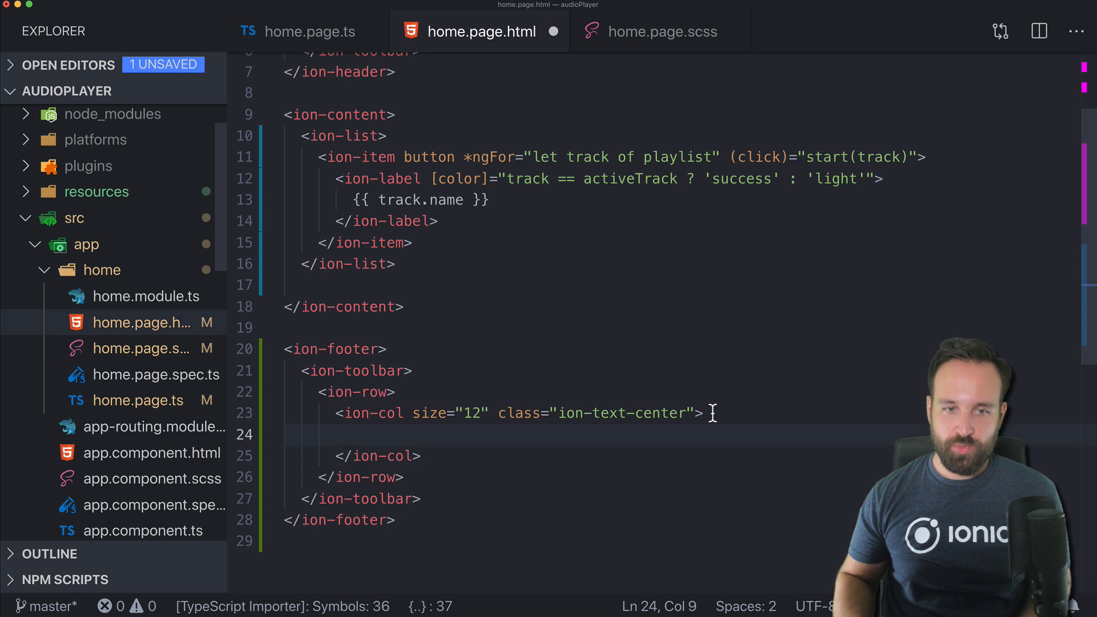
pyautogui.write('{{  }}')
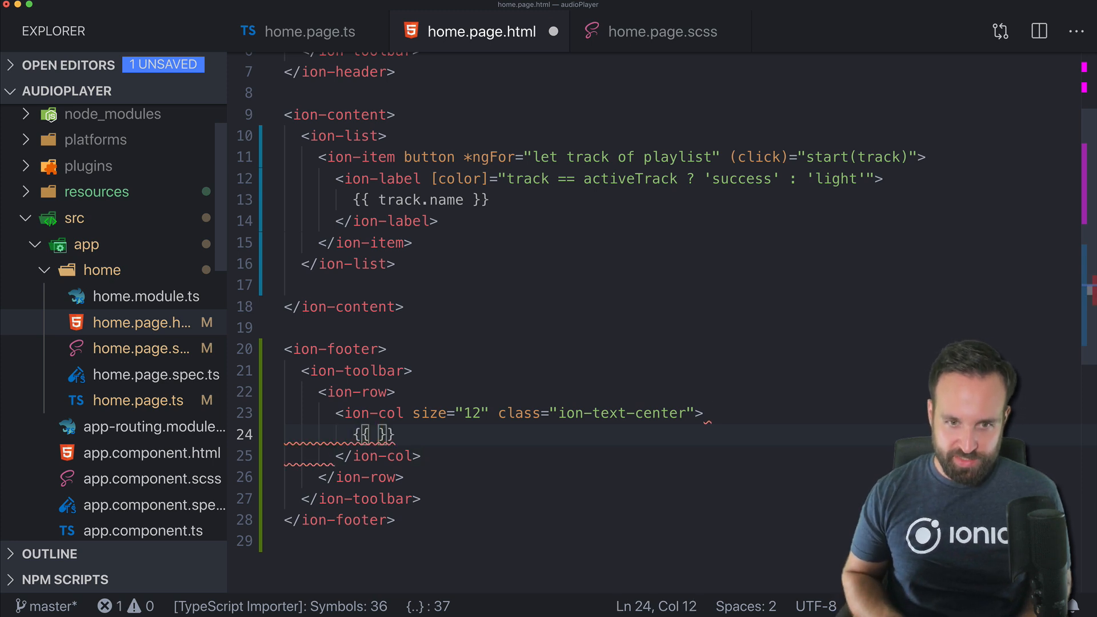
pyautogui.write('activeTrack.name')
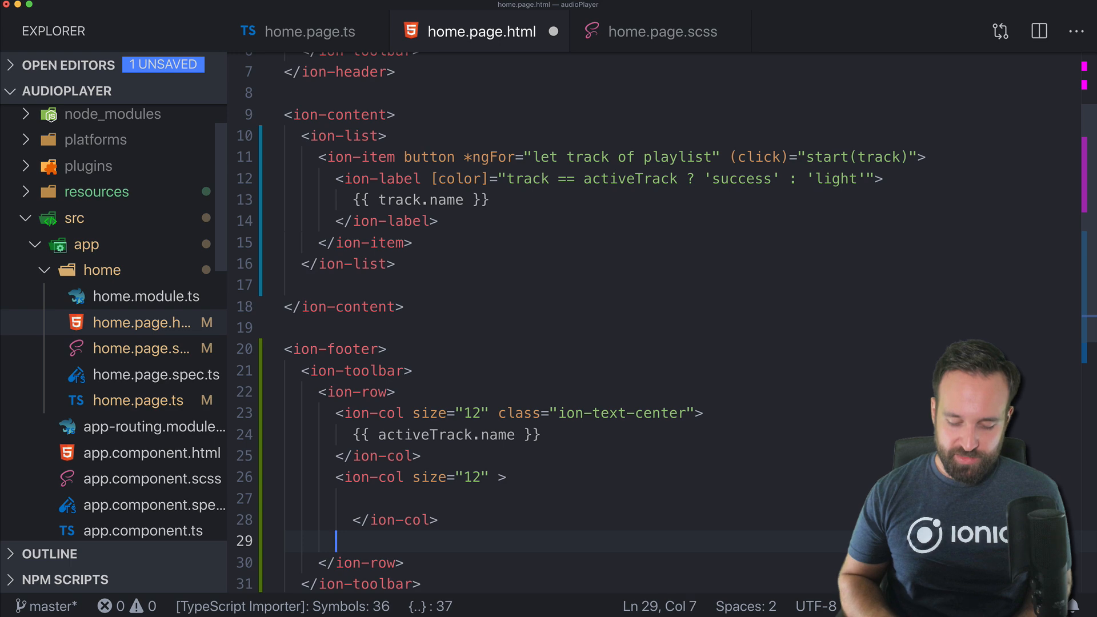
pyautogui.write('<ion-col>')
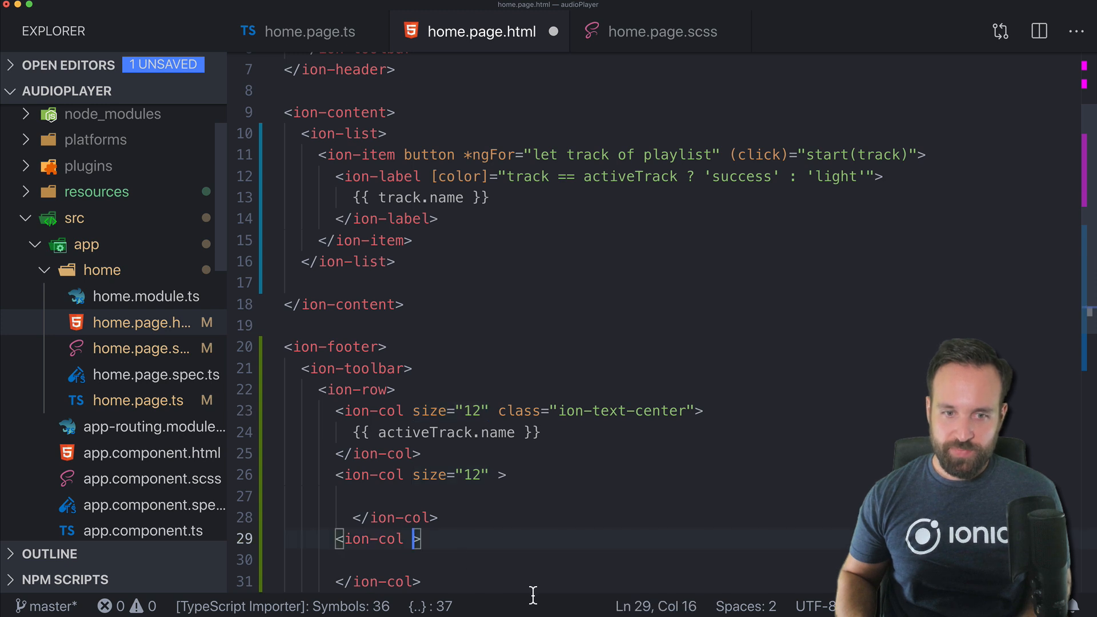
# - Add a size="12" footer column holding previous, play/pause and next buttons
pyautogui.write('size="12"')
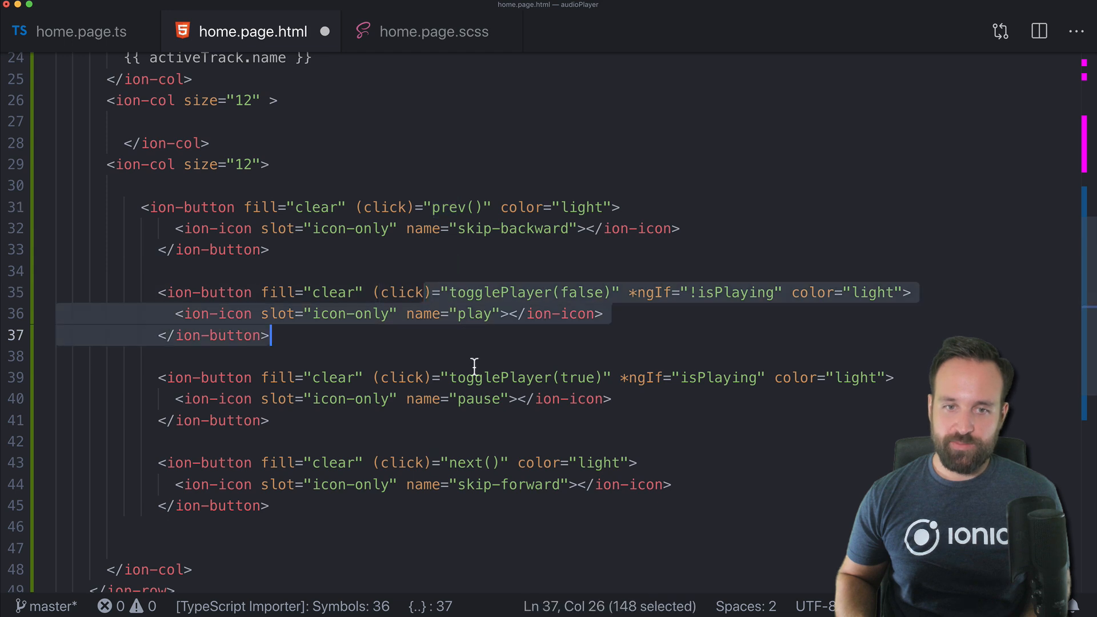
pyautogui.click(611, 399)
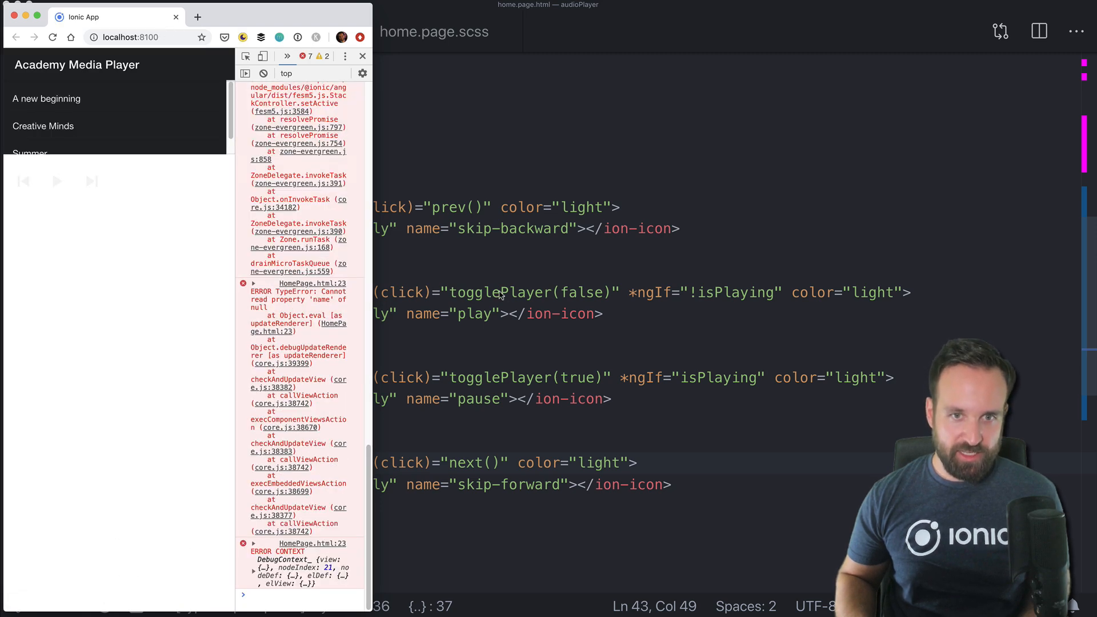
pyautogui.scroll(3)
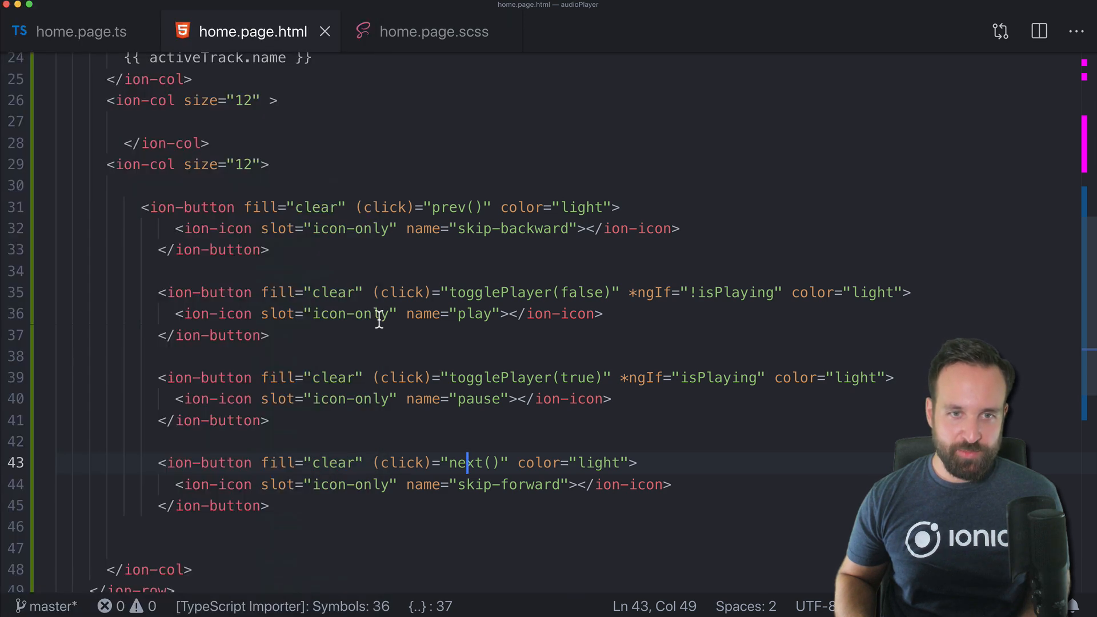
pyautogui.scroll(3)
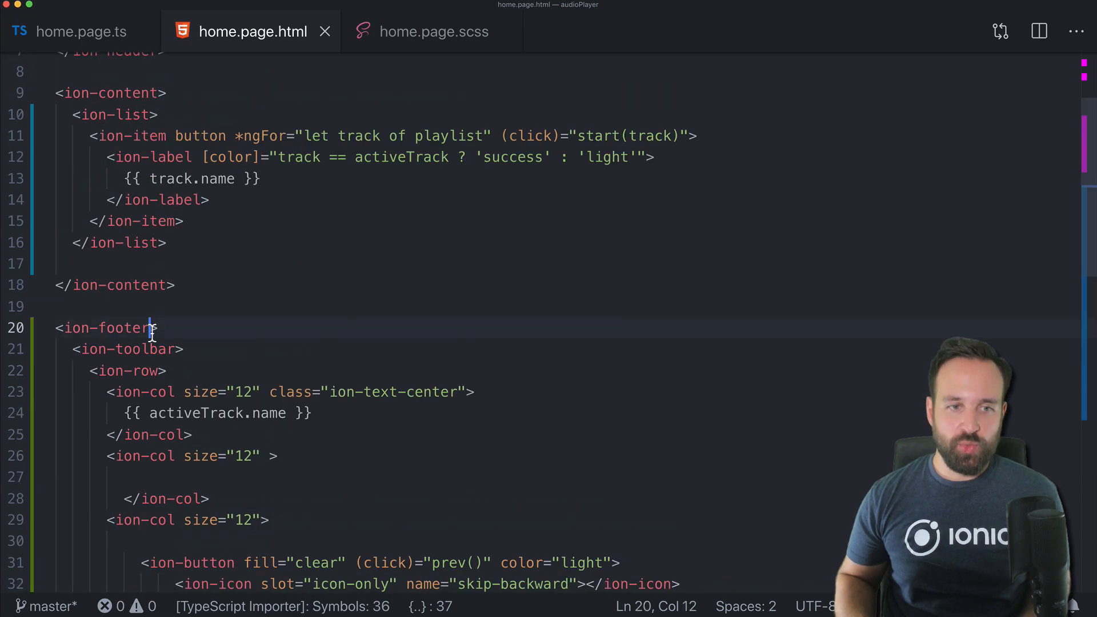
# - Add *ngIf="activeTrack" to the footer, centre the buttons' column, and make the toolbar dark
pyautogui.write('*ngIf="activeTrack')
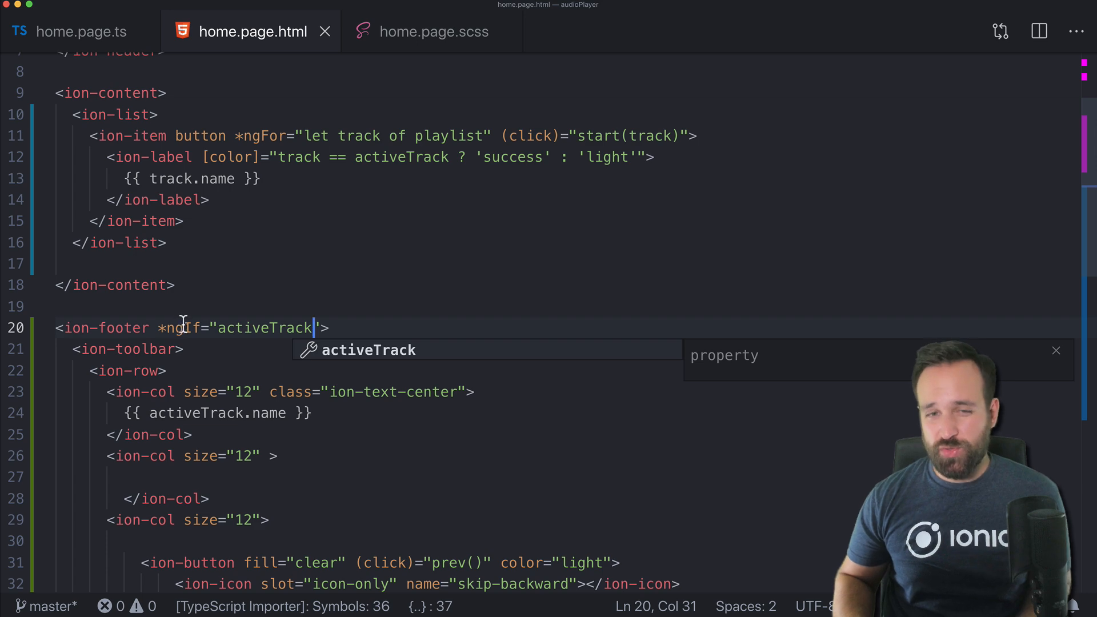
pyautogui.scroll(-3)
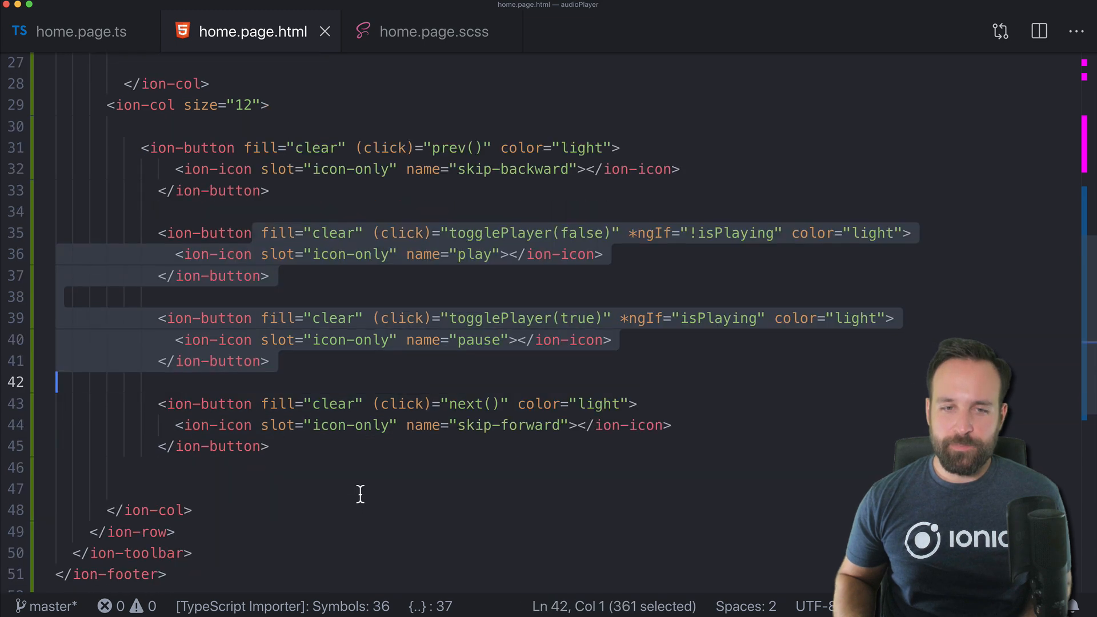
pyautogui.moveTo(429, 207)
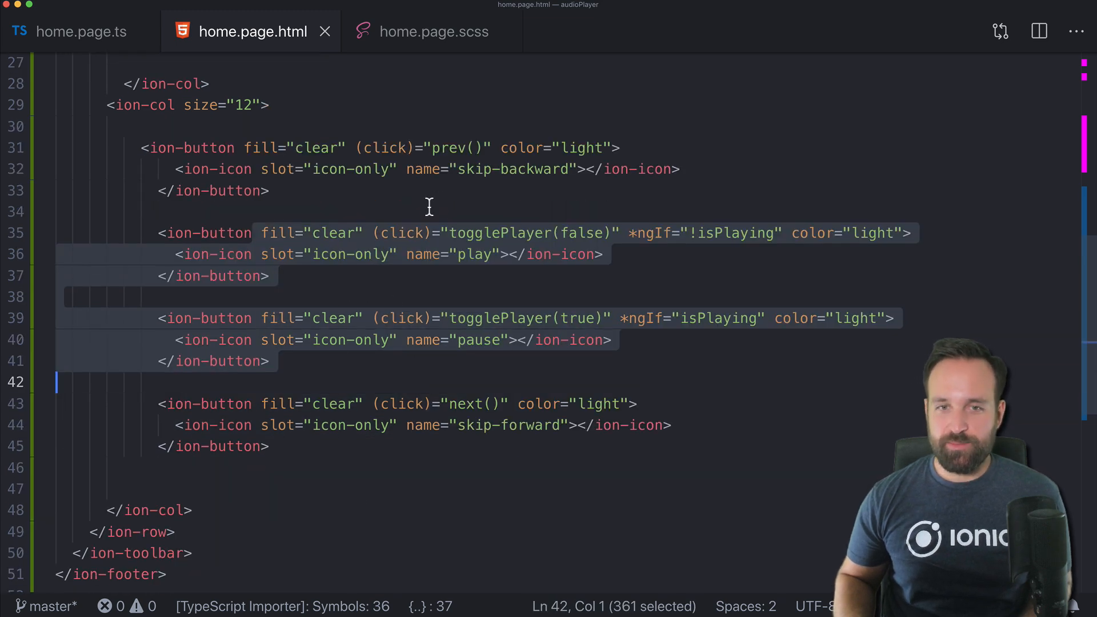
pyautogui.click(465, 254)
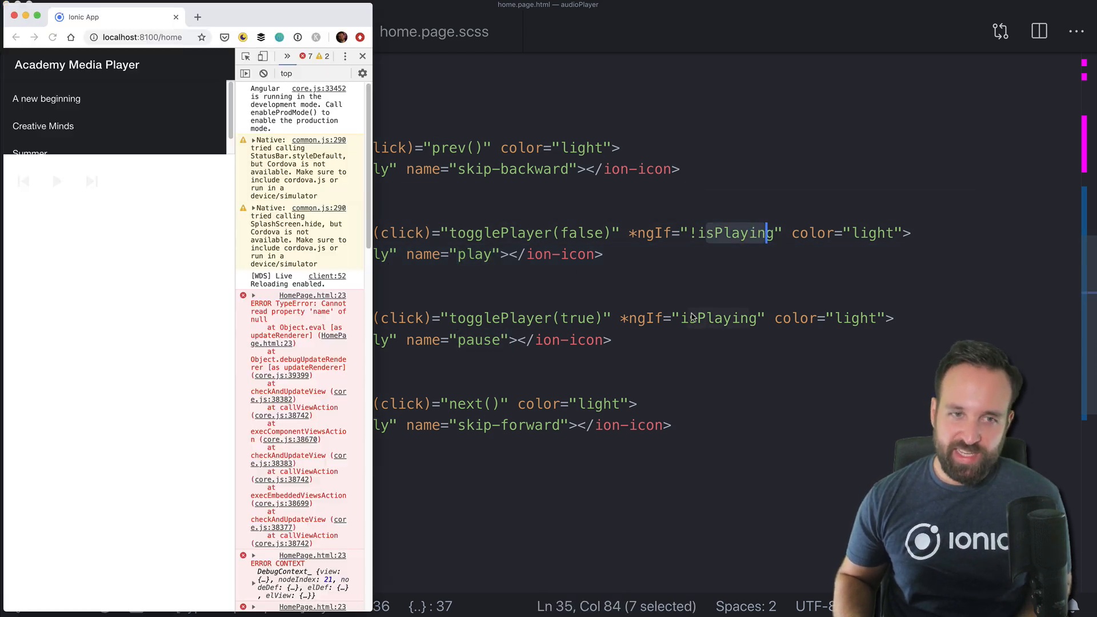
pyautogui.click(43, 126)
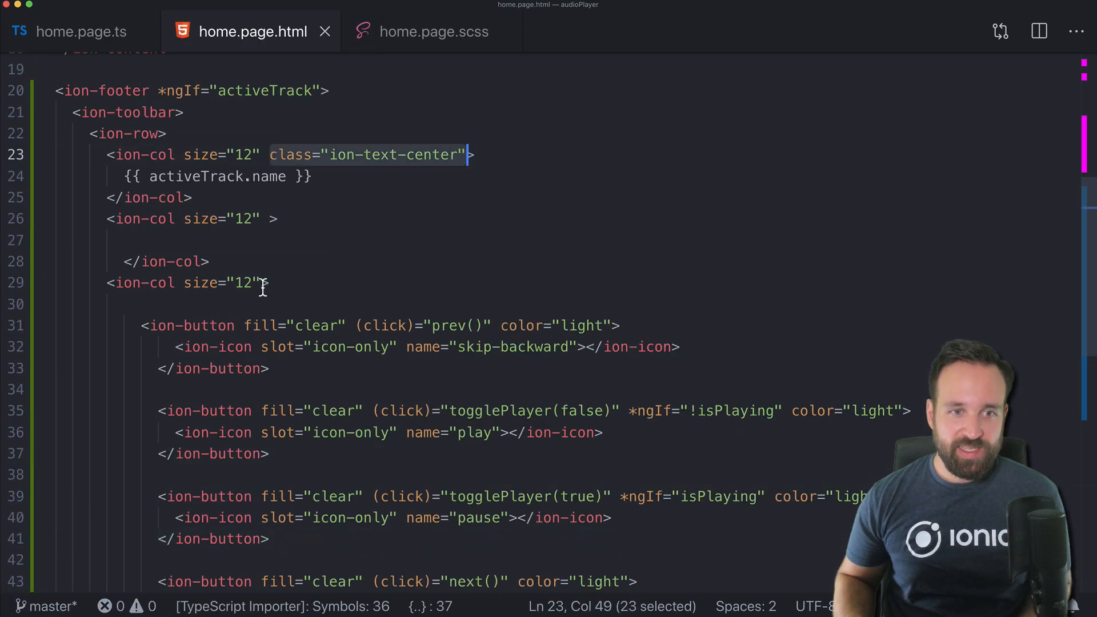
pyautogui.write('class="ion-text-center"')
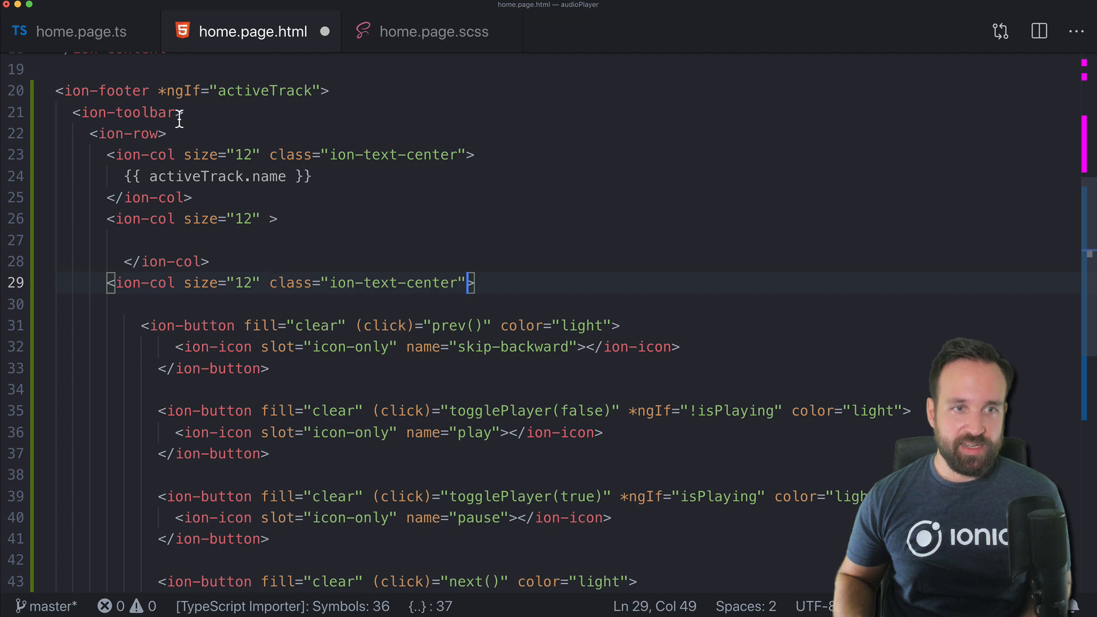
pyautogui.write('color="dark"')
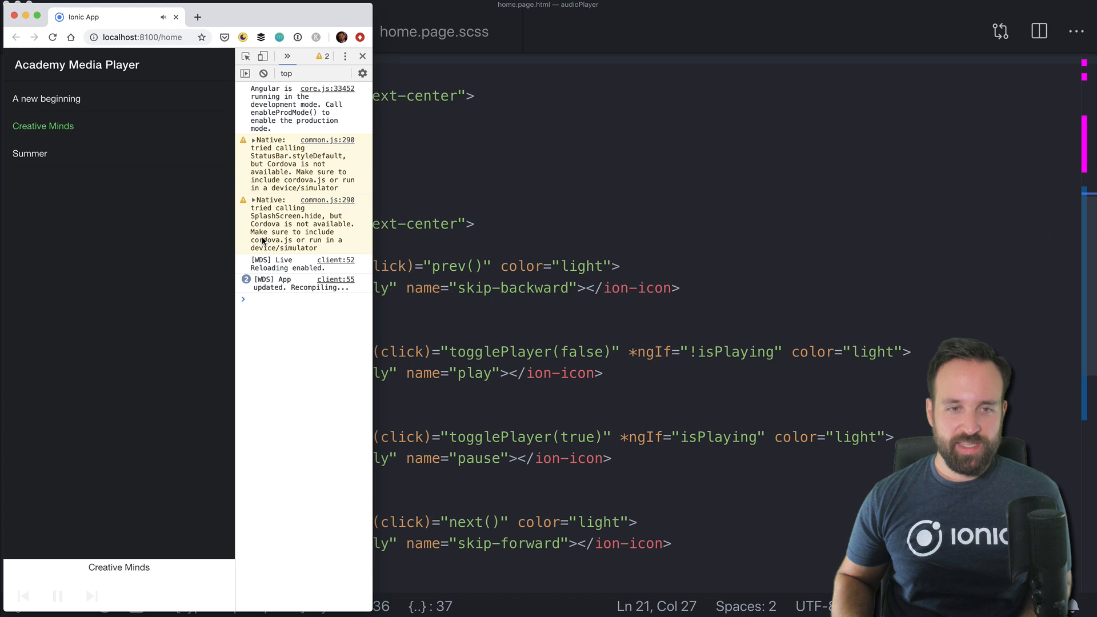
# - Reload the app, then play and pause Summer to check the footer
pyautogui.click(52, 37)
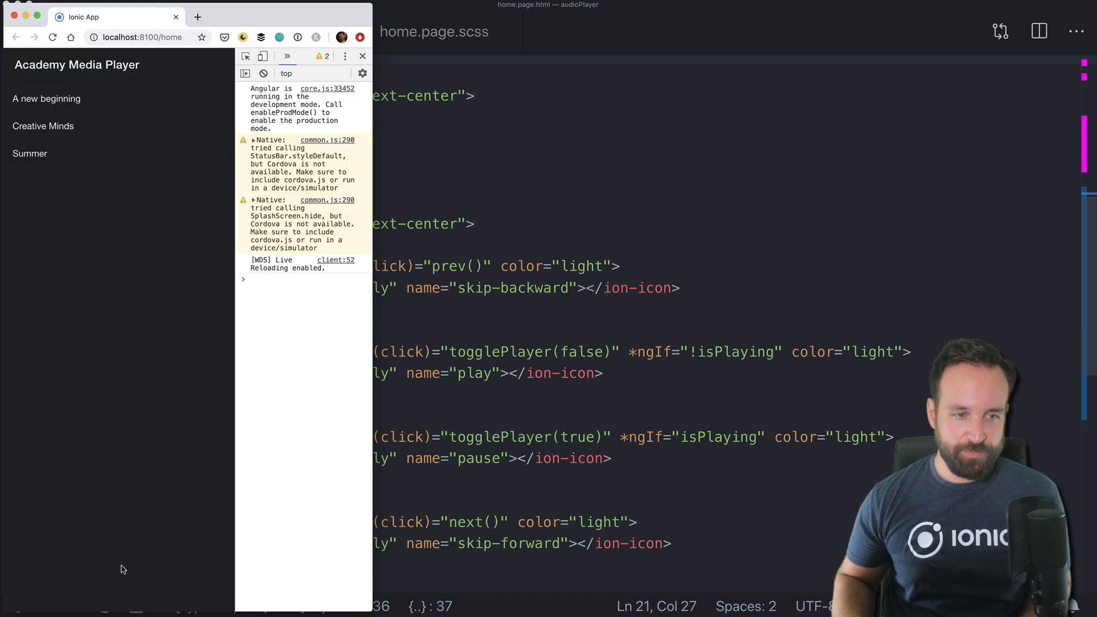
pyautogui.click(30, 153)
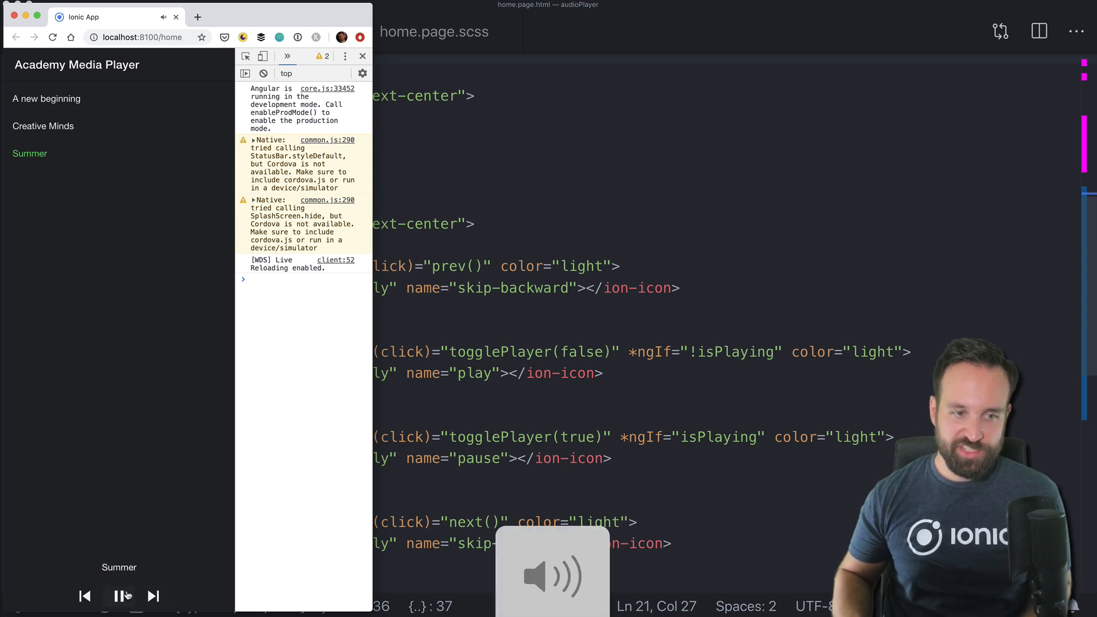
pyautogui.click(118, 596)
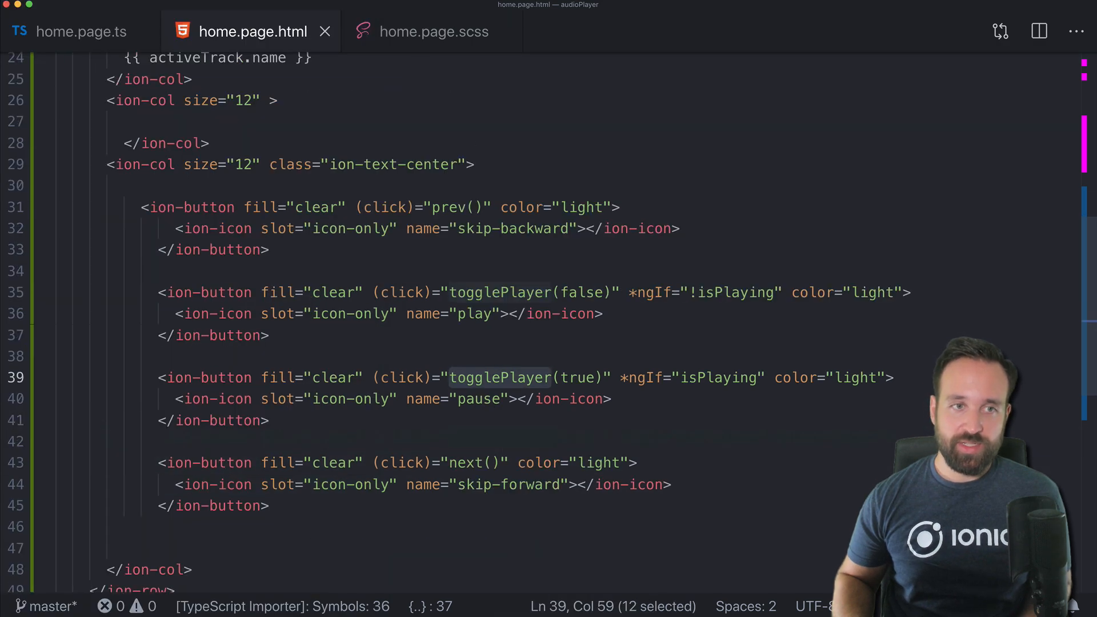
pyautogui.click(69, 31)
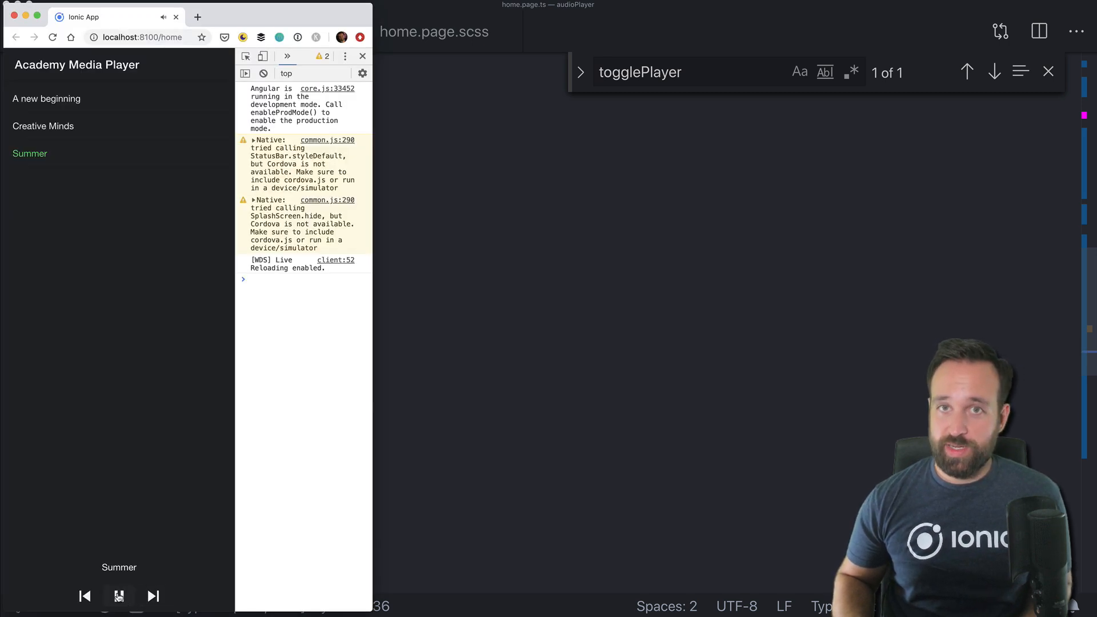
# - Implement next() and prev() via playlist.indexOf(activeTrack), wrapping to the first or last track
pyautogui.click(119, 596)
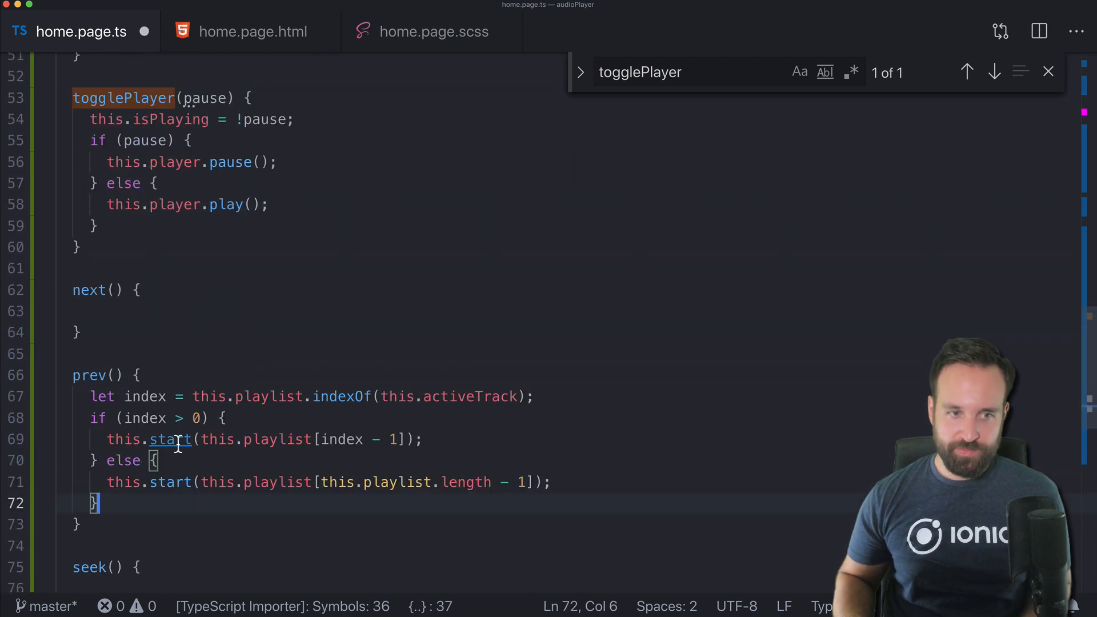
pyautogui.doubleClick(142, 396)
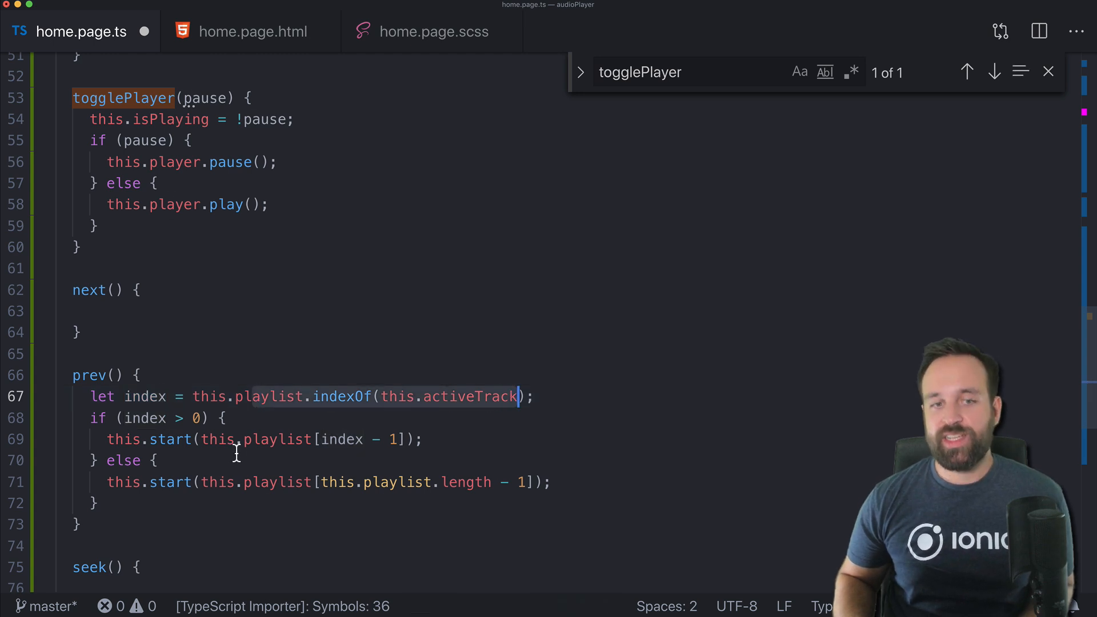
pyautogui.click(194, 418)
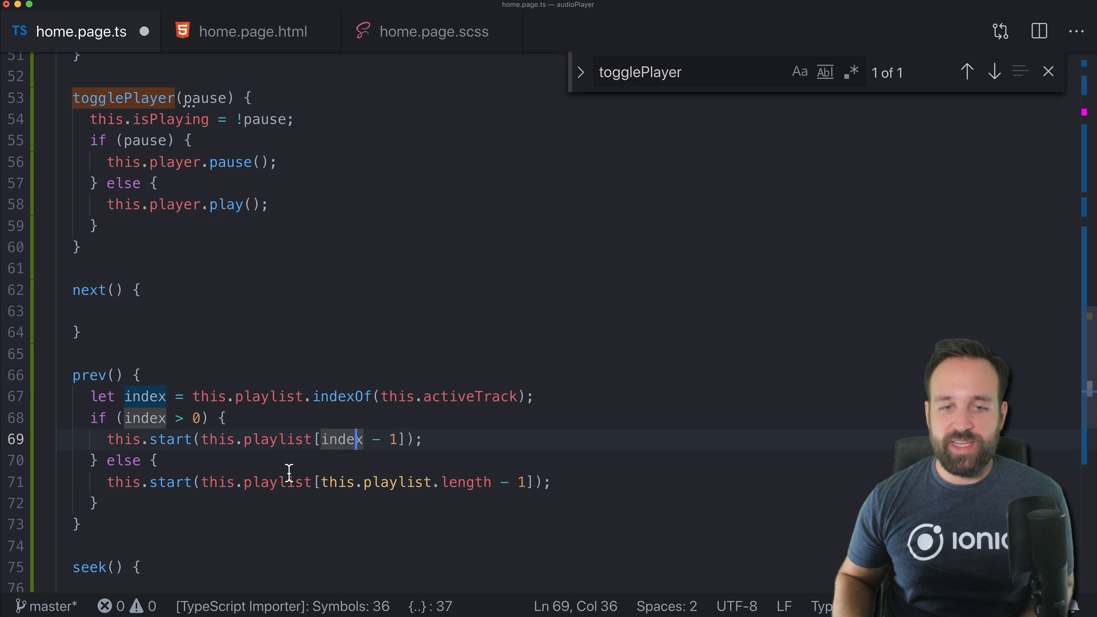
pyautogui.moveTo(382, 465)
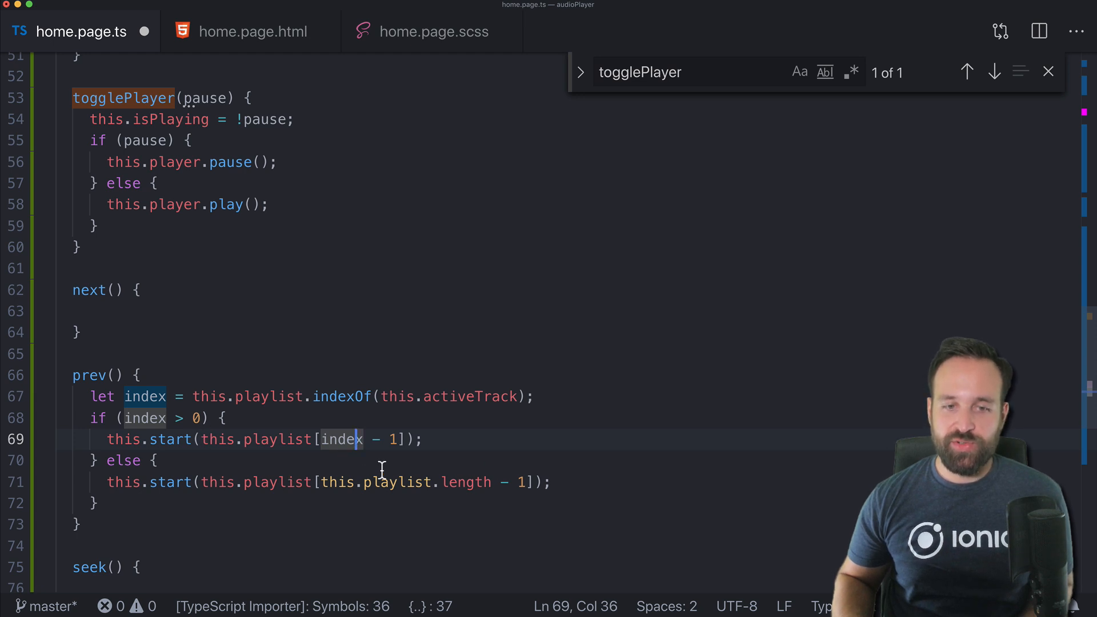
pyautogui.moveTo(468, 482)
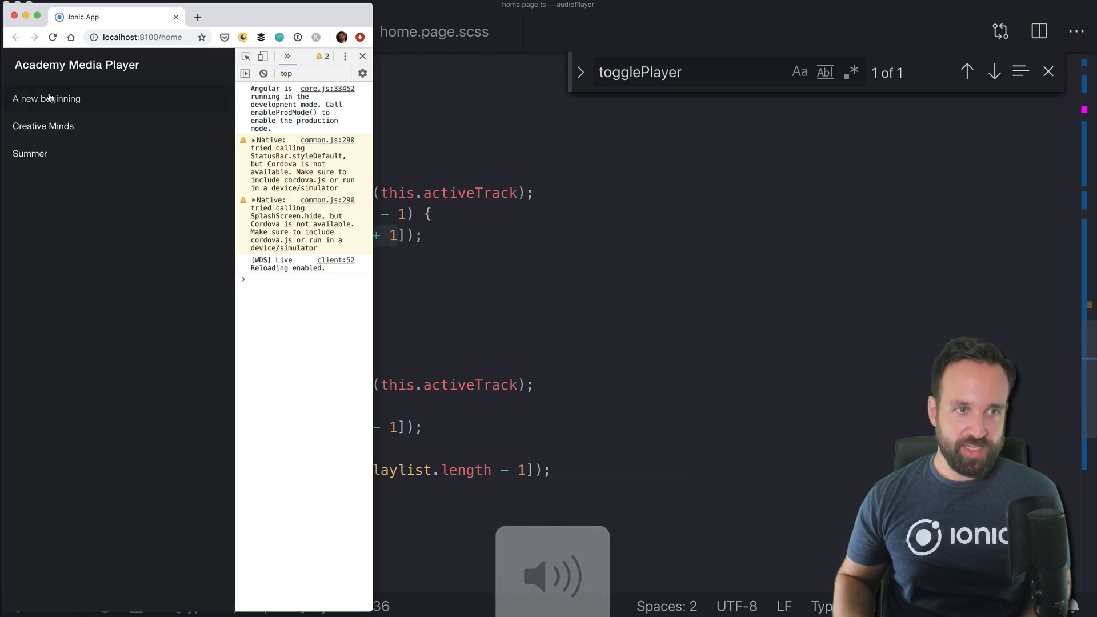
# - Play A new beginning, skip next, then back twice to wrap around to Summer
pyautogui.click(47, 99)
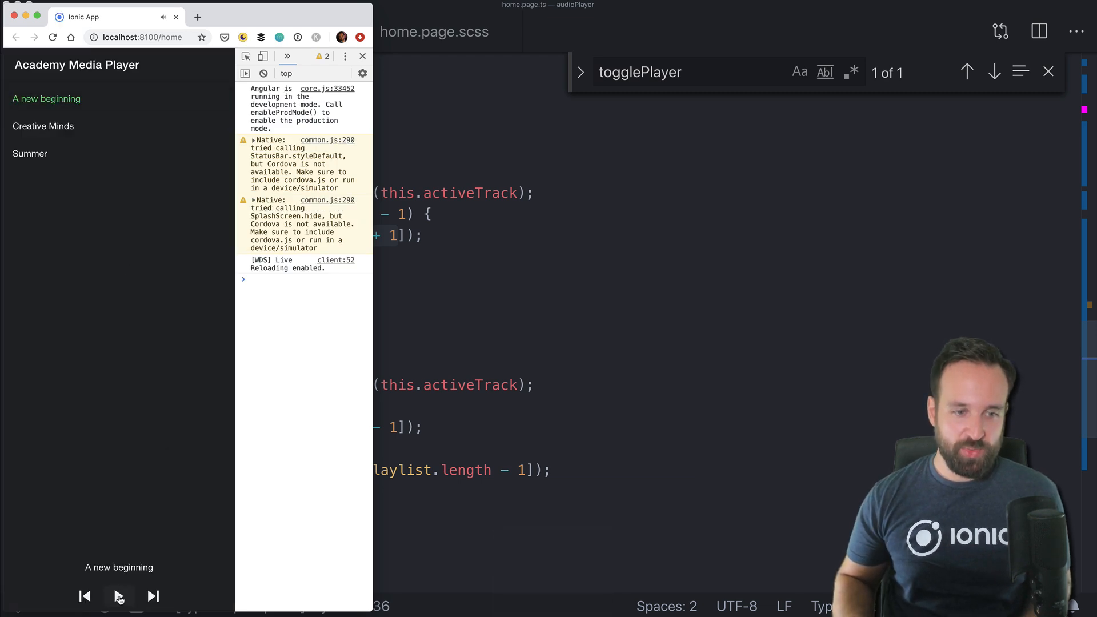
pyautogui.click(153, 596)
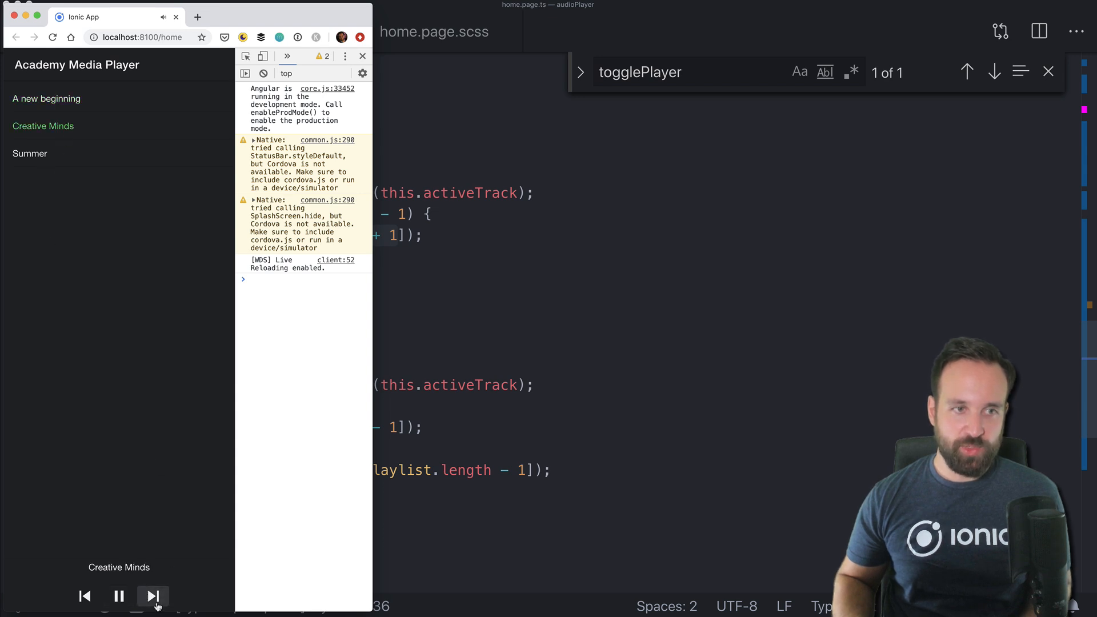
pyautogui.click(152, 595)
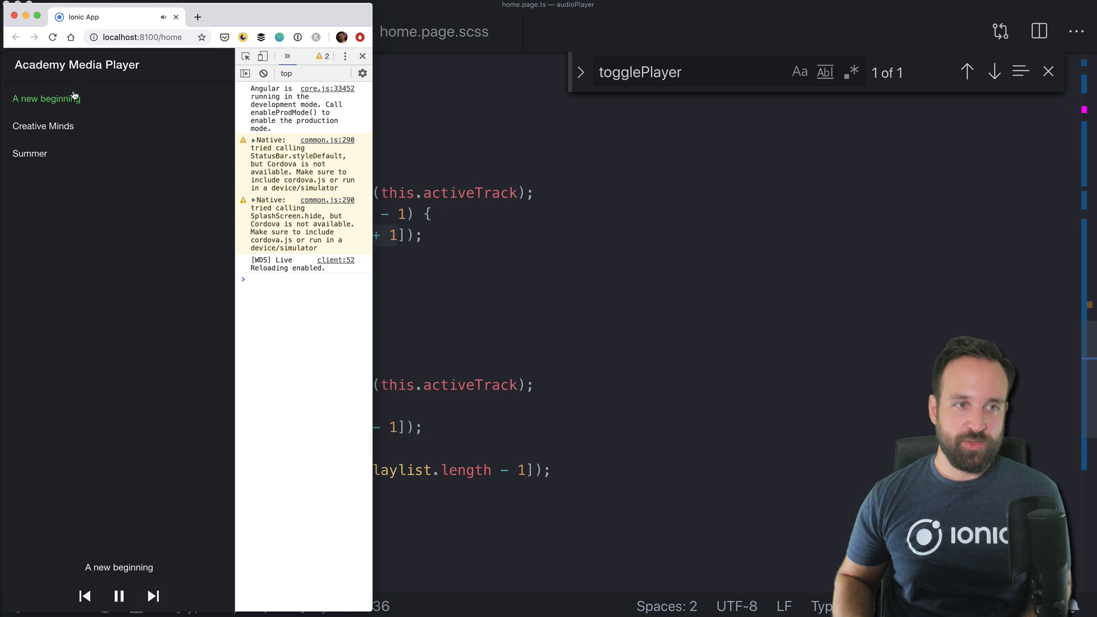
pyautogui.click(84, 596)
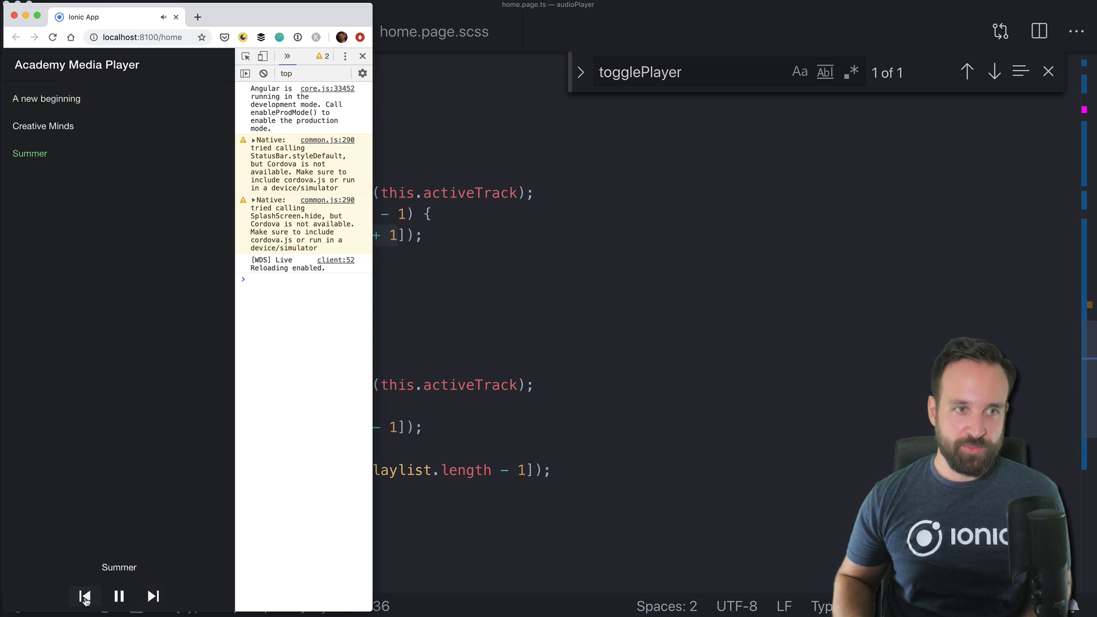
# - Skip back to Creative Minds, pause it, and return to home.page.html
pyautogui.click(84, 596)
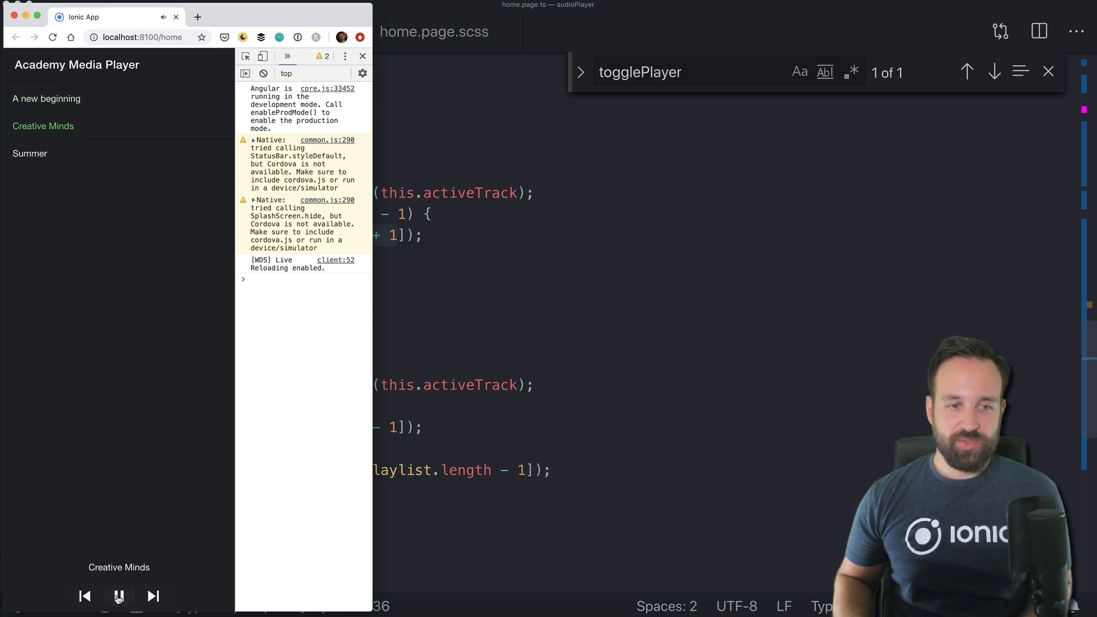
pyautogui.click(118, 596)
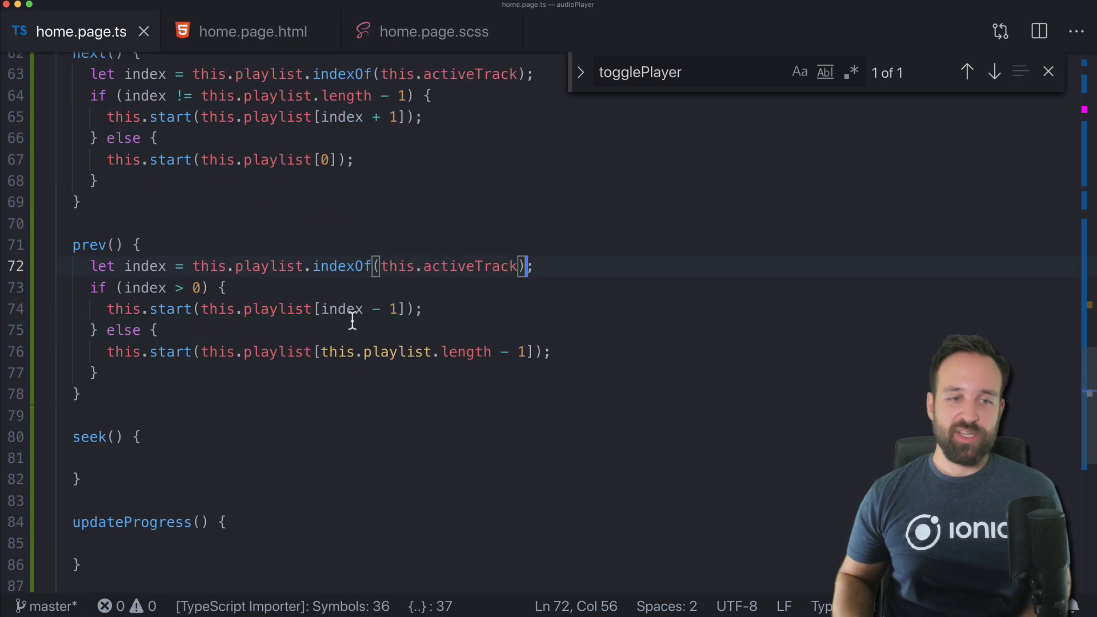
pyautogui.click(252, 32)
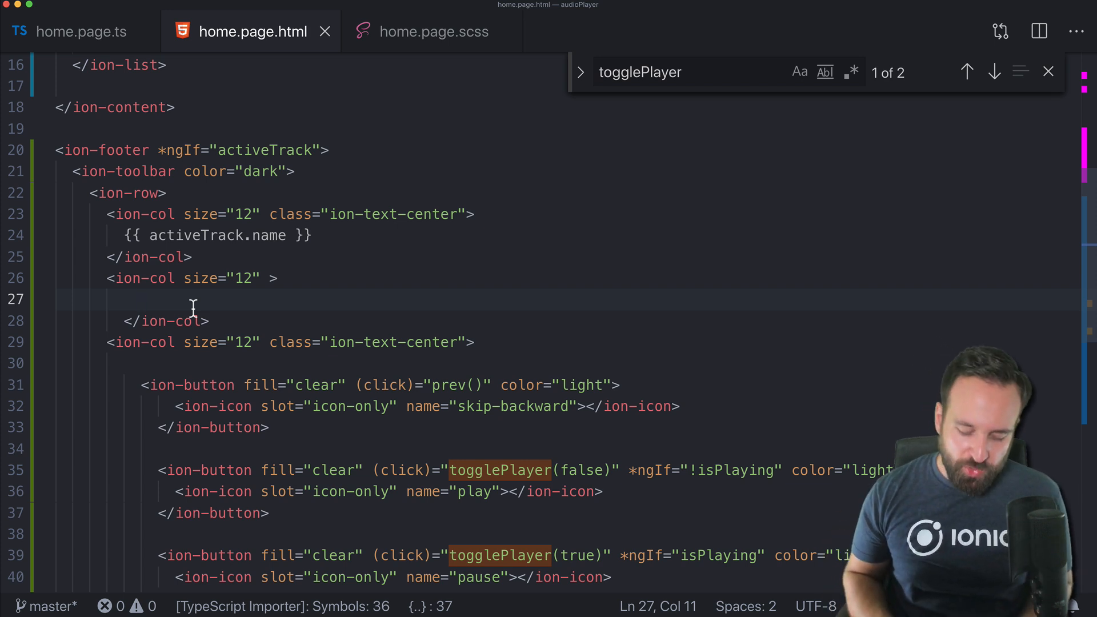
# - Add an ion-range to the footer bound with [(ngModel)]="progress"
pyautogui.write('<ion-range #r')
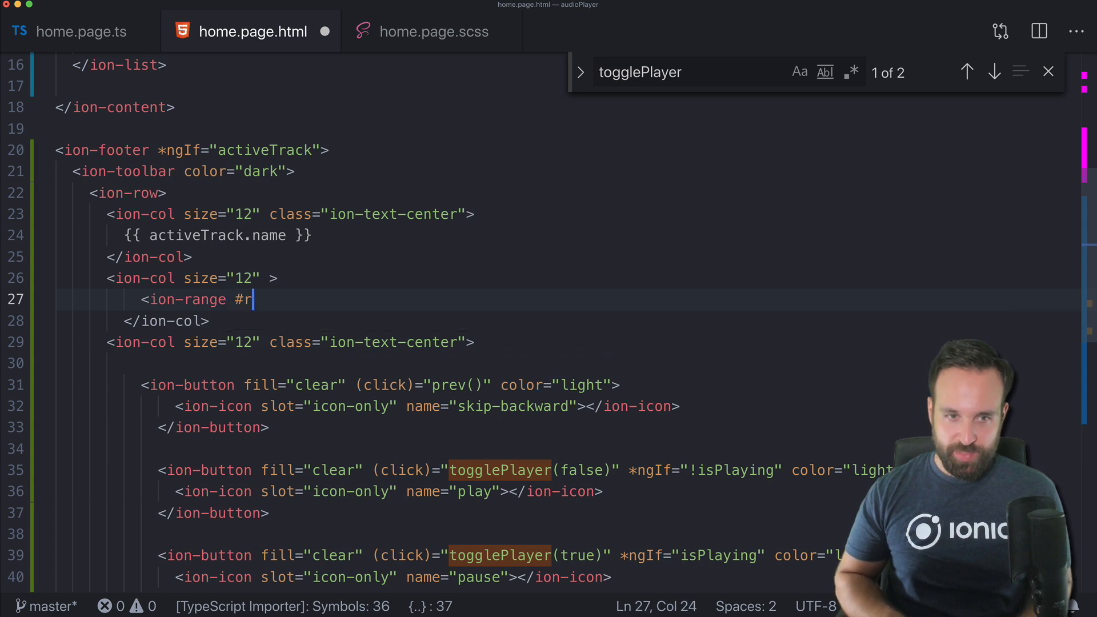
pyautogui.write('ange')
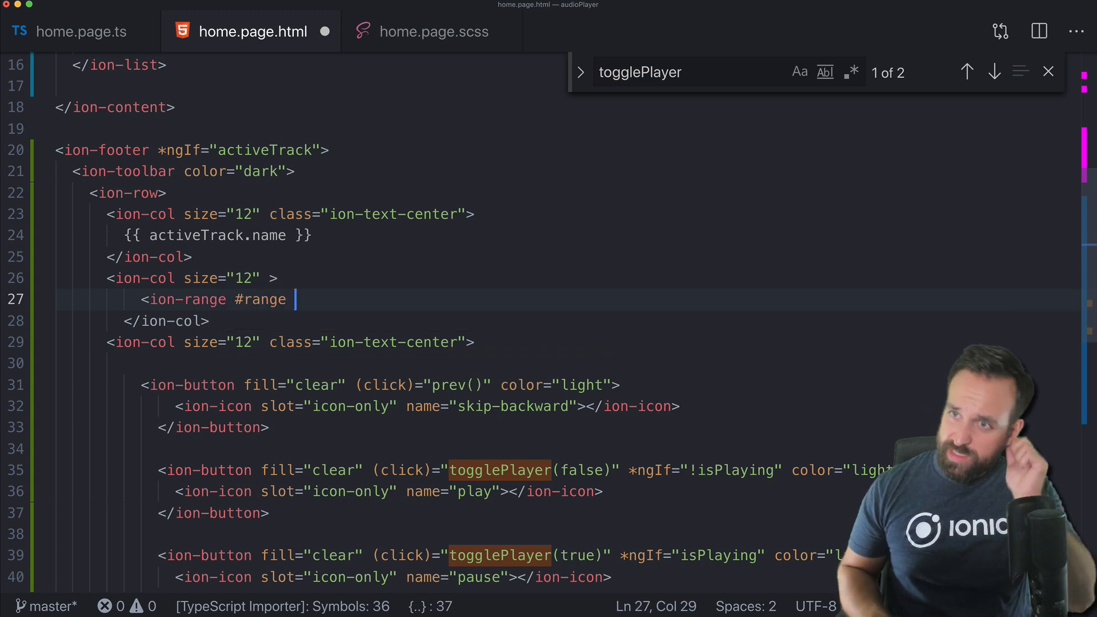
pyautogui.click(1047, 72)
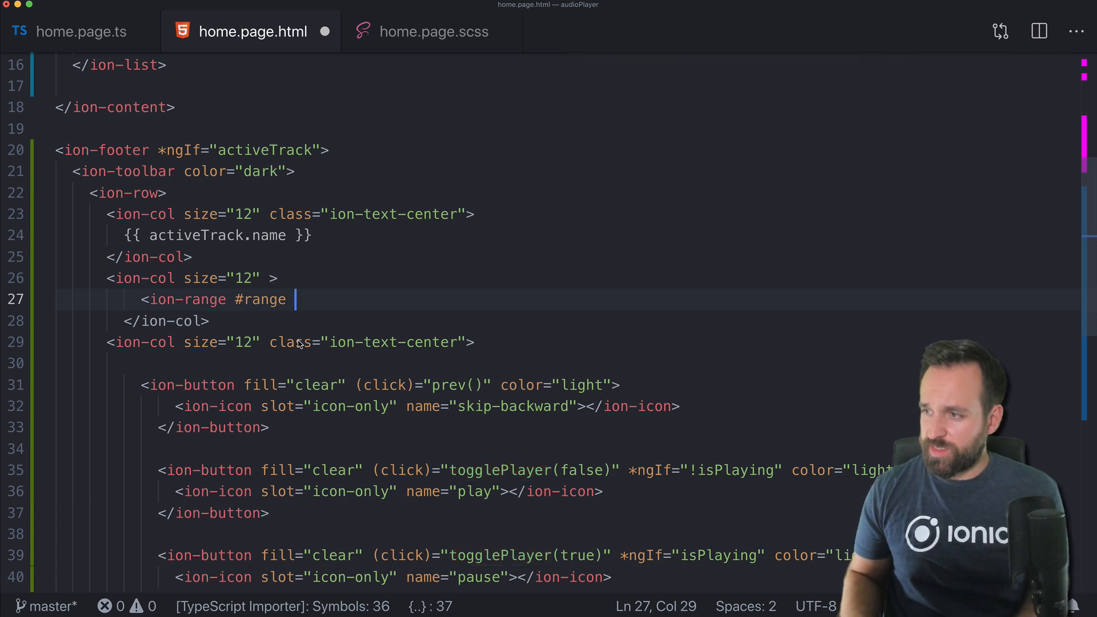
pyautogui.write('[()]')
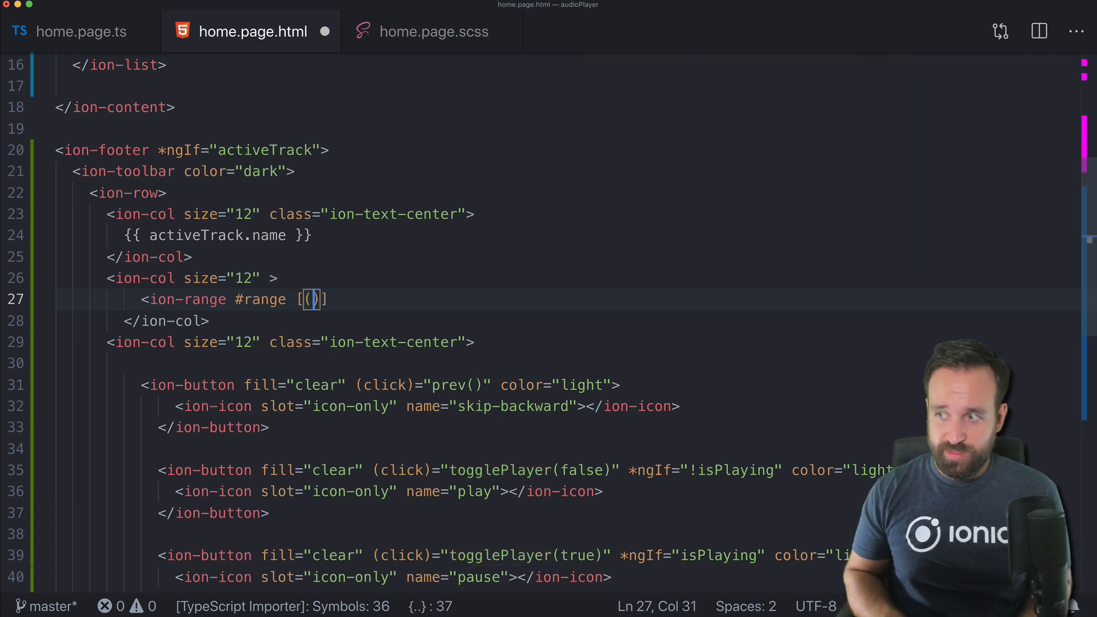
pyautogui.write('ngModel')
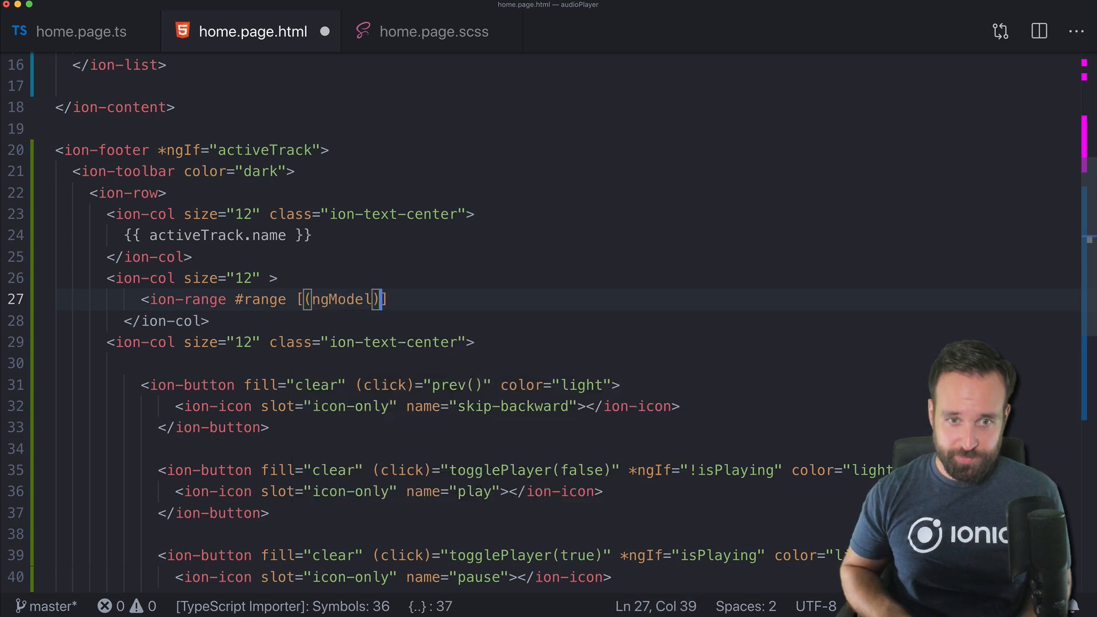
pyautogui.write('="')
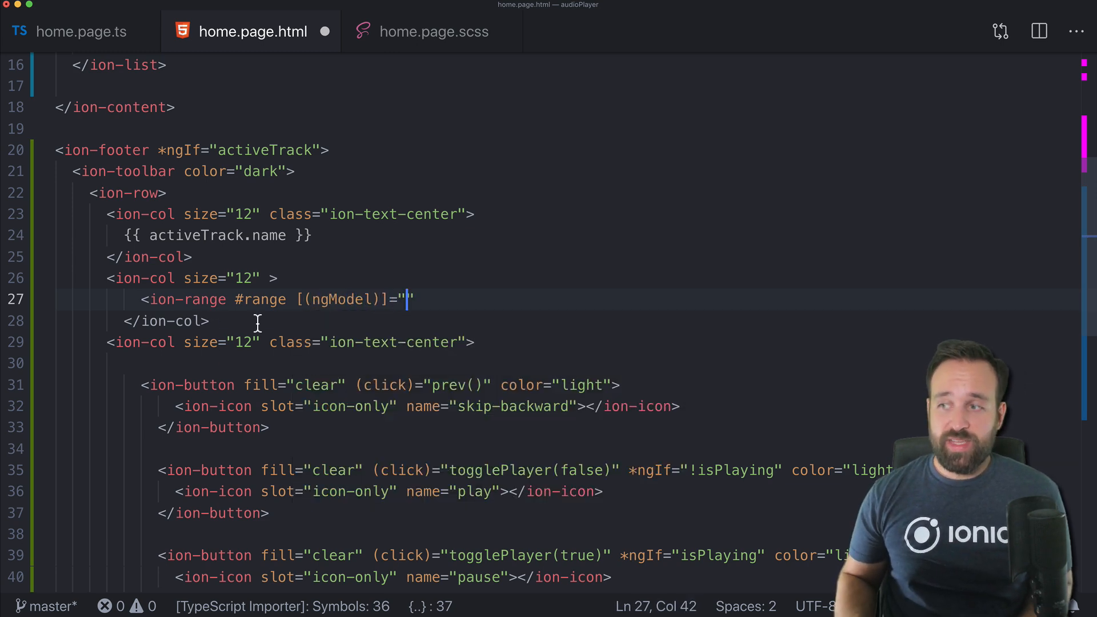
pyautogui.write('progress')
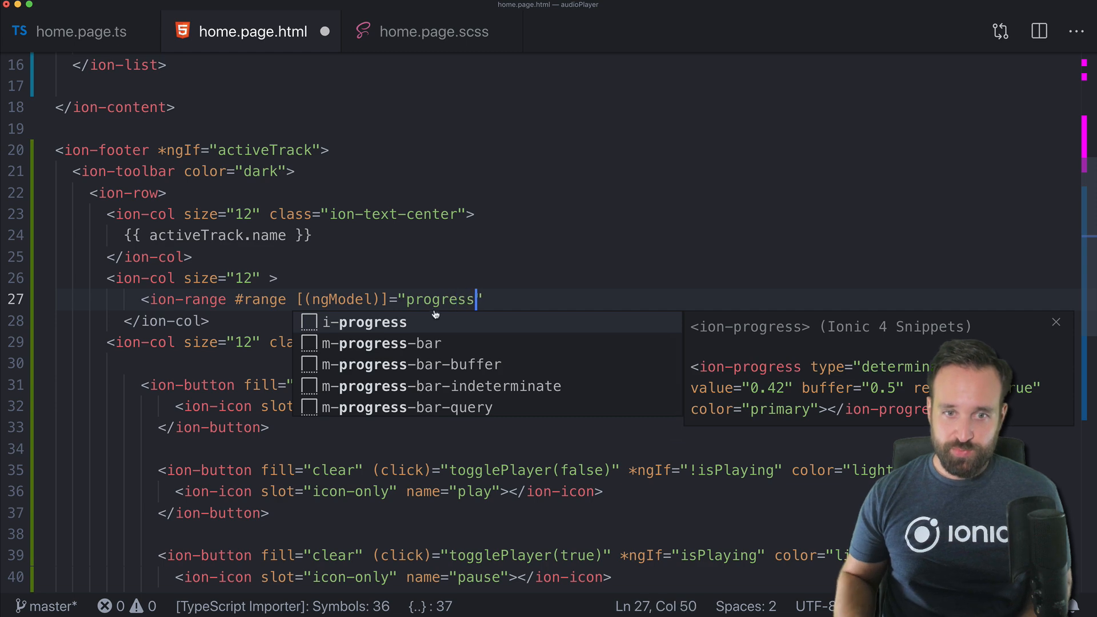
# - Declare a progress property in home.page.ts
pyautogui.click(82, 31)
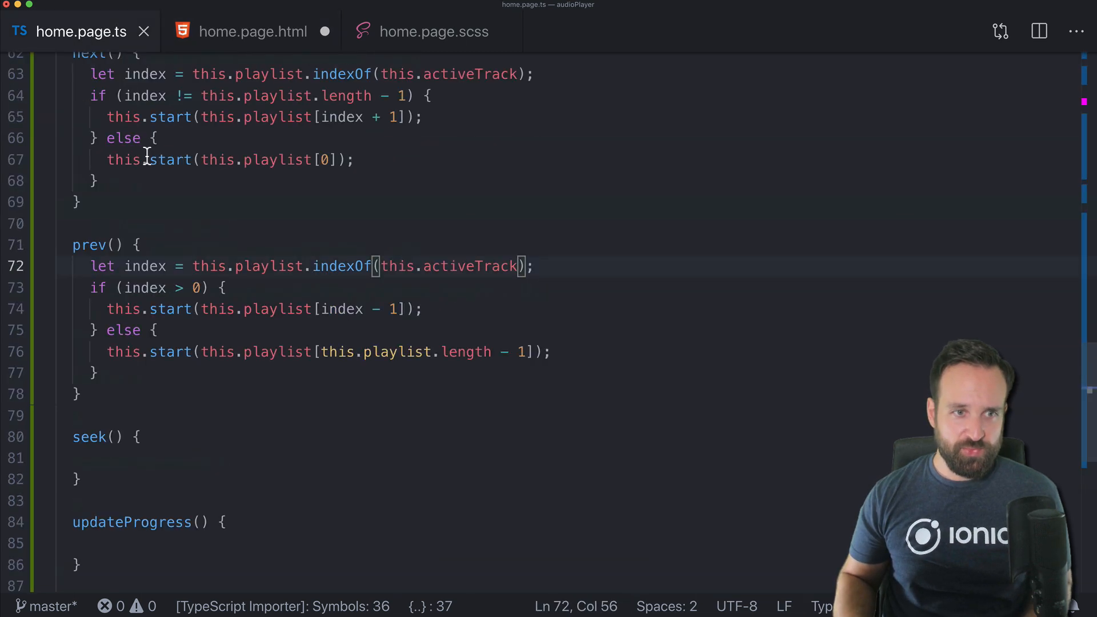
pyautogui.scroll(3)
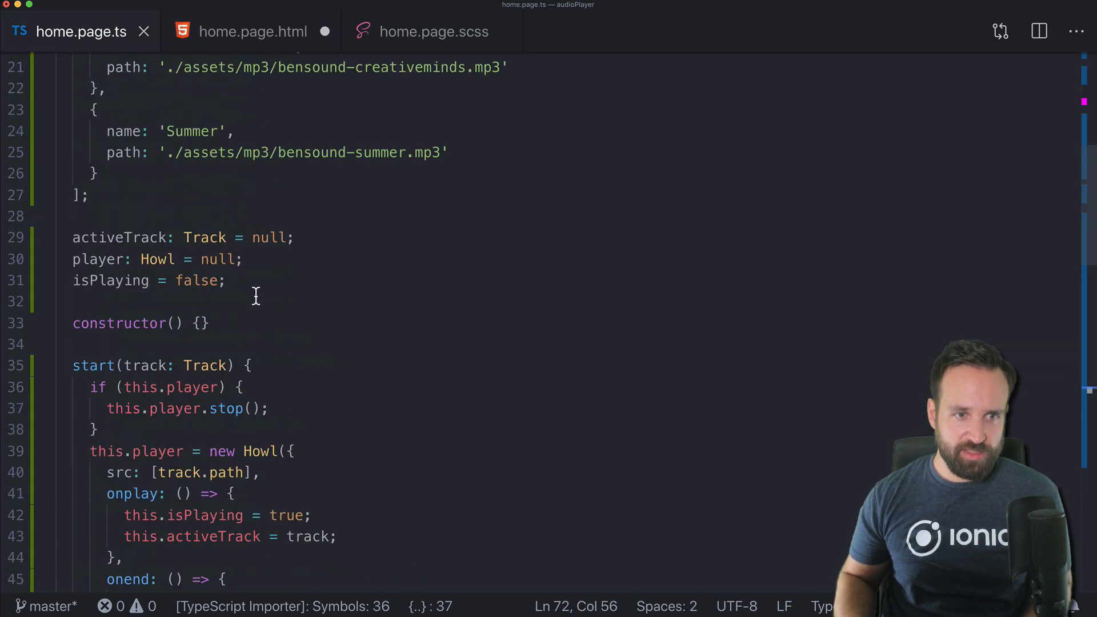
pyautogui.write('progress')
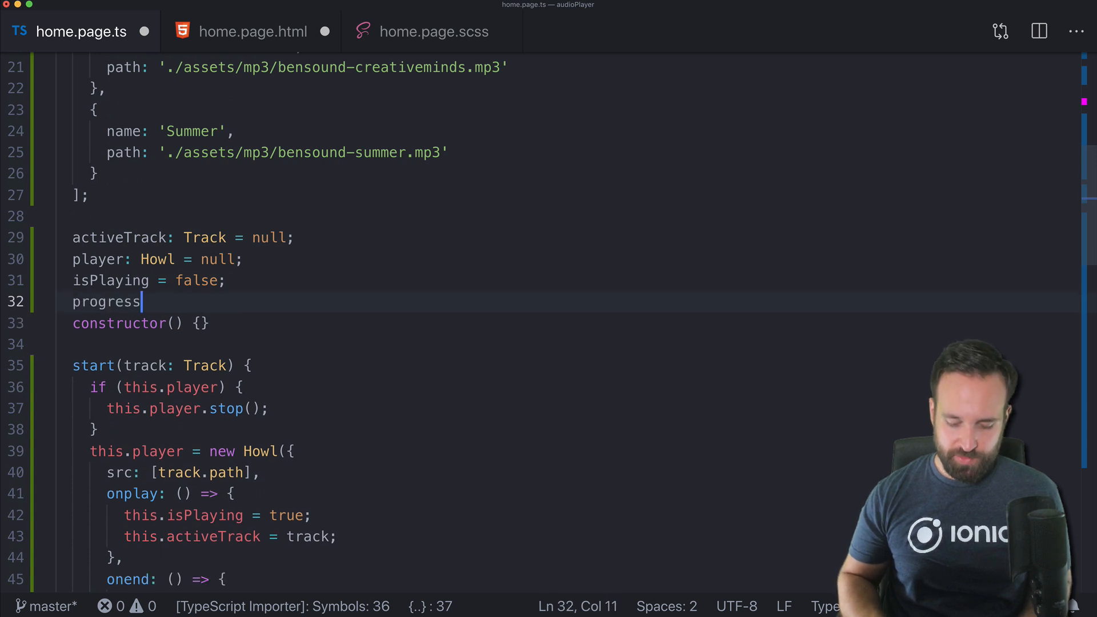
# - Give the ion-range max="100" and color="success"
pyautogui.click(253, 31)
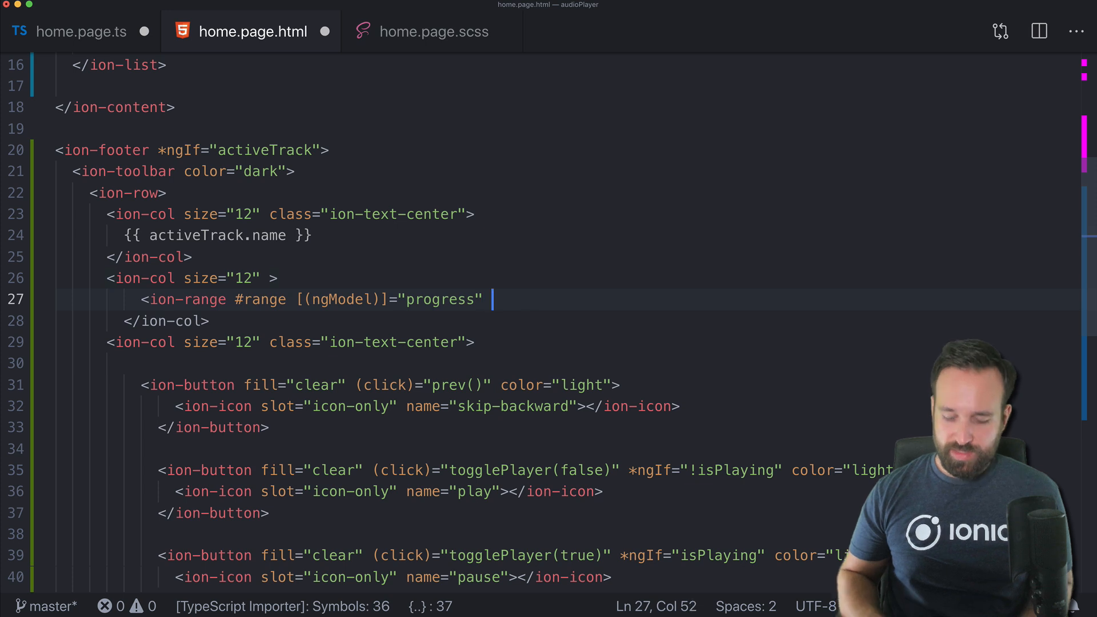
pyautogui.write('max="100"')
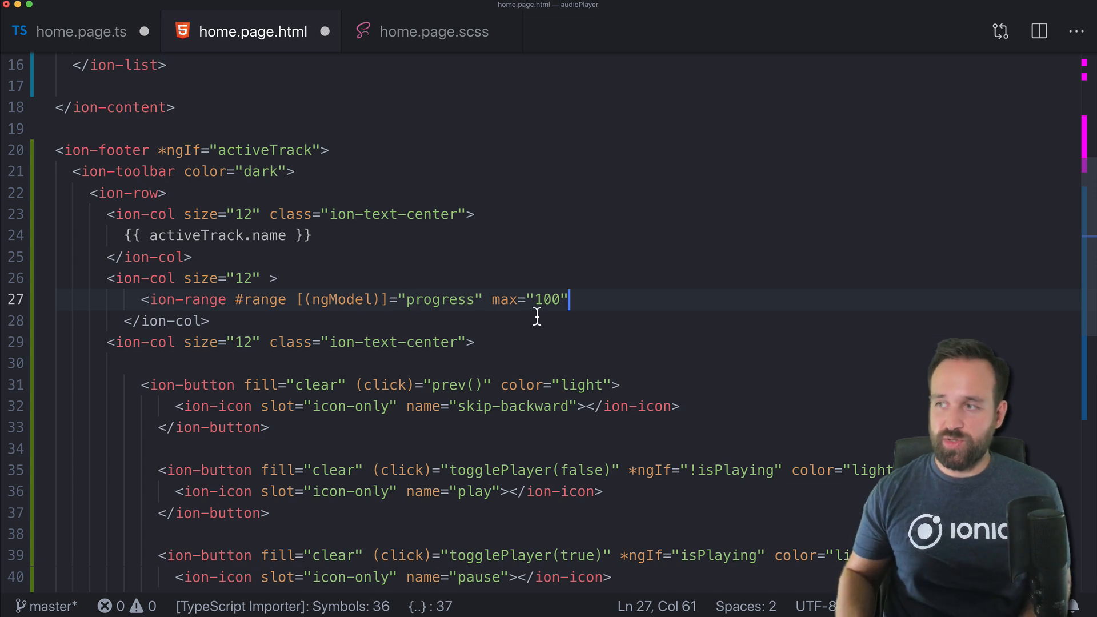
pyautogui.write('color="s')
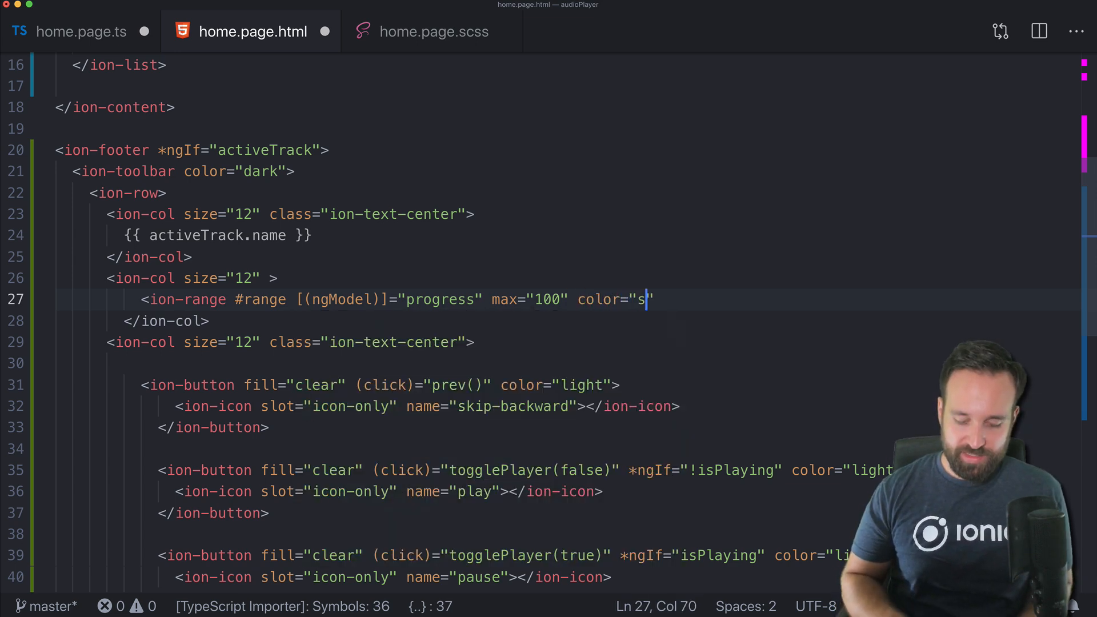
pyautogui.write('uccess')
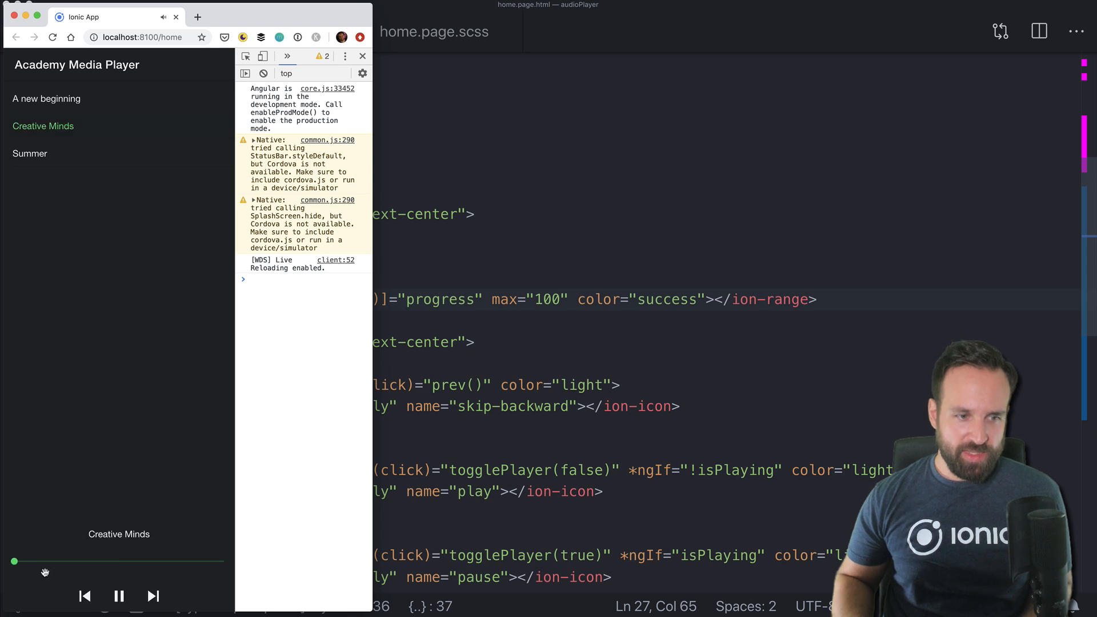
pyautogui.click(119, 596)
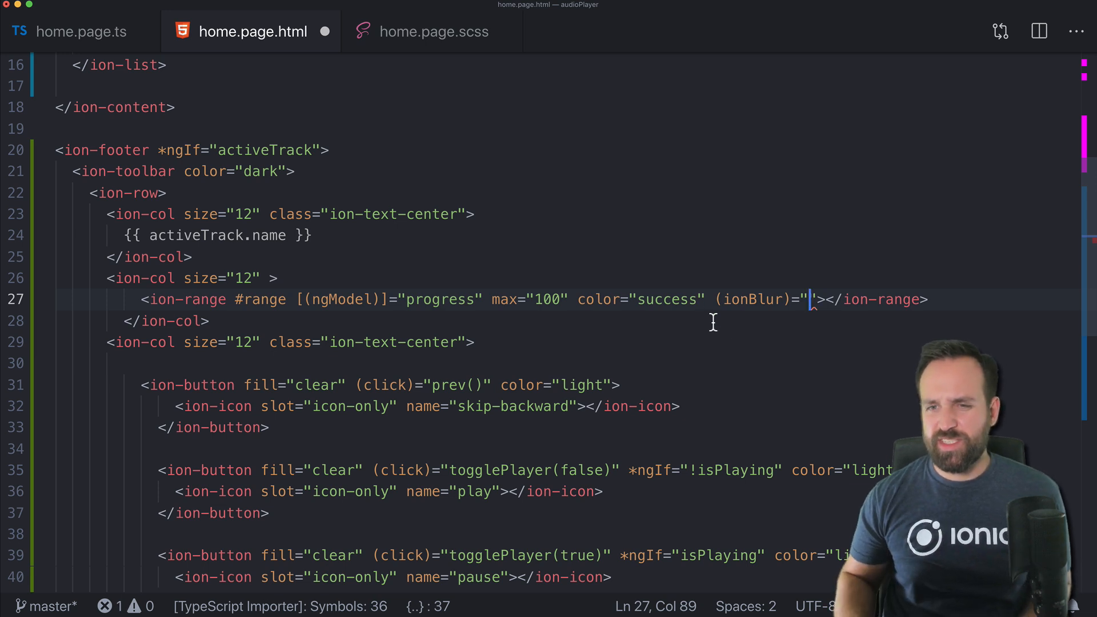
pyautogui.moveTo(808, 300)
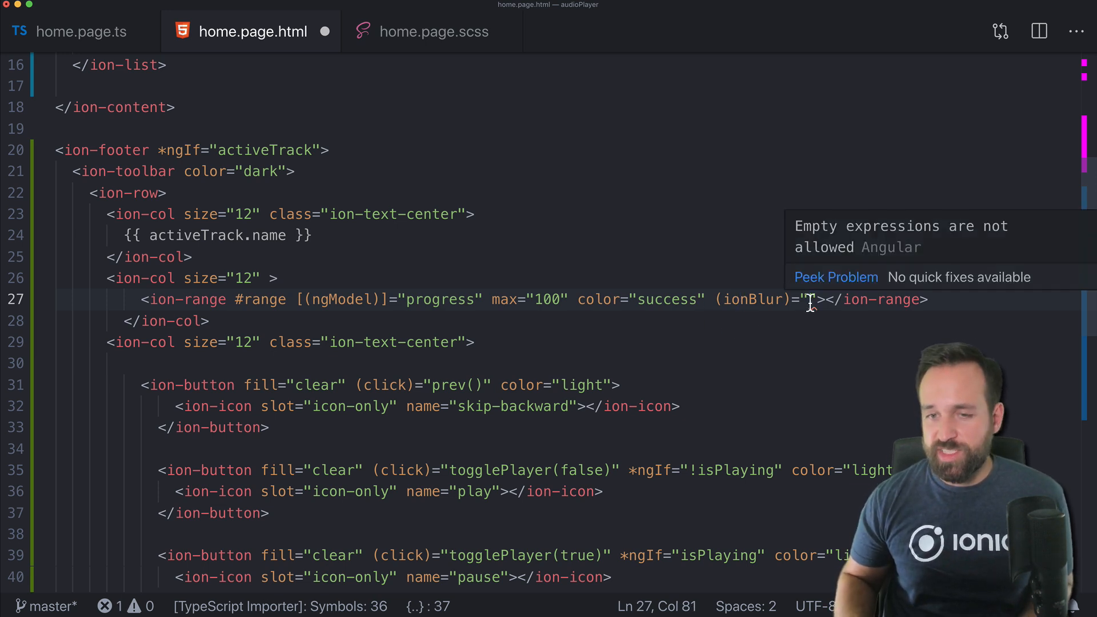
pyautogui.moveTo(743, 307)
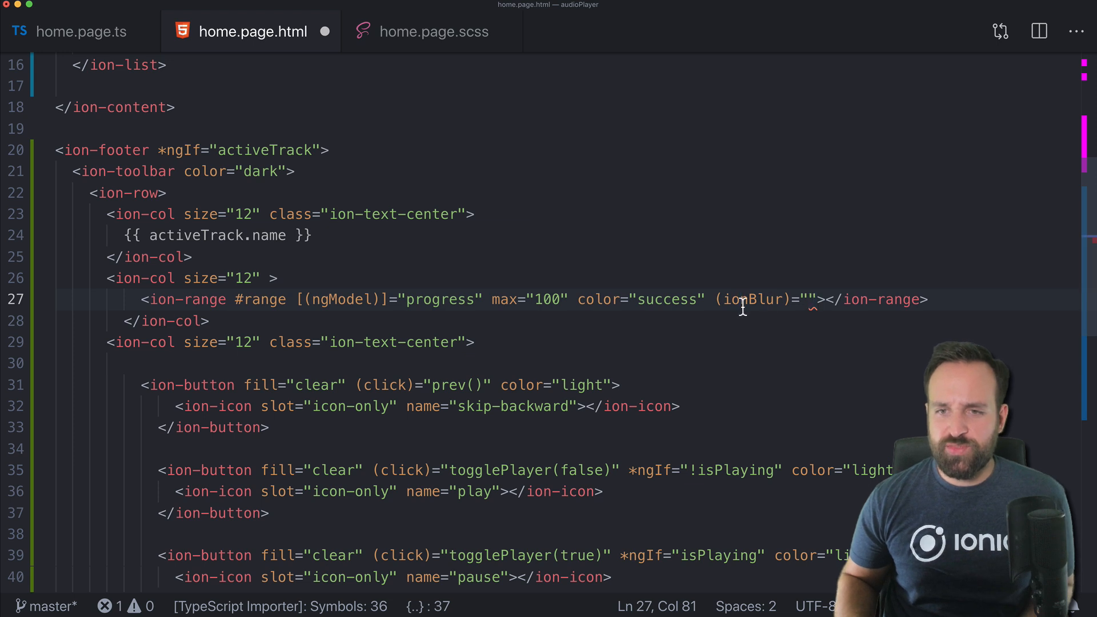
# - Set progress to 0 and replace ionBlur with (touchend) and (mouseup) seek() bindings
pyautogui.doubleClick(752, 300)
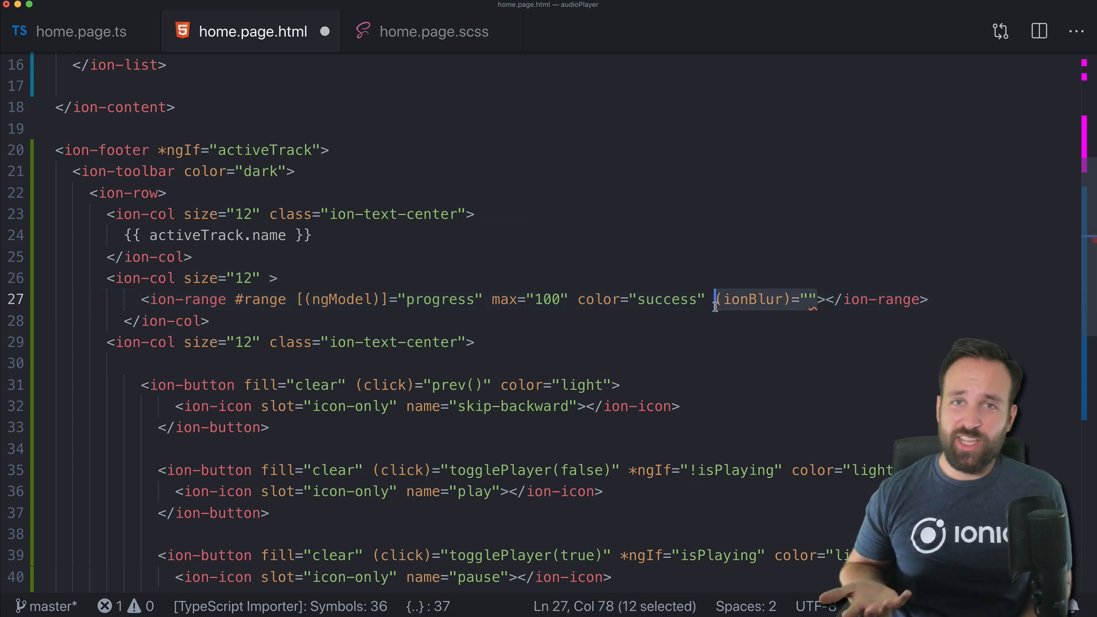
pyautogui.moveTo(68, 31)
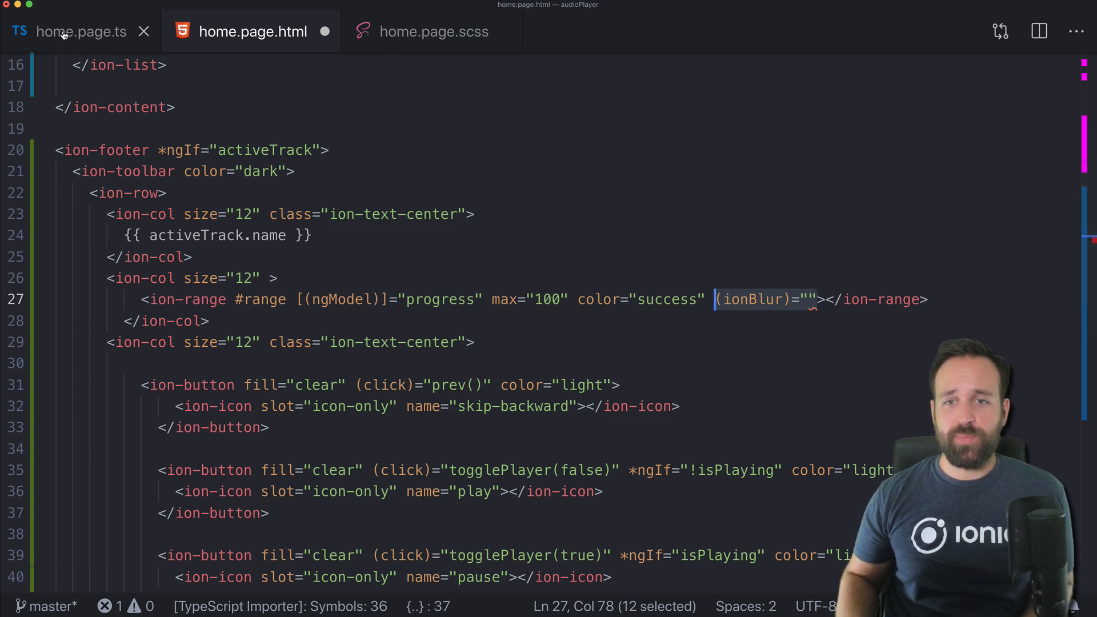
pyautogui.click(80, 31)
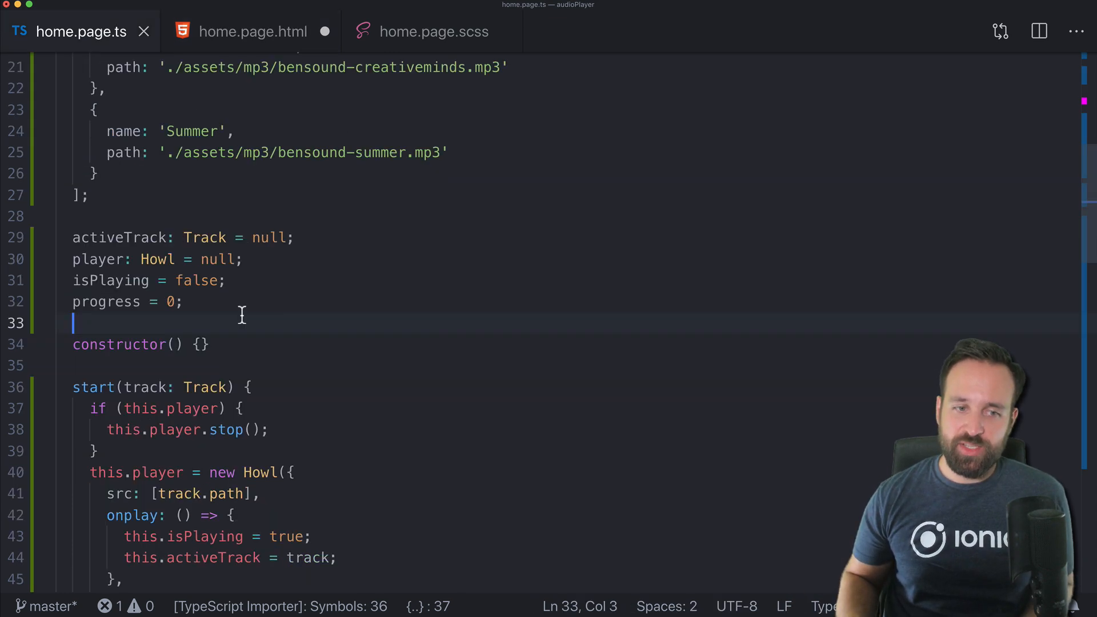
pyautogui.scroll(-3)
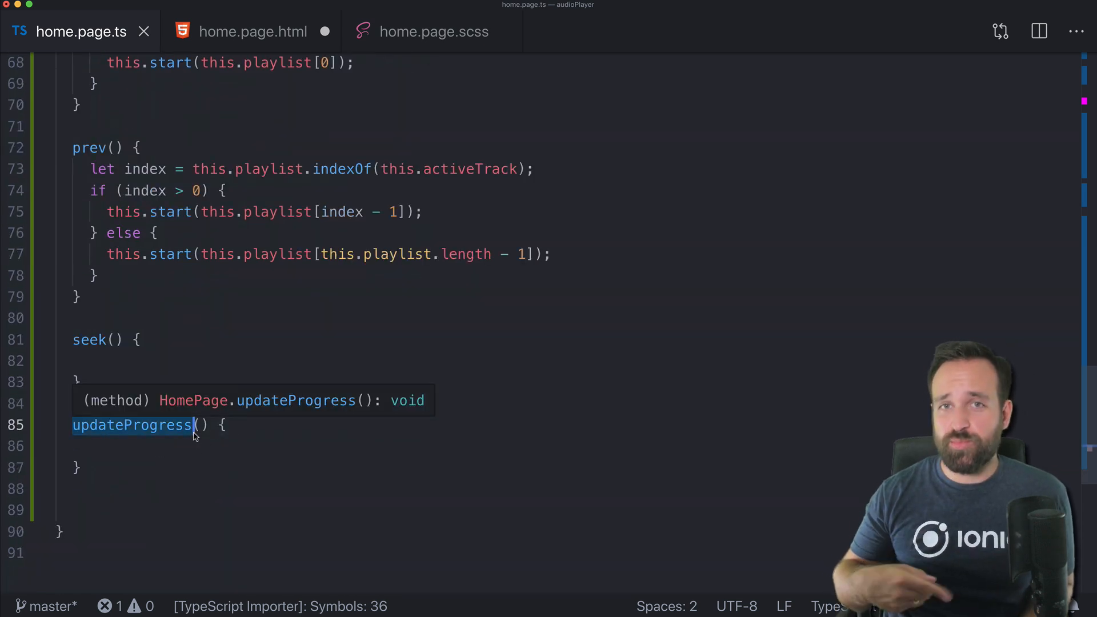
pyautogui.moveTo(253, 31)
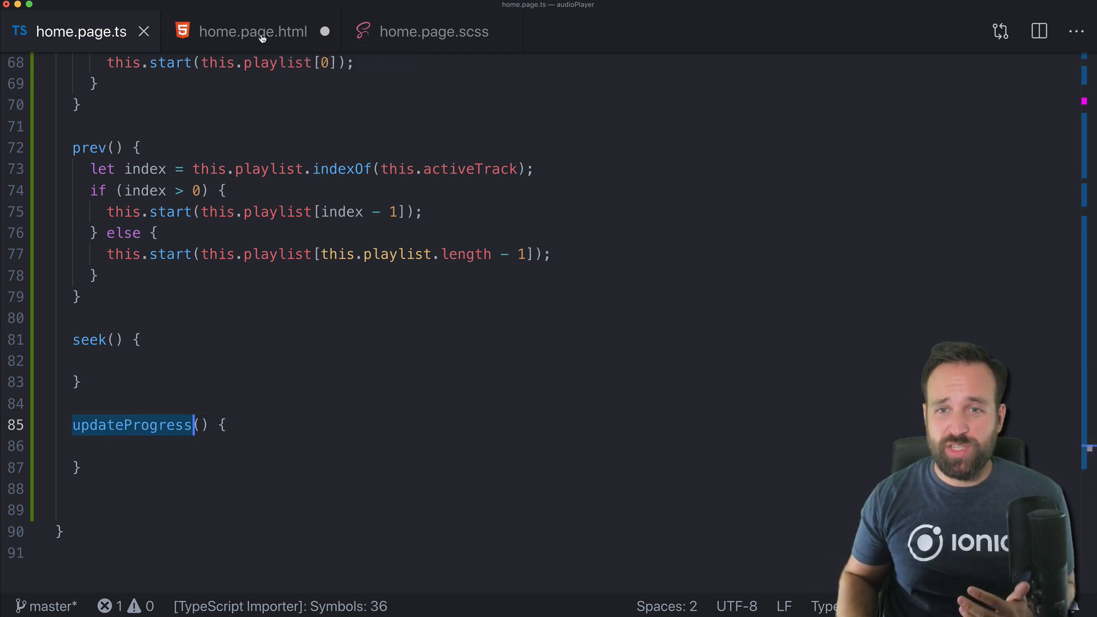
pyautogui.click(253, 32)
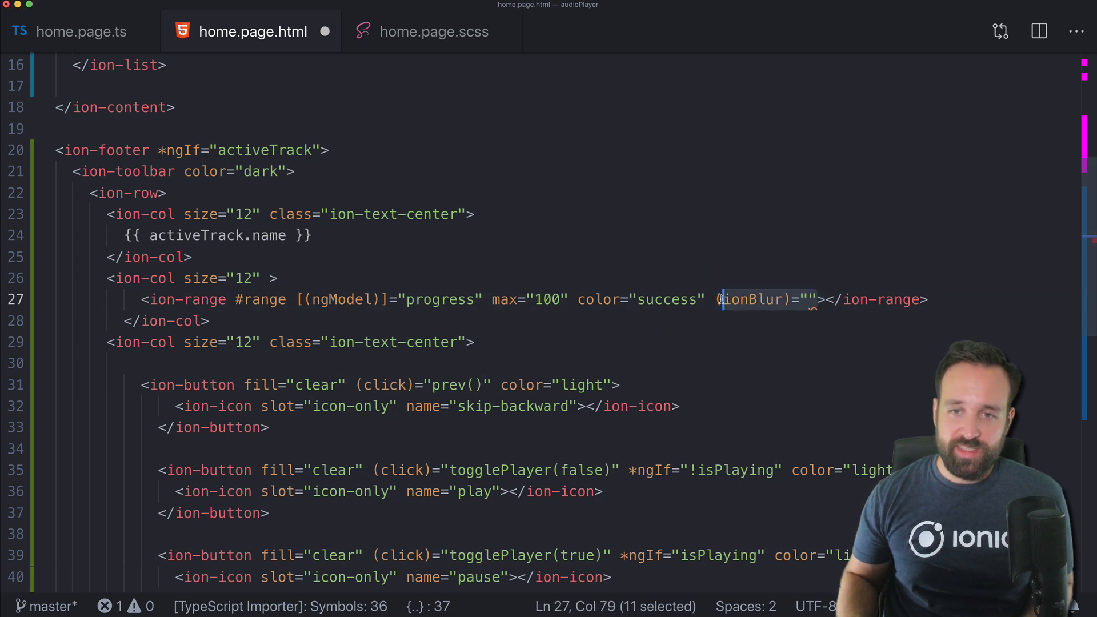
pyautogui.write('(touchend)="seek()" (mouseup)="seek()')
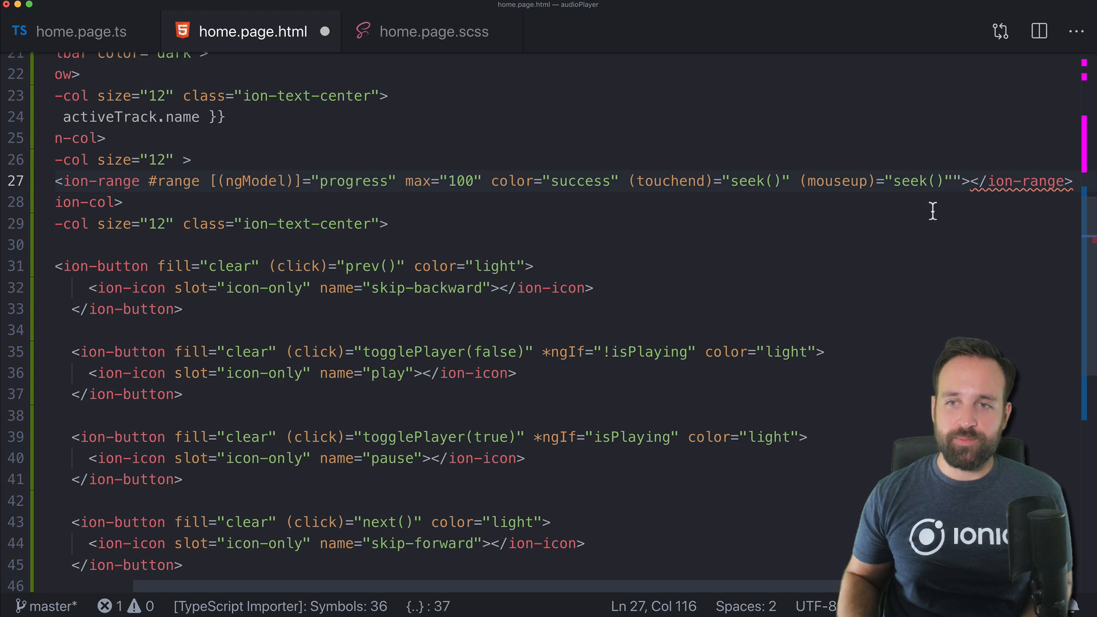
pyautogui.doubleClick(668, 181)
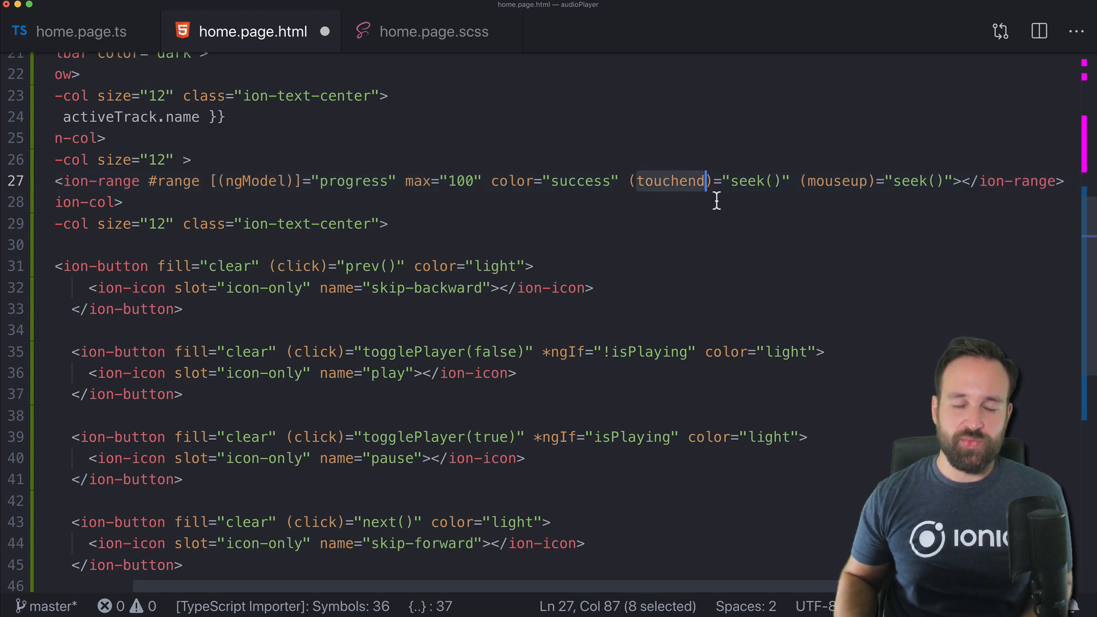
pyautogui.moveTo(740, 204)
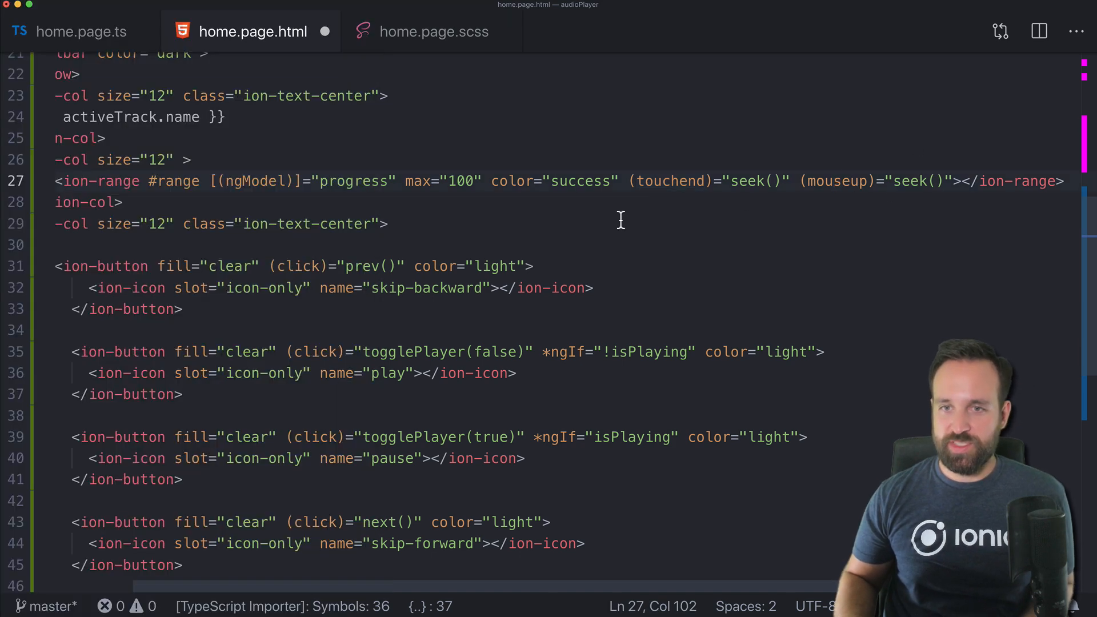
pyautogui.moveTo(593, 200)
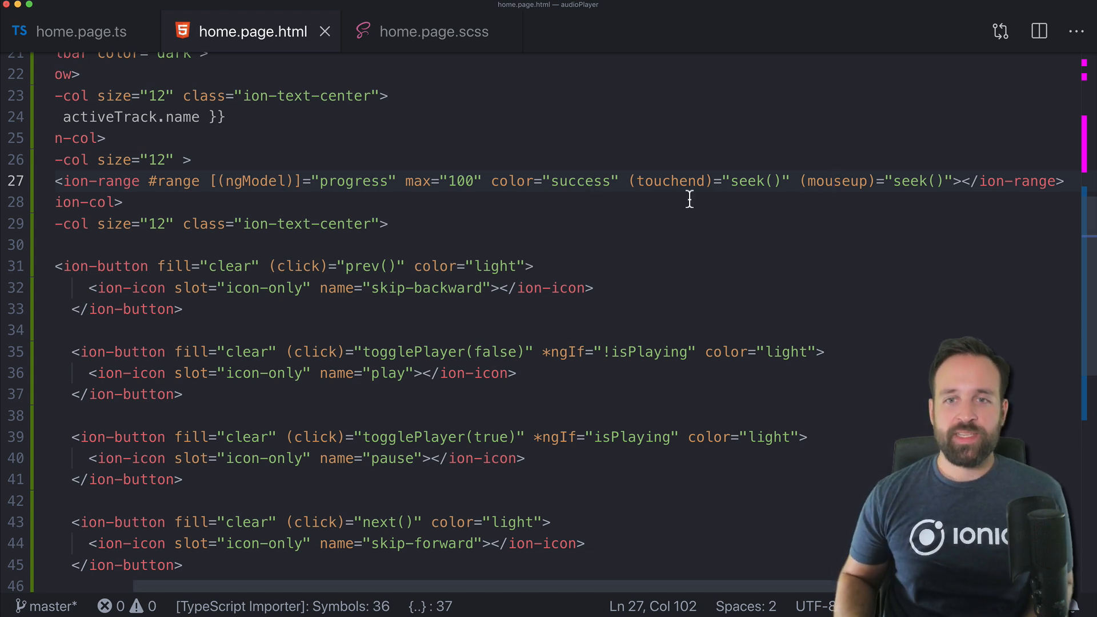
# - Begin typing let newValue inside seek(), checking the template's #range reference
pyautogui.click(80, 31)
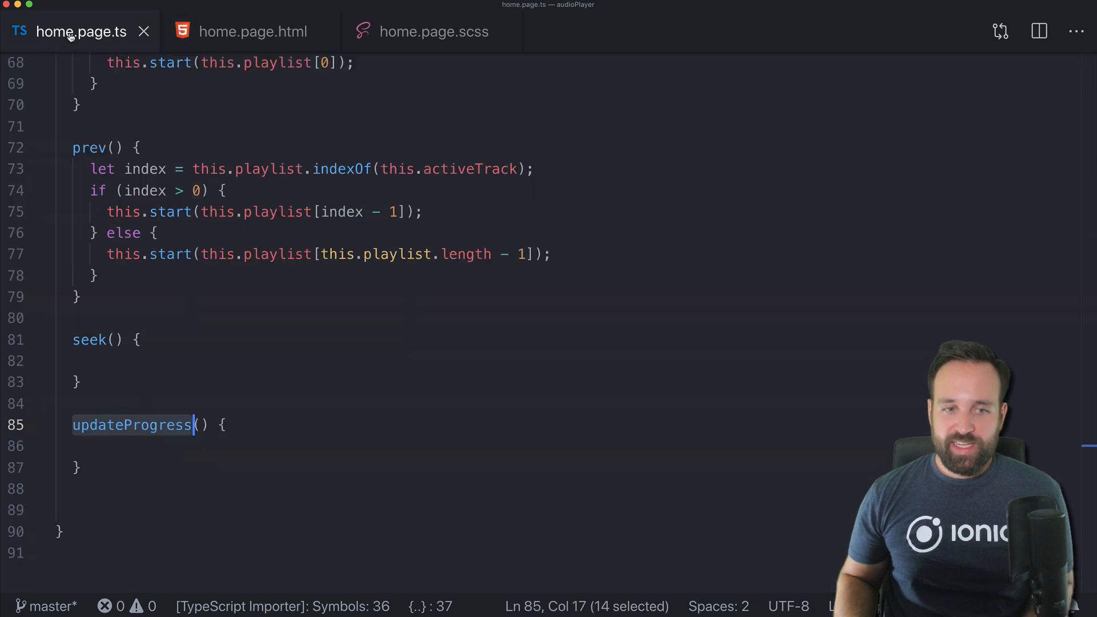
pyautogui.click(91, 361)
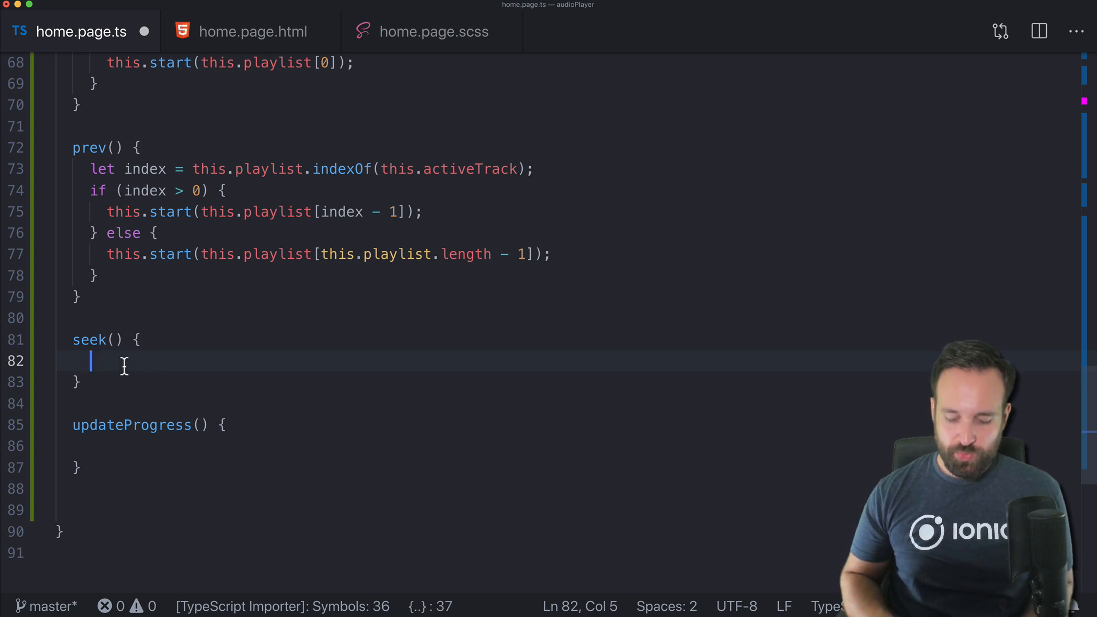
pyautogui.write('let newValue = t')
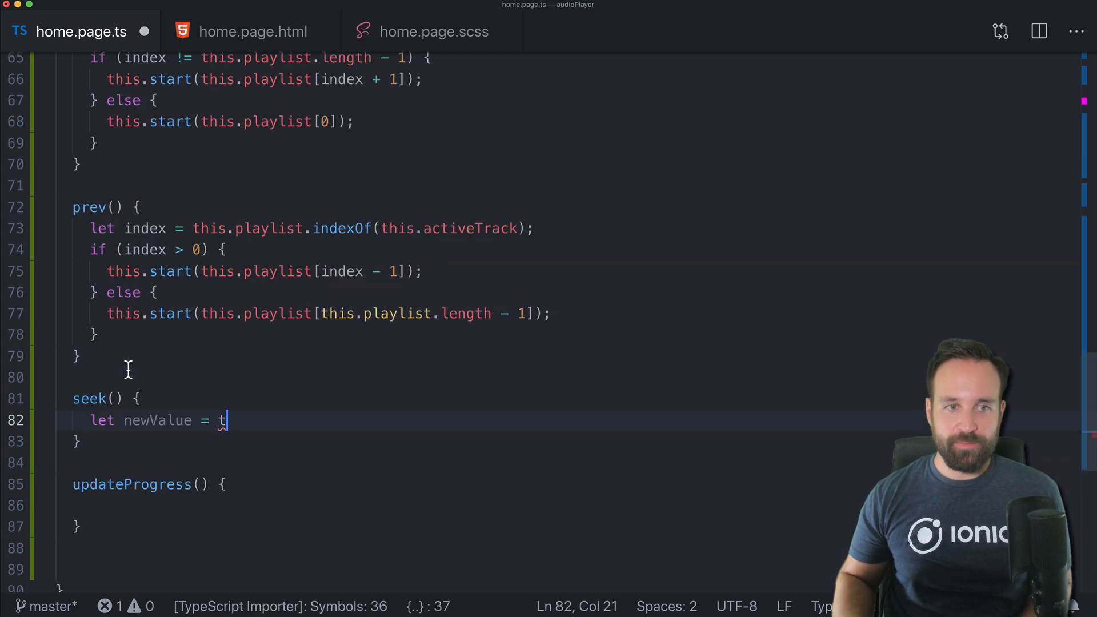
pyautogui.click(254, 31)
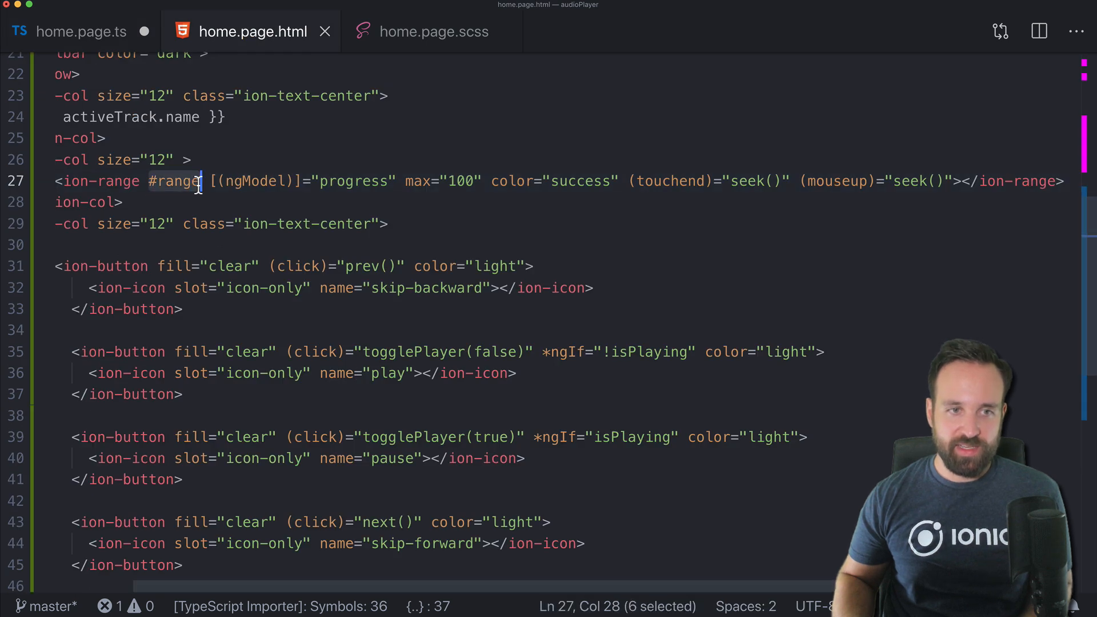
pyautogui.click(81, 31)
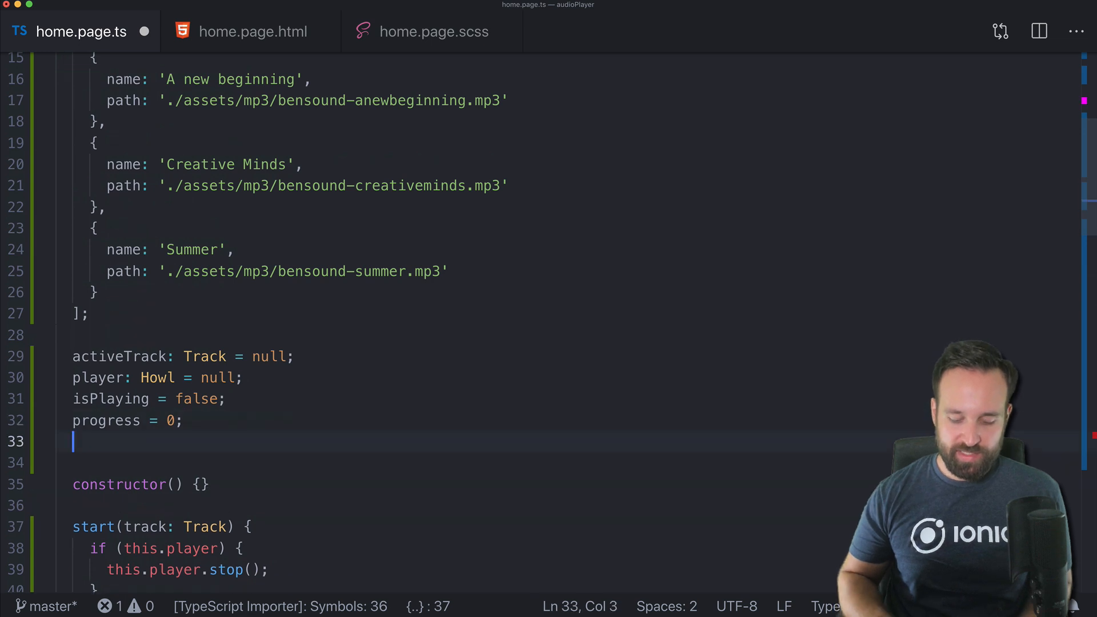
pyautogui.write('@ViewChild')
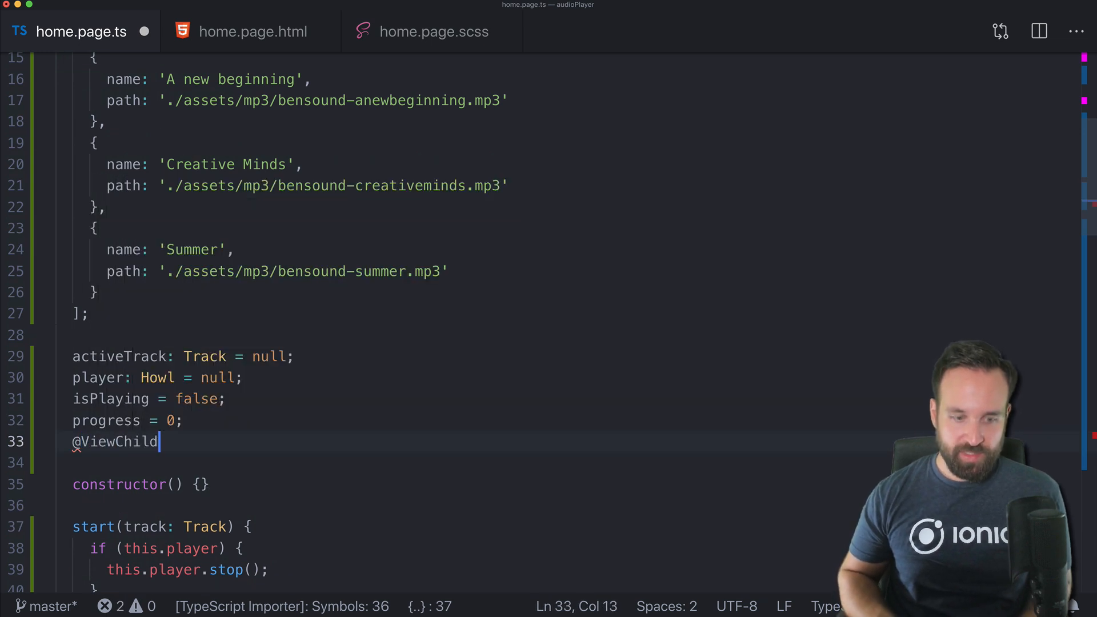
pyautogui.write("('range')")
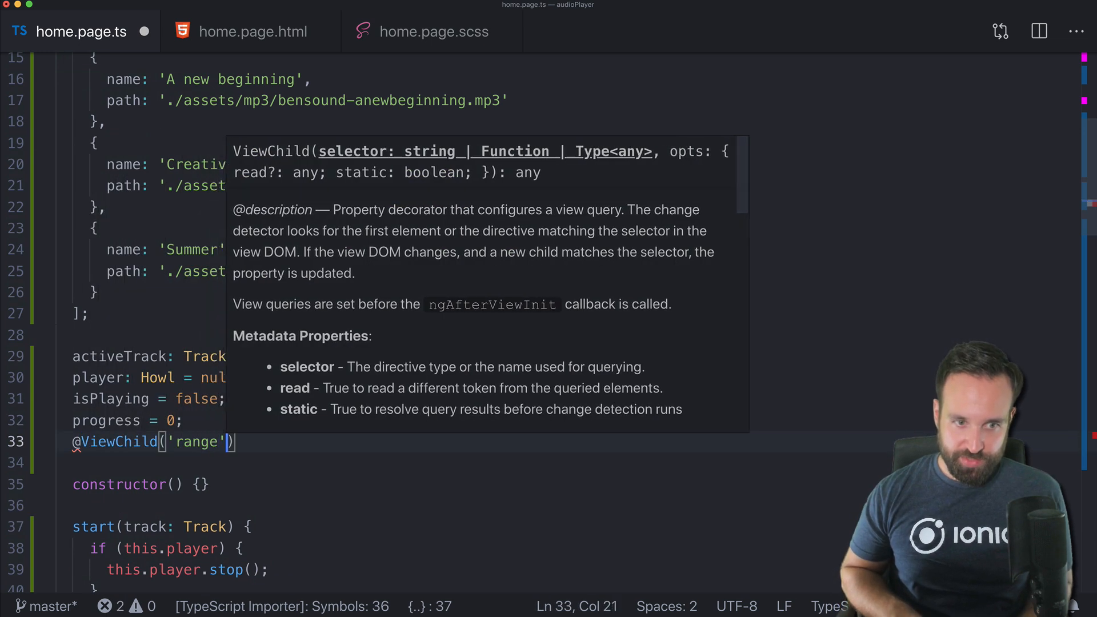
pyautogui.write('ran')
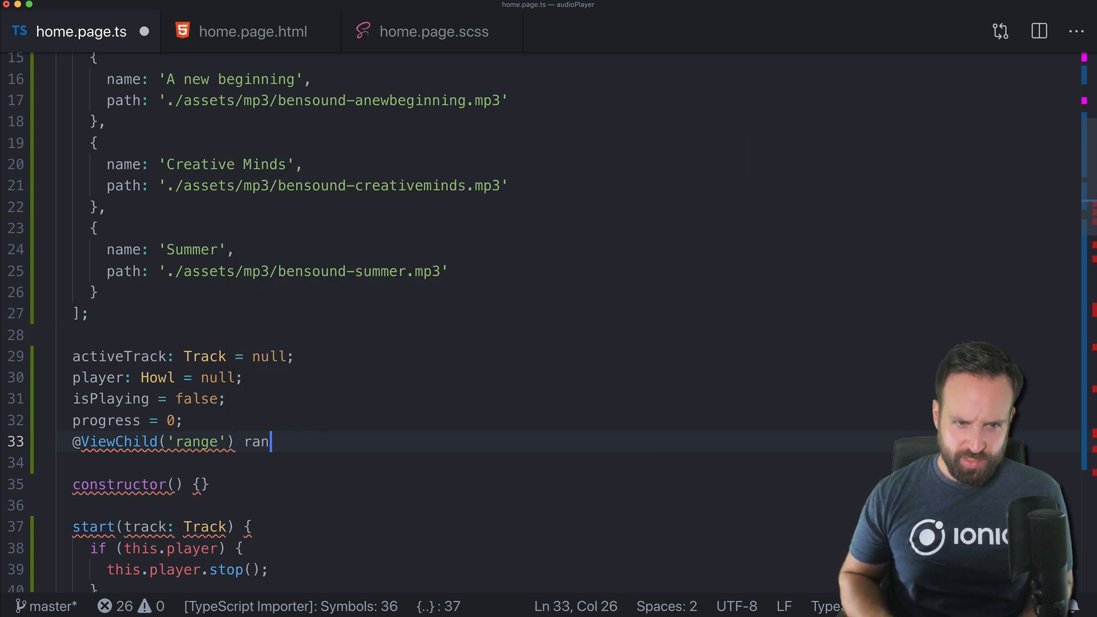
pyautogui.write('ge:')
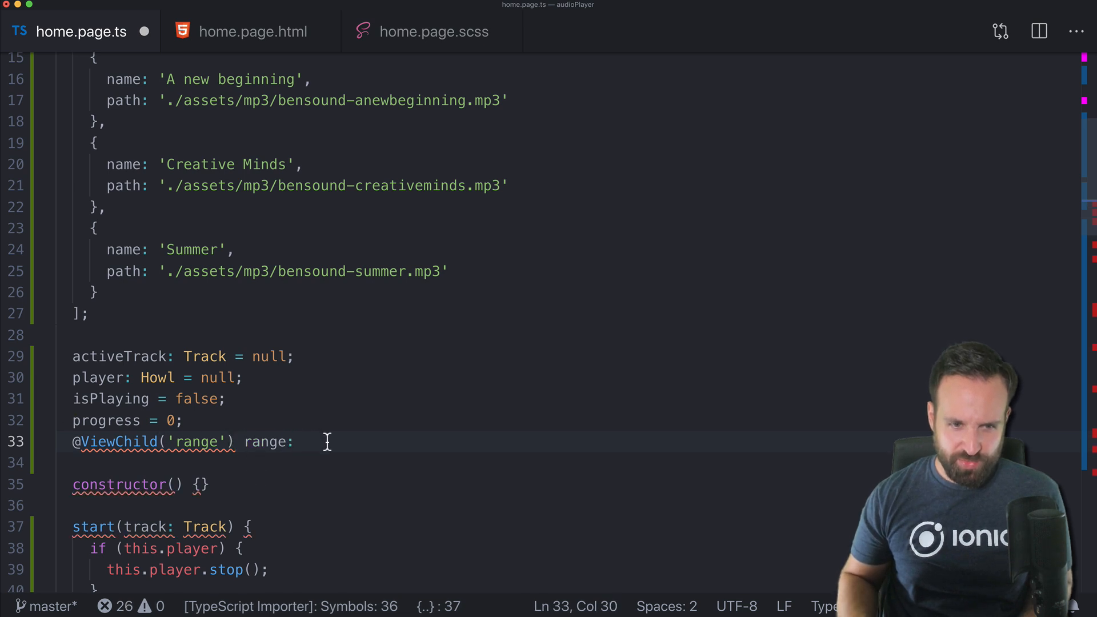
pyautogui.write('Ion')
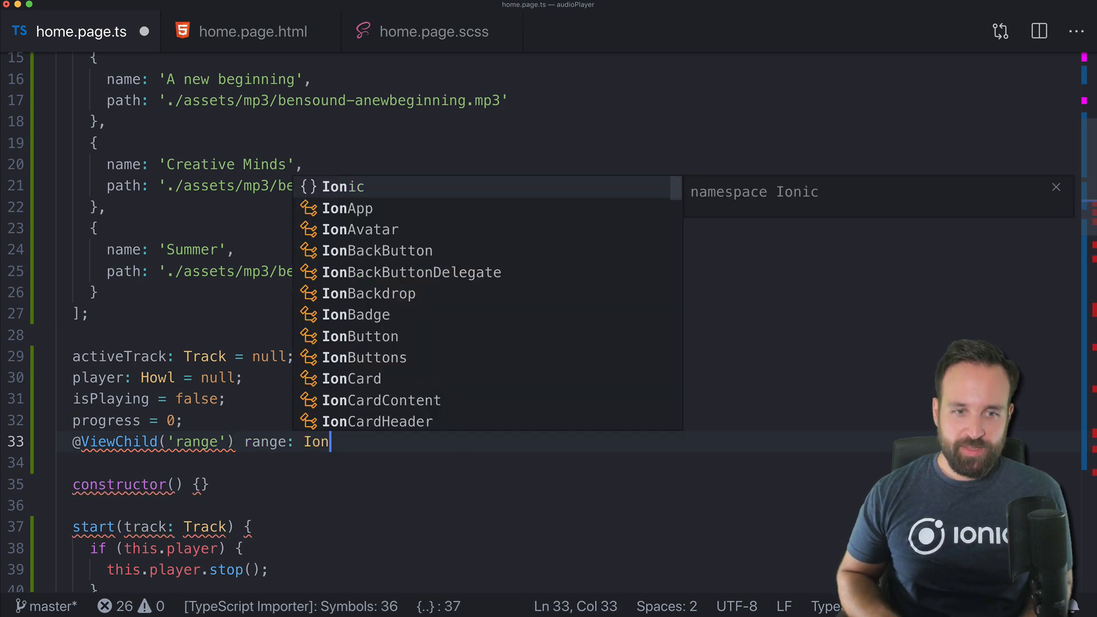
pyautogui.write('Ra')
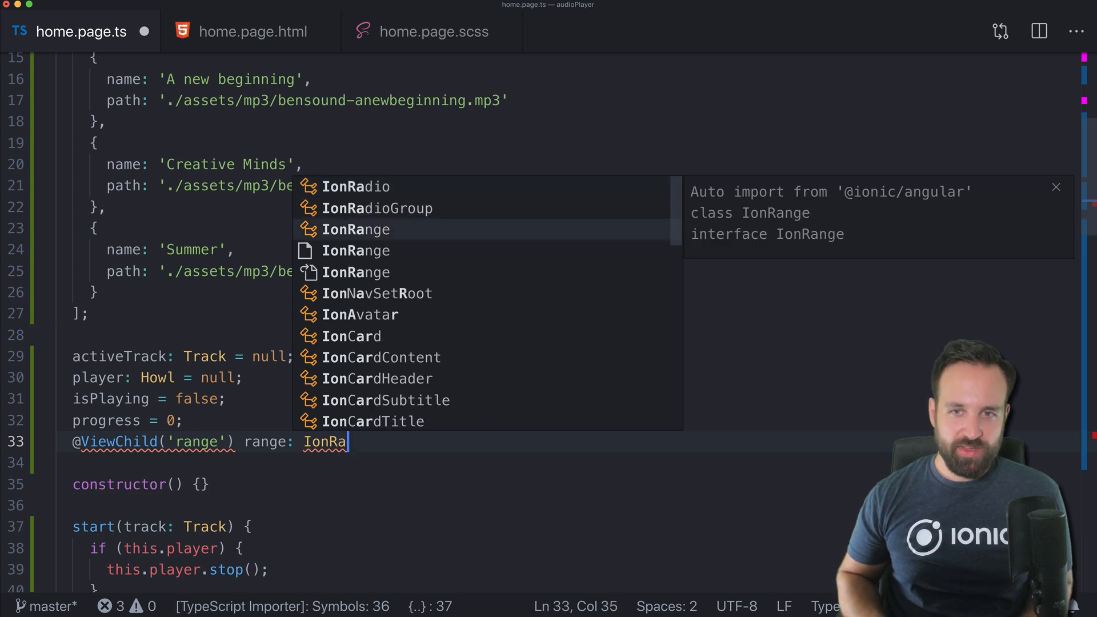
pyautogui.click(356, 230)
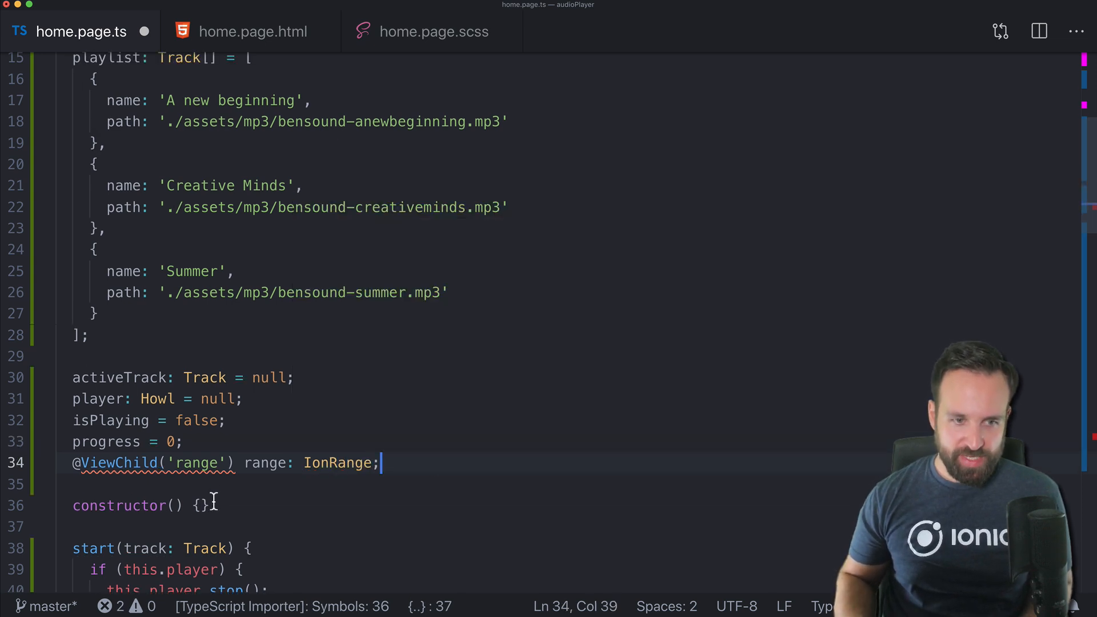
pyautogui.moveTo(122, 462)
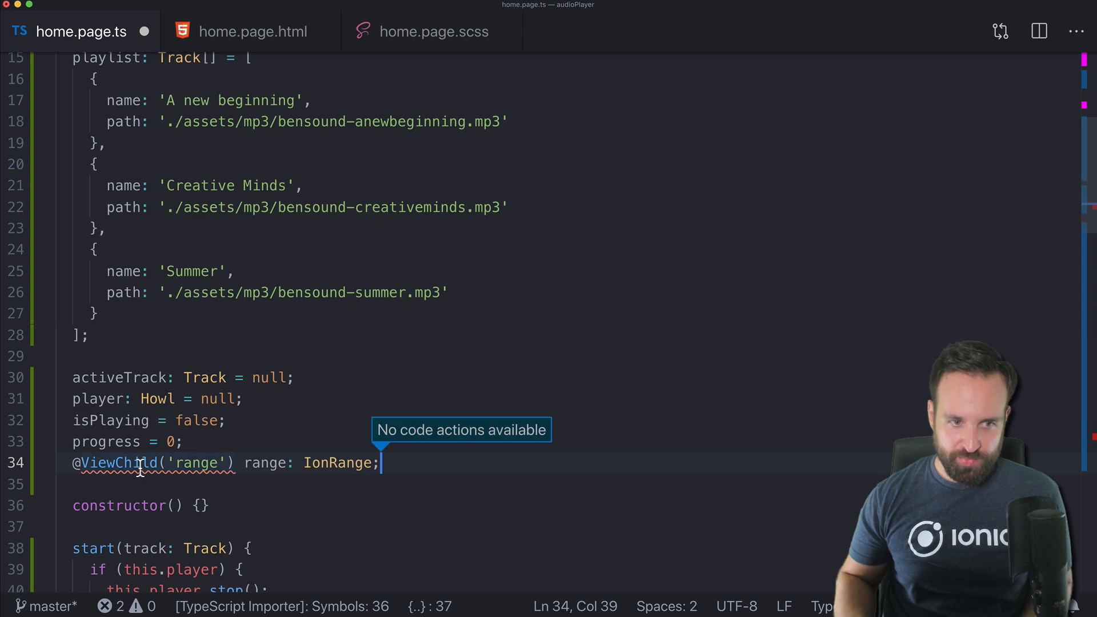
pyautogui.scroll(-3)
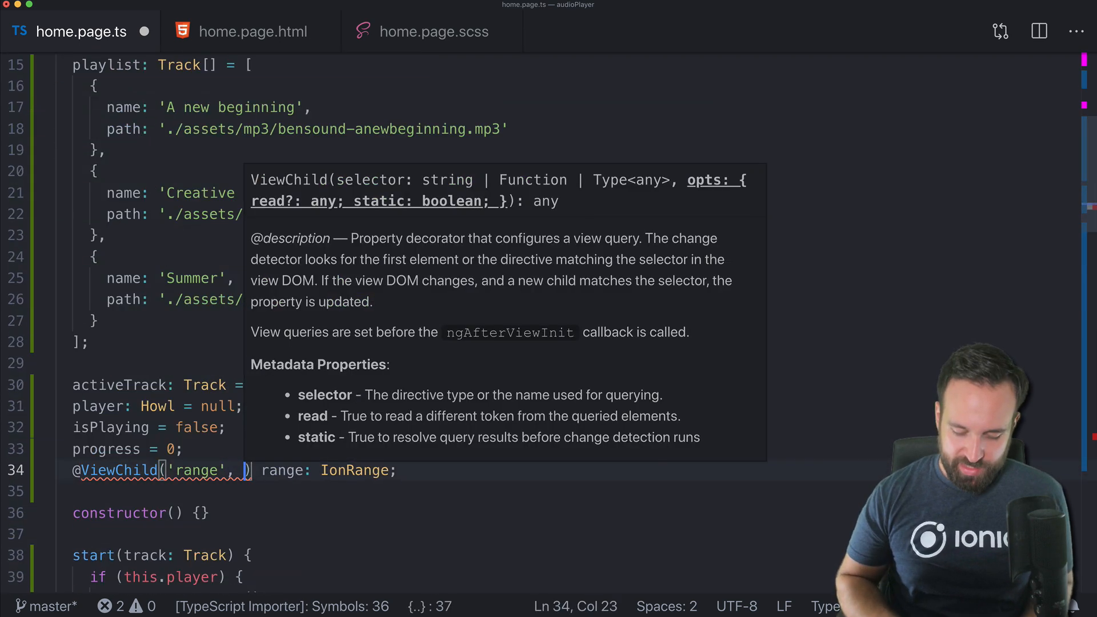
pyautogui.write('{ static: fa')
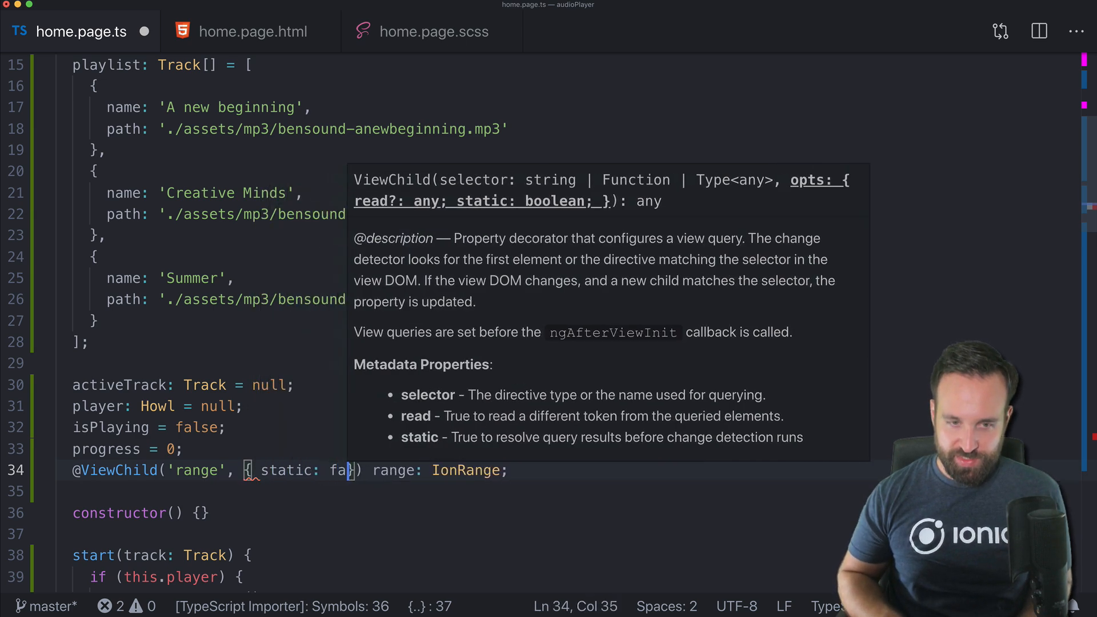
pyautogui.write('lse')
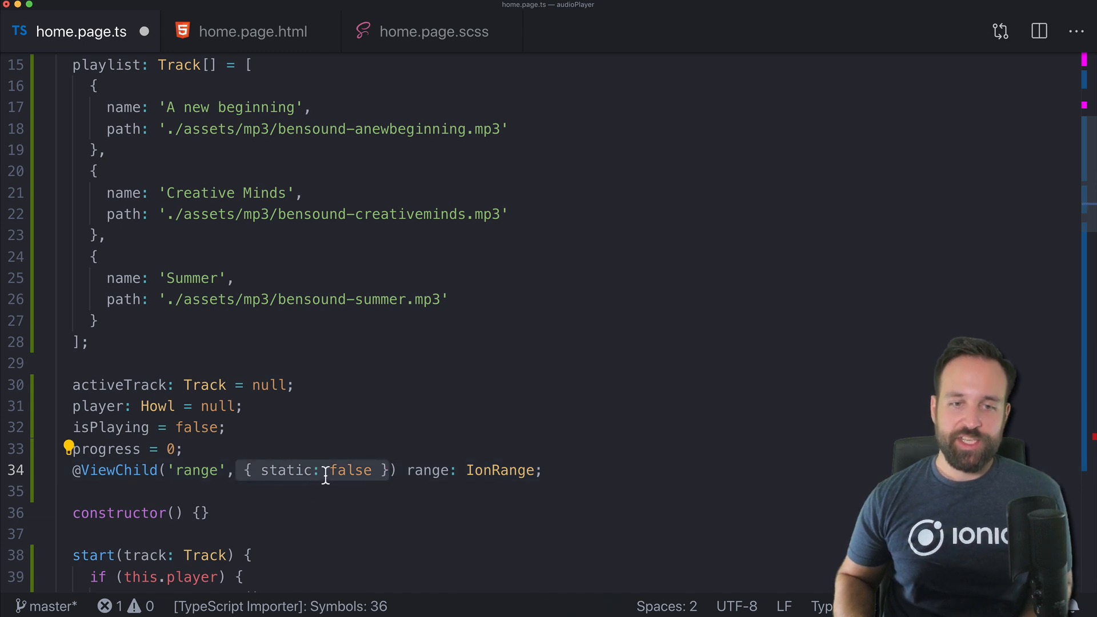
pyautogui.scroll(-3)
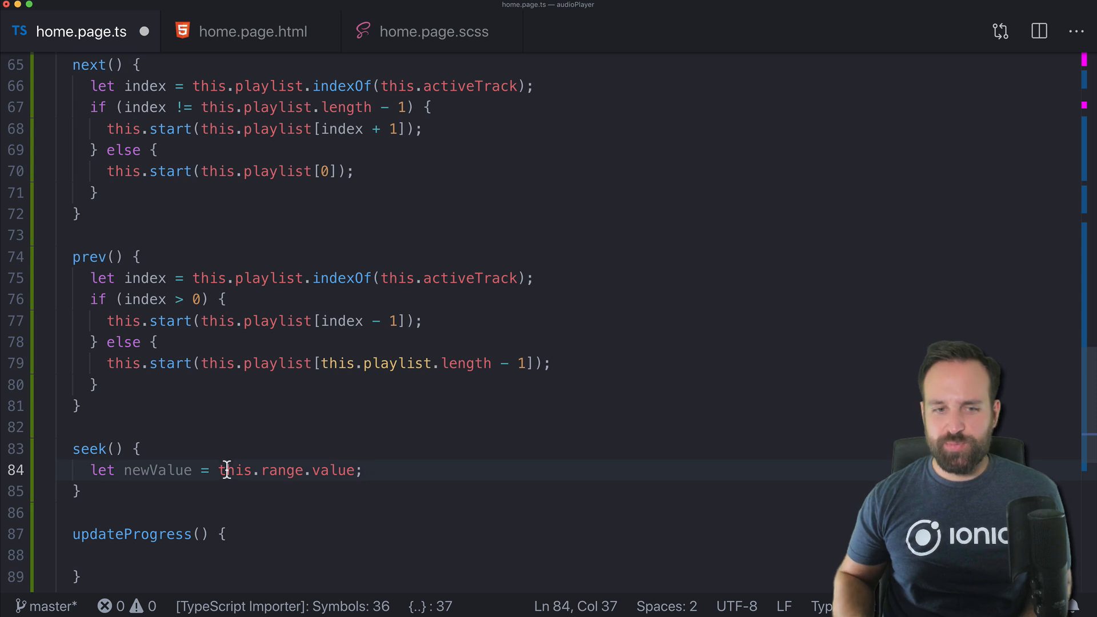
# - Prefix this.range.value with + and add 'let duration = this.player.duration();'
pyautogui.write('+')
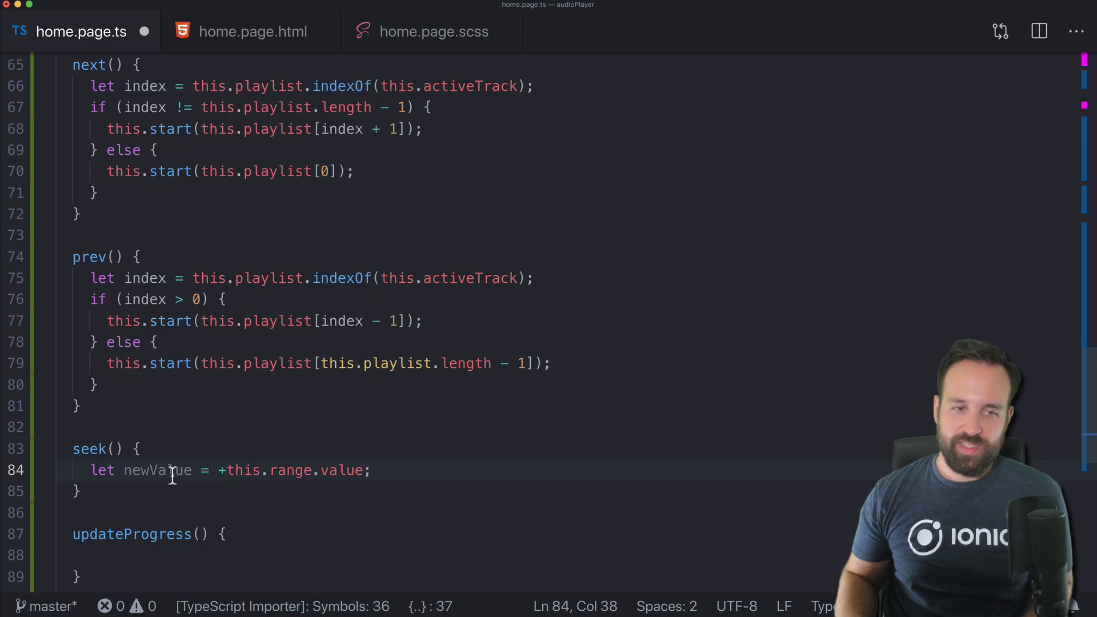
pyautogui.click(371, 470)
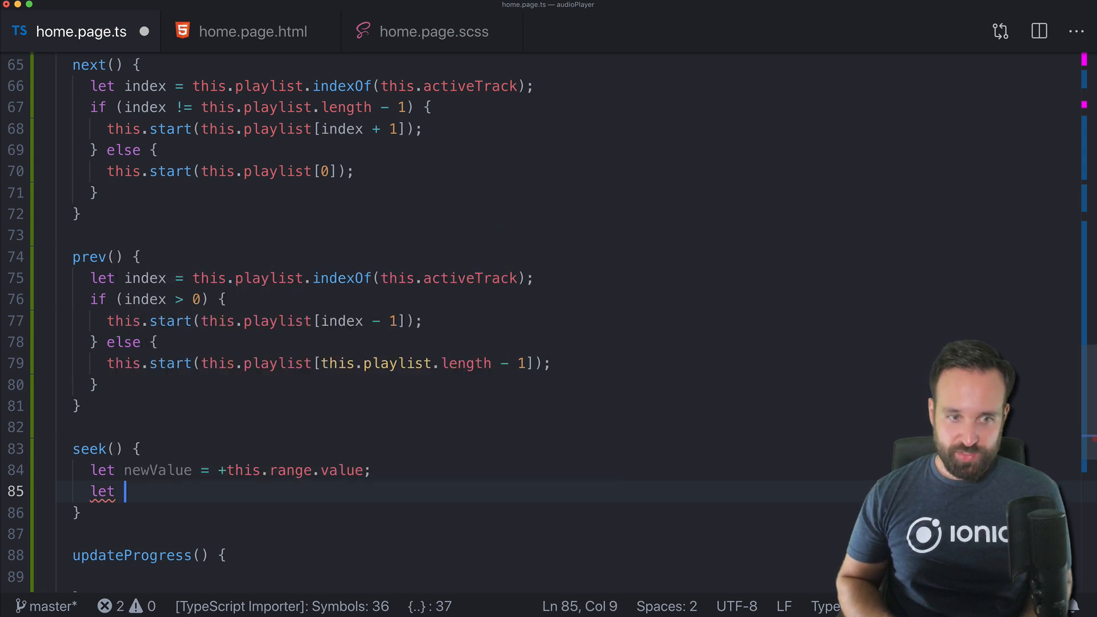
pyautogui.write('dura')
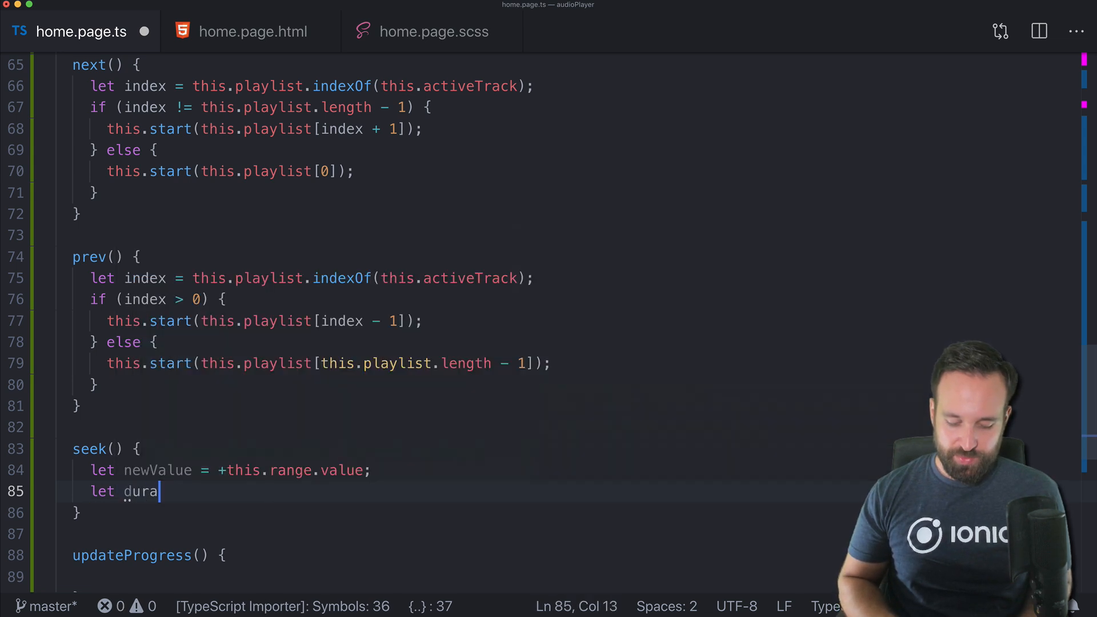
pyautogui.write('tion = this.p')
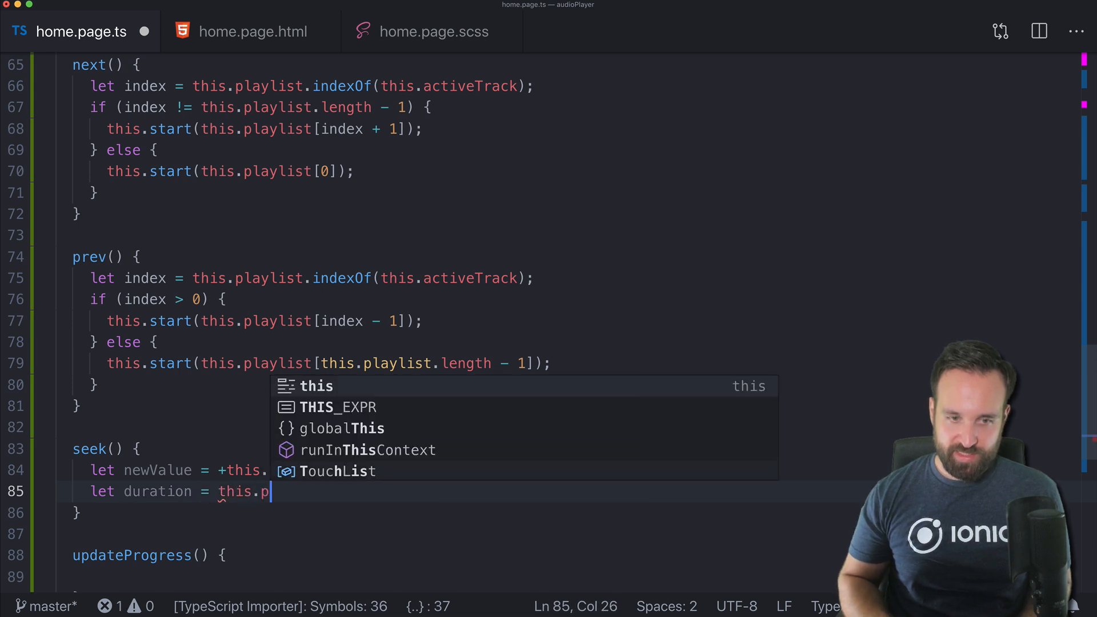
pyautogui.write('layer.')
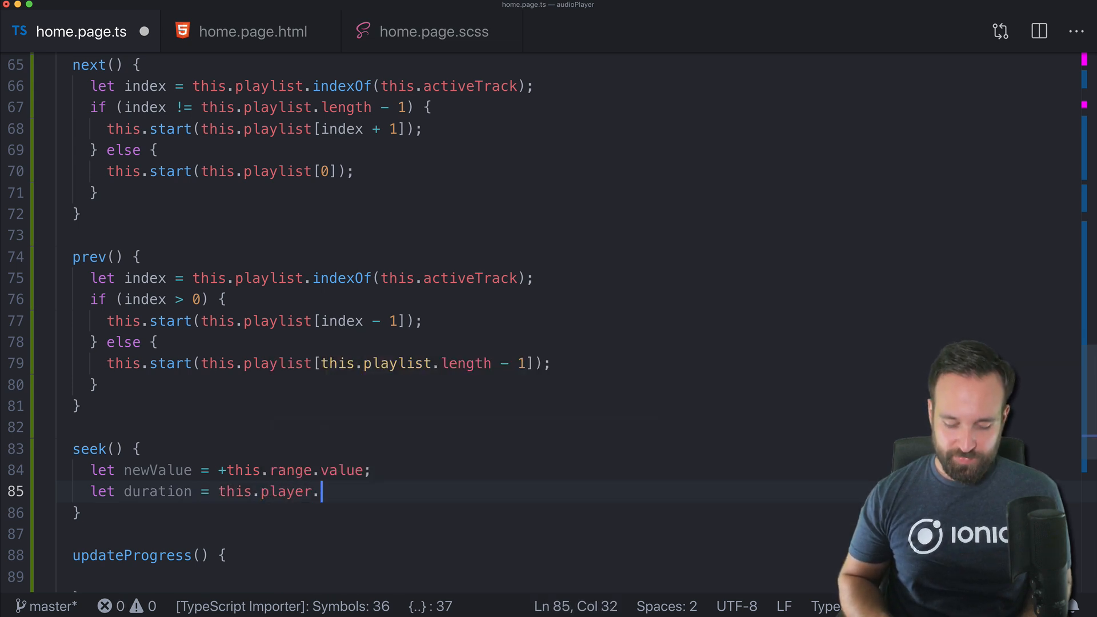
pyautogui.write('duration();')
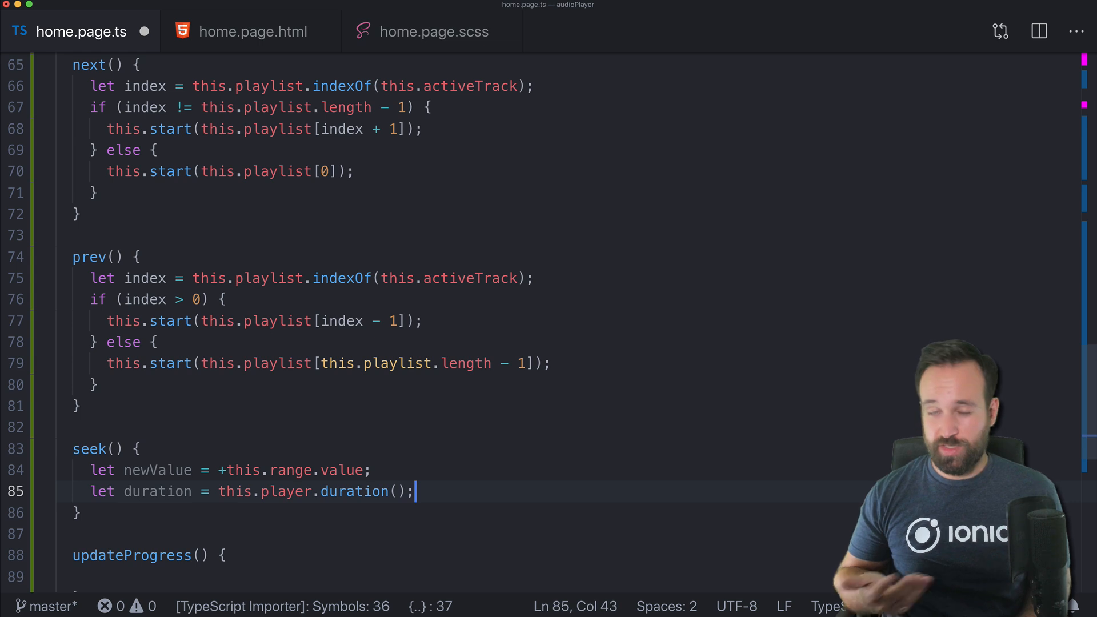
# - Add 'this.player.seek(duration * (newValue / 100));' to seek()
pyautogui.write('this.player.seek(')
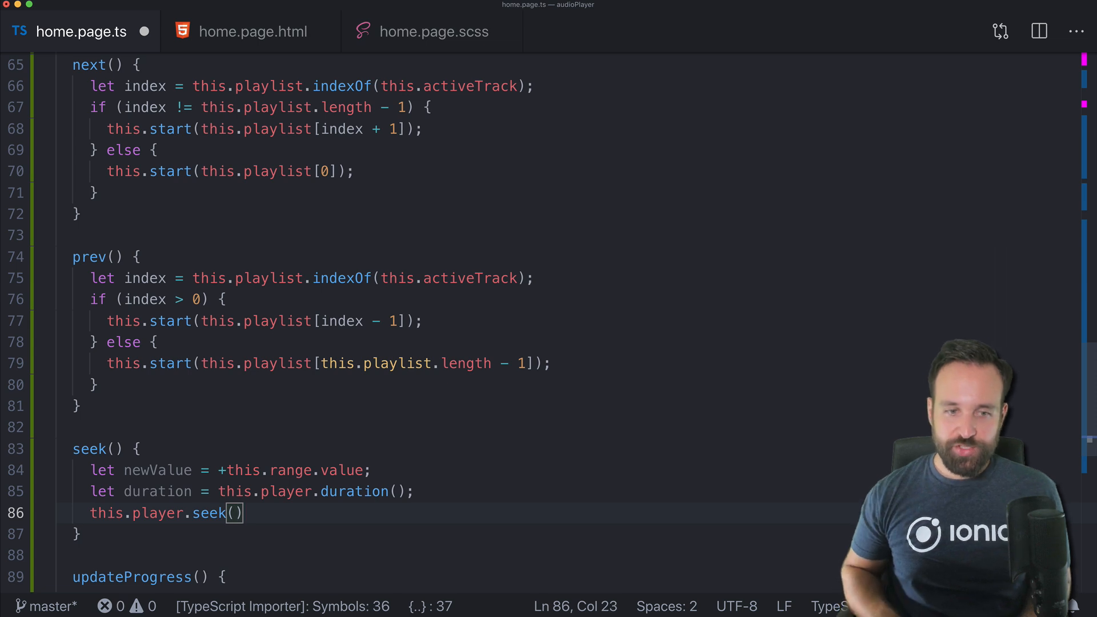
pyautogui.write('dur')
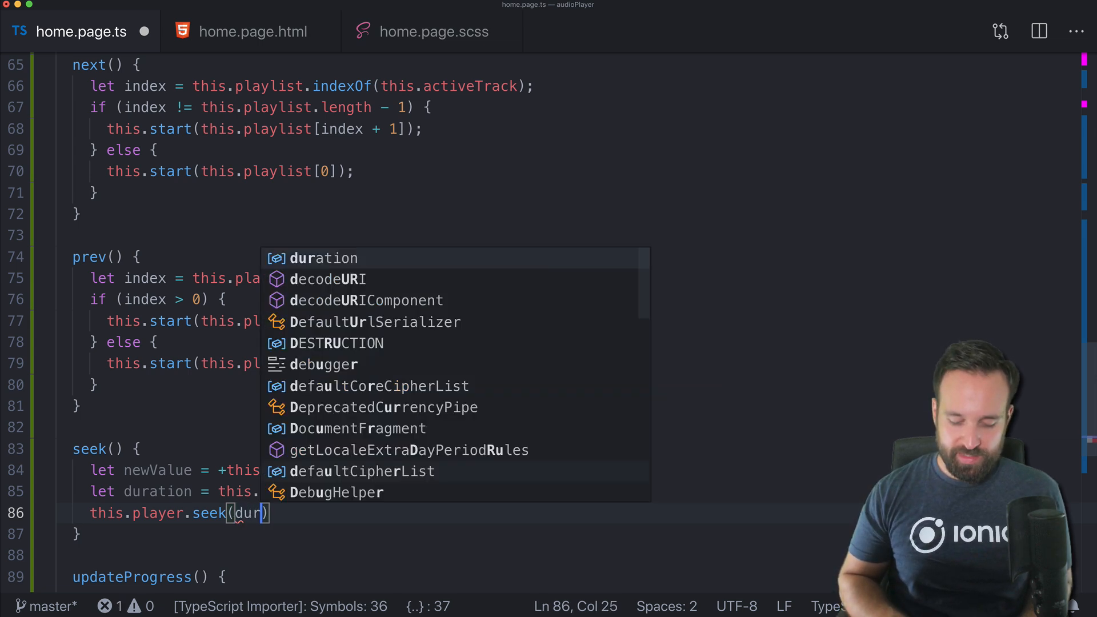
pyautogui.write('ation')
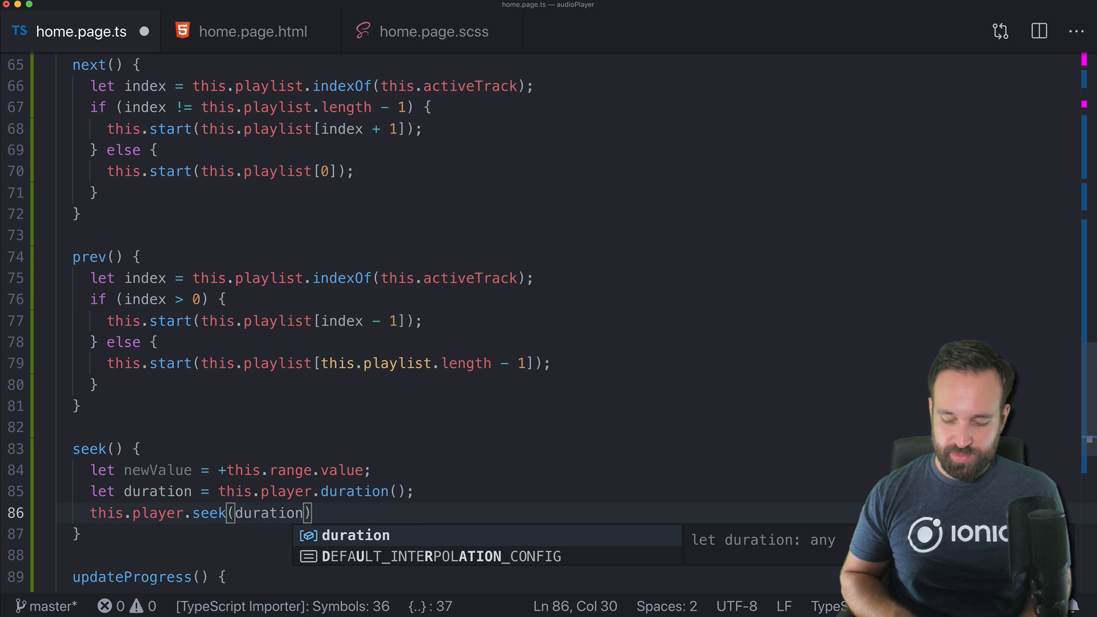
pyautogui.write('*')
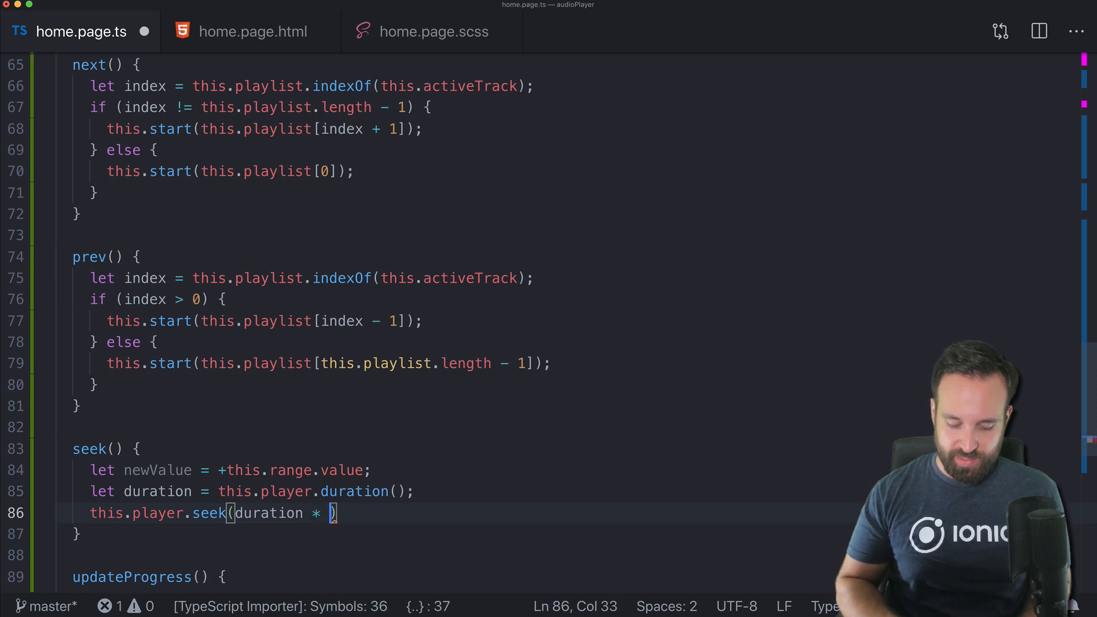
pyautogui.write('(newValue /')
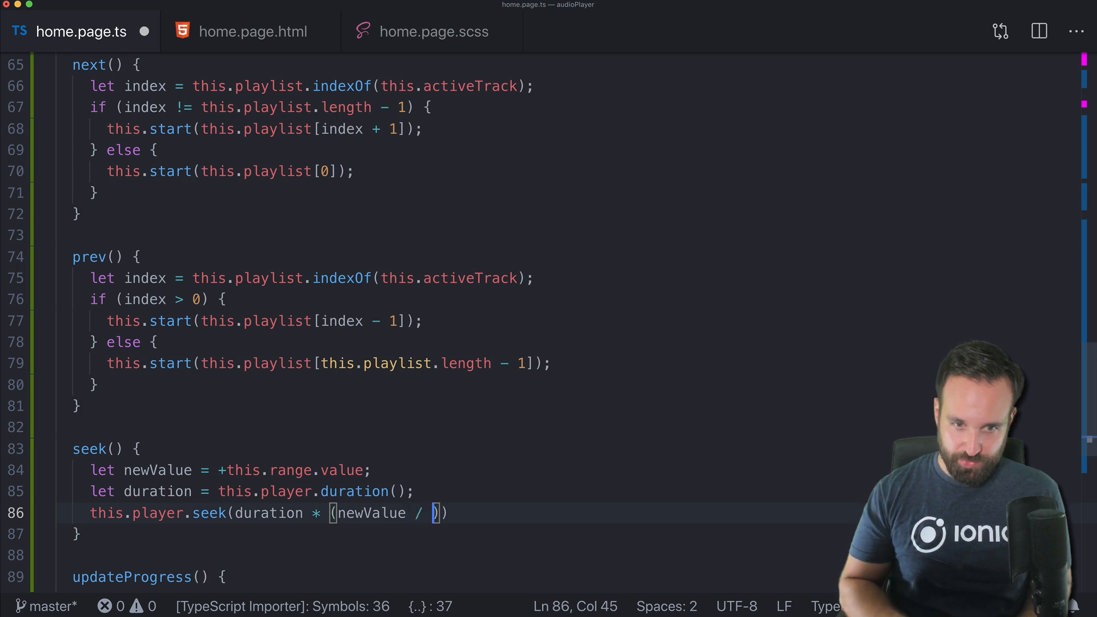
pyautogui.write('100));')
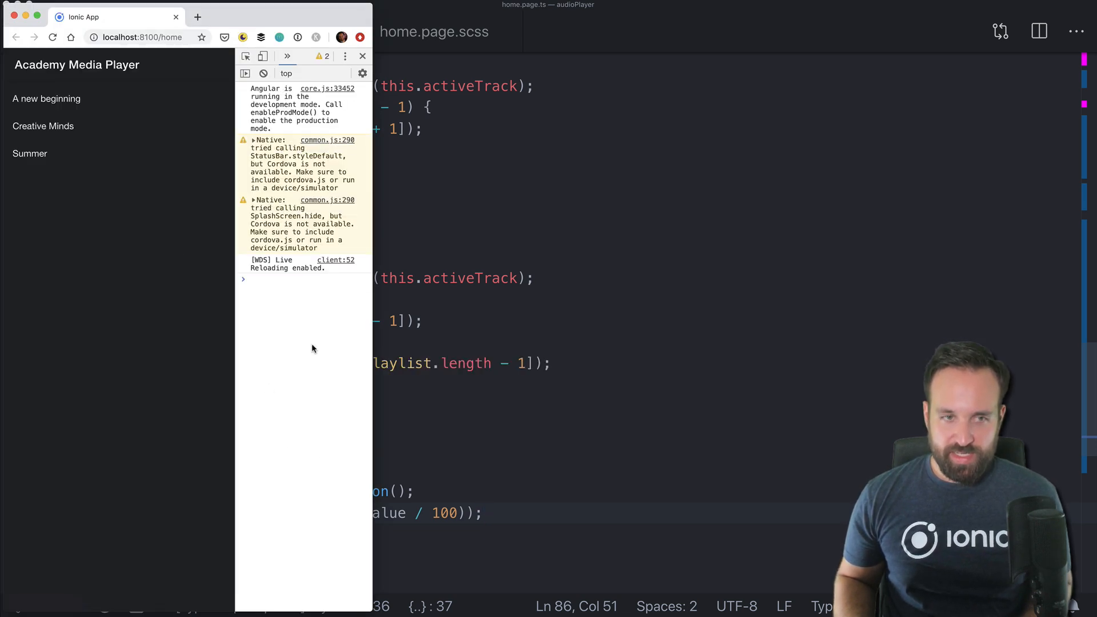
# - Play Summer and drag its progress slider forward to jump ahead
pyautogui.click(43, 126)
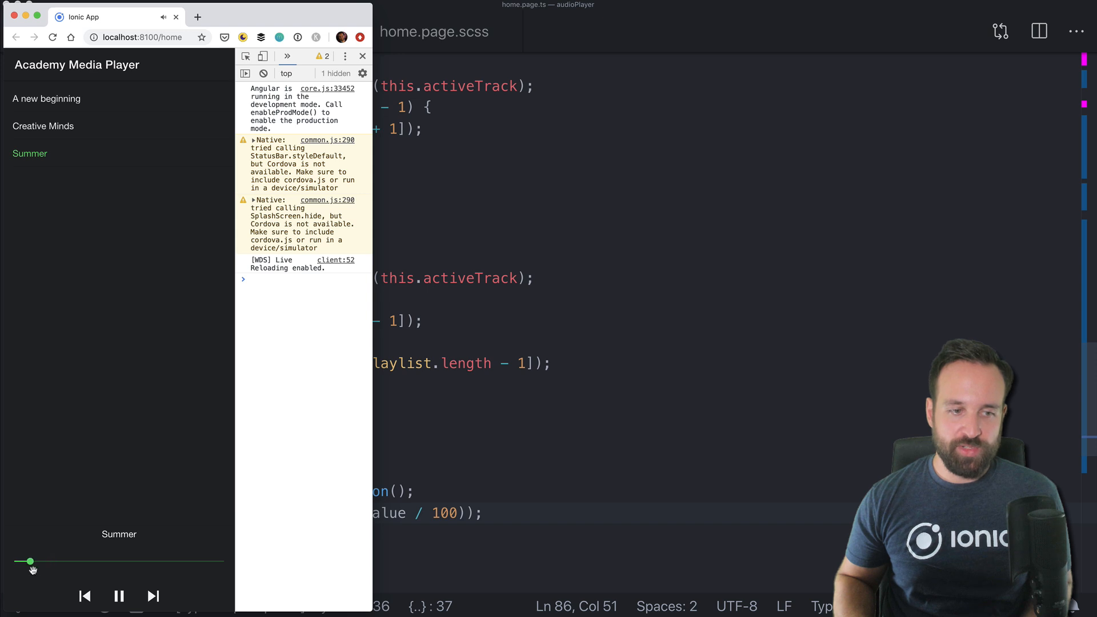
pyautogui.click(119, 596)
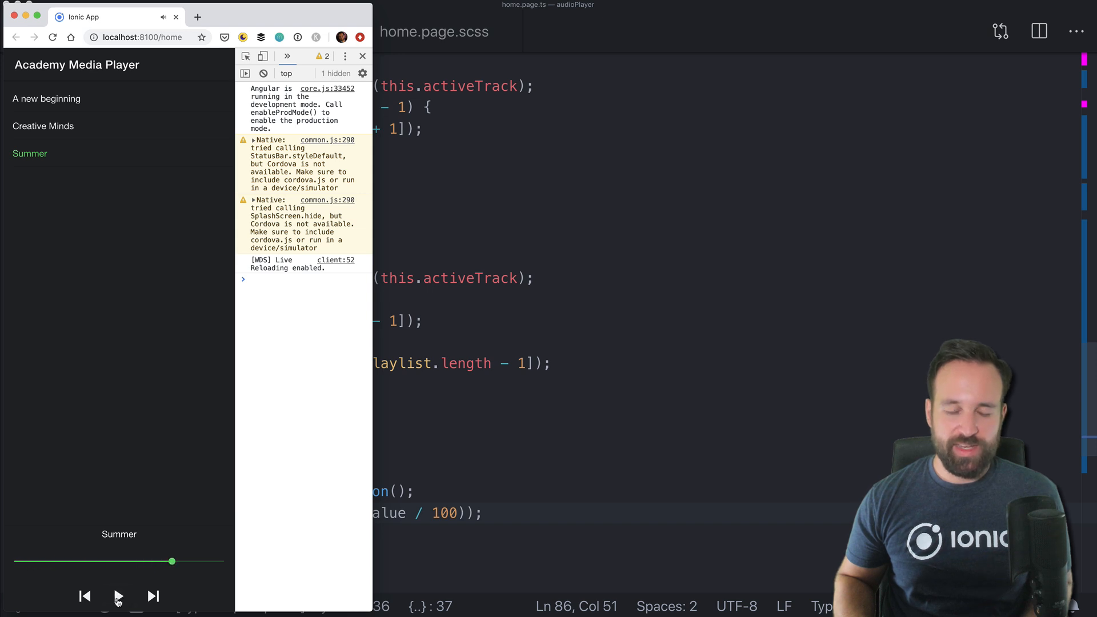
pyautogui.moveTo(388, 489)
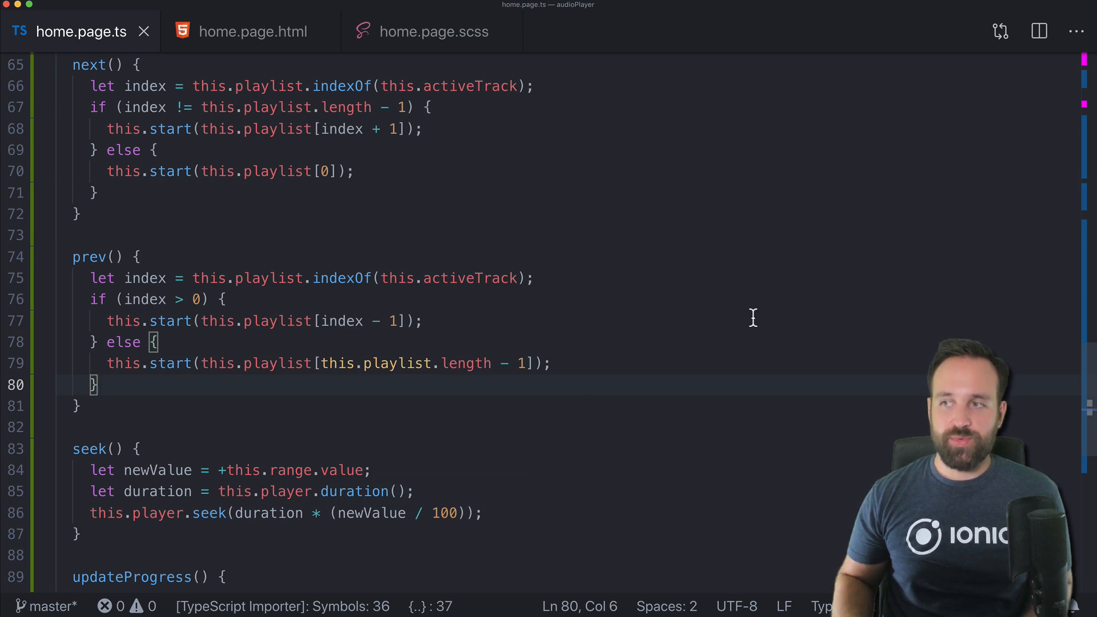
# - Add 'this.updateProgress();' inside start()'s onplay callback after the activeTrack assignment
pyautogui.scroll(3)
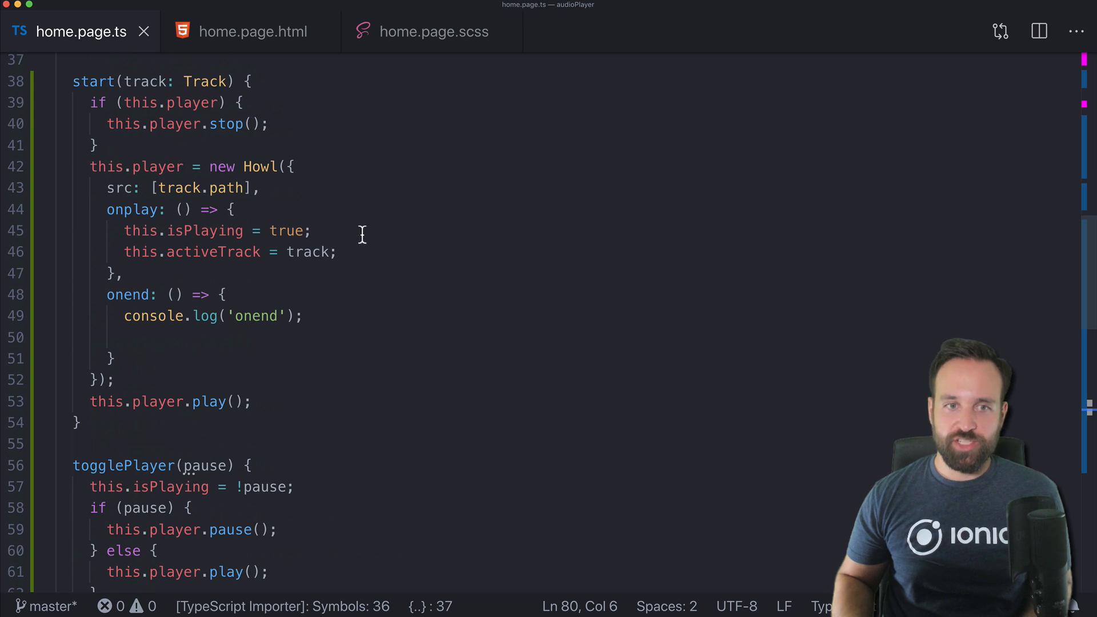
pyautogui.write('this.updateProgress();')
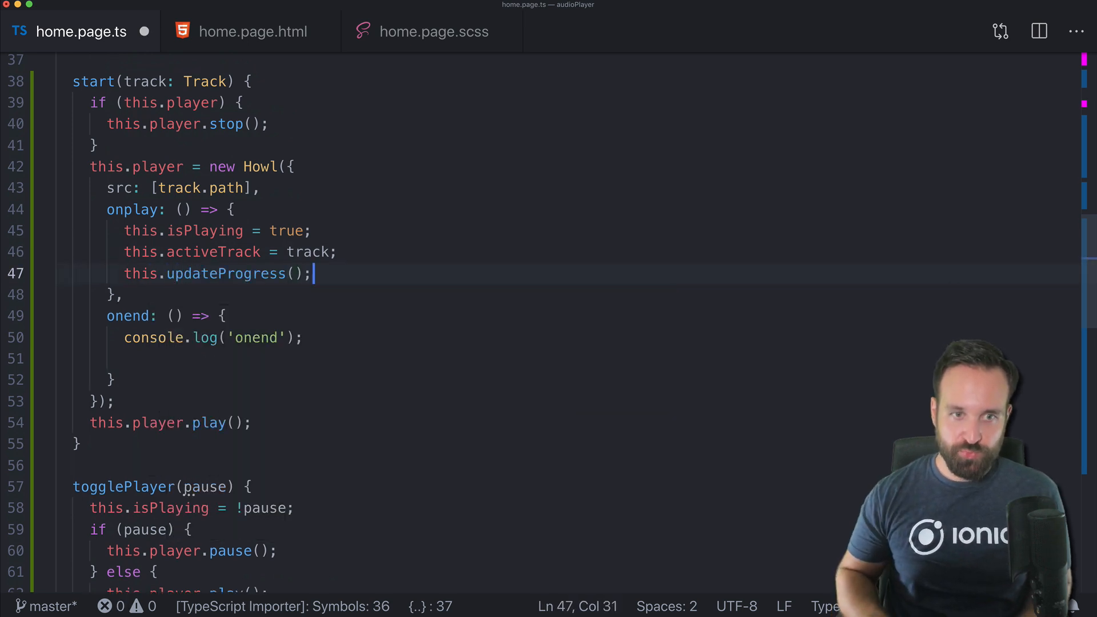
pyautogui.scroll(-3)
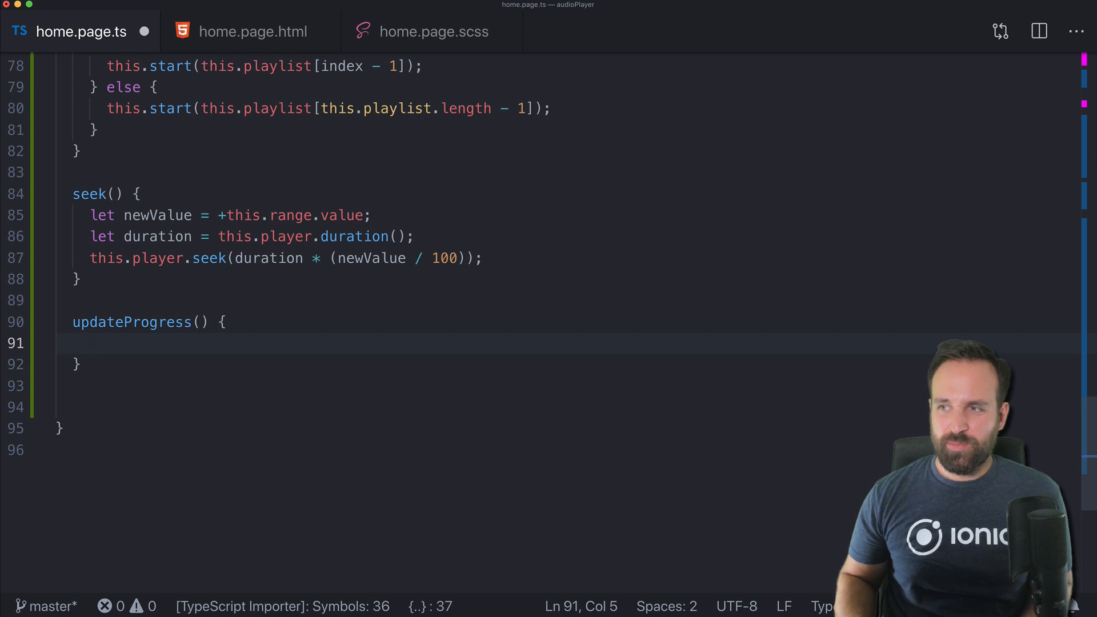
# - Start updateProgress with 'let seek = this.player.seek();'
pyautogui.write('let')
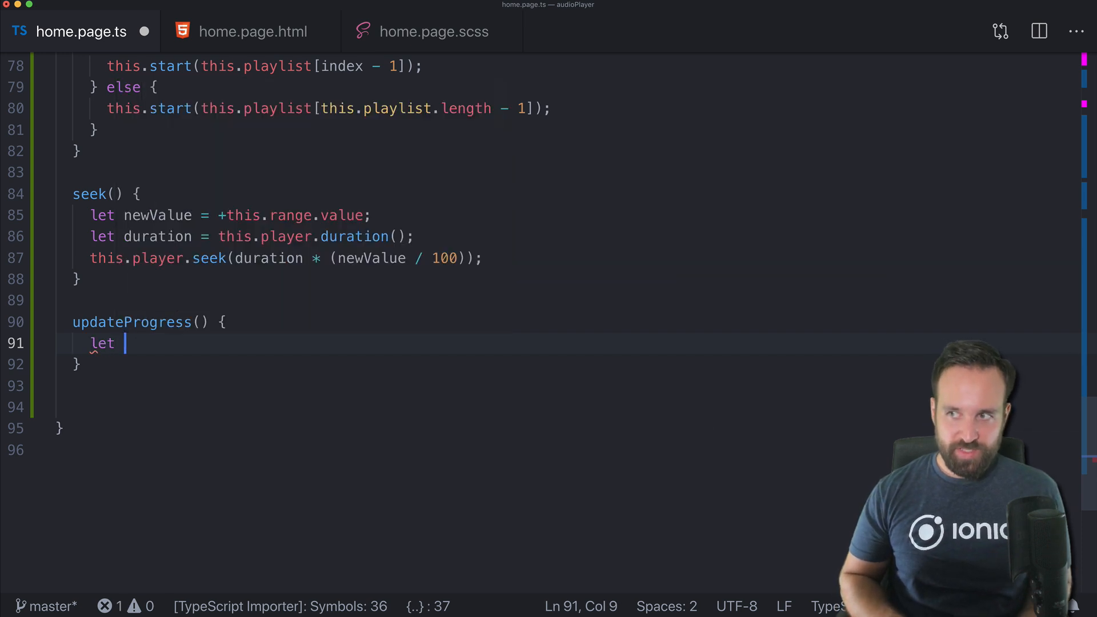
pyautogui.write('seek = this')
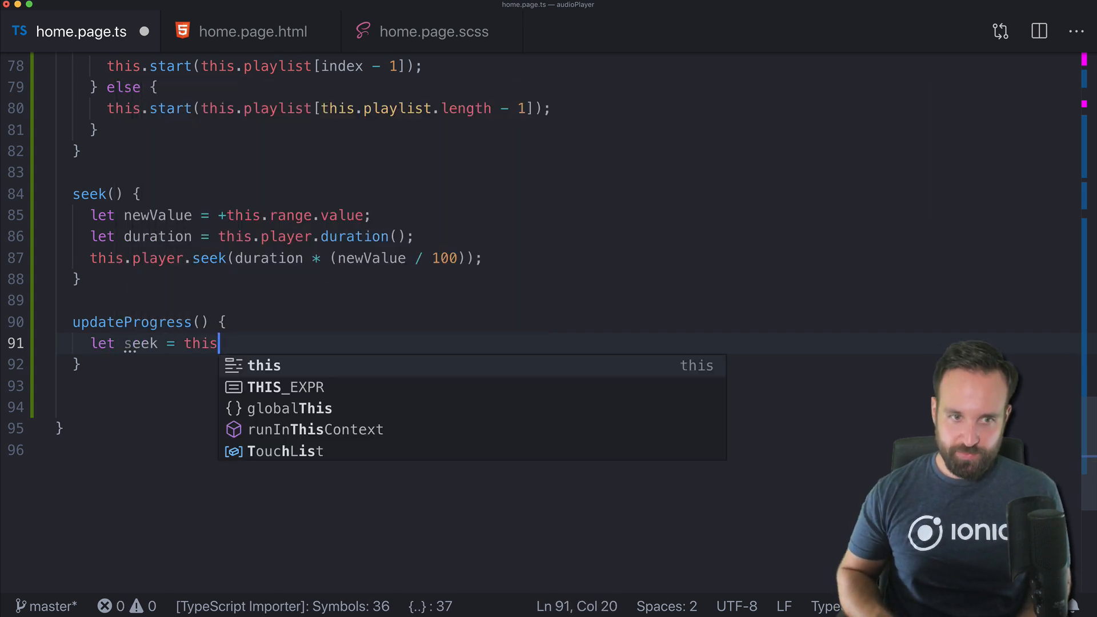
pyautogui.write('.updateProgress')
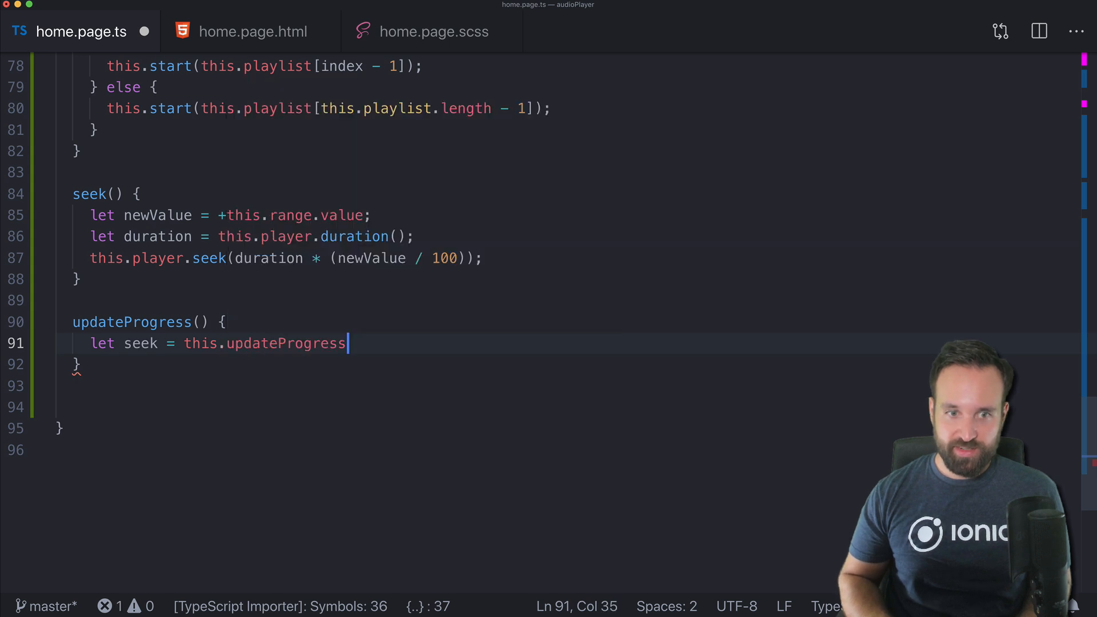
pyautogui.press('Backspace')
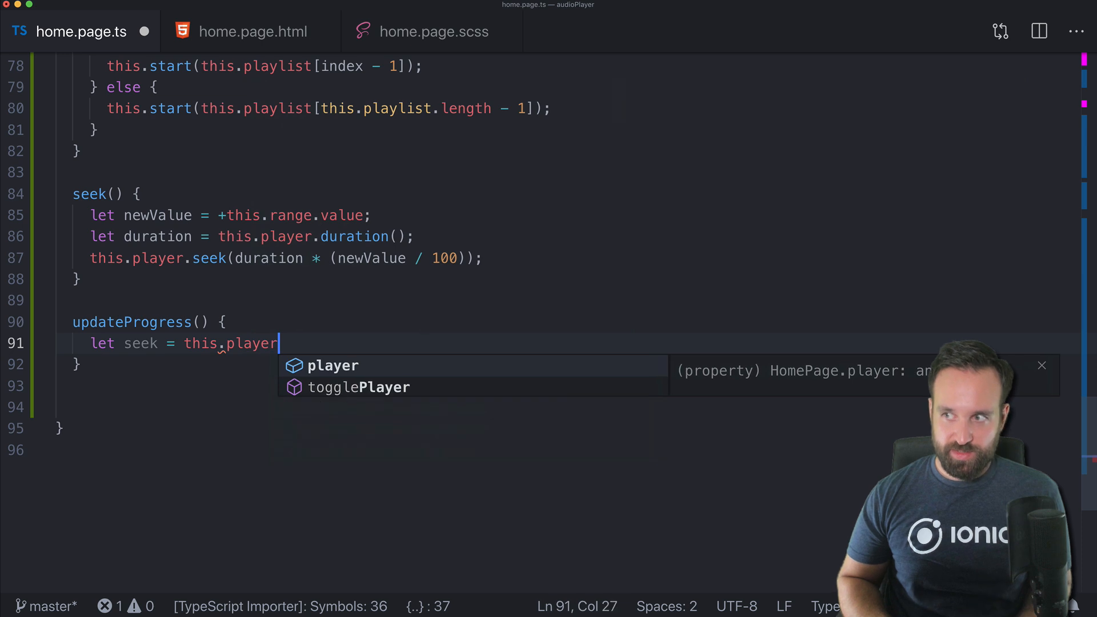
pyautogui.write('.s')
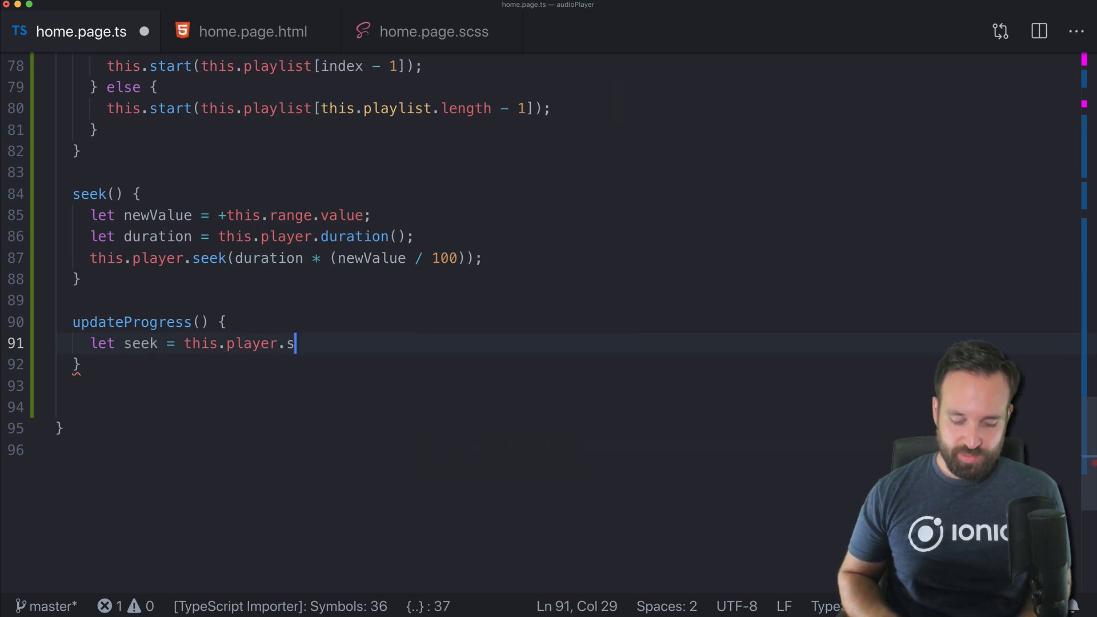
pyautogui.write('eek();')
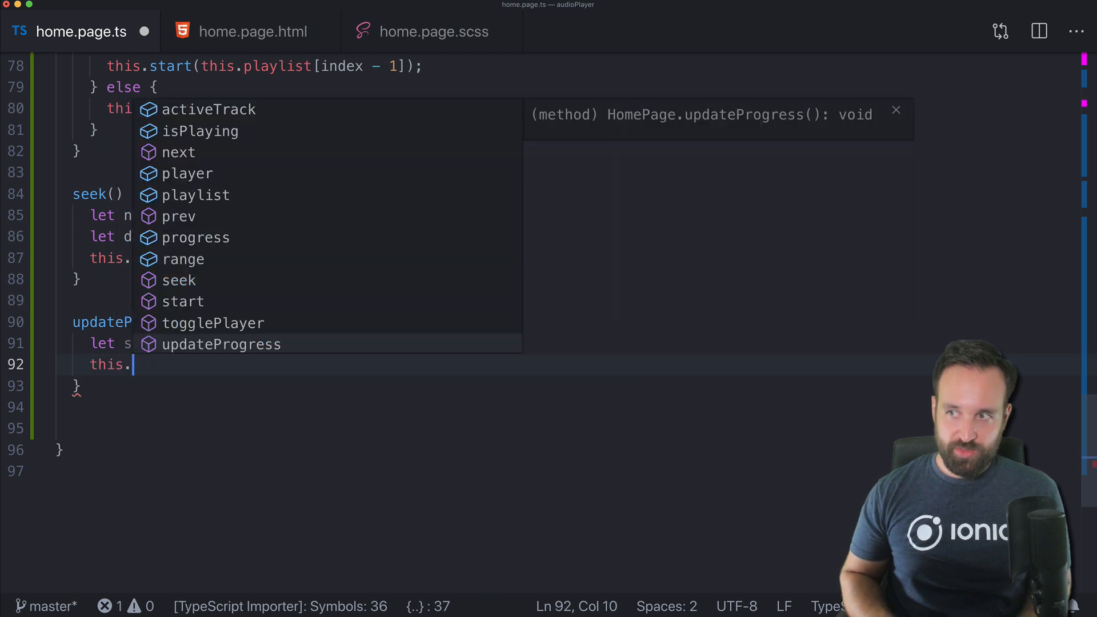
# - Set progress to (seek / this.player.duration()) * 100 || 0
pyautogui.write('progress')
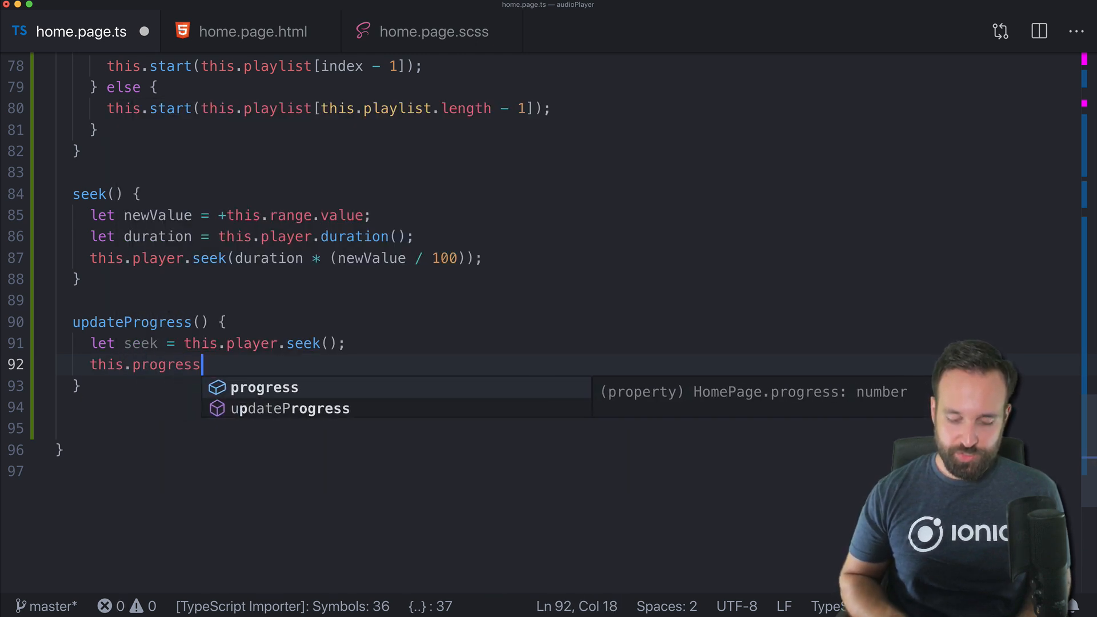
pyautogui.write('= (seek / thi')
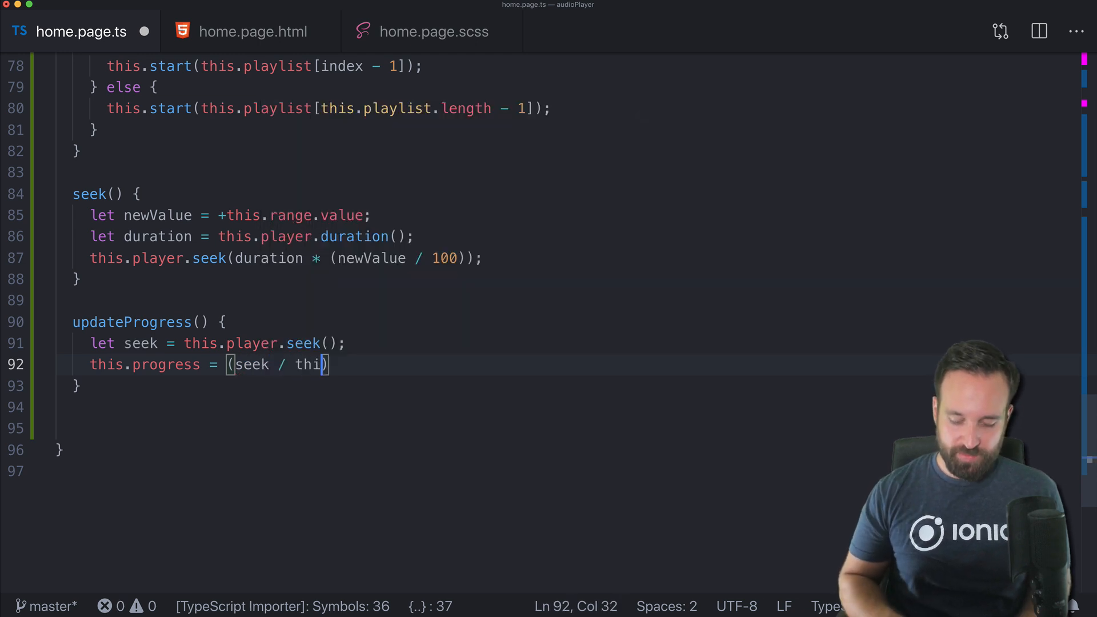
pyautogui.write('s.')
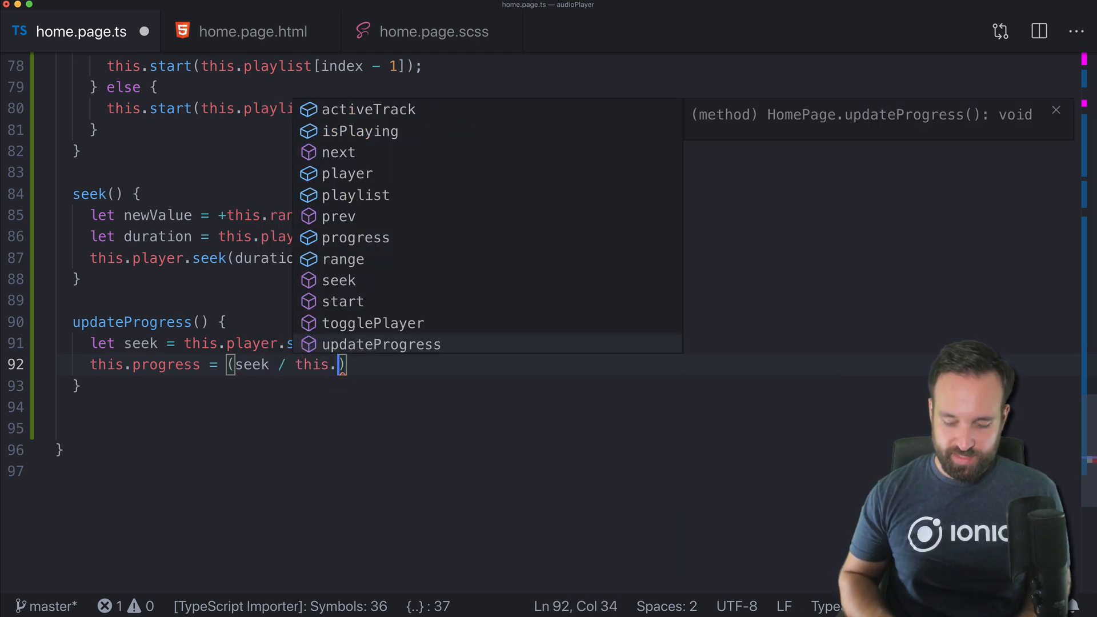
pyautogui.write('player.duration(')
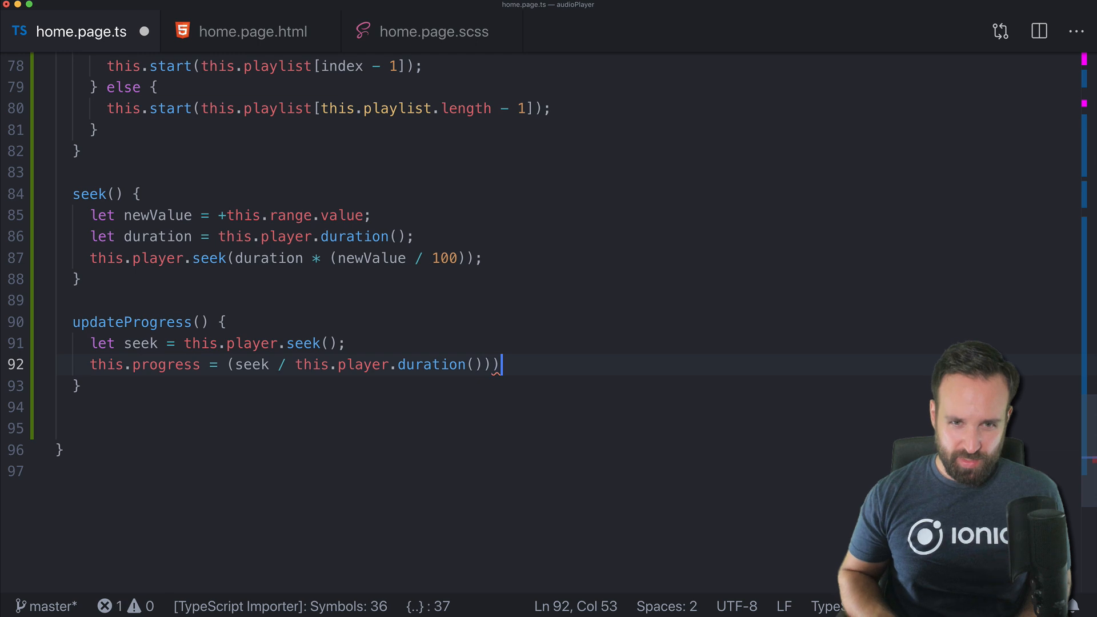
pyautogui.press('Backspace')
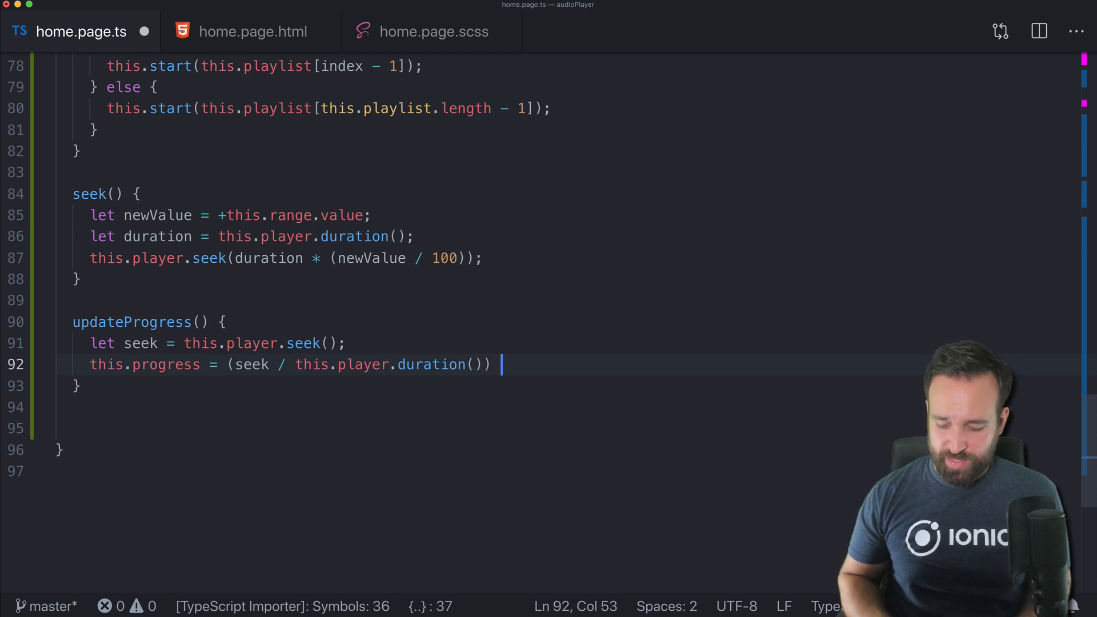
pyautogui.write('* 100')
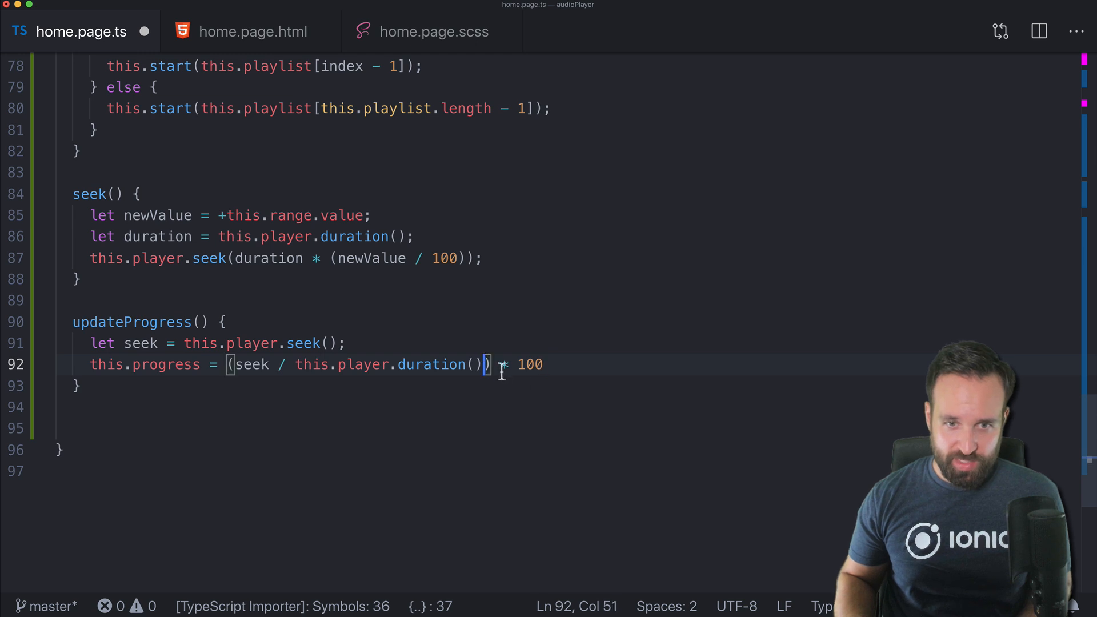
pyautogui.click(544, 364)
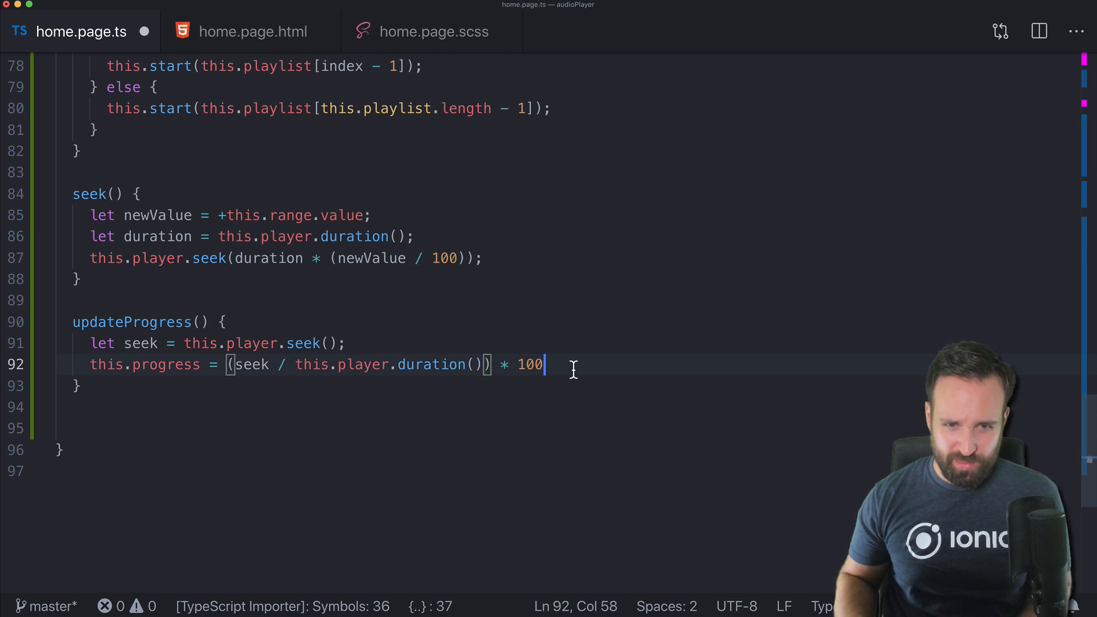
pyautogui.write('||')
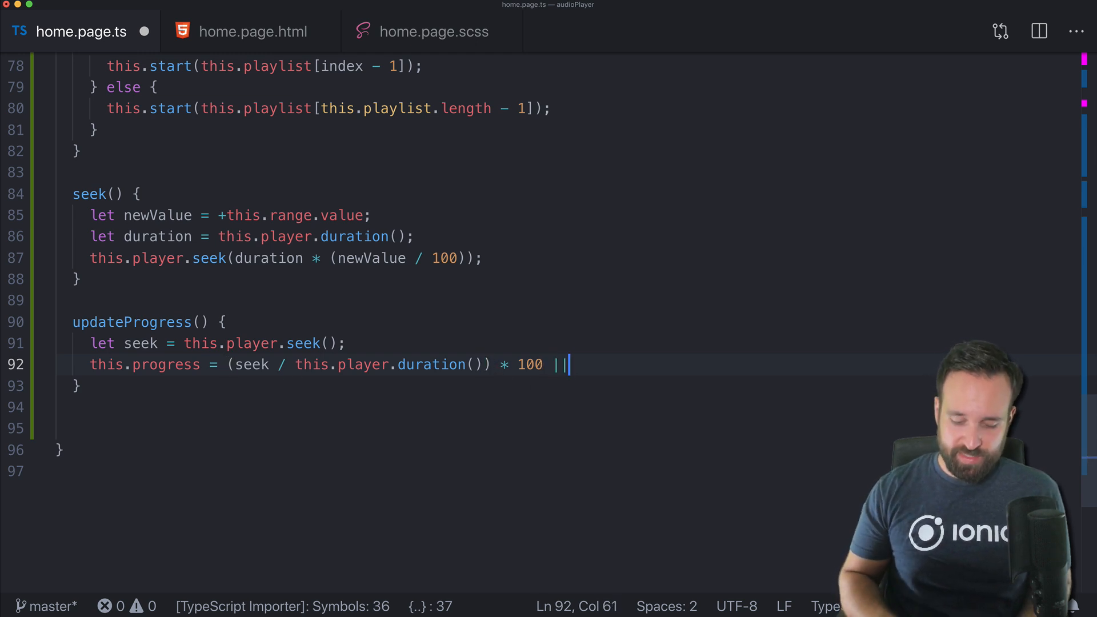
pyautogui.write('0;')
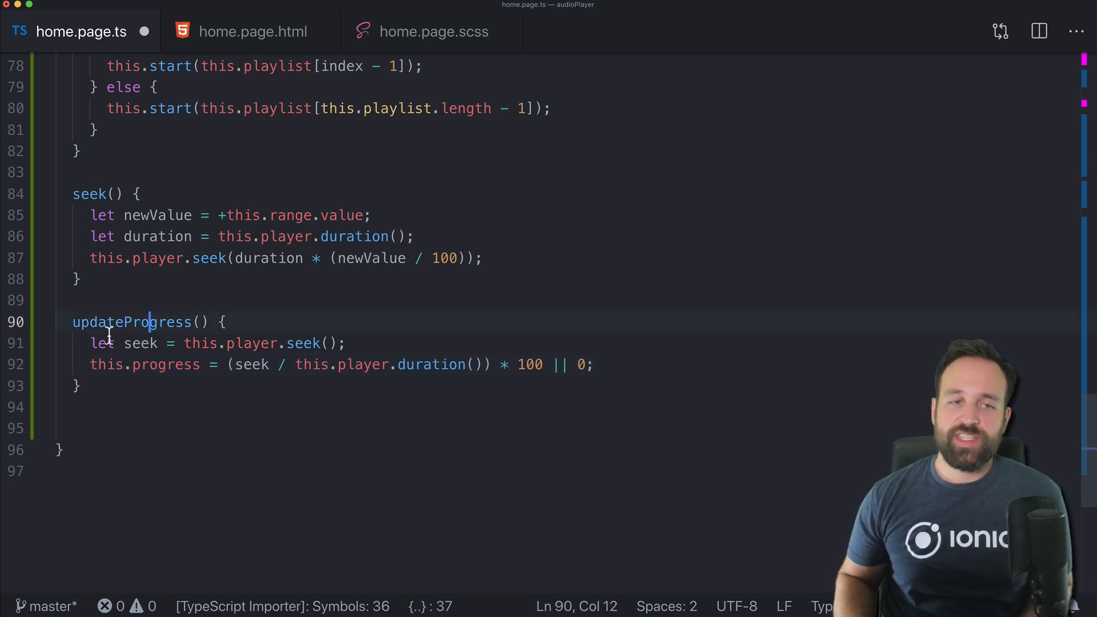
# - Add a setTimeout that calls this.updateProgress() again
pyautogui.write('set')
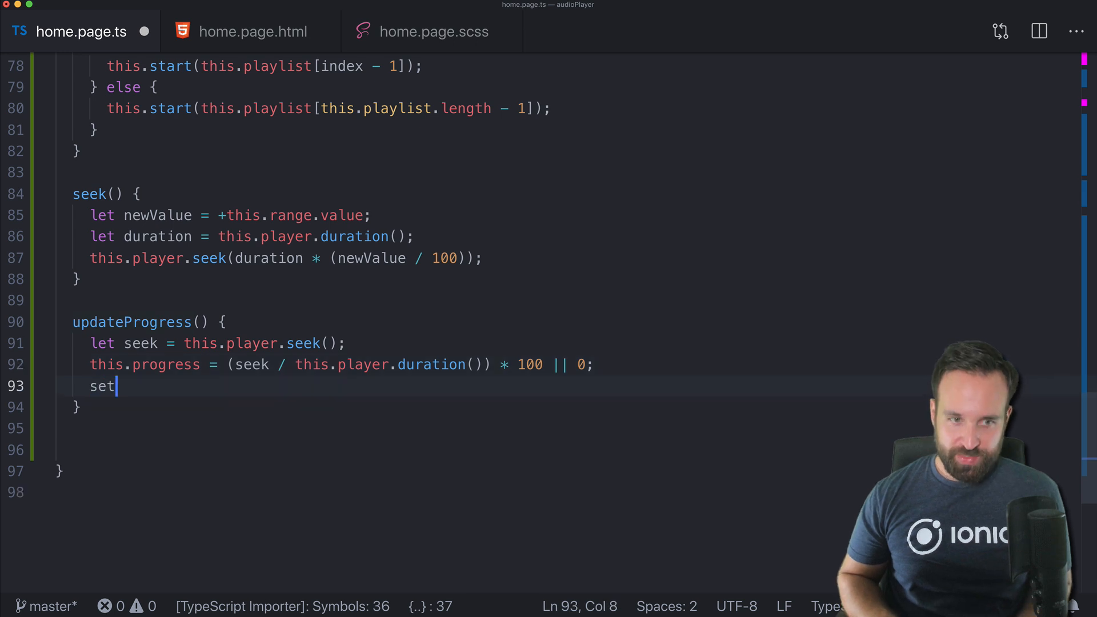
pyautogui.write('Timeout(() => {')
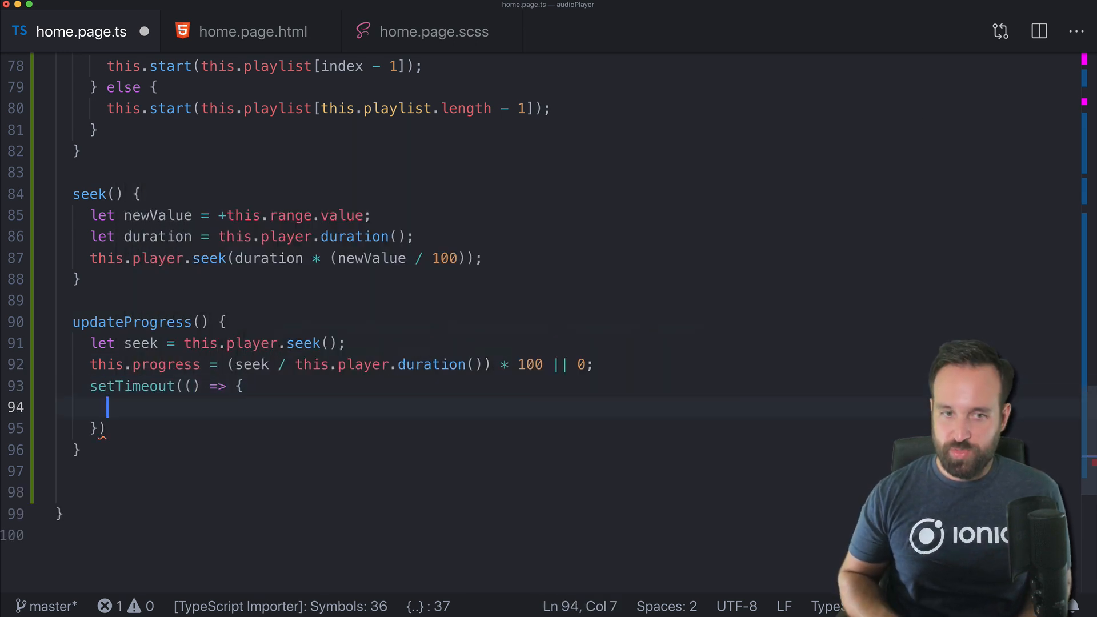
pyautogui.write('this.updateProgress();')
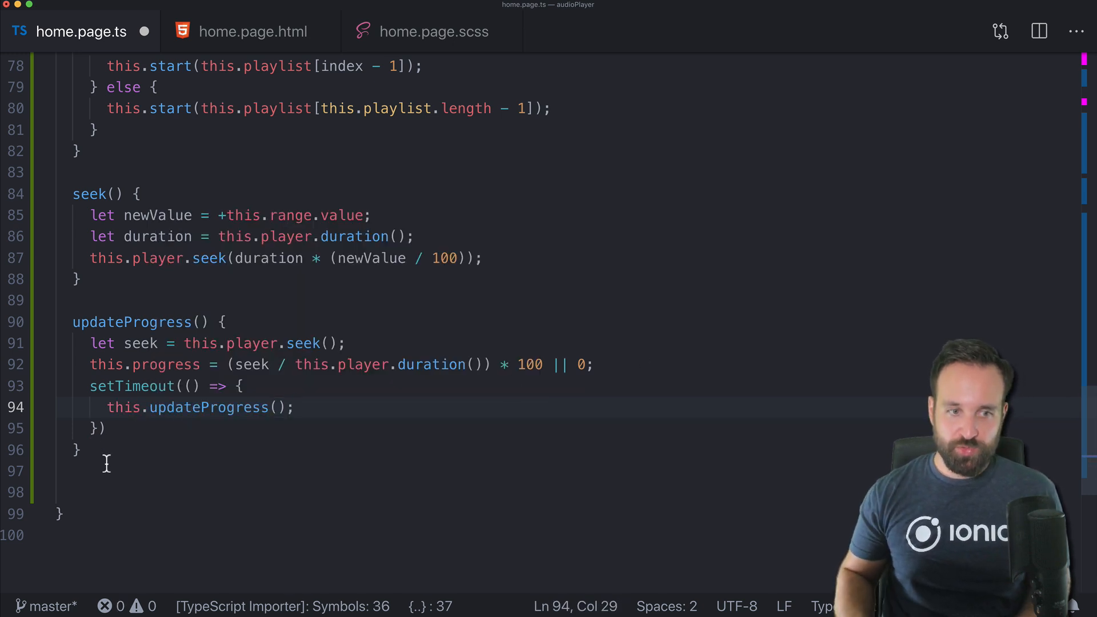
pyautogui.write(', 10')
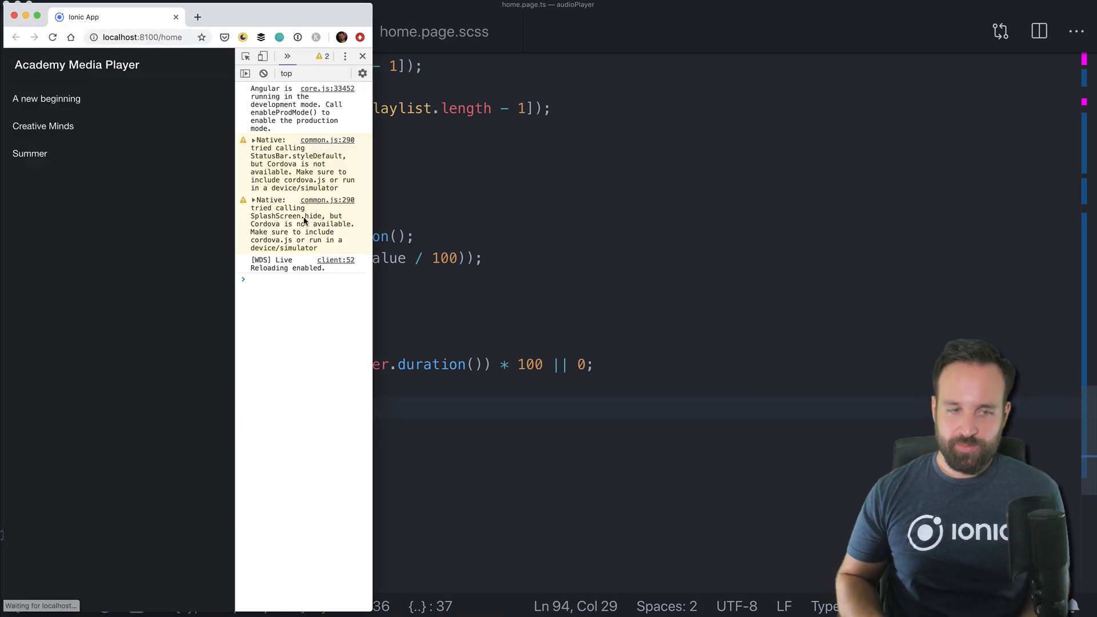
# - Play A new beginning, then skip through Creative Minds to Summer, pausing and resuming
pyautogui.click(46, 99)
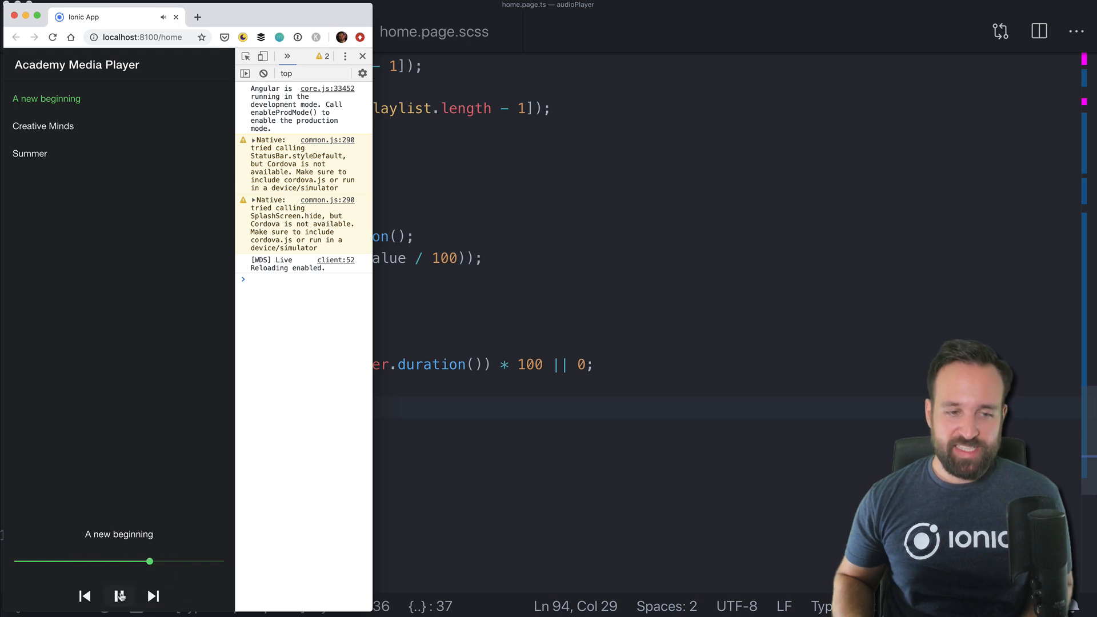
pyautogui.click(119, 595)
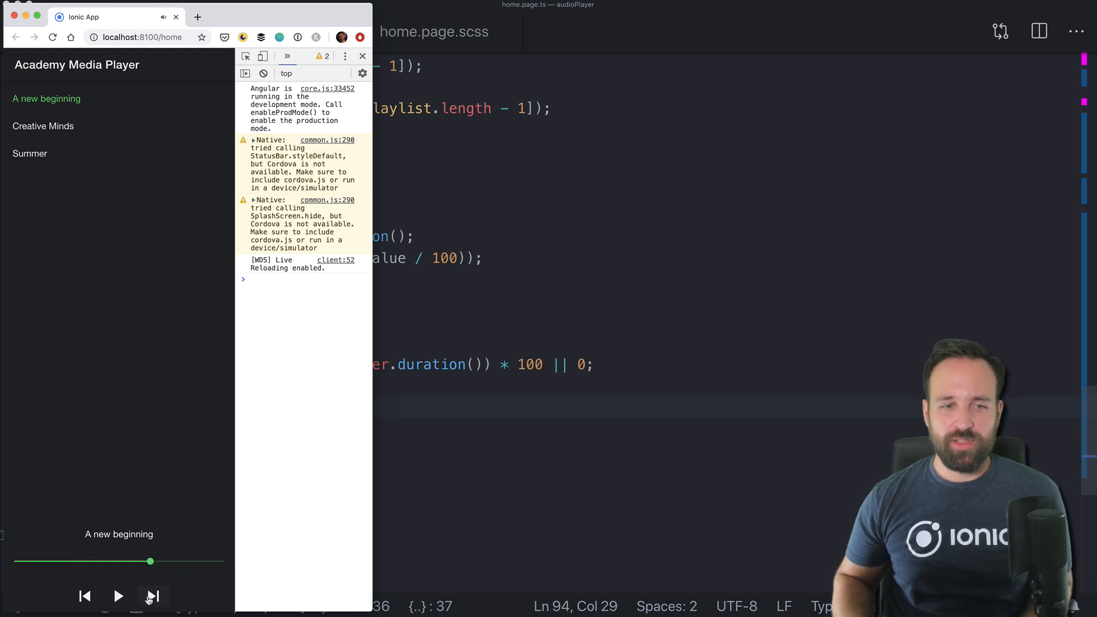
pyautogui.click(152, 596)
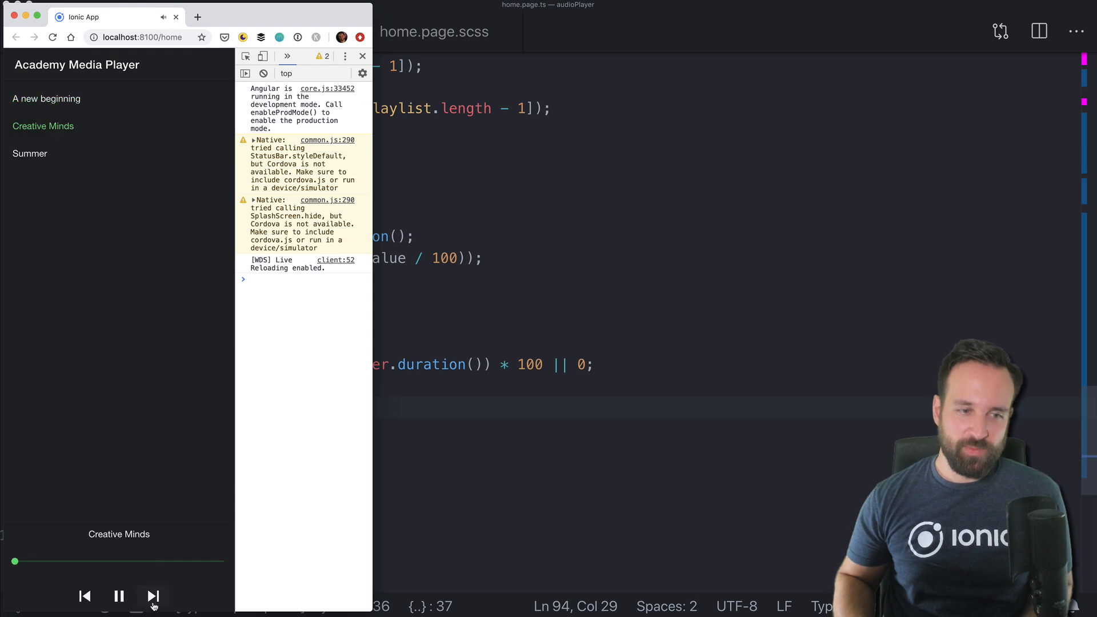
pyautogui.click(153, 596)
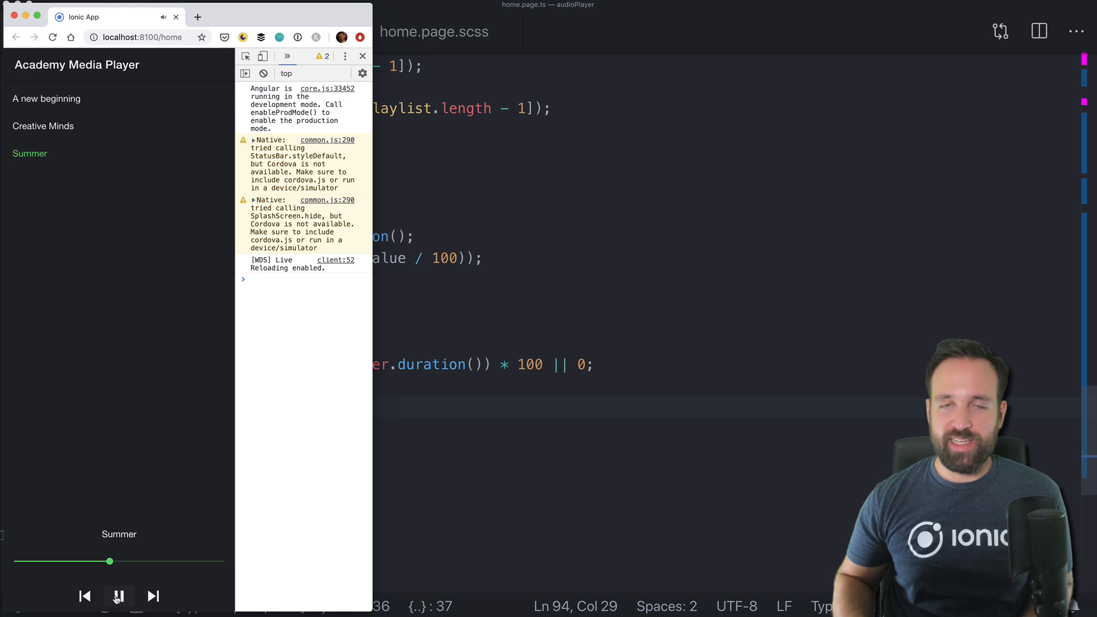
pyautogui.click(118, 595)
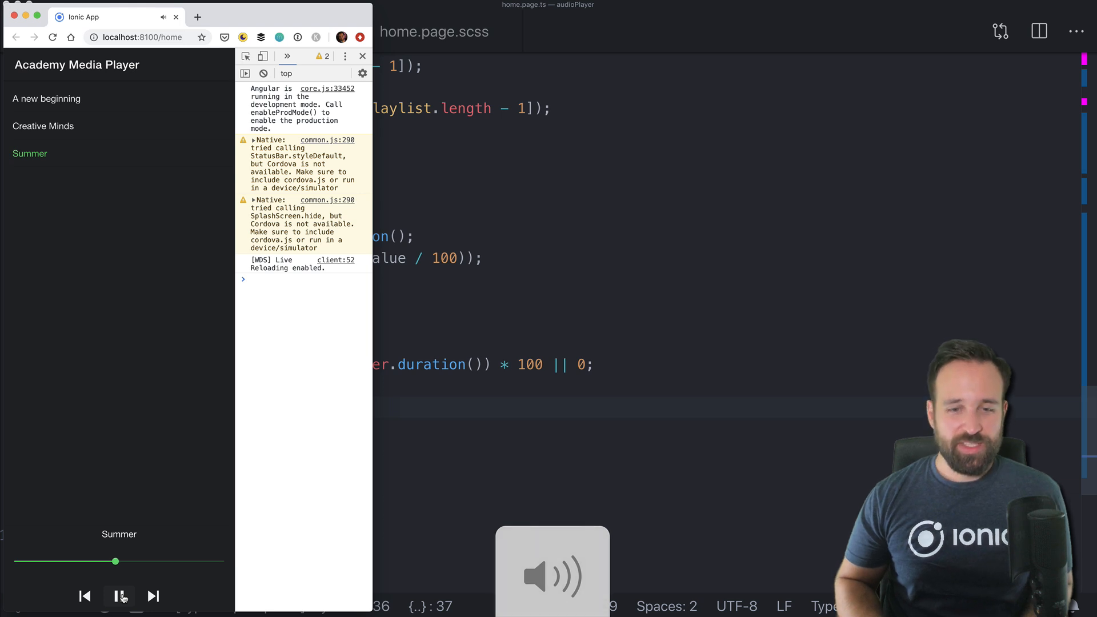
pyautogui.click(118, 596)
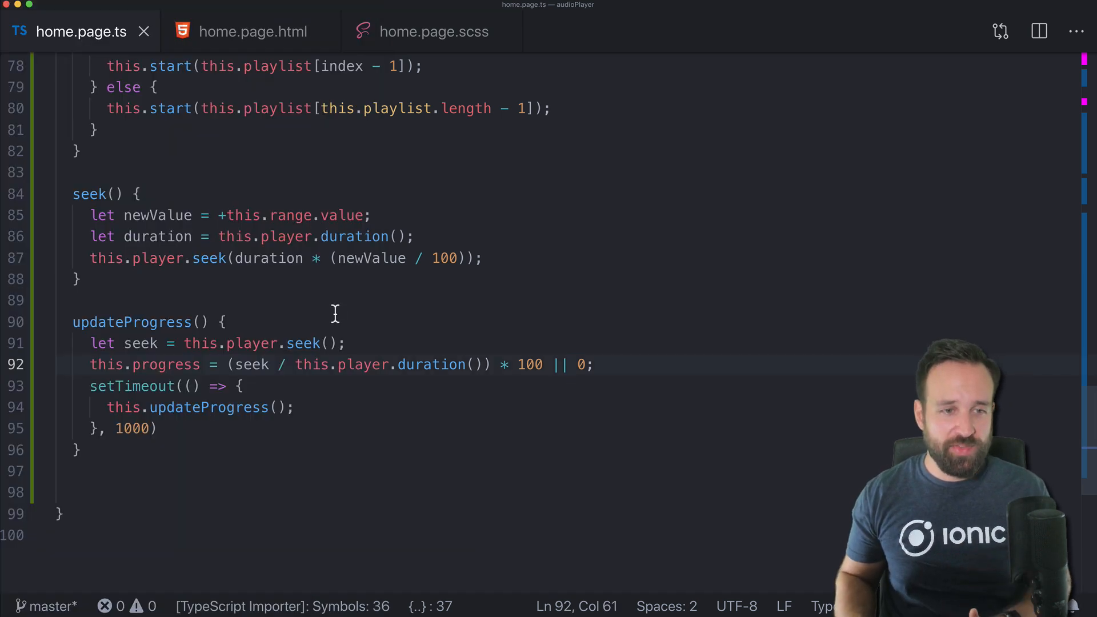
# - Add 'html5: true,' after src in the new Howl options in start()
pyautogui.scroll(3)
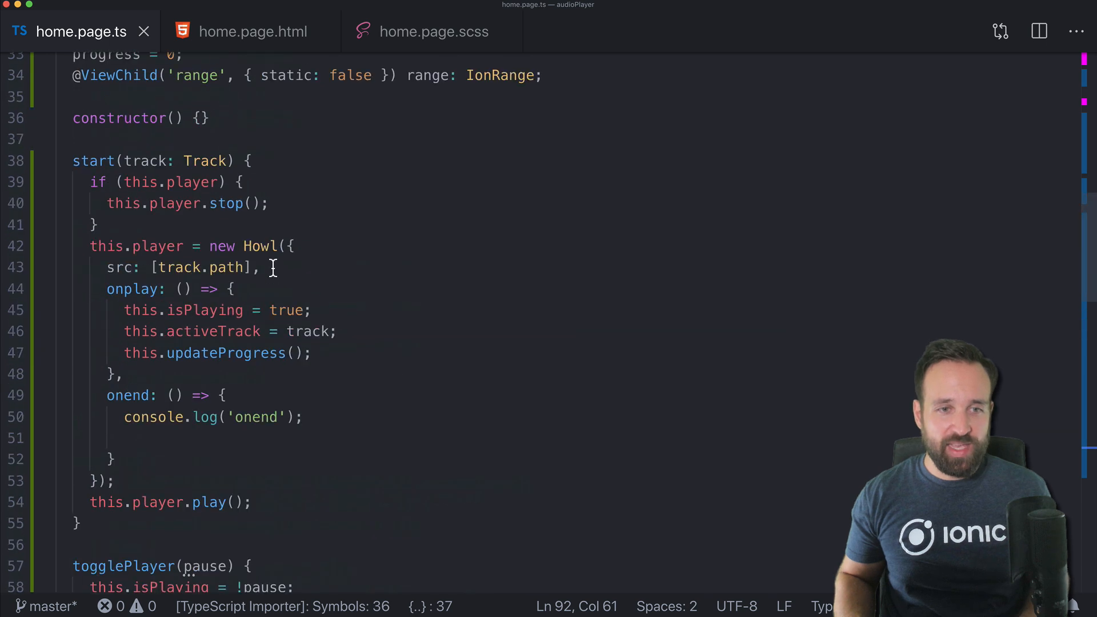
pyautogui.write('html5:')
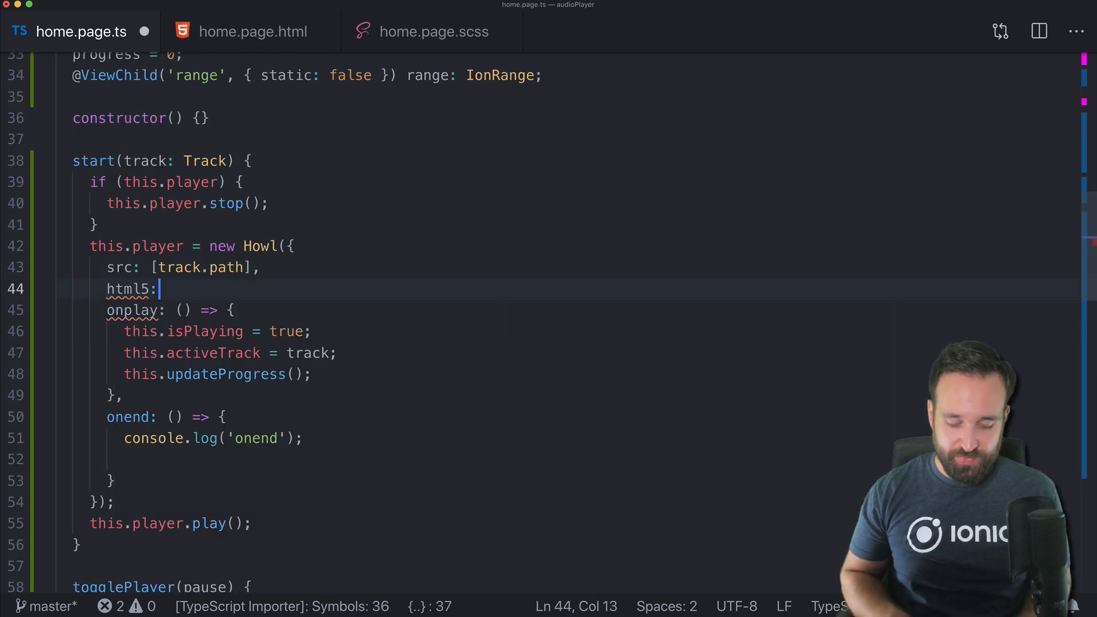
pyautogui.write('true,')
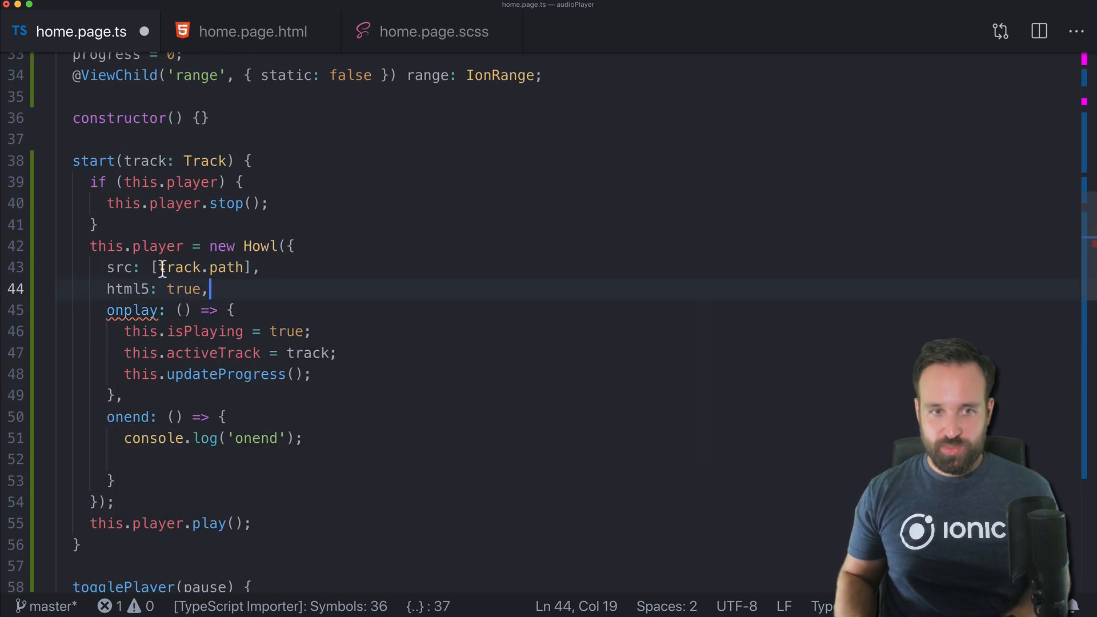